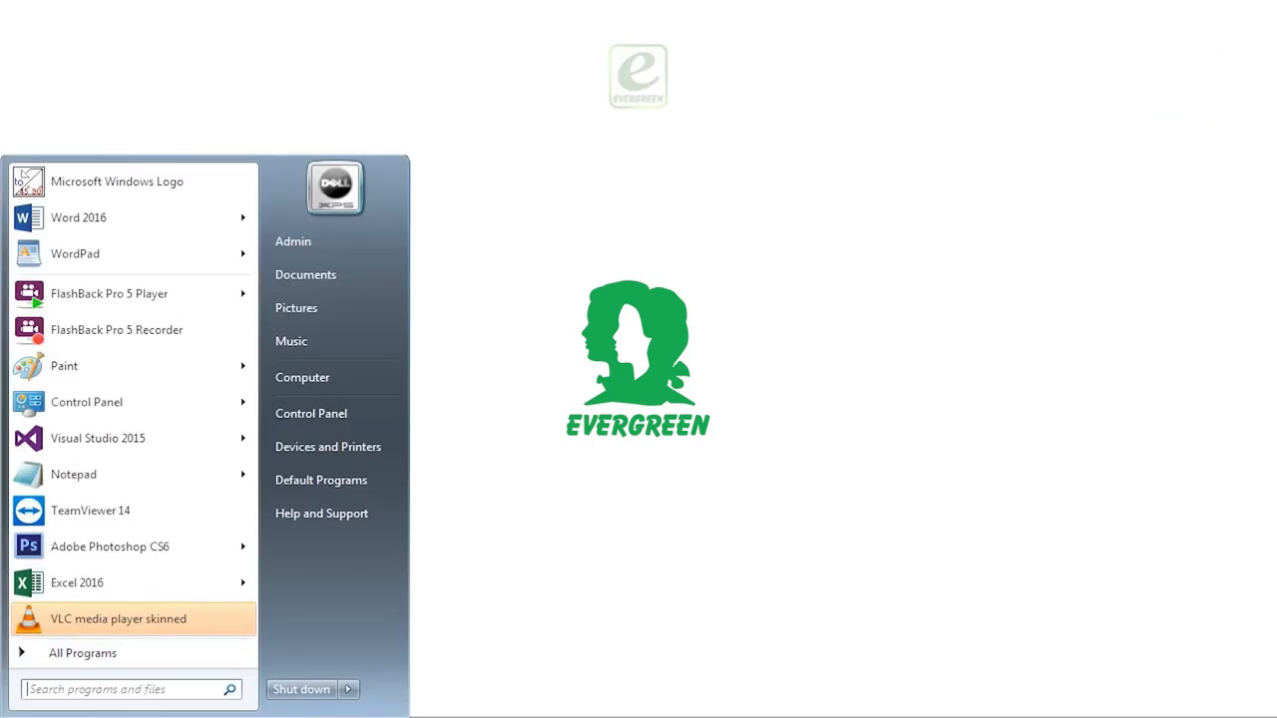
{"action": "mouse_move", "coordinate": [84, 652]}
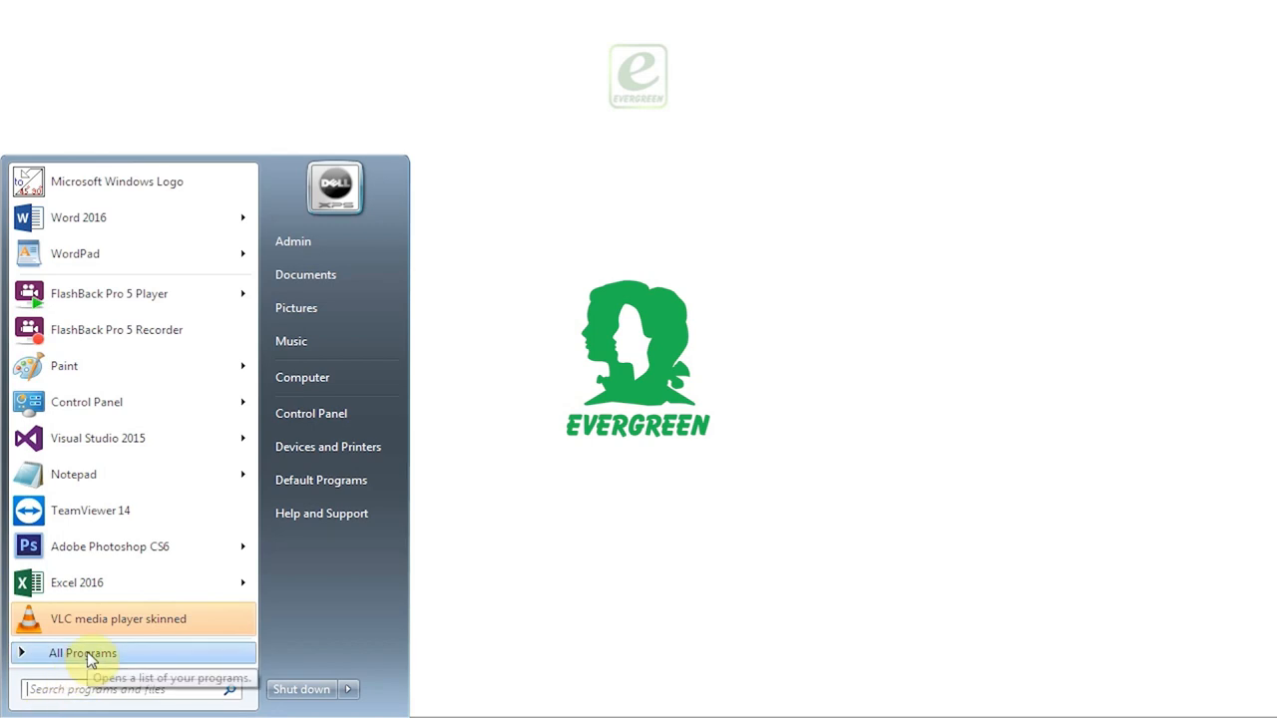
Step: Launch Adobe Photoshop CS6 from the All Programs list in the Start Menu
{"action": "left_click", "coordinate": [84, 653]}
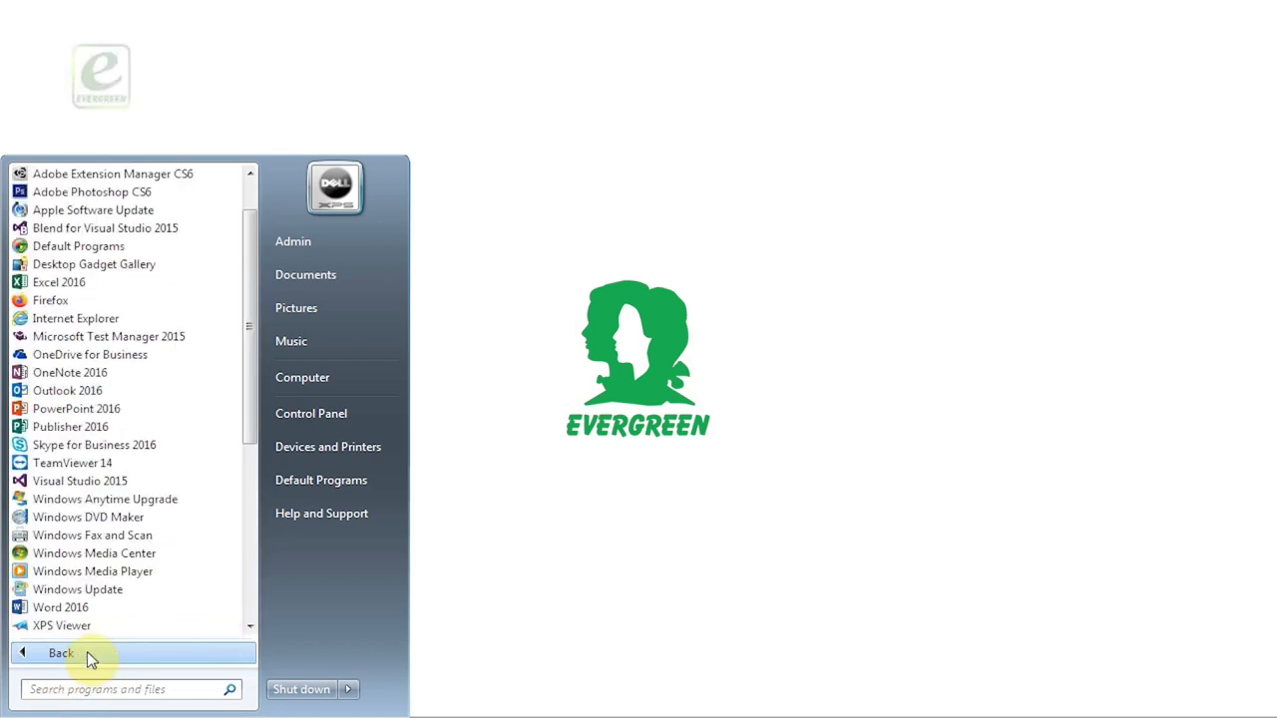
{"action": "scroll", "scroll_direction": "up", "scroll_amount": 3}
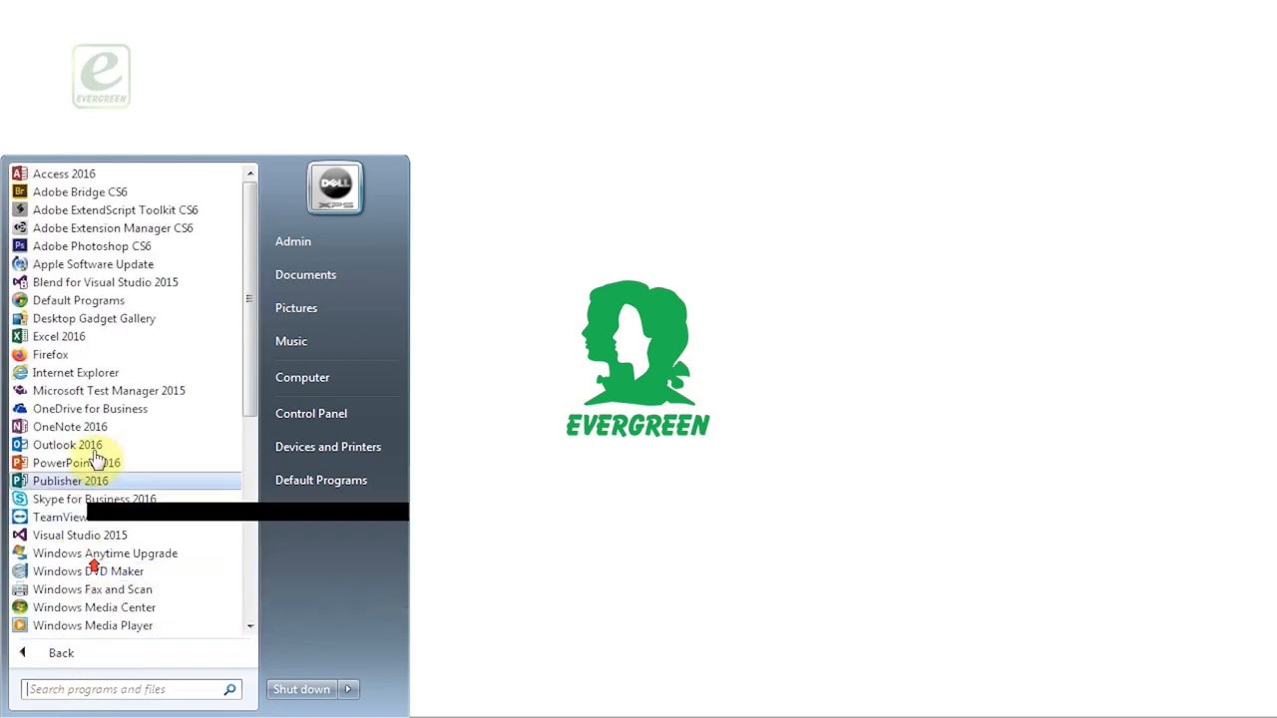
{"action": "left_click", "coordinate": [92, 245]}
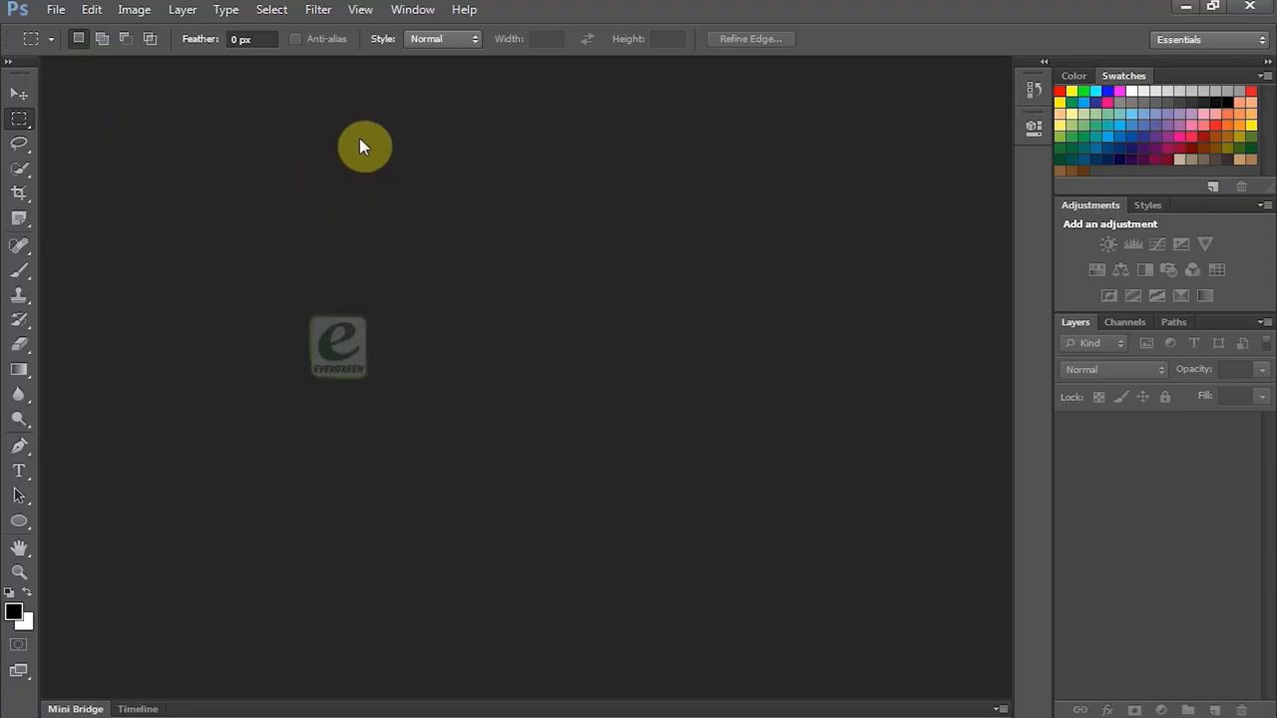
{"action": "mouse_move", "coordinate": [683, 221]}
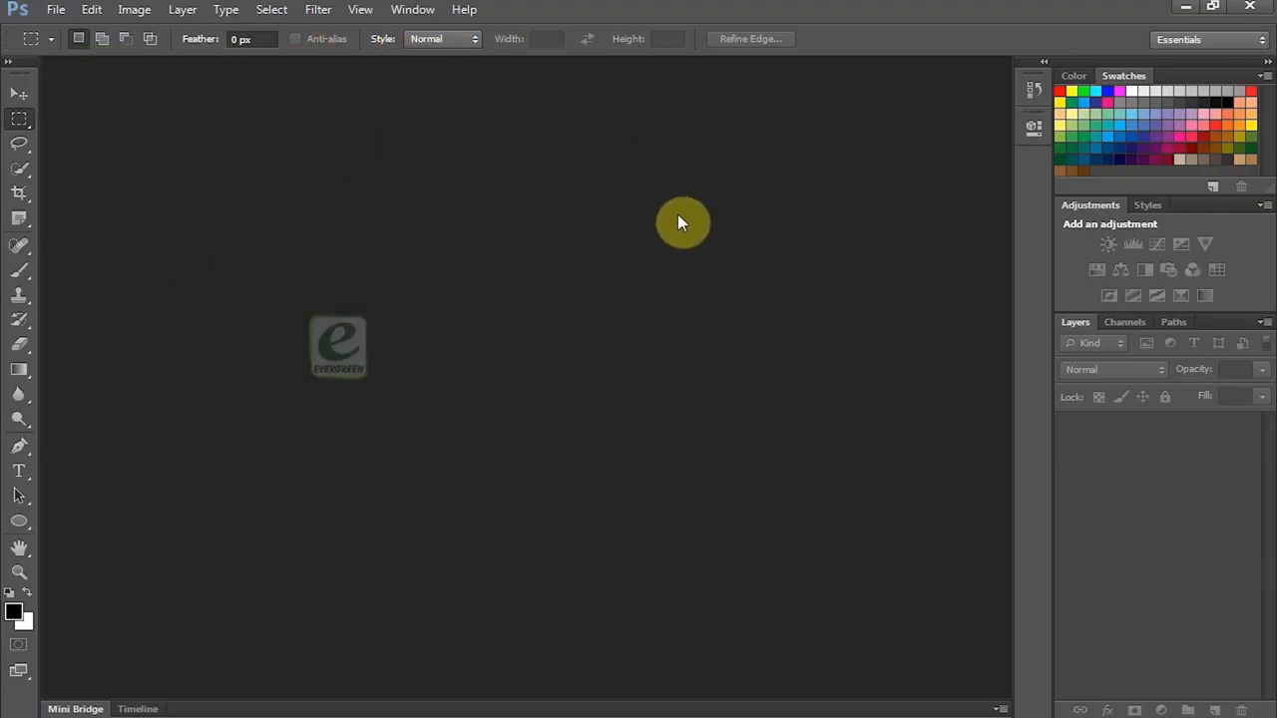
{"action": "mouse_move", "coordinate": [216, 279]}
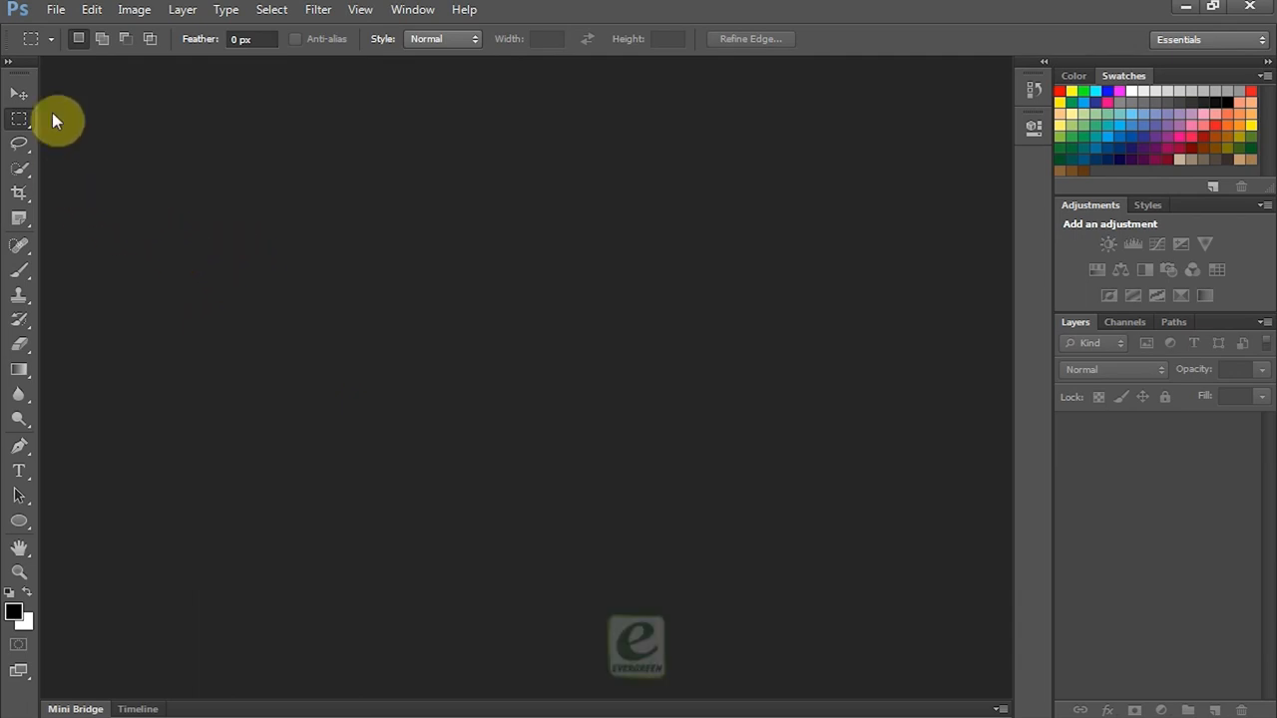
{"action": "mouse_move", "coordinate": [509, 8]}
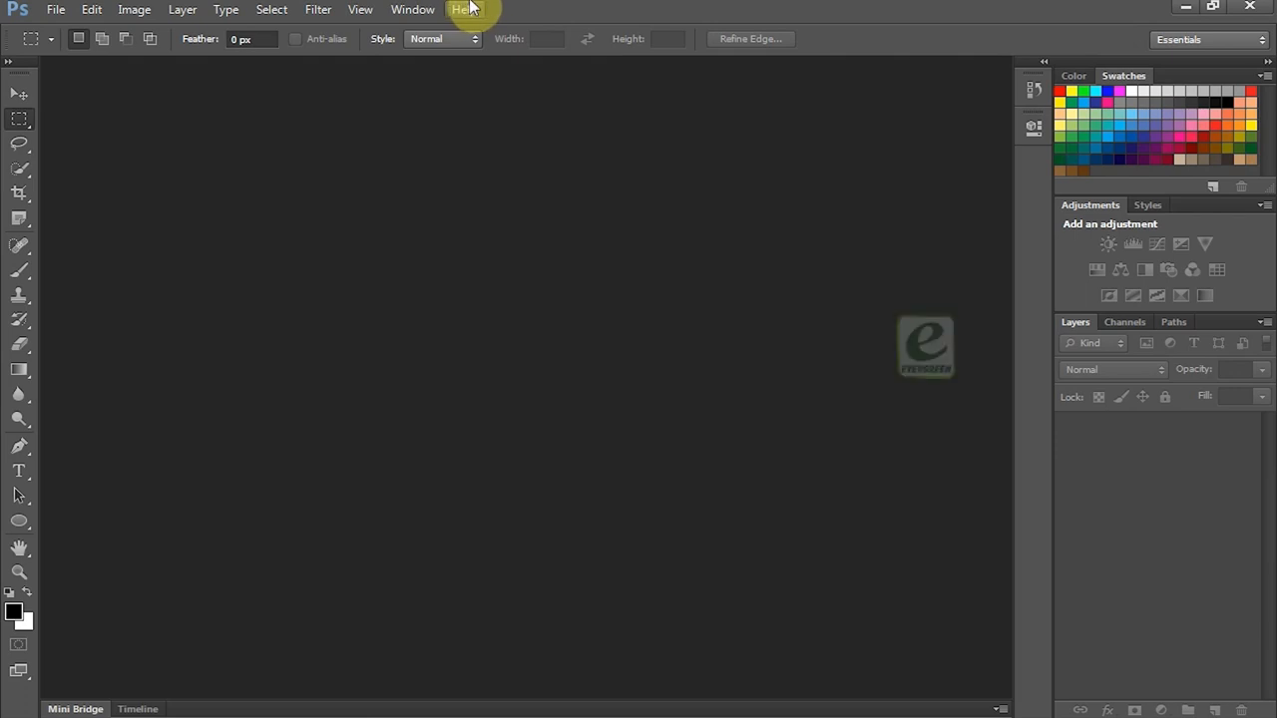
{"action": "mouse_move", "coordinate": [56, 8]}
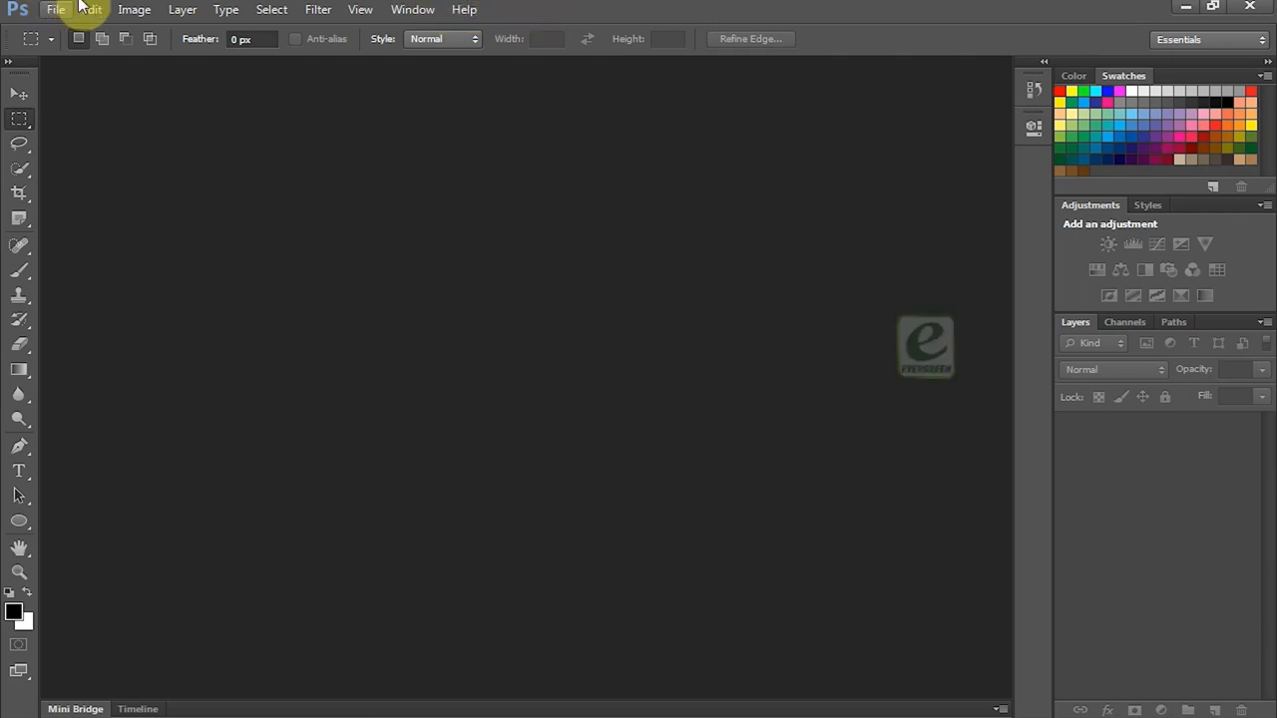
{"action": "mouse_move", "coordinate": [463, 8]}
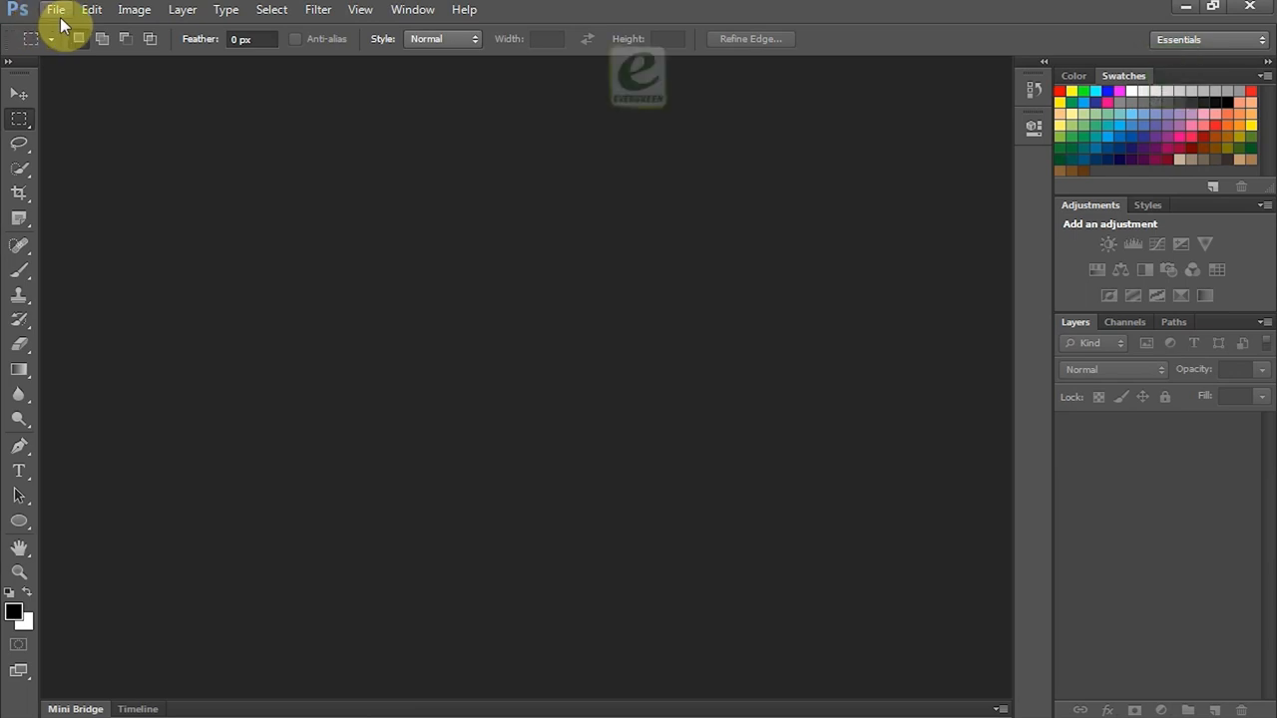
{"action": "mouse_move", "coordinate": [133, 8]}
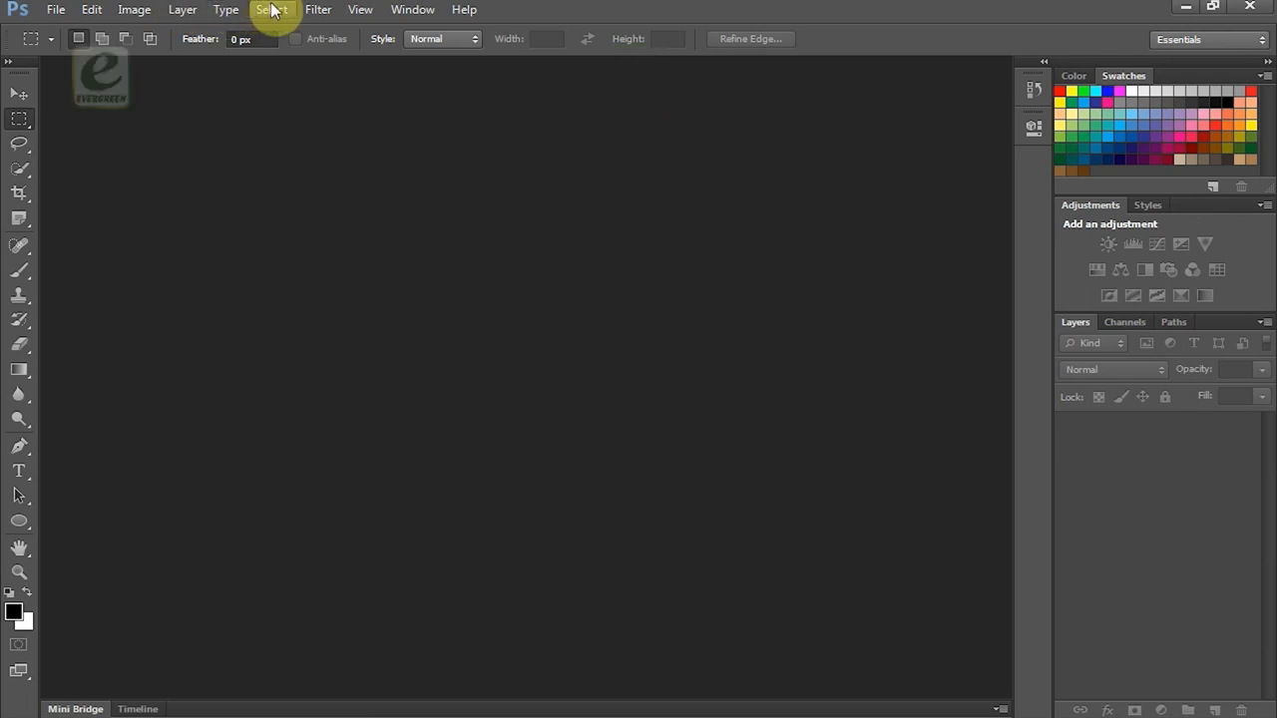
{"action": "mouse_move", "coordinate": [360, 8]}
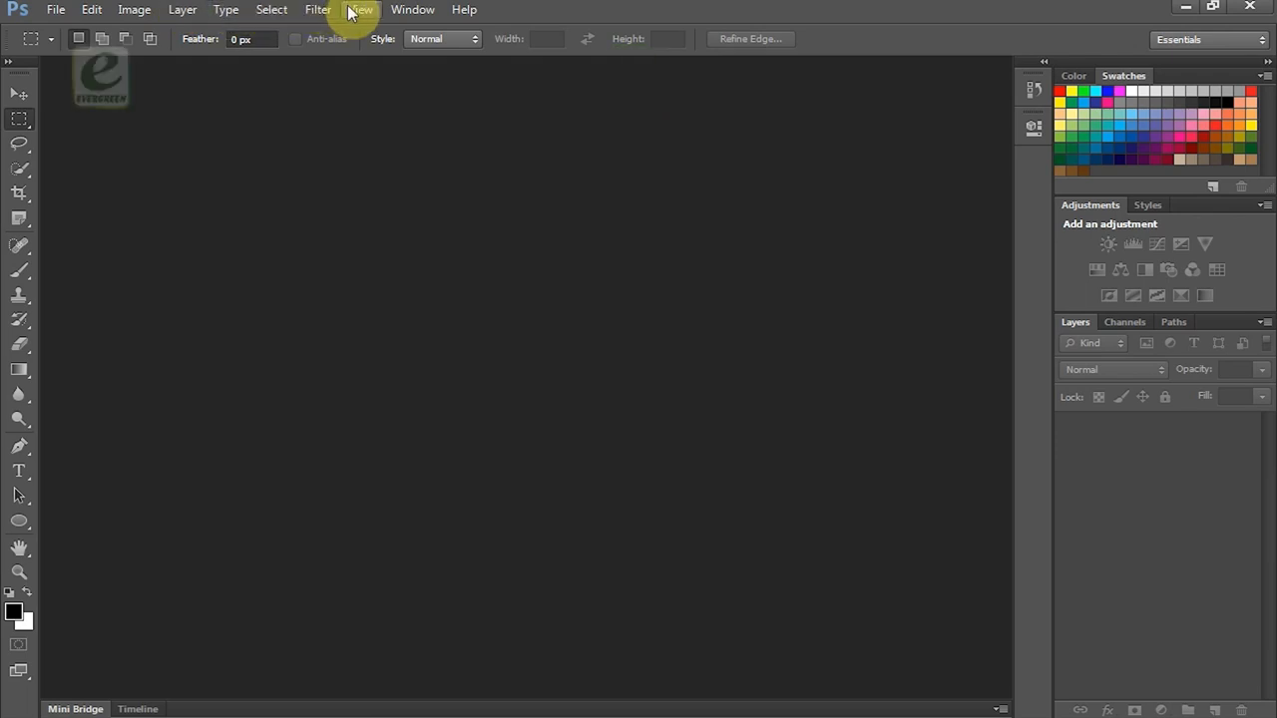
{"action": "left_click_drag", "start_coordinate": [100, 76], "coordinate": [339, 348]}
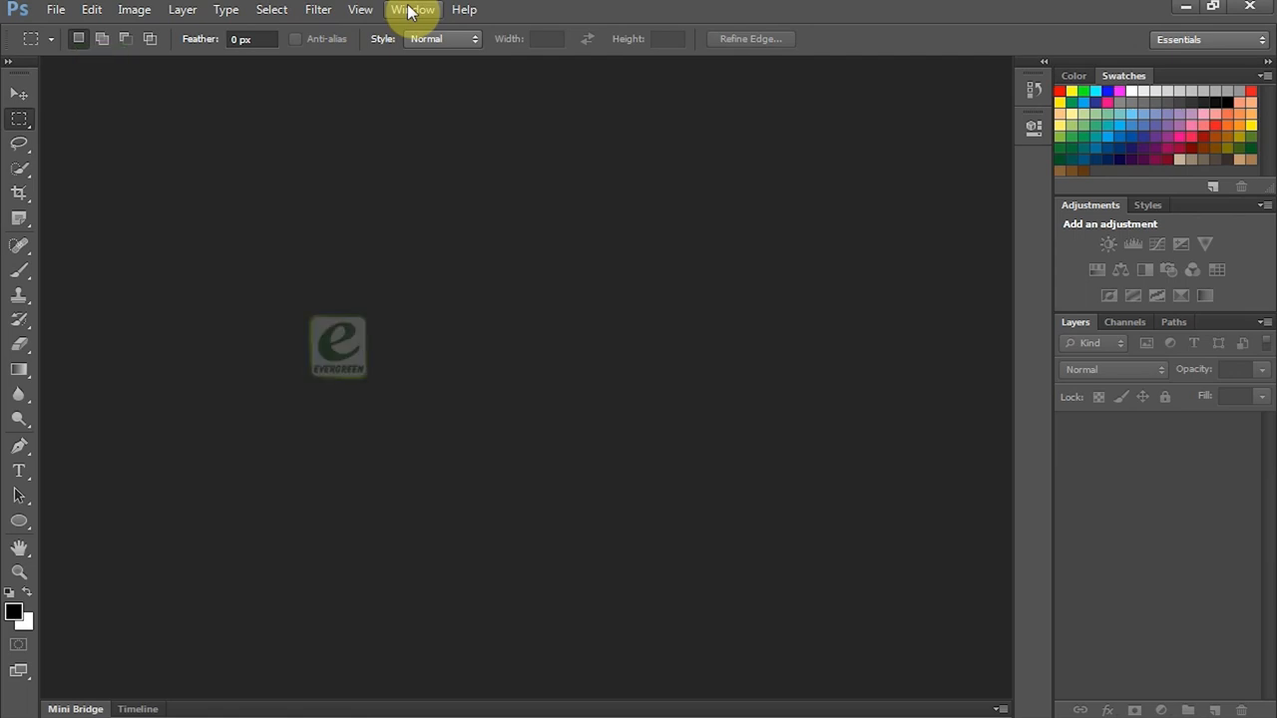
{"action": "mouse_move", "coordinate": [443, 12]}
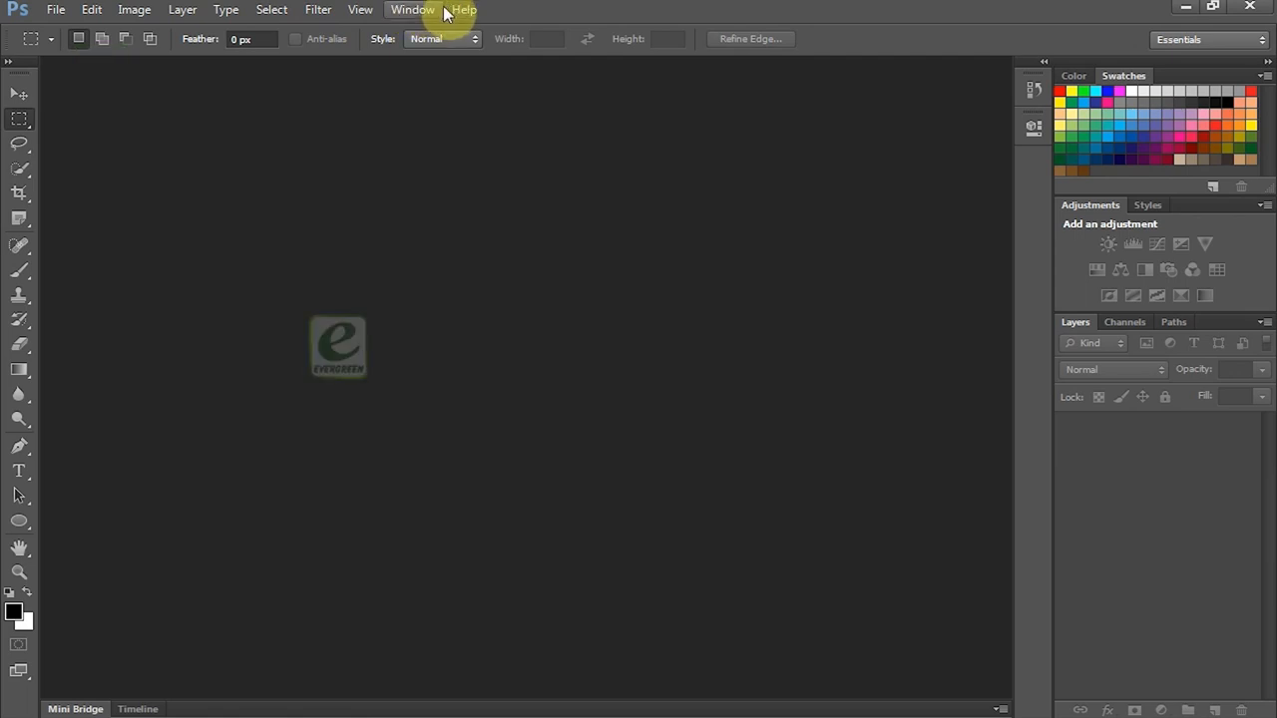
{"action": "mouse_move", "coordinate": [10, 217]}
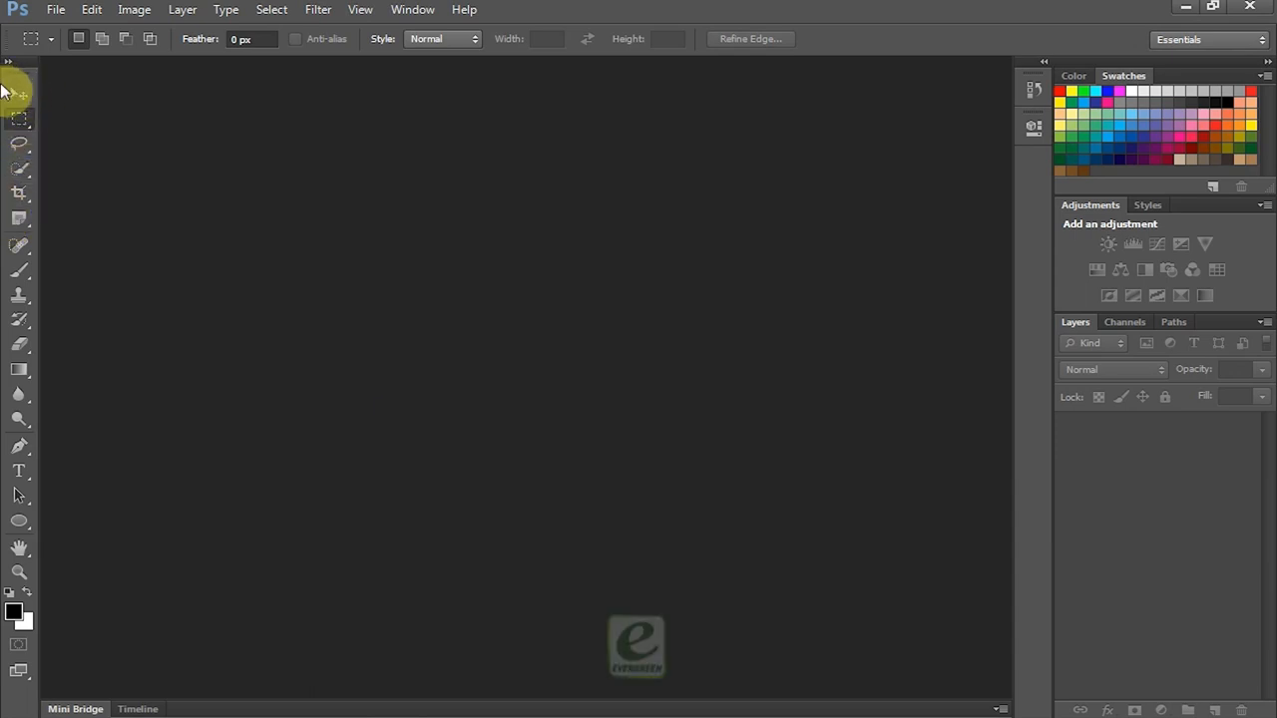
{"action": "mouse_move", "coordinate": [18, 250]}
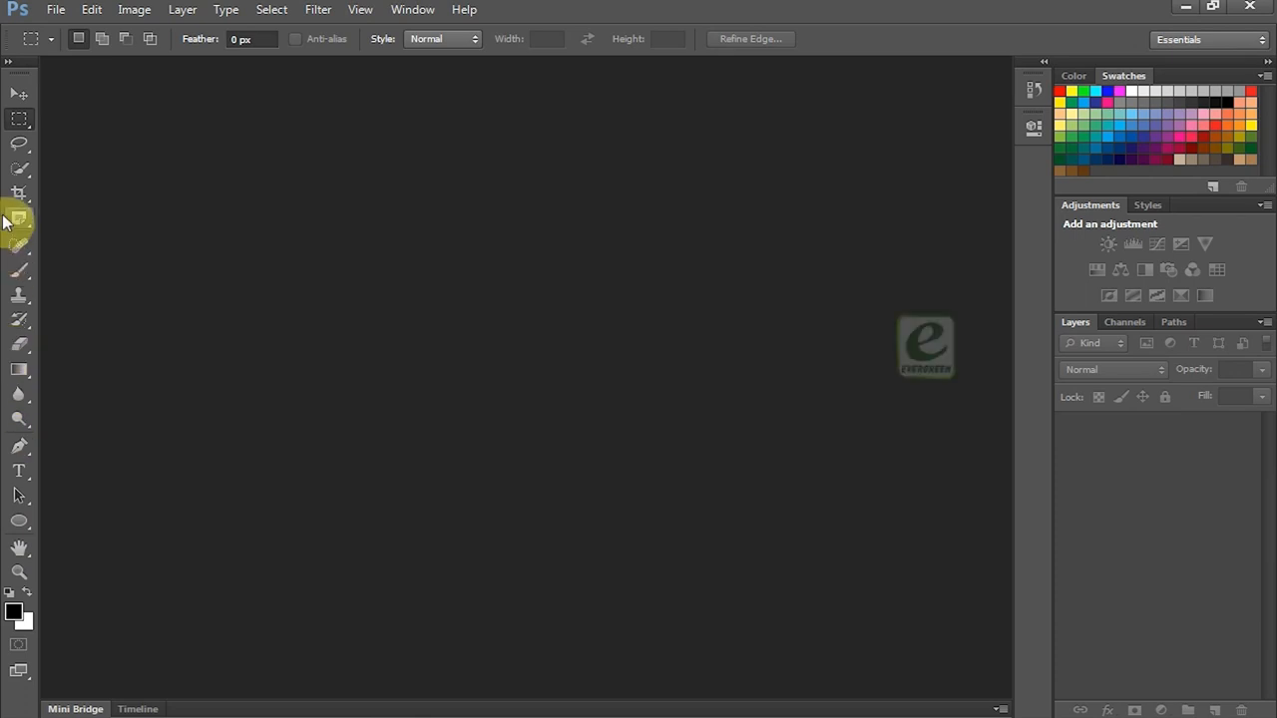
{"action": "mouse_move", "coordinate": [80, 156]}
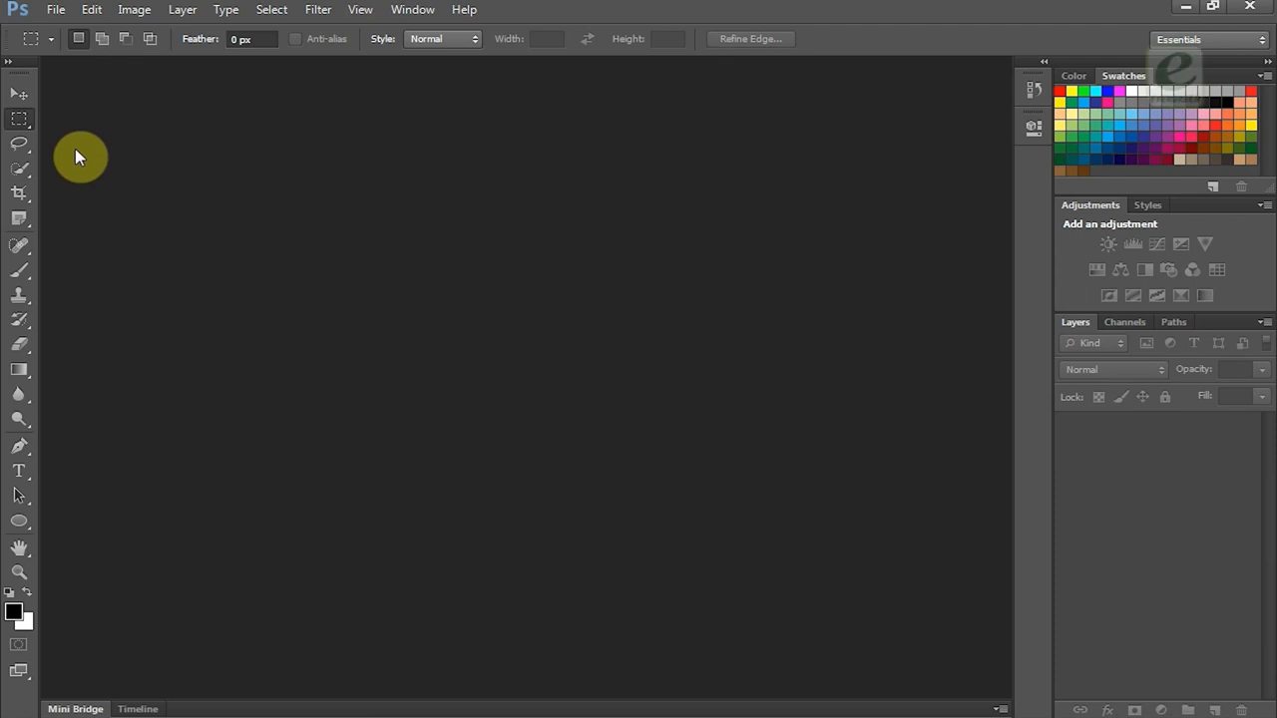
{"action": "mouse_move", "coordinate": [76, 162]}
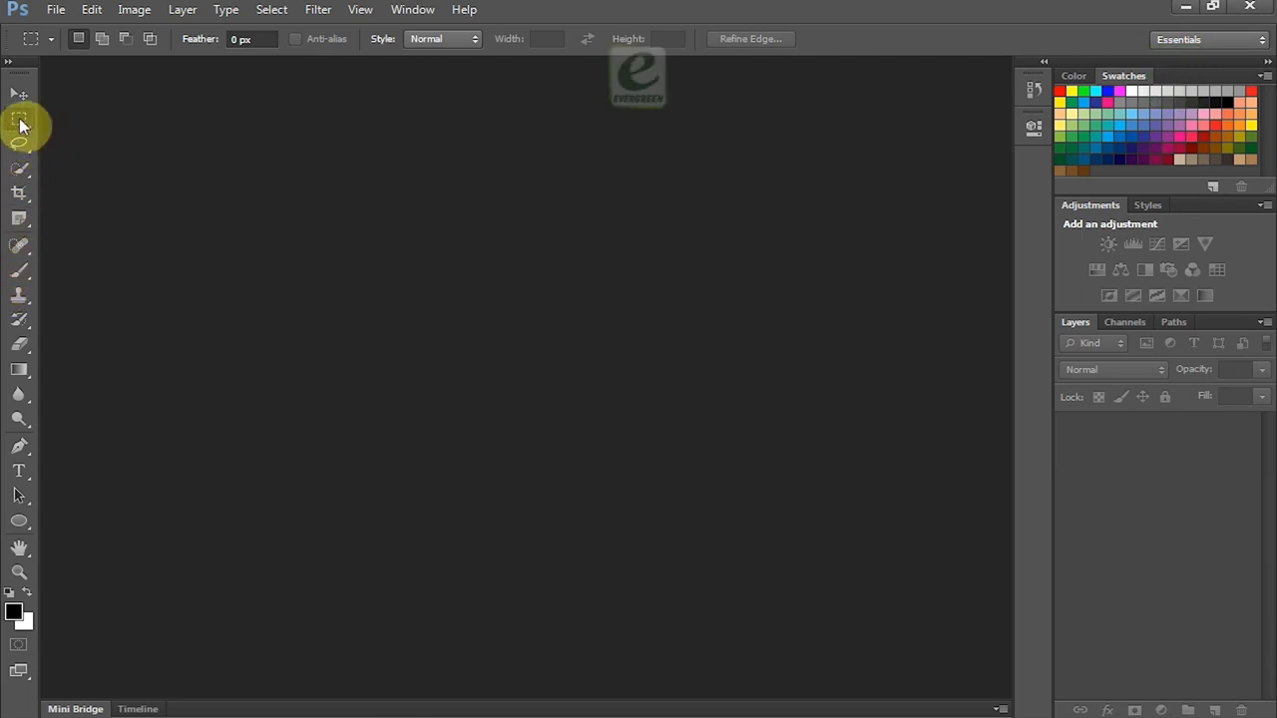
{"action": "right_click", "coordinate": [18, 123]}
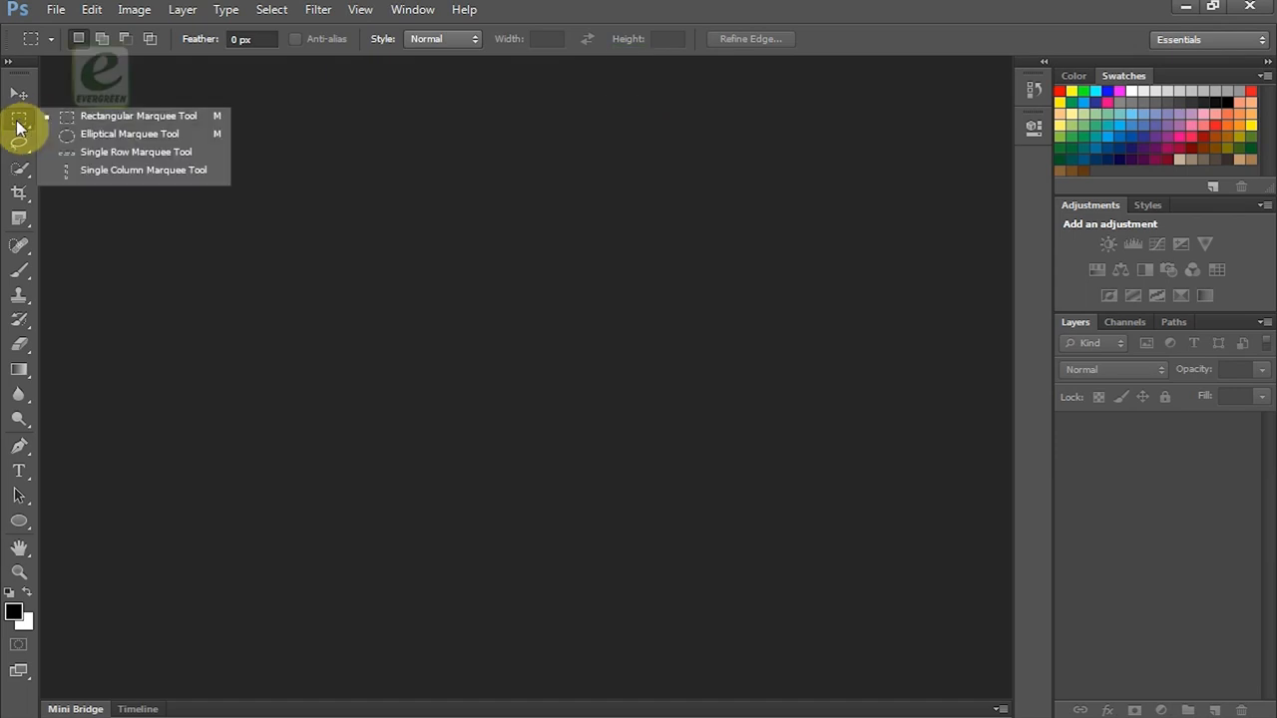
{"action": "mouse_move", "coordinate": [68, 120]}
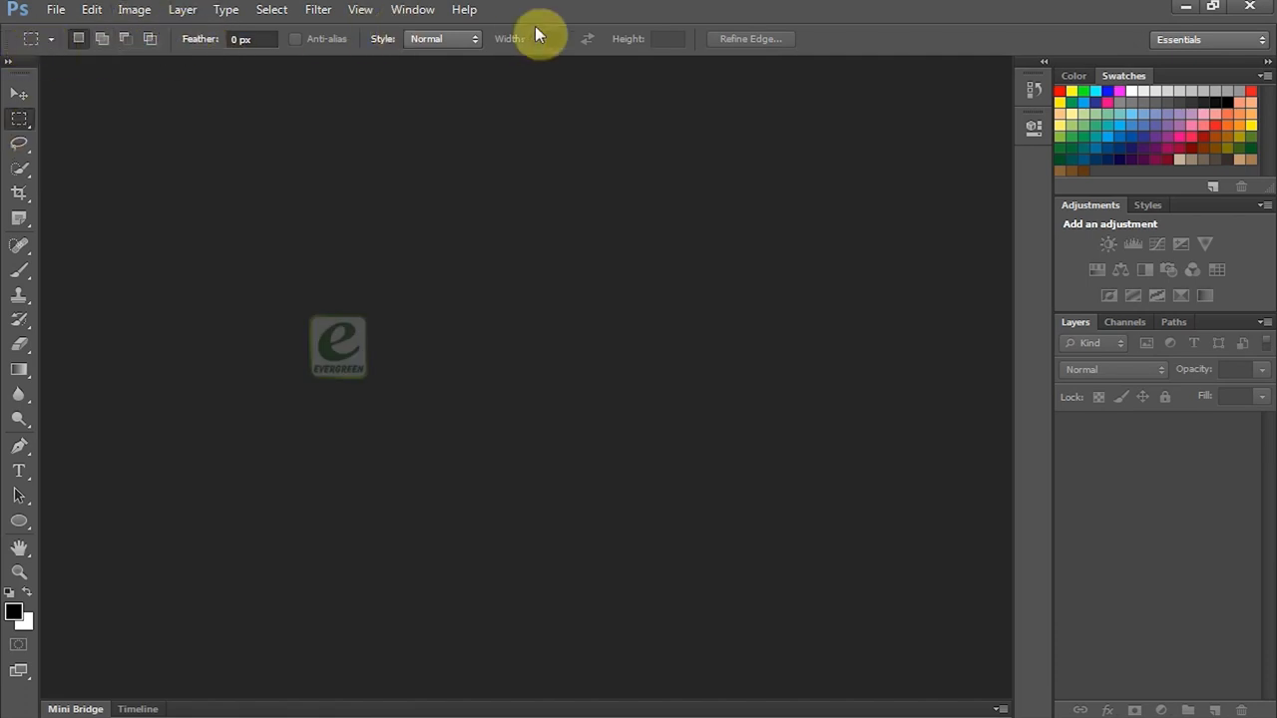
Step: Point out the marquee options bar, switch to the Crop Tool, then back to the lasso tool
{"action": "left_click_drag", "start_coordinate": [338, 347], "coordinate": [636, 646]}
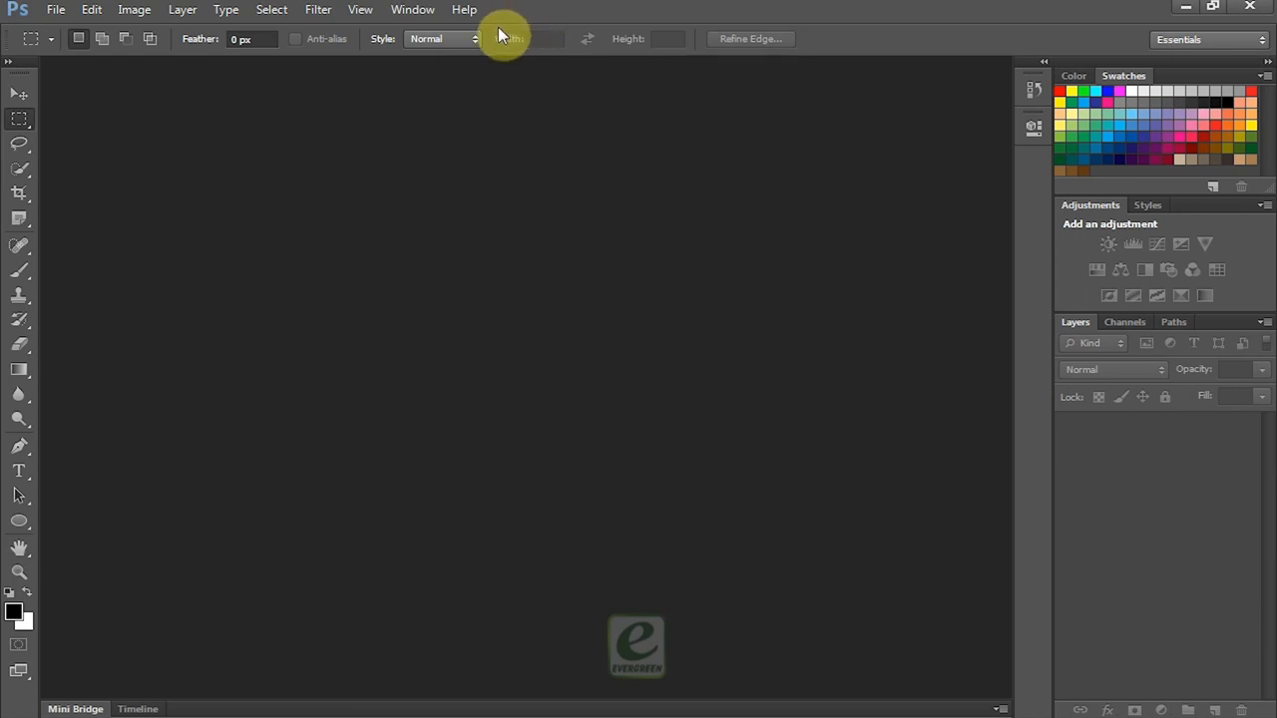
{"action": "mouse_move", "coordinate": [343, 36]}
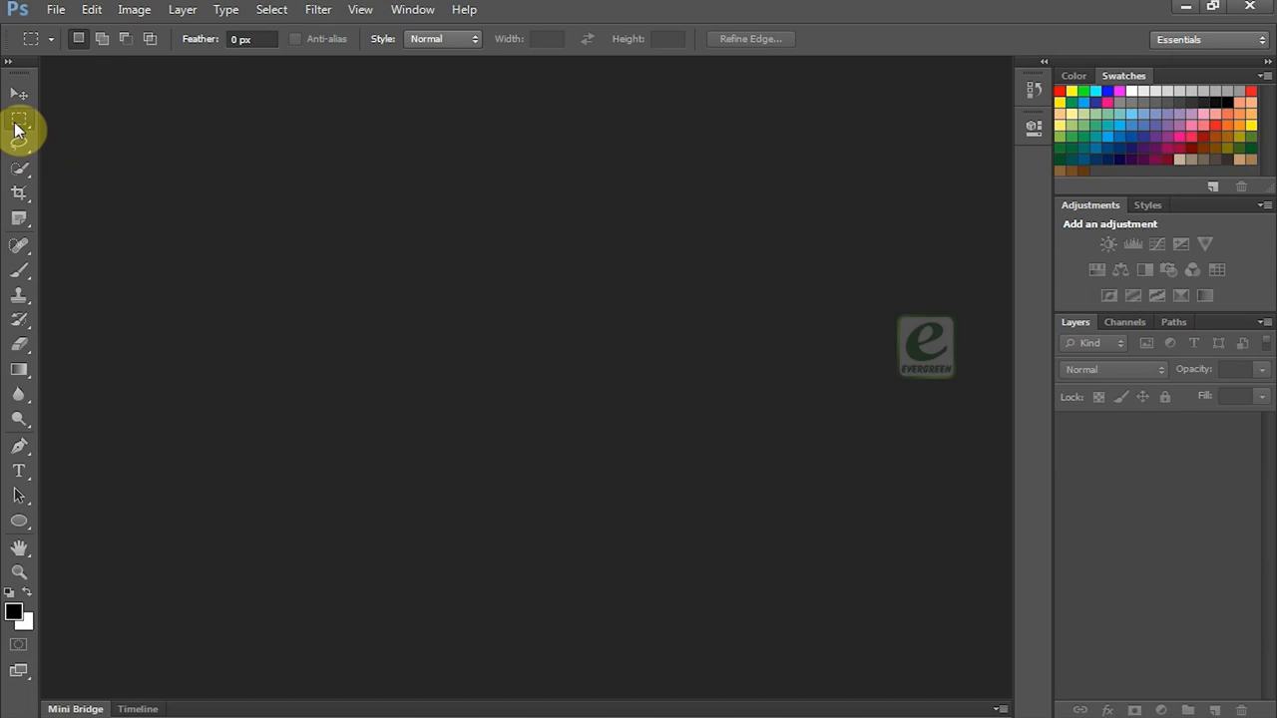
{"action": "mouse_move", "coordinate": [177, 103]}
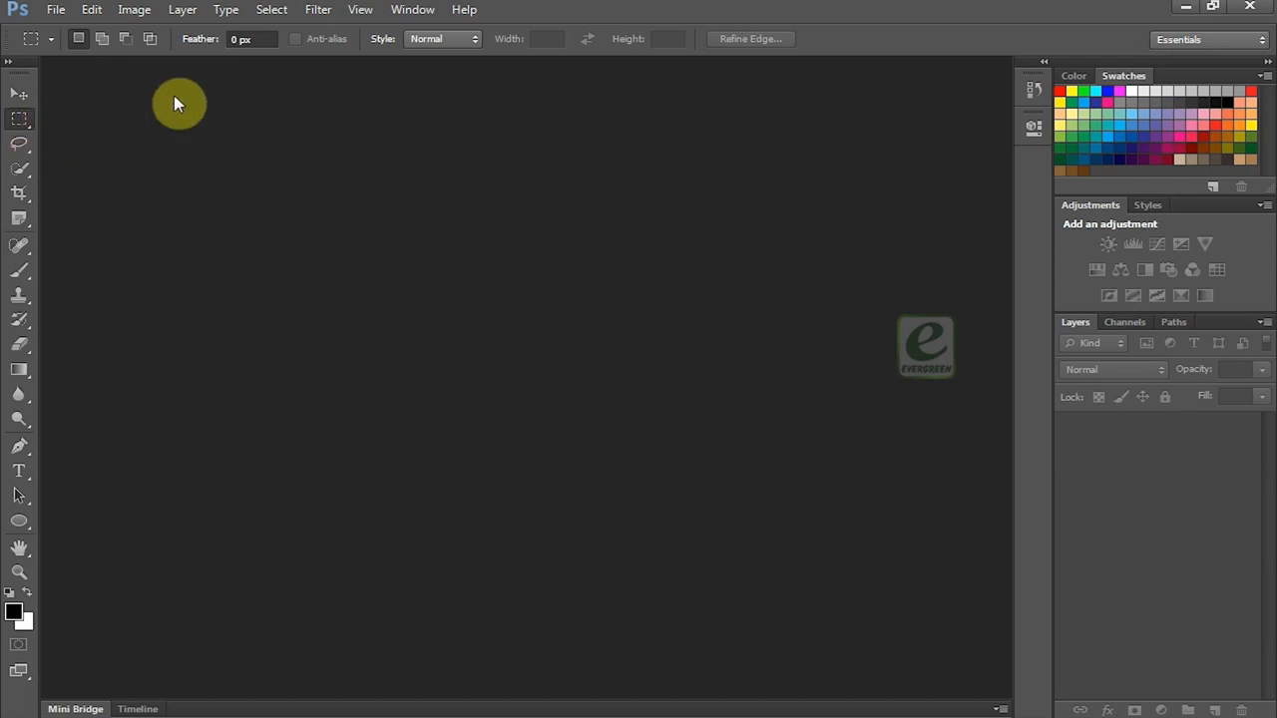
{"action": "mouse_move", "coordinate": [237, 95]}
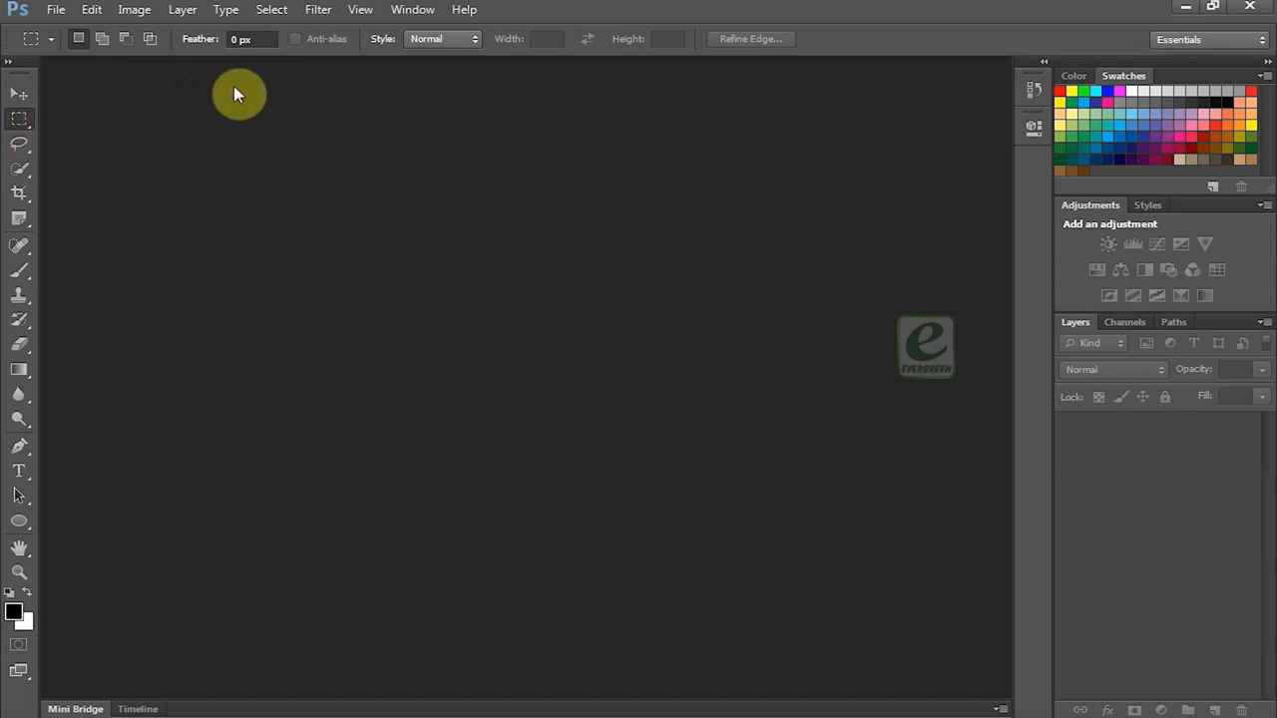
{"action": "left_click_drag", "start_coordinate": [926, 347], "coordinate": [1175, 76]}
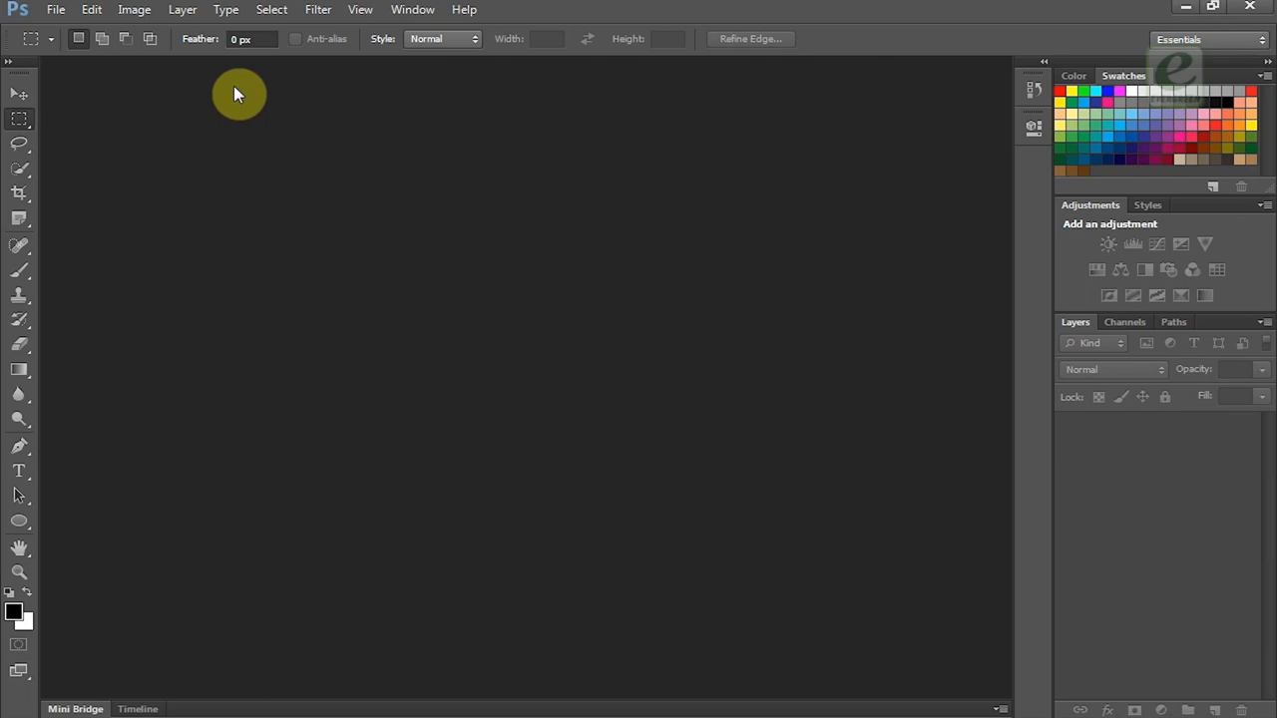
{"action": "mouse_move", "coordinate": [138, 119]}
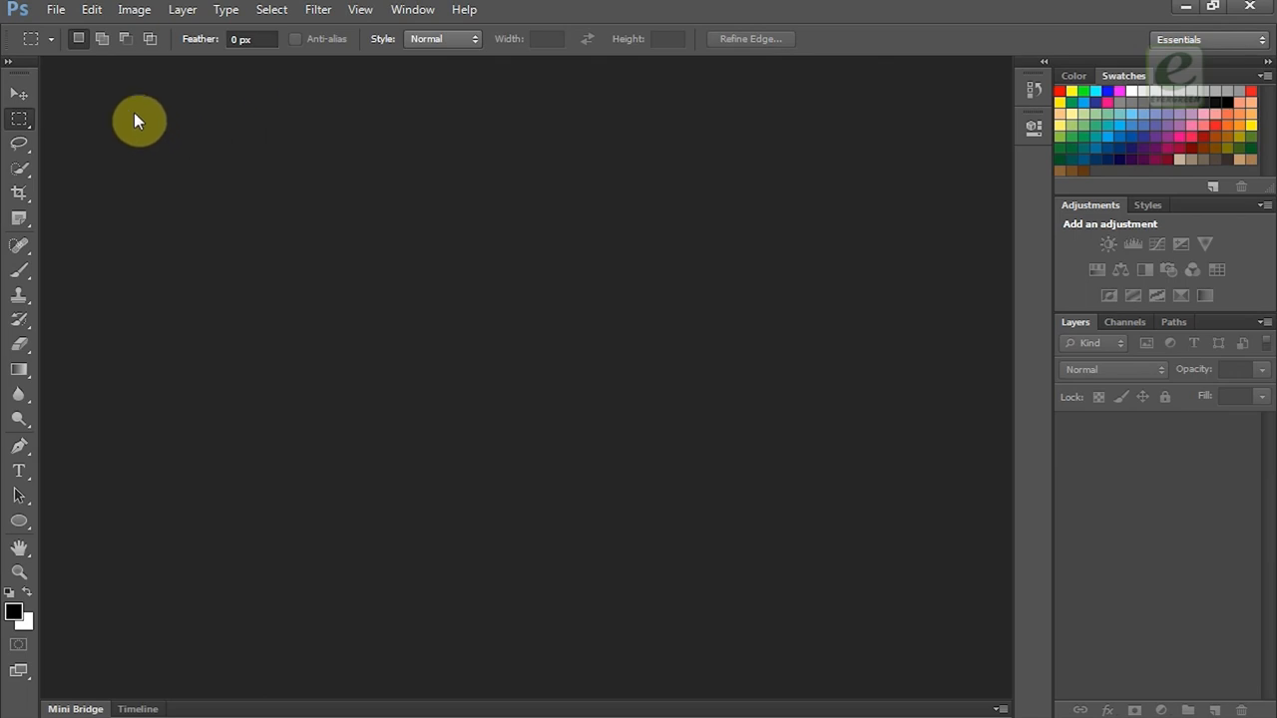
{"action": "left_click", "coordinate": [18, 191]}
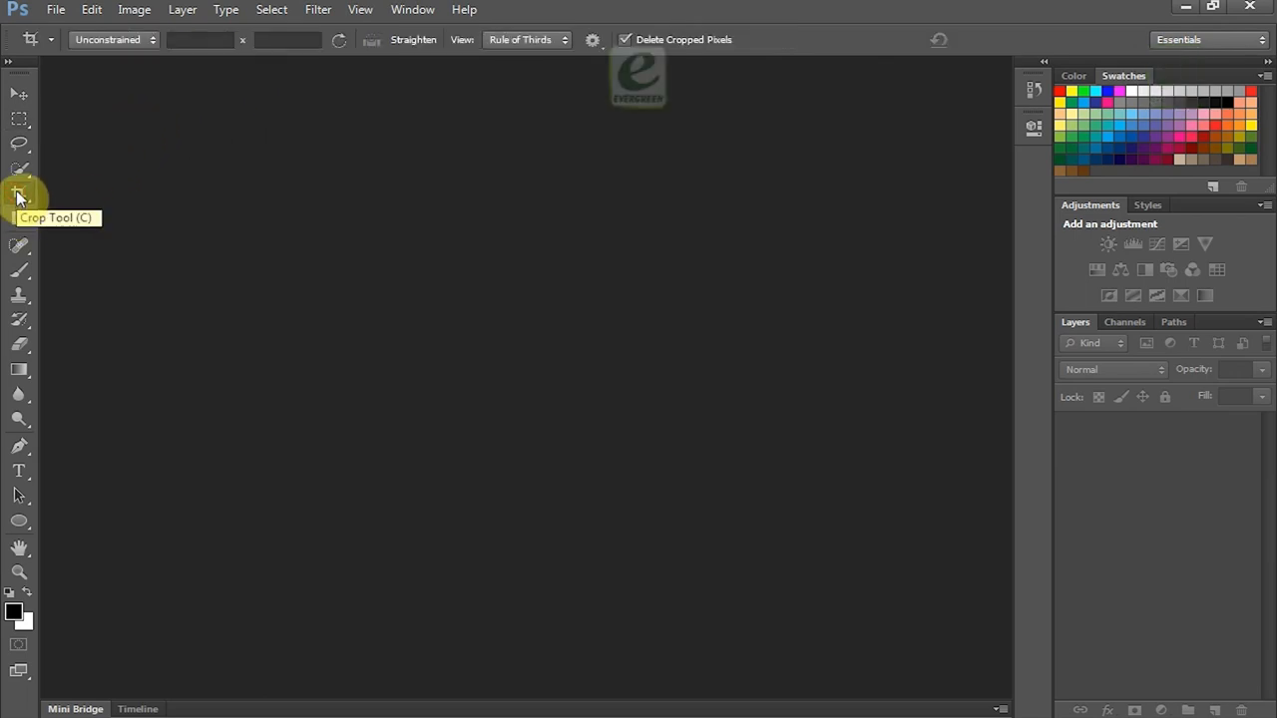
{"action": "left_click", "coordinate": [20, 144]}
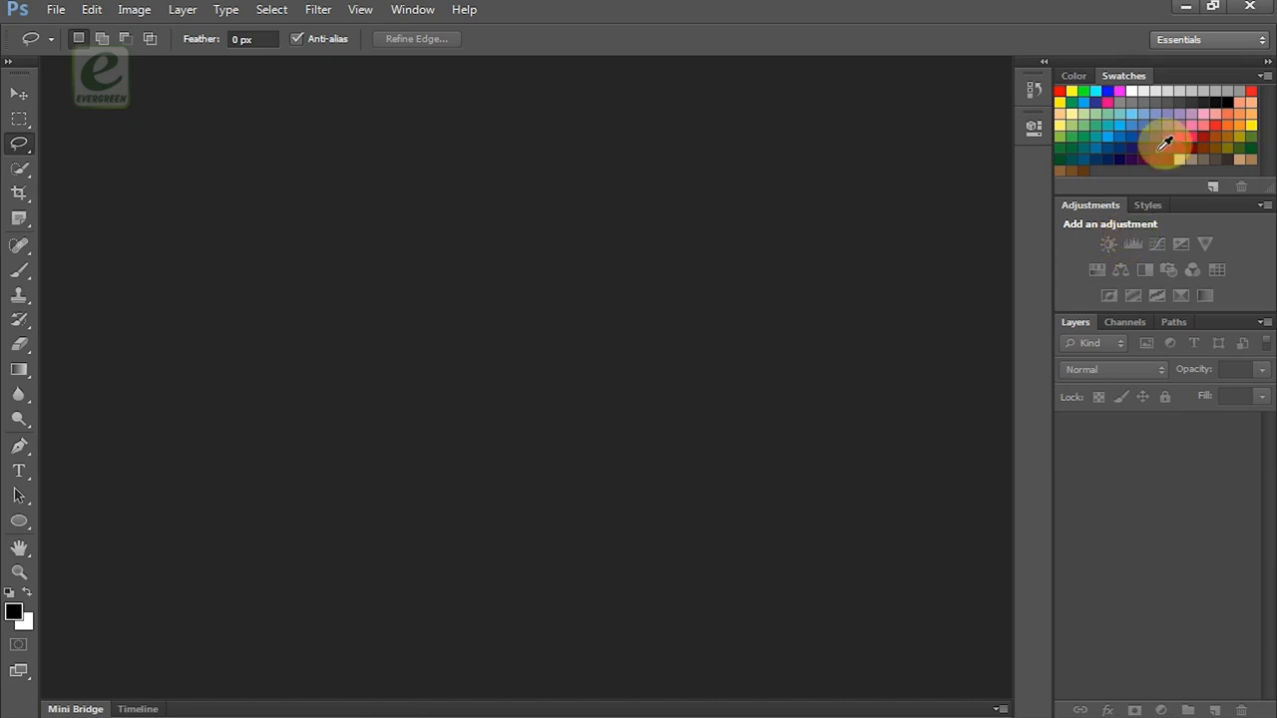
{"action": "mouse_move", "coordinate": [1165, 155]}
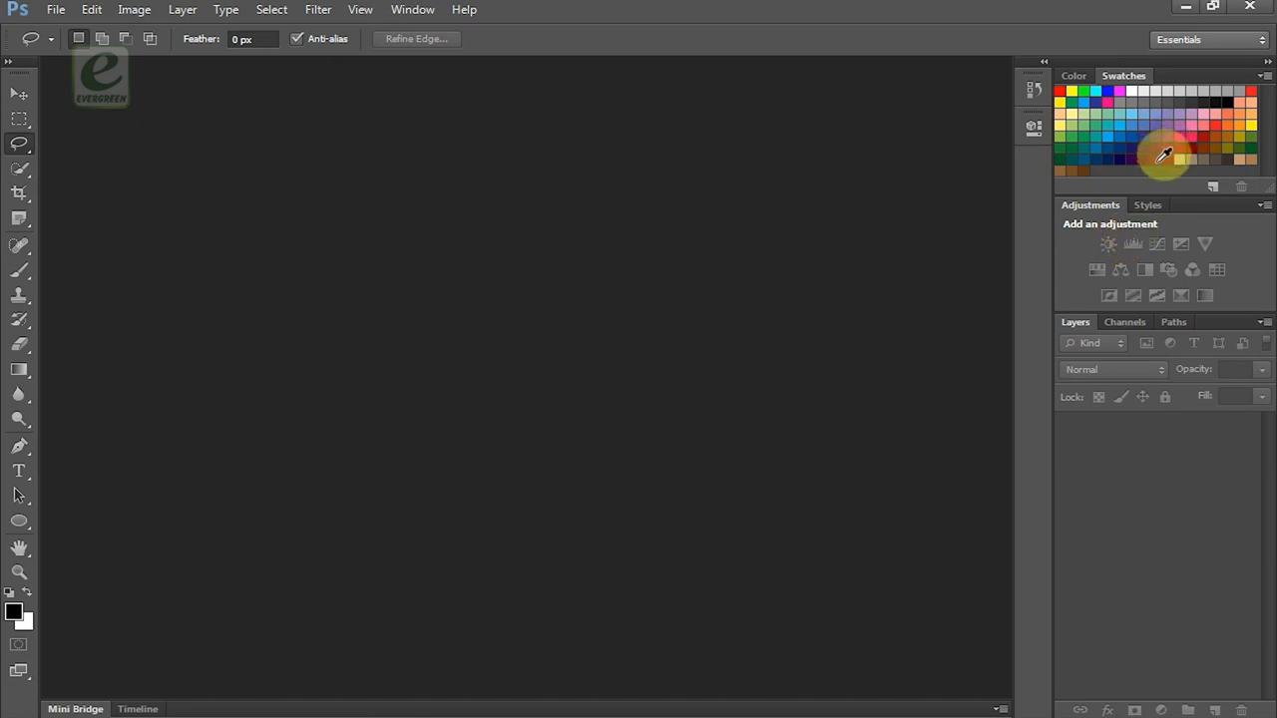
{"action": "left_click_drag", "start_coordinate": [99, 78], "coordinate": [337, 347]}
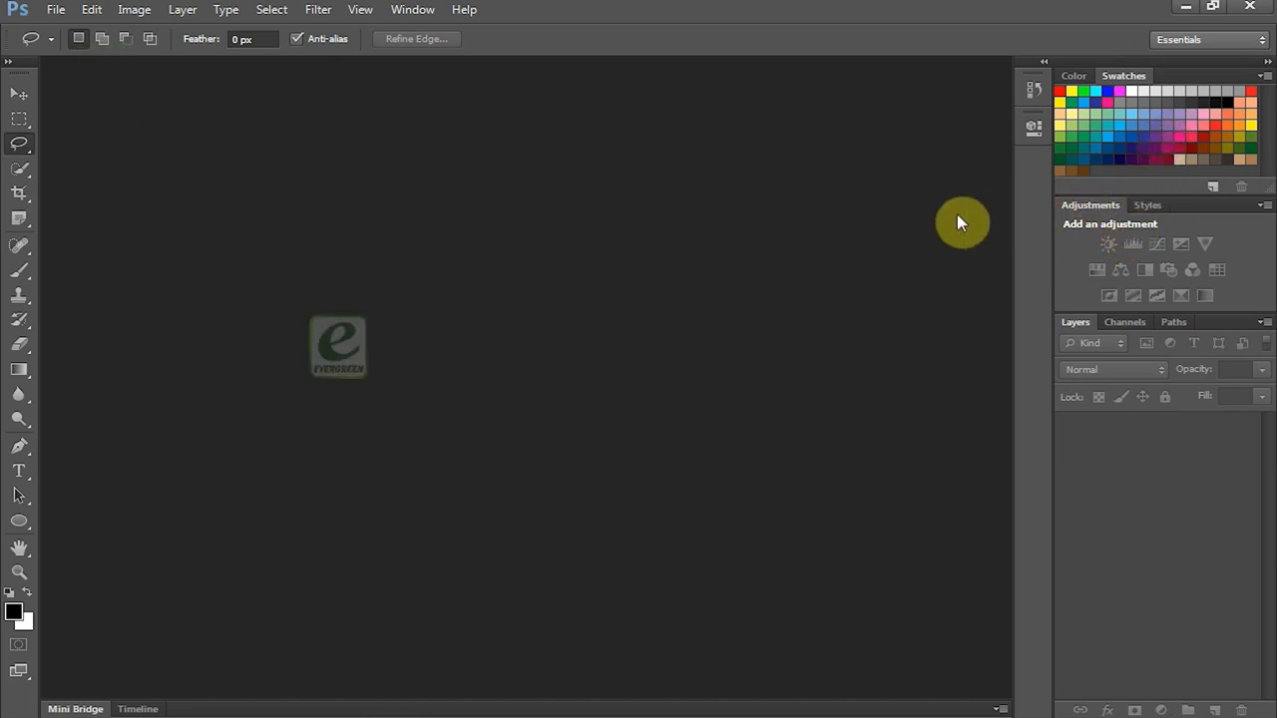
{"action": "mouse_move", "coordinate": [938, 232]}
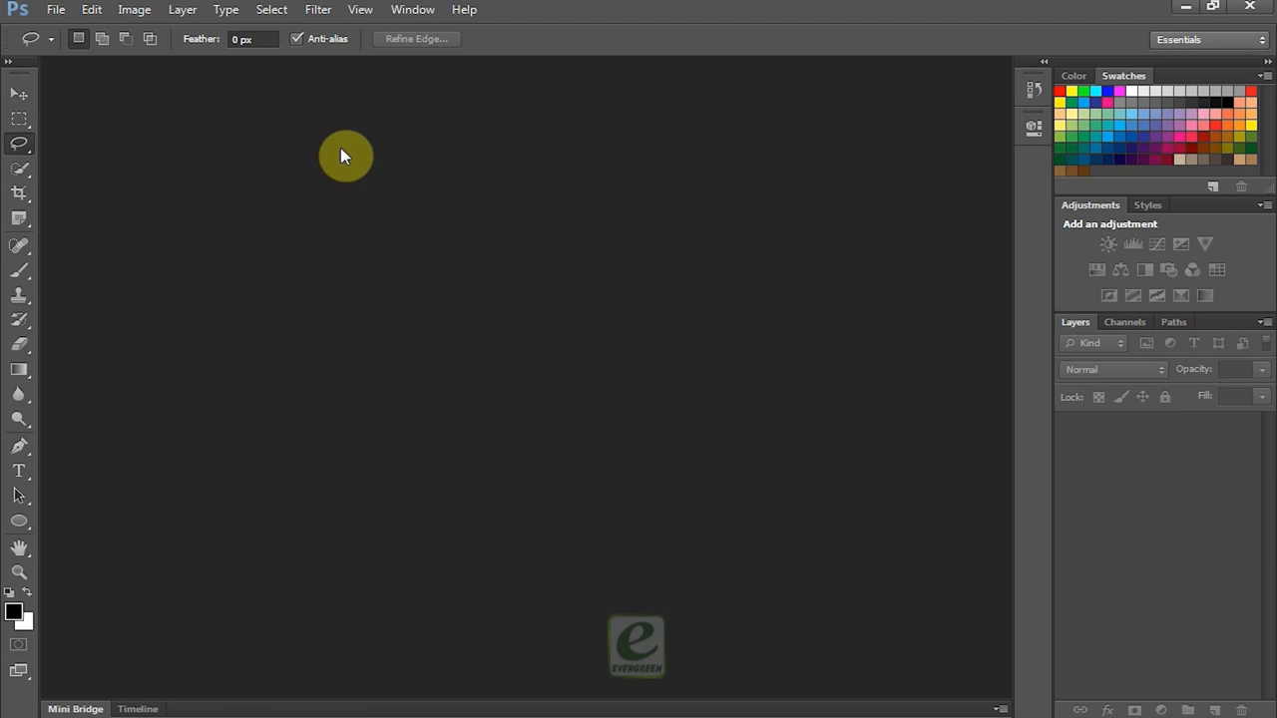
{"action": "mouse_move", "coordinate": [337, 158]}
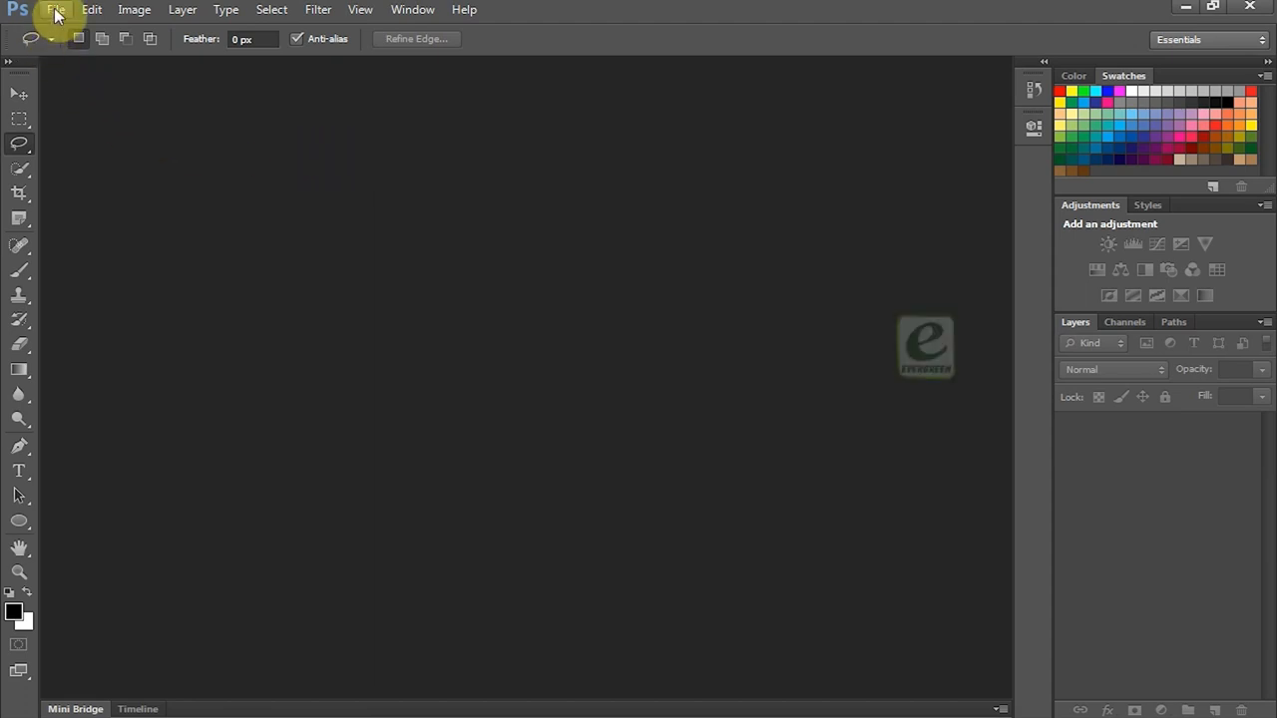
Step: Create a new 1280 x 800 px document at 72 ppi and select its Background layer
{"action": "left_click", "coordinate": [56, 8]}
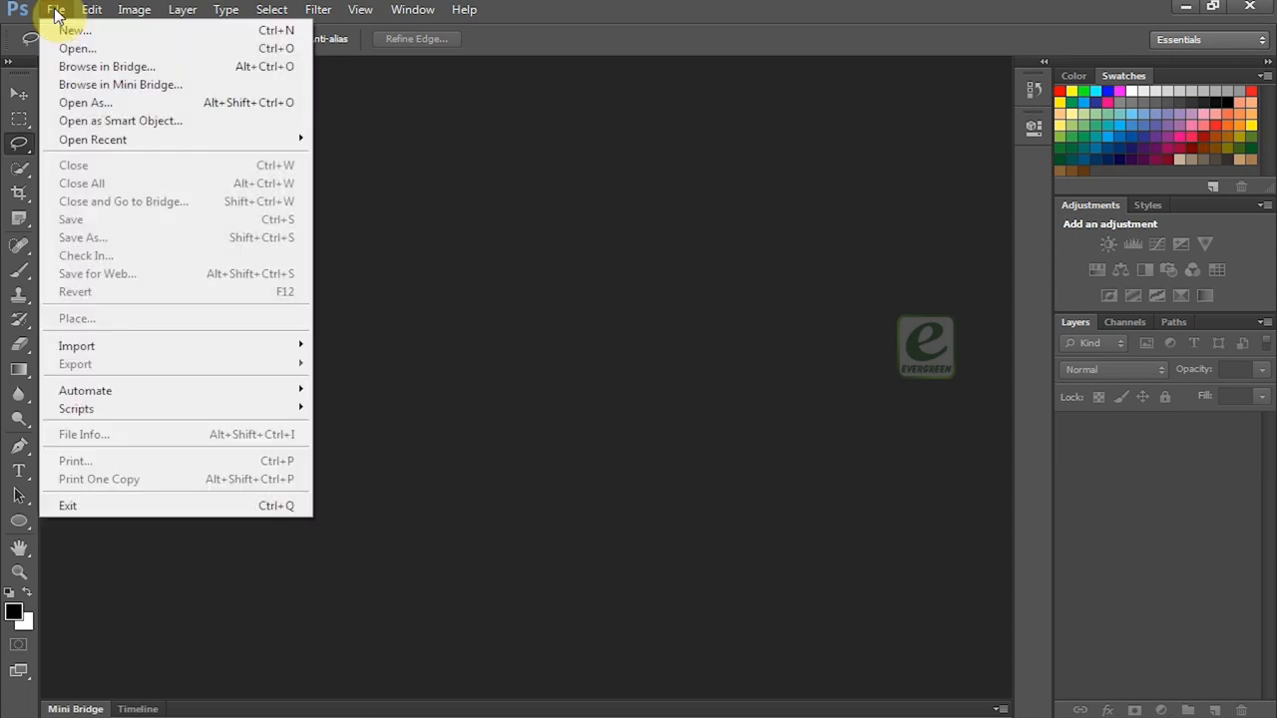
{"action": "mouse_move", "coordinate": [75, 30]}
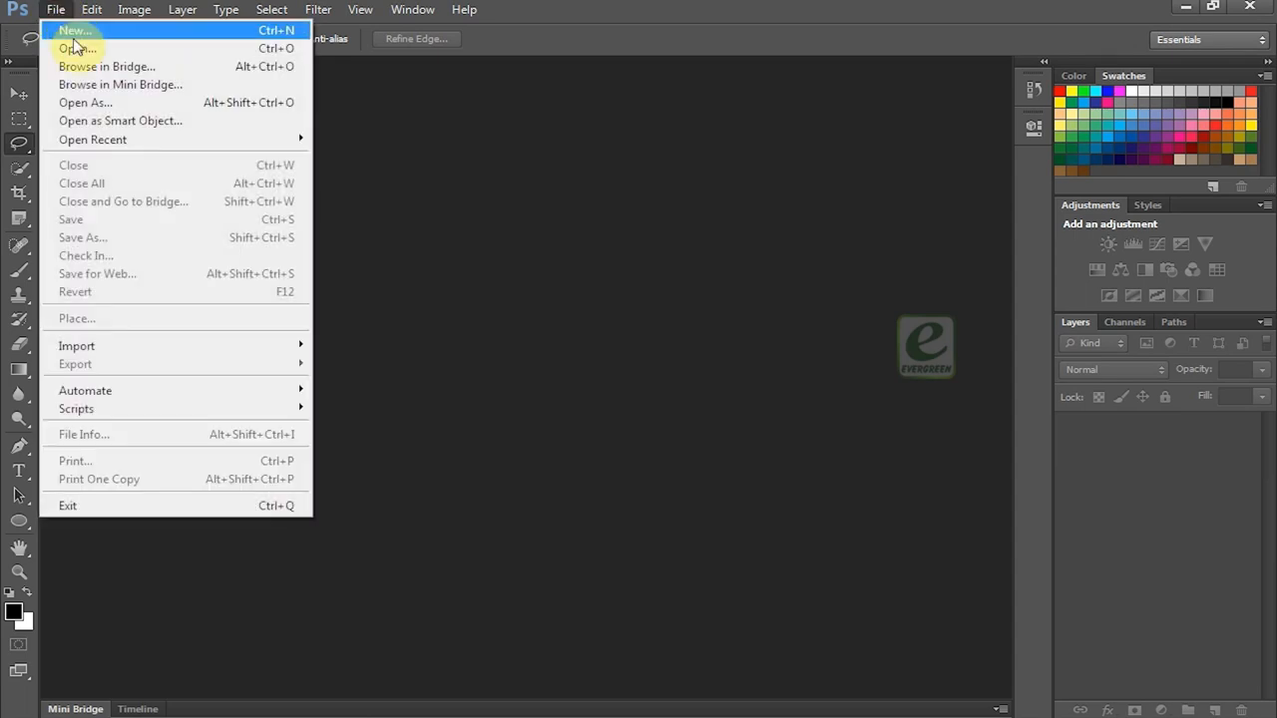
{"action": "left_click", "coordinate": [74, 30]}
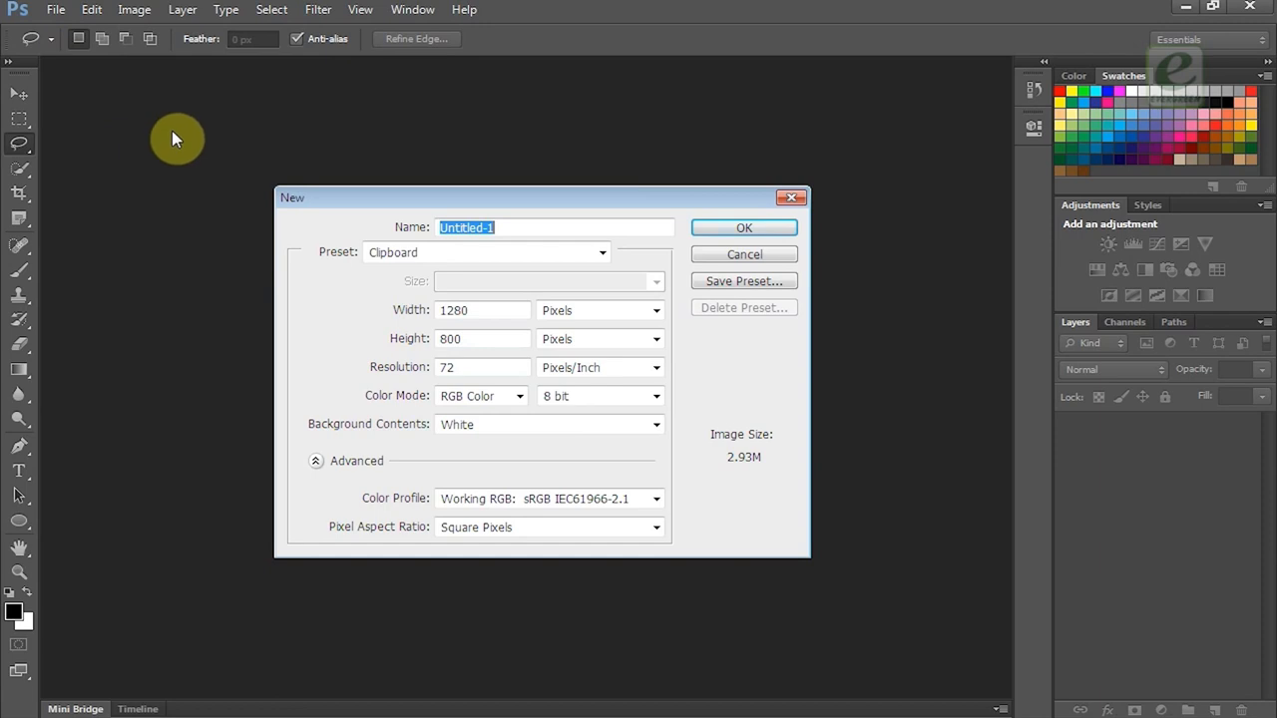
{"action": "mouse_move", "coordinate": [197, 156]}
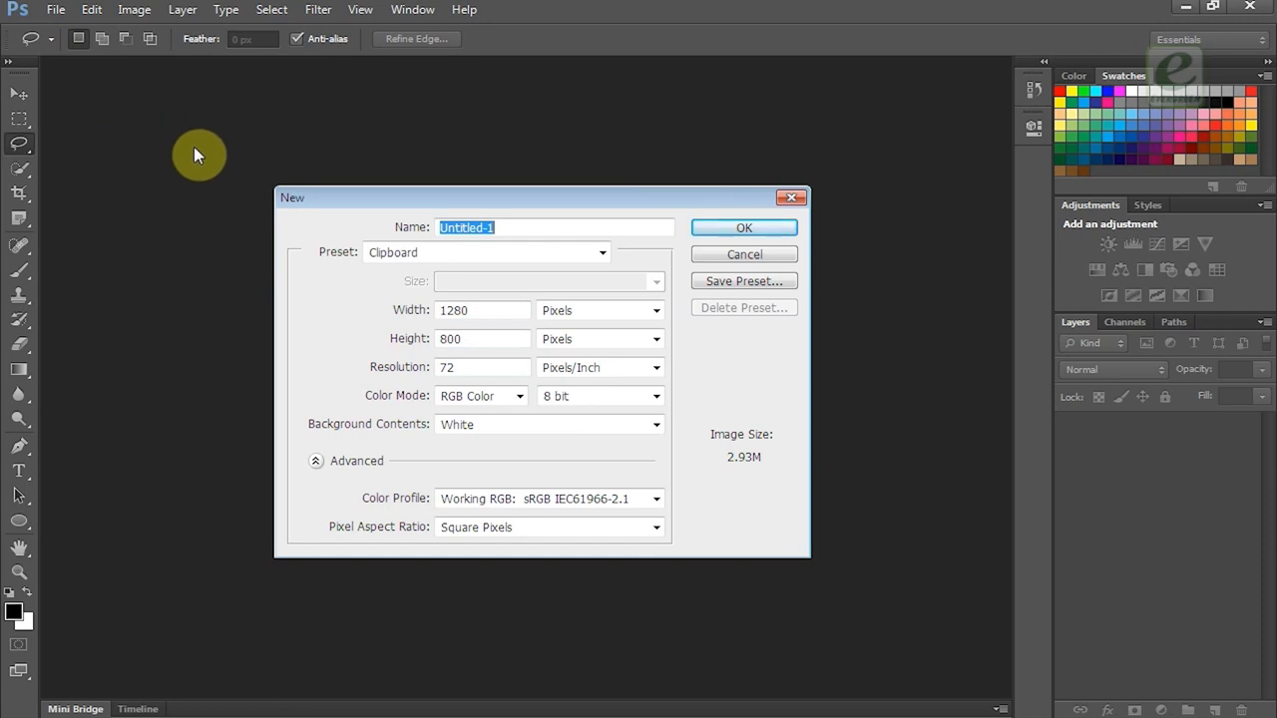
{"action": "mouse_move", "coordinate": [317, 206]}
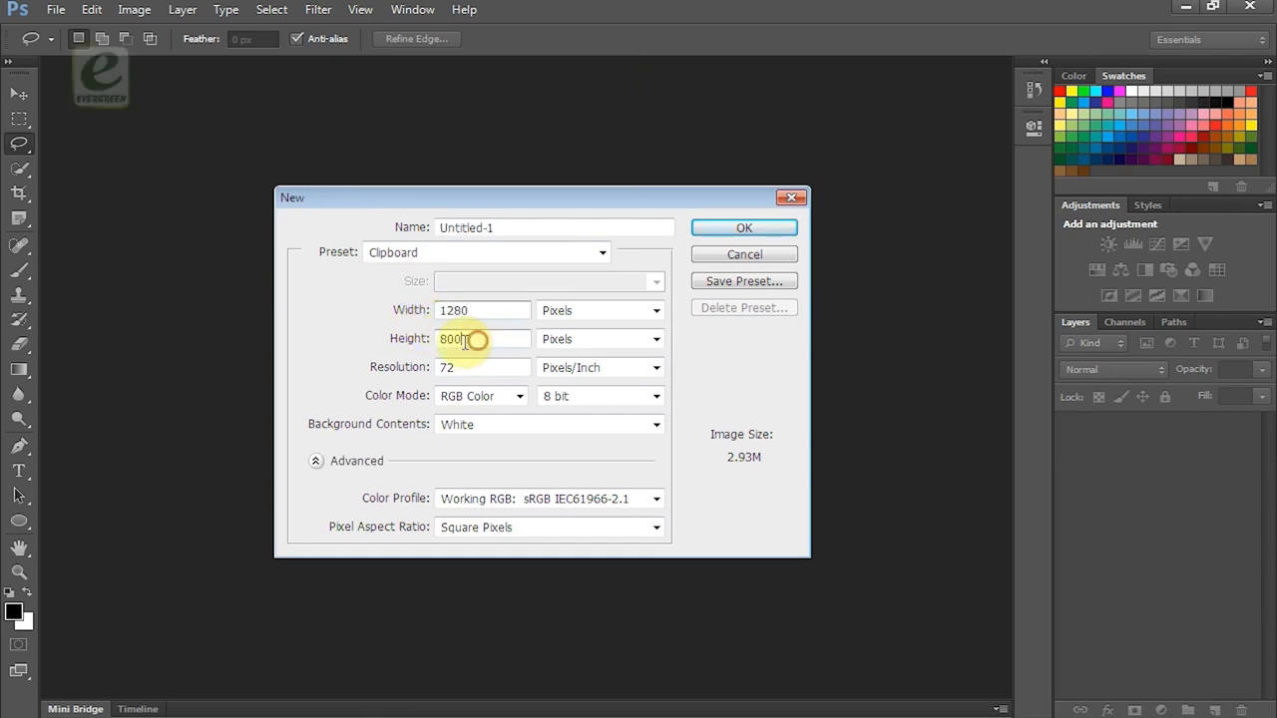
{"action": "left_click", "coordinate": [483, 367]}
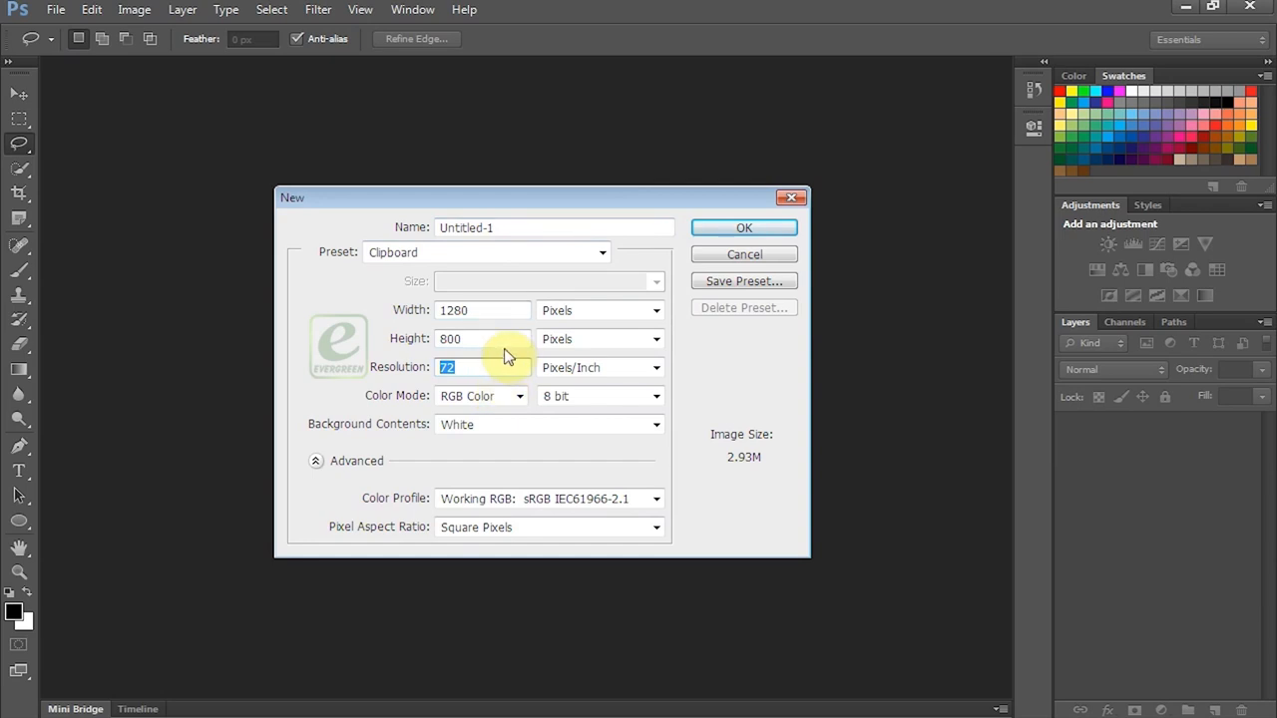
{"action": "mouse_move", "coordinate": [697, 231]}
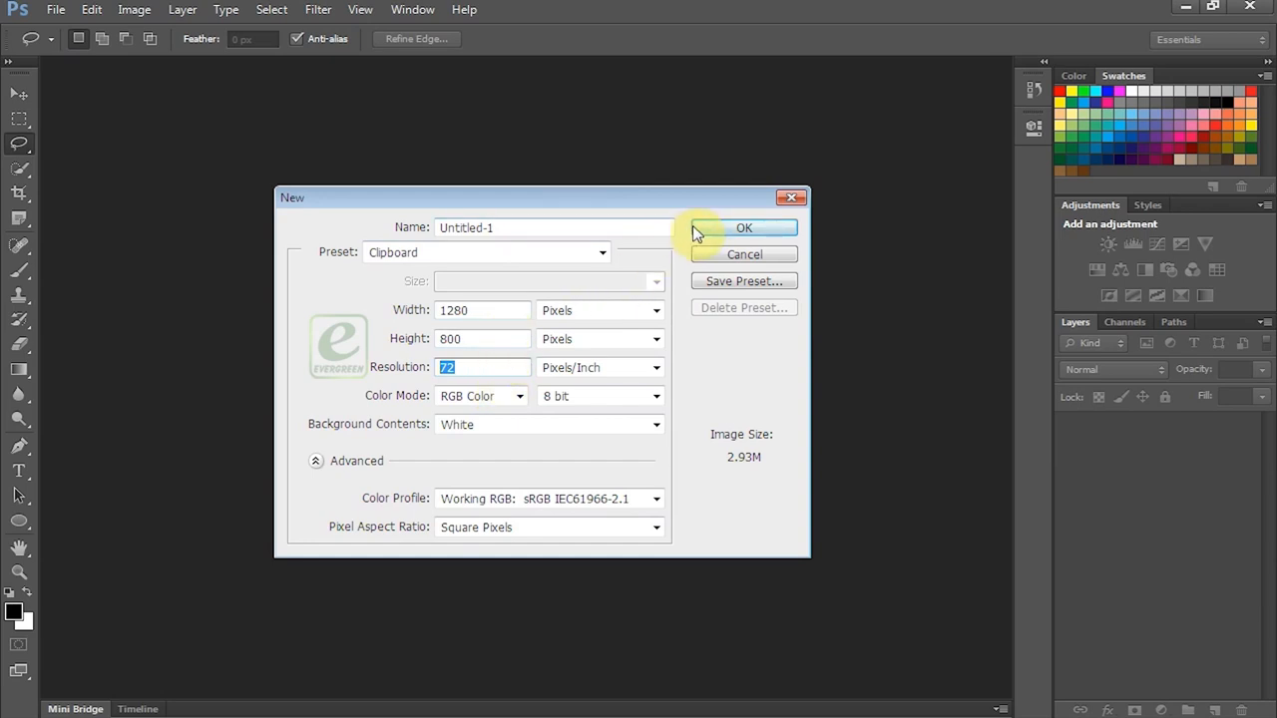
{"action": "left_click", "coordinate": [744, 227]}
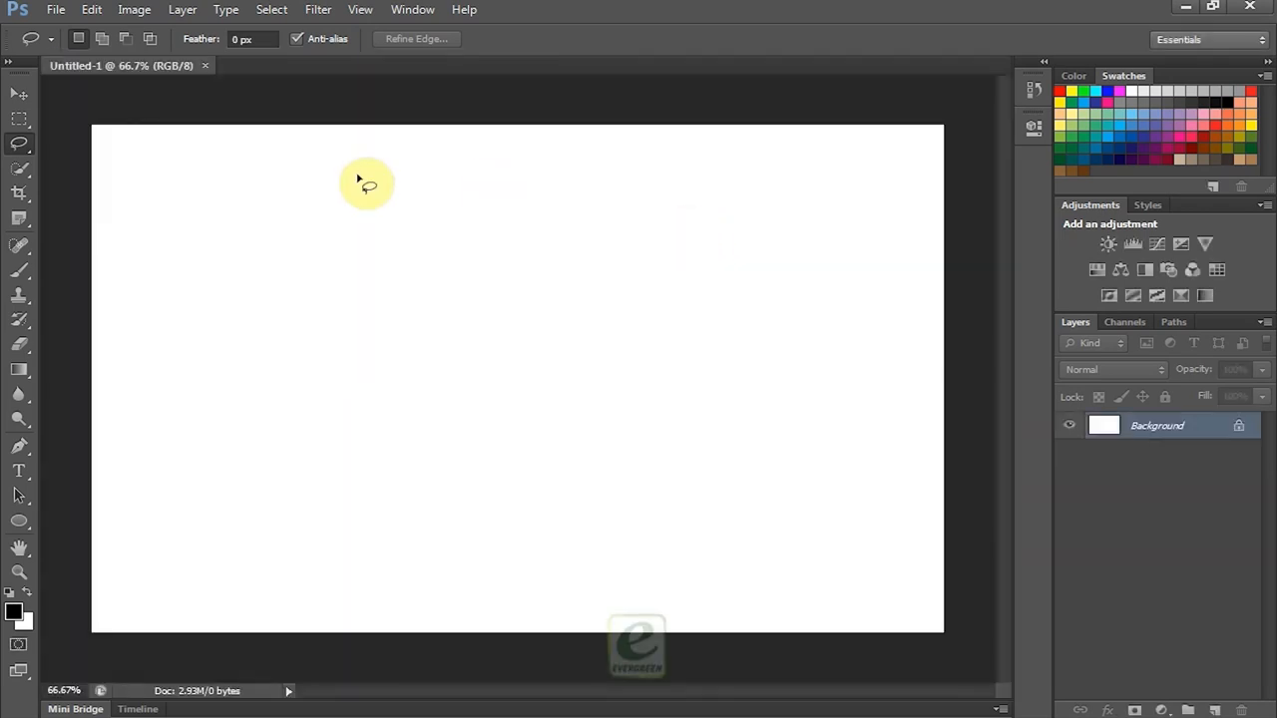
{"action": "mouse_move", "coordinate": [321, 243]}
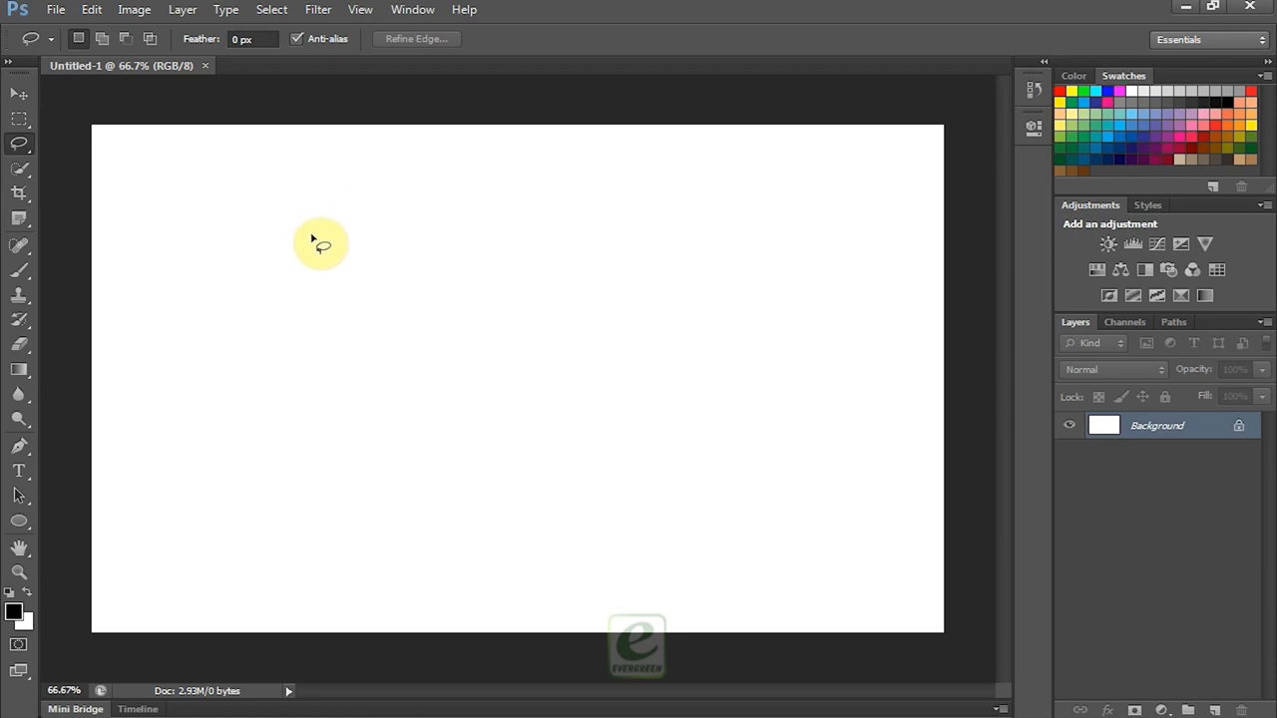
{"action": "mouse_move", "coordinate": [467, 361]}
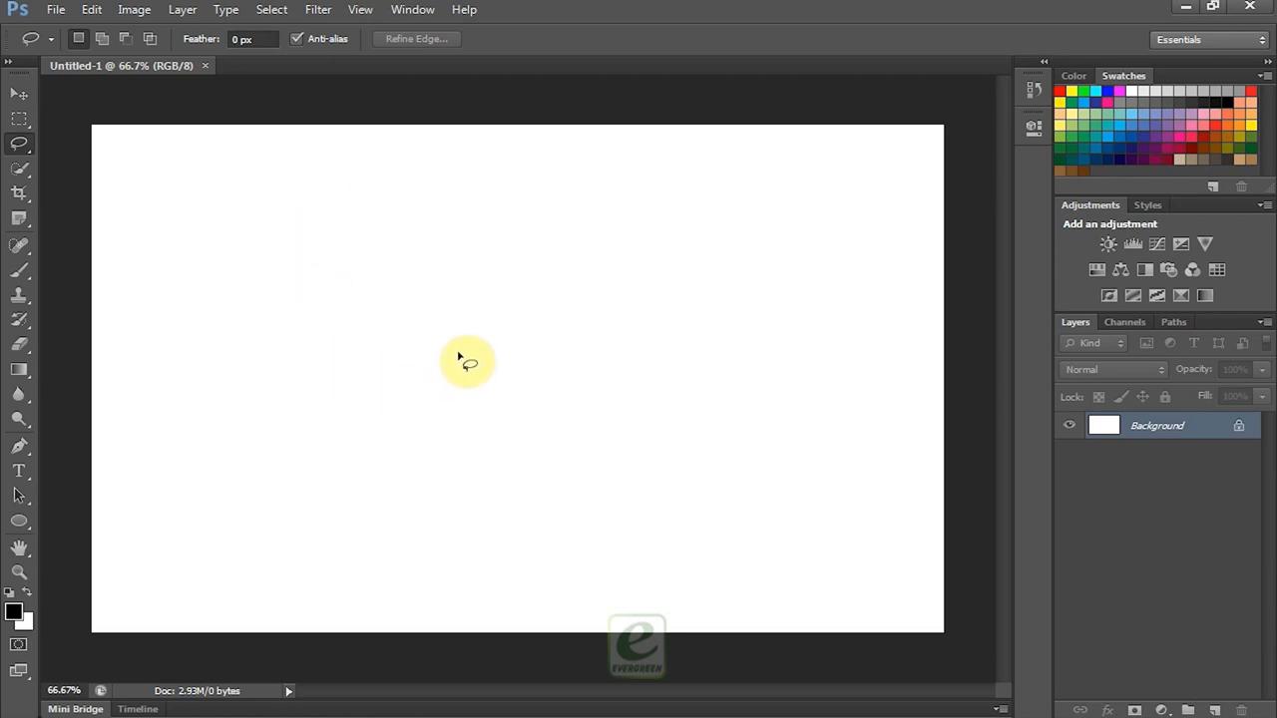
{"action": "mouse_move", "coordinate": [886, 323]}
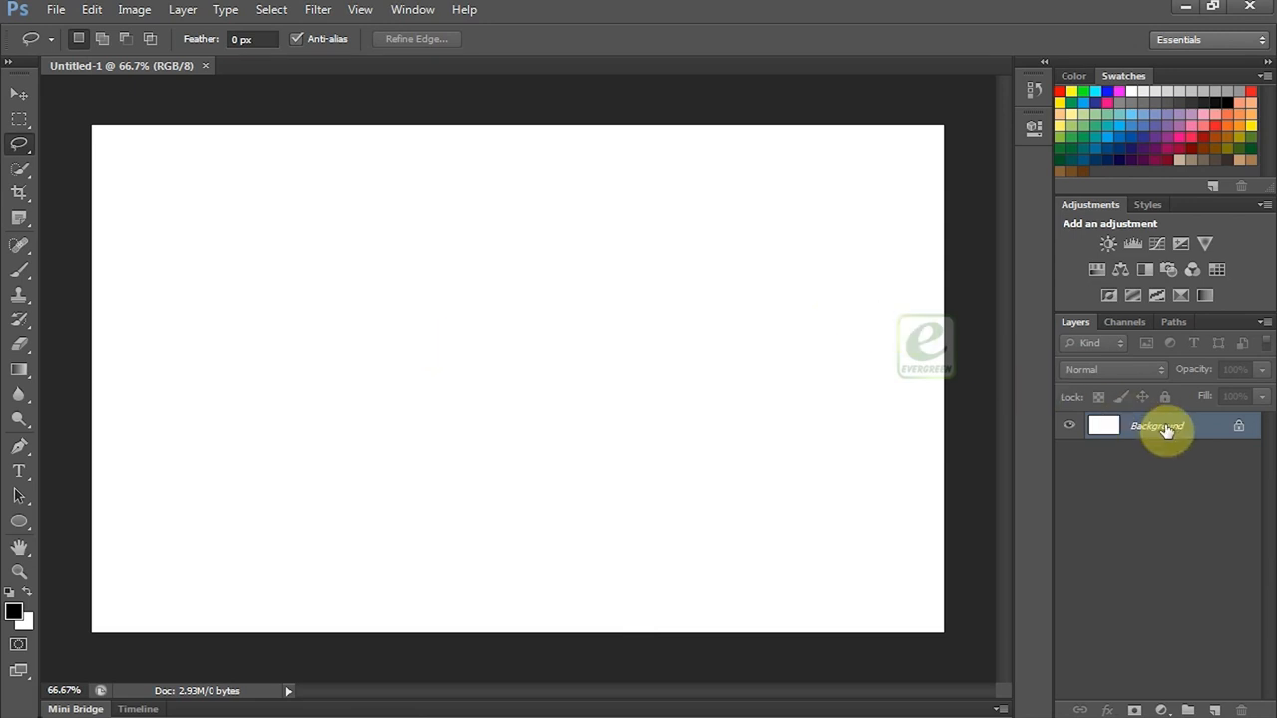
{"action": "mouse_move", "coordinate": [1158, 427]}
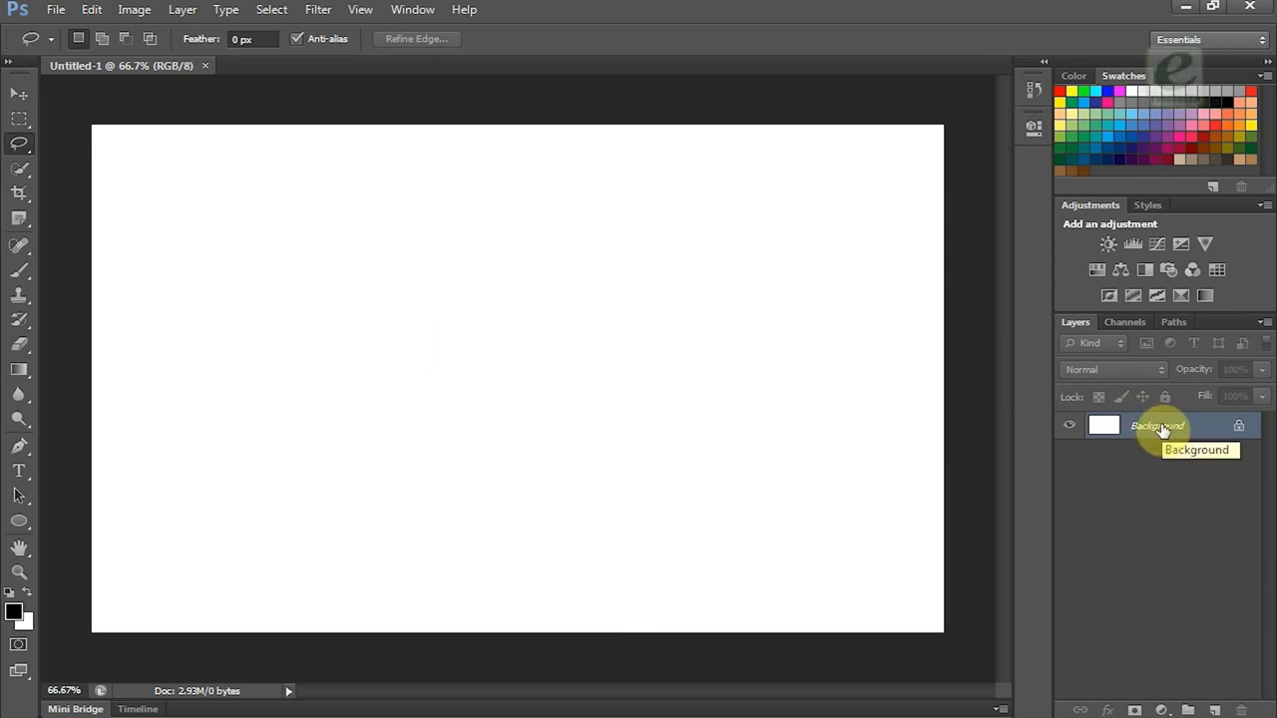
{"action": "left_click", "coordinate": [18, 94]}
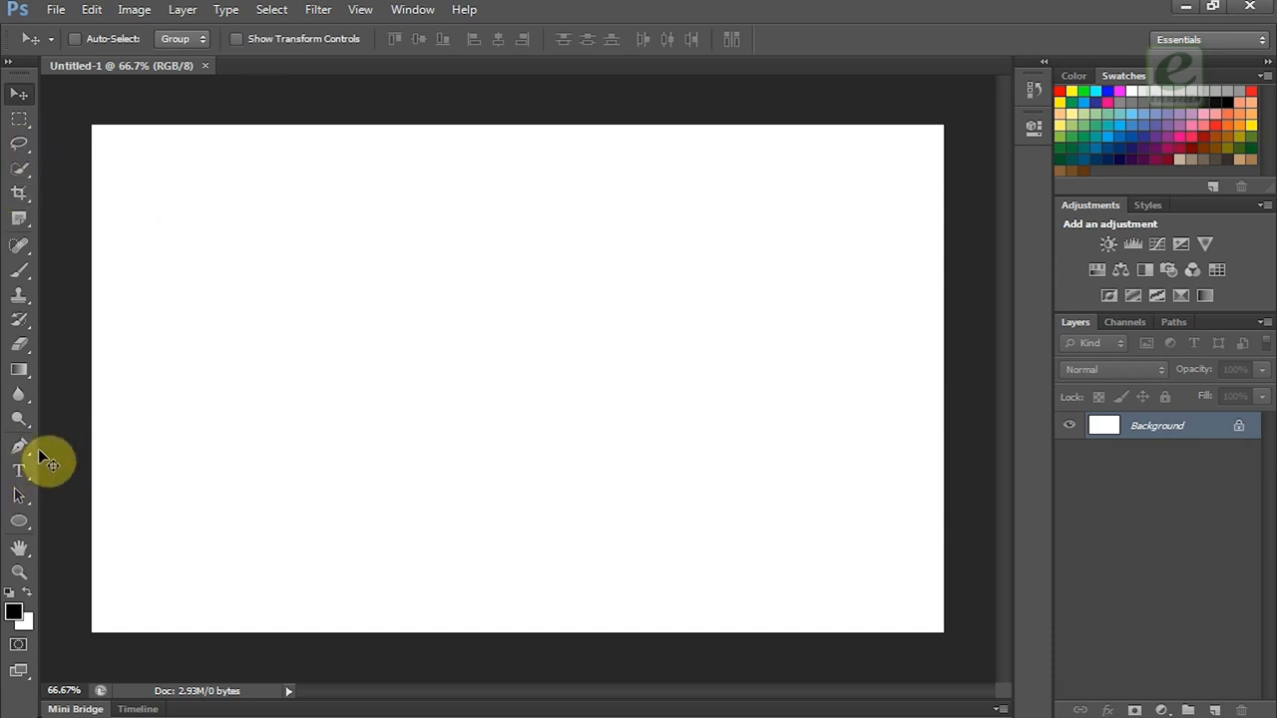
Step: Draw a rectangle shape across the lower middle of the canvas with the Rectangle Tool
{"action": "right_click", "coordinate": [20, 521]}
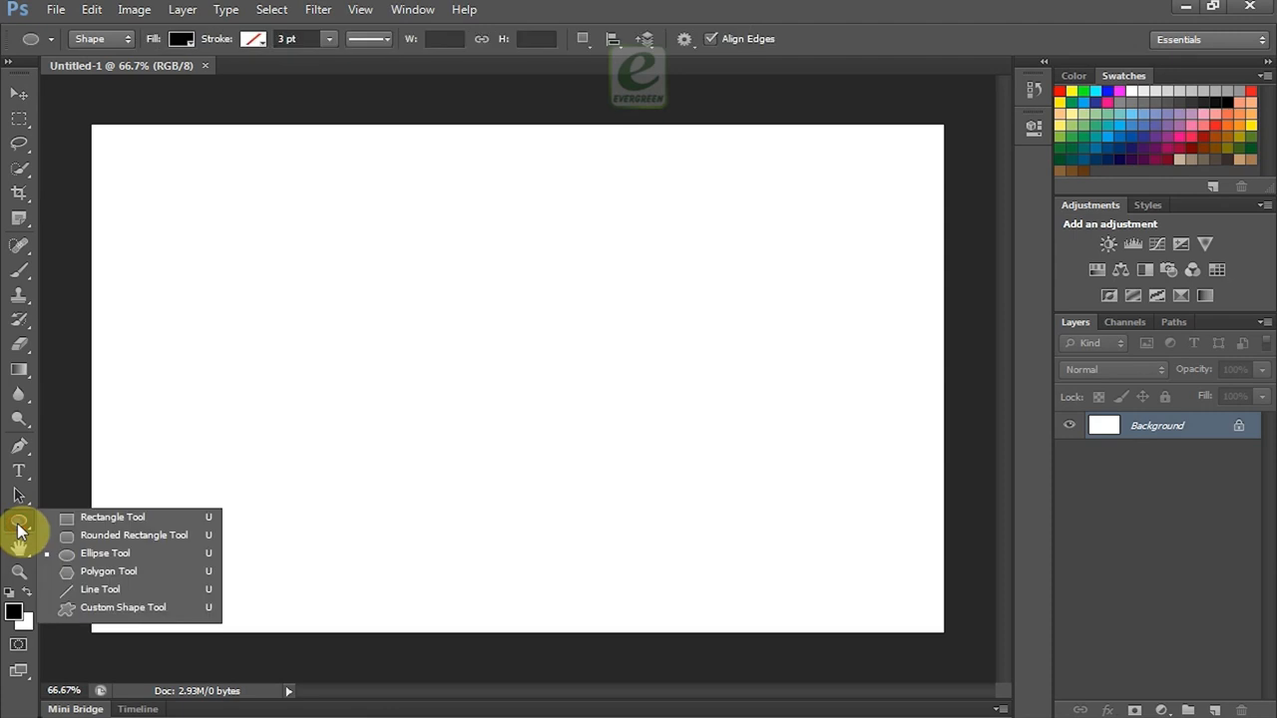
{"action": "left_click_drag", "start_coordinate": [283, 443], "coordinate": [708, 579]}
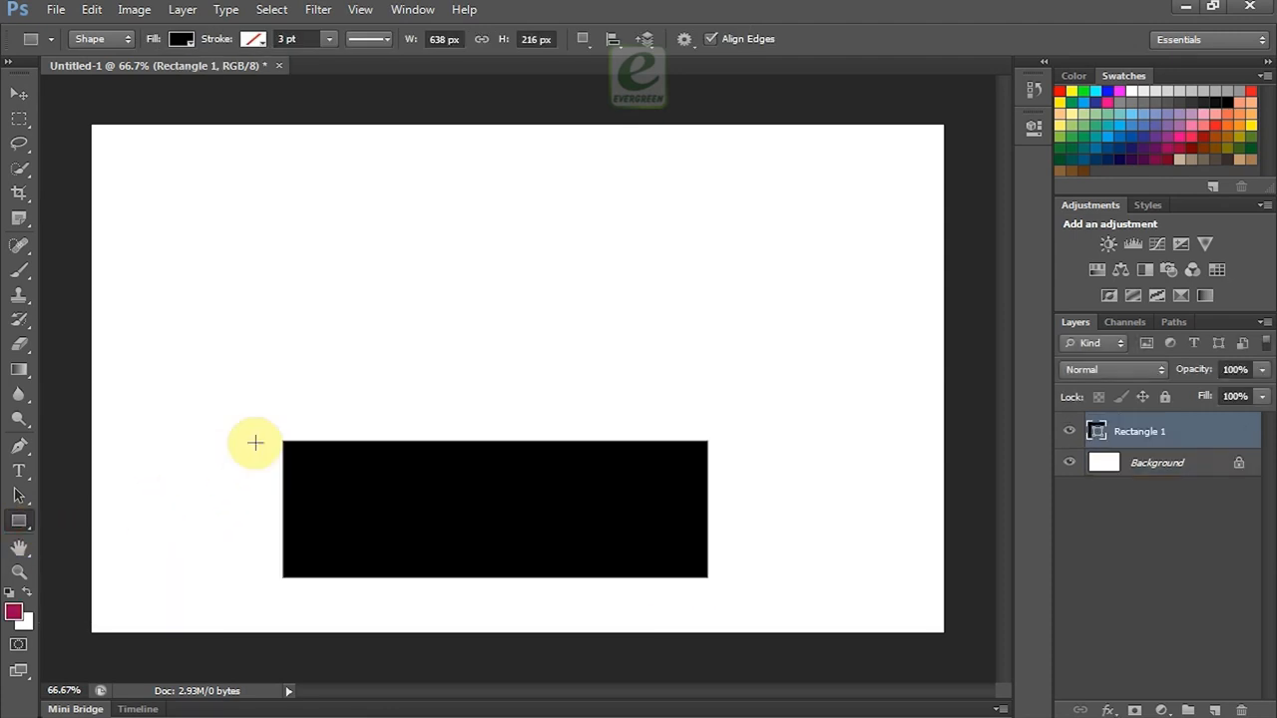
{"action": "left_click", "coordinate": [180, 40]}
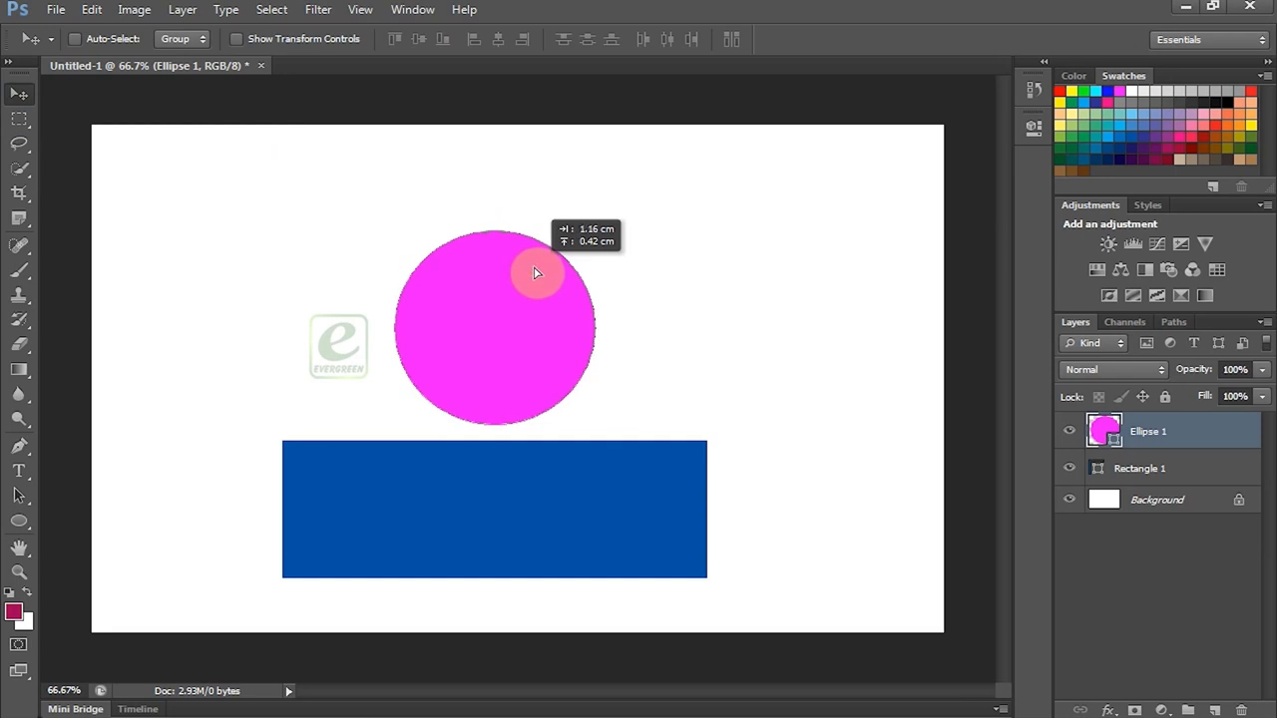
{"action": "mouse_move", "coordinate": [646, 272]}
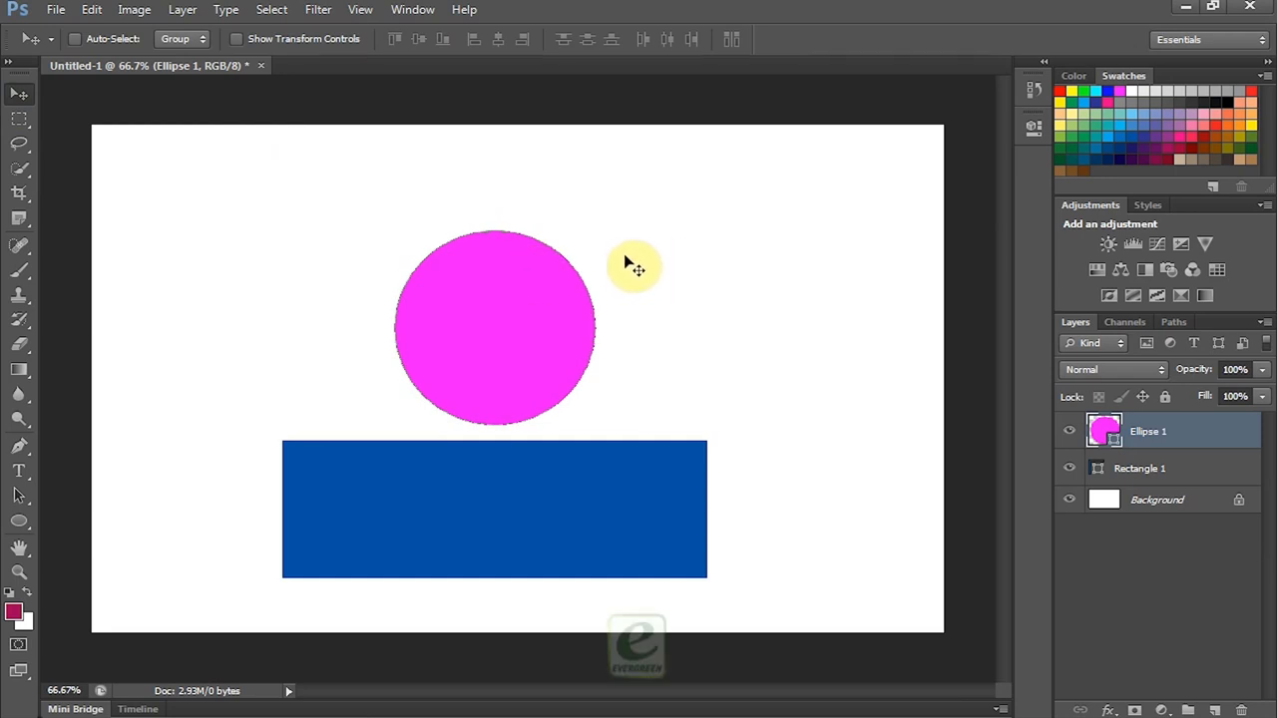
{"action": "mouse_move", "coordinate": [628, 269]}
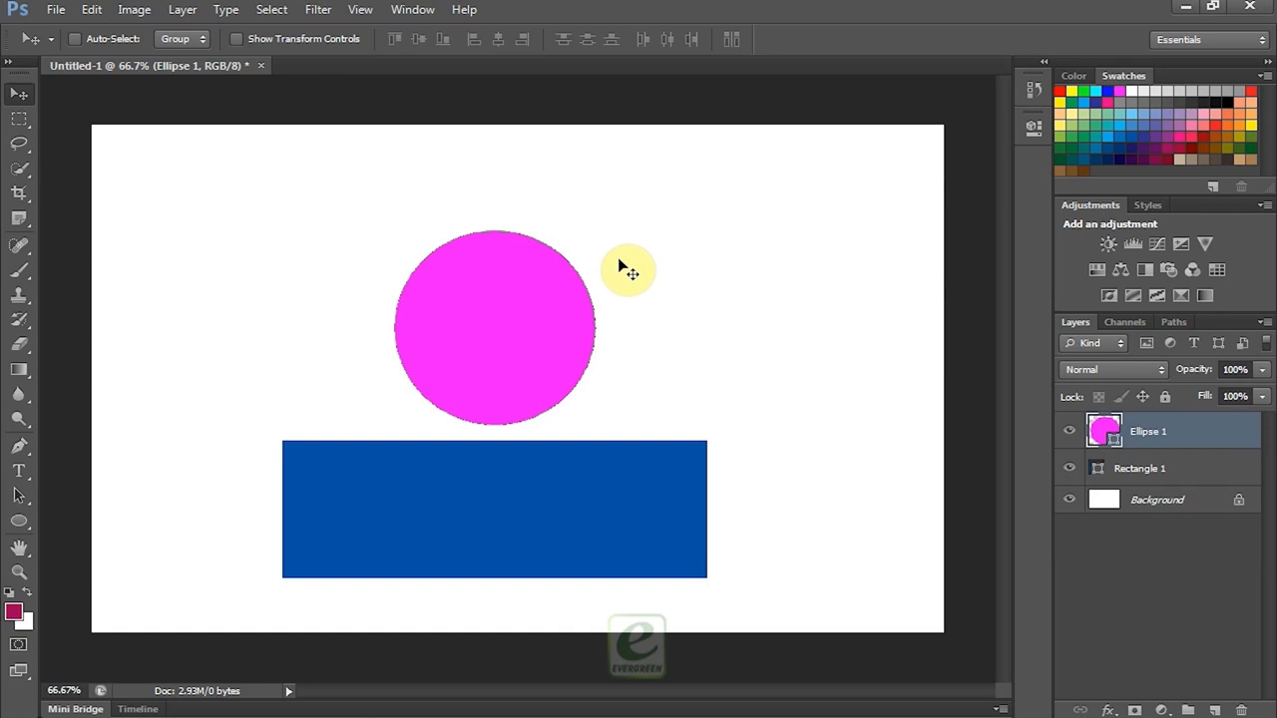
{"action": "mouse_move", "coordinate": [419, 177]}
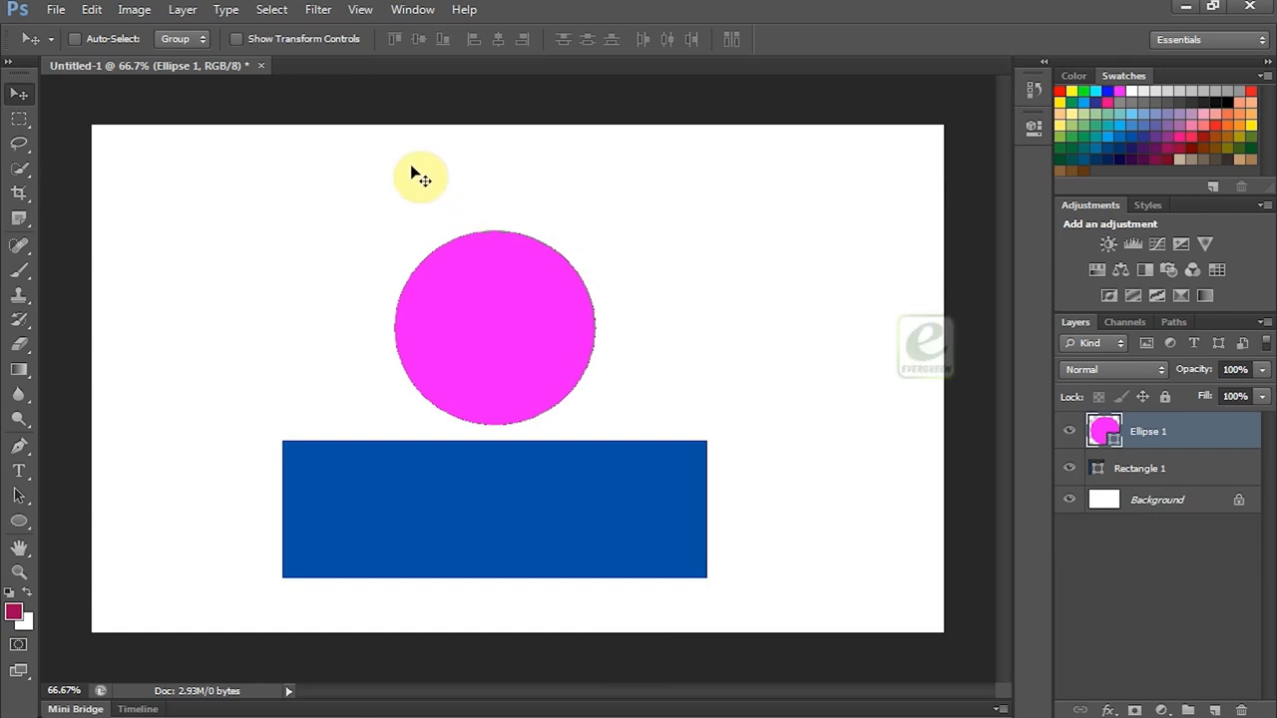
Step: Save the document as a PSD named 'sample 2', accepting the compatibility option
{"action": "left_click", "coordinate": [56, 8]}
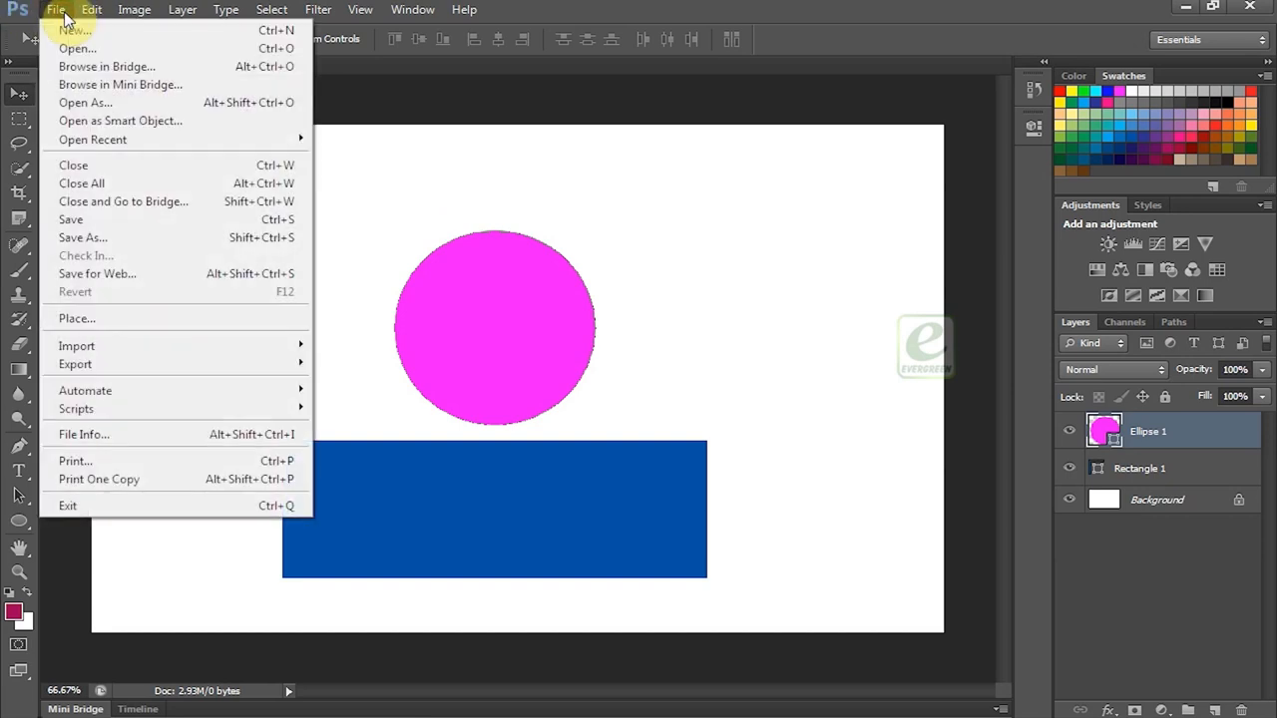
{"action": "mouse_move", "coordinate": [96, 219]}
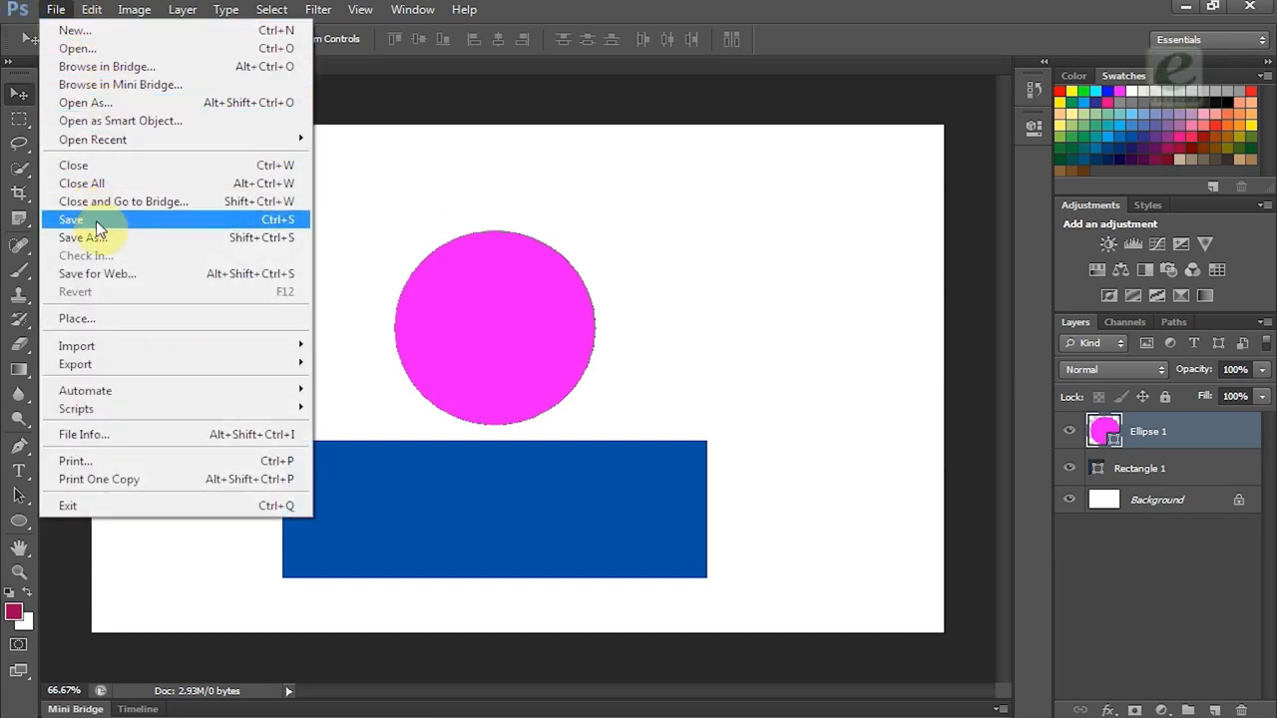
{"action": "left_click", "coordinate": [82, 237]}
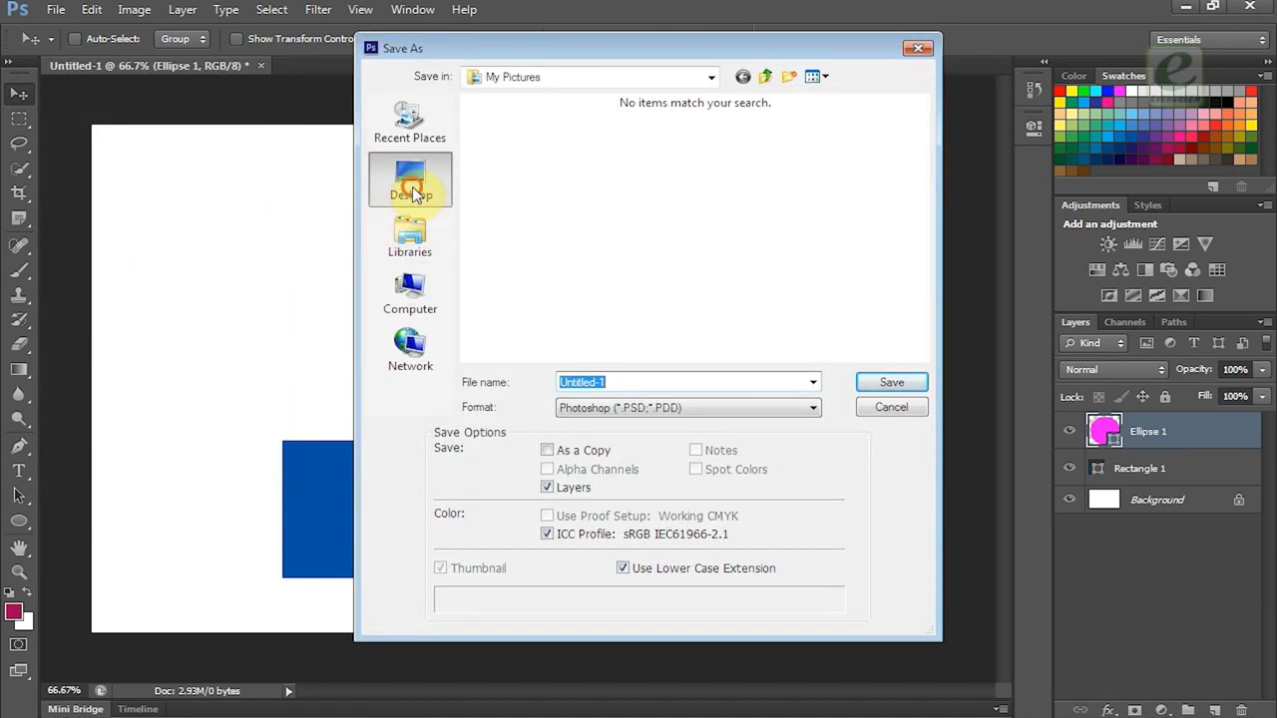
{"action": "left_click", "coordinate": [411, 180]}
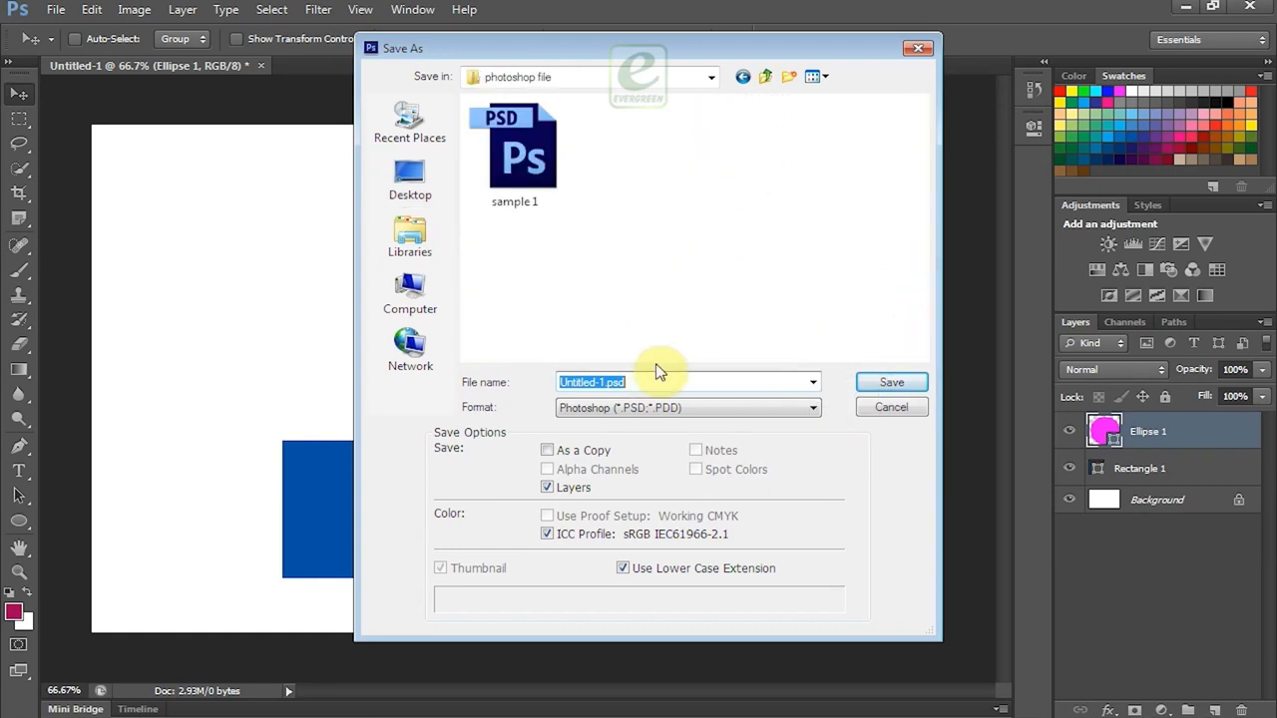
{"action": "type", "text": "sample 2"}
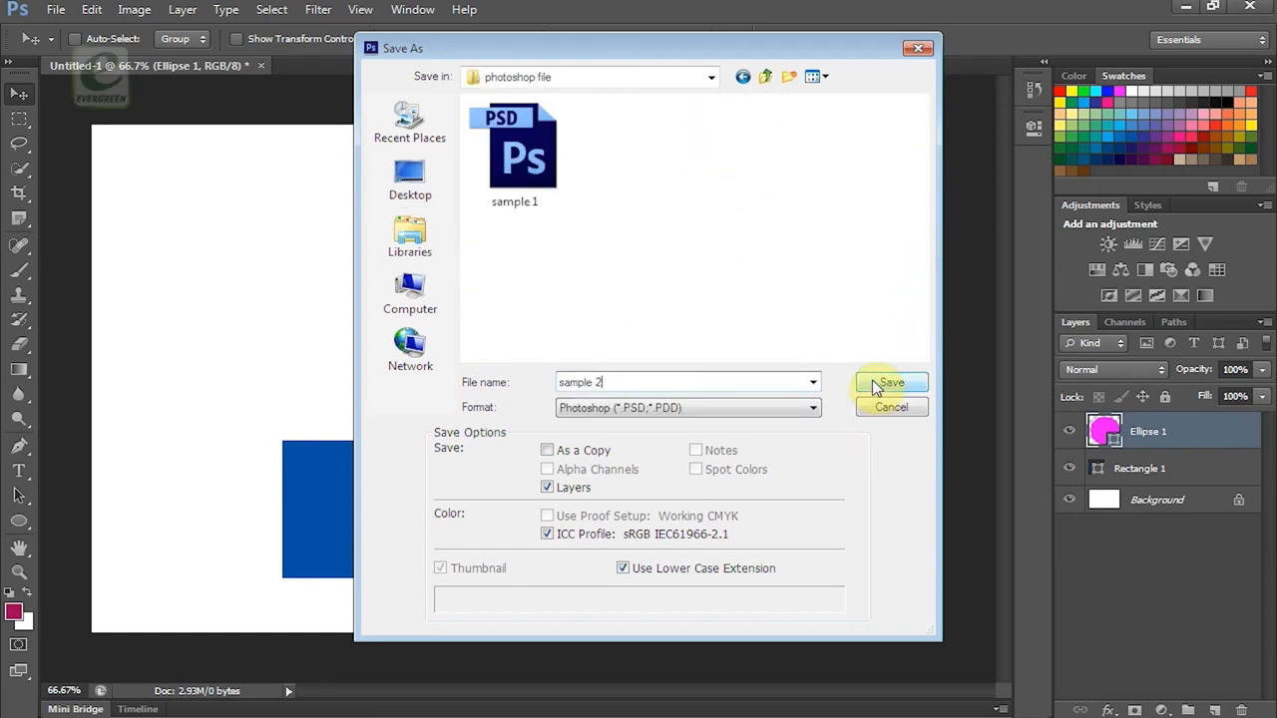
{"action": "left_click", "coordinate": [888, 383]}
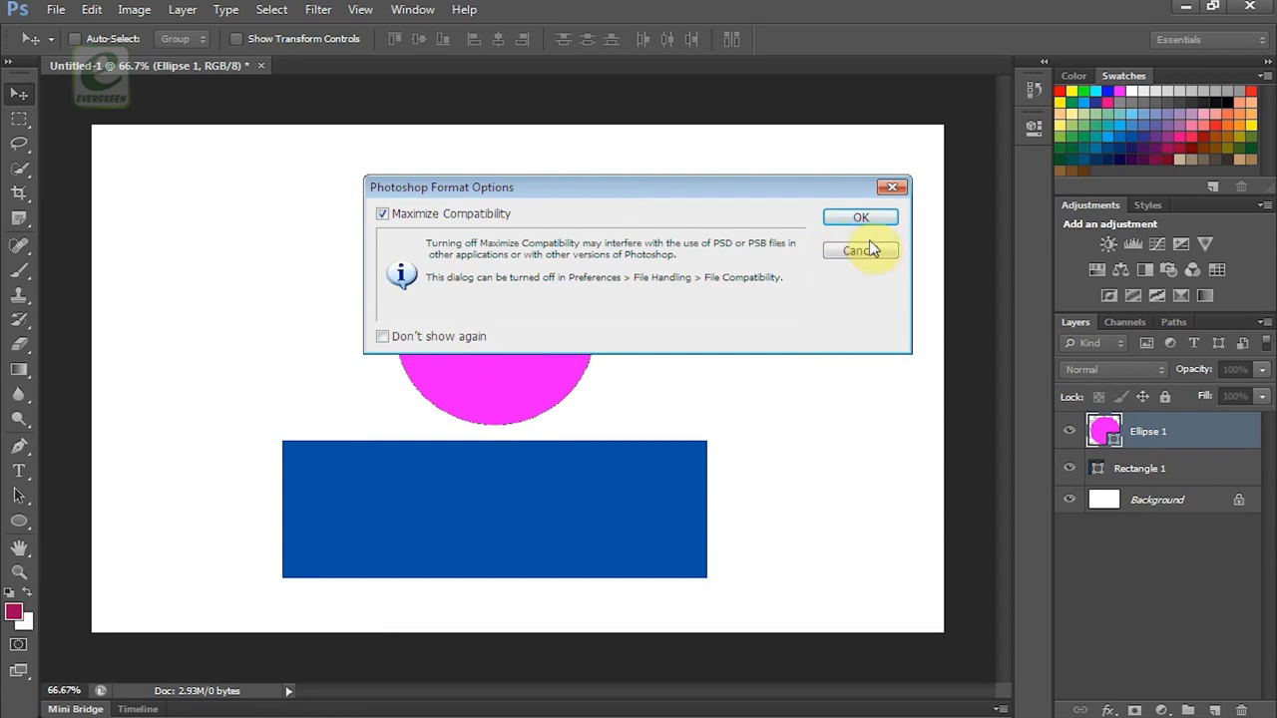
{"action": "left_click", "coordinate": [860, 217]}
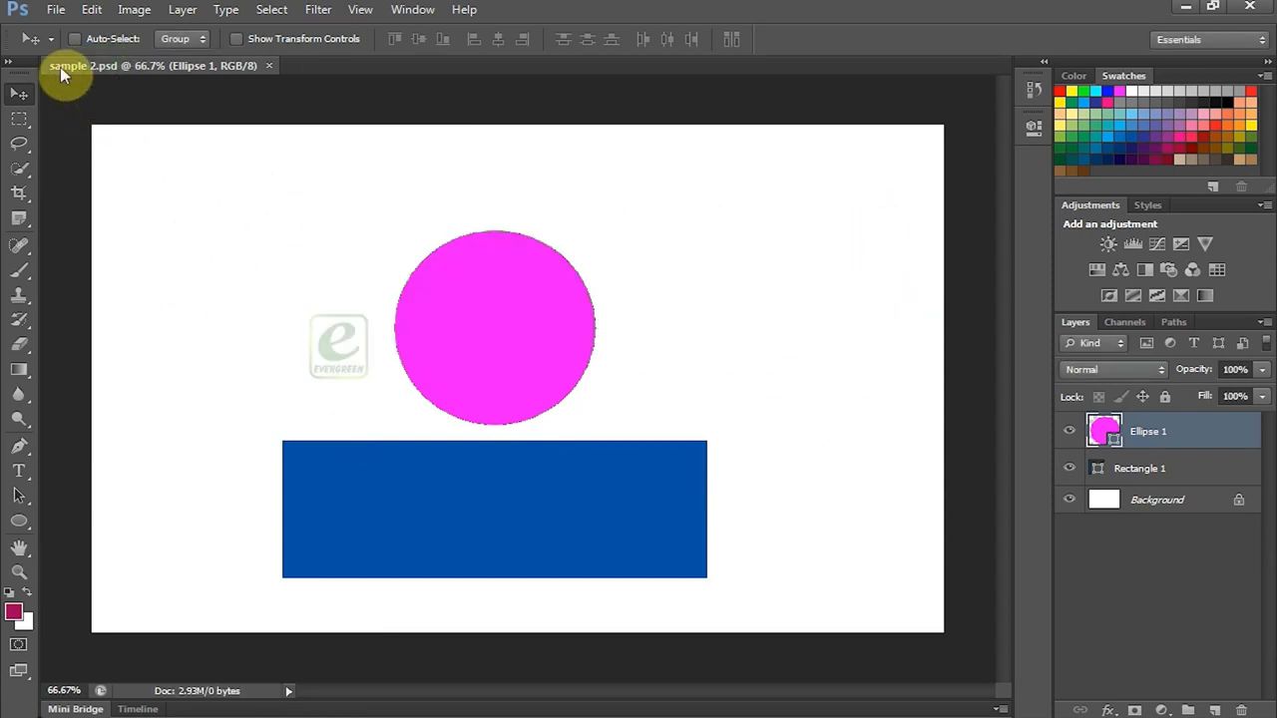
{"action": "mouse_move", "coordinate": [148, 76]}
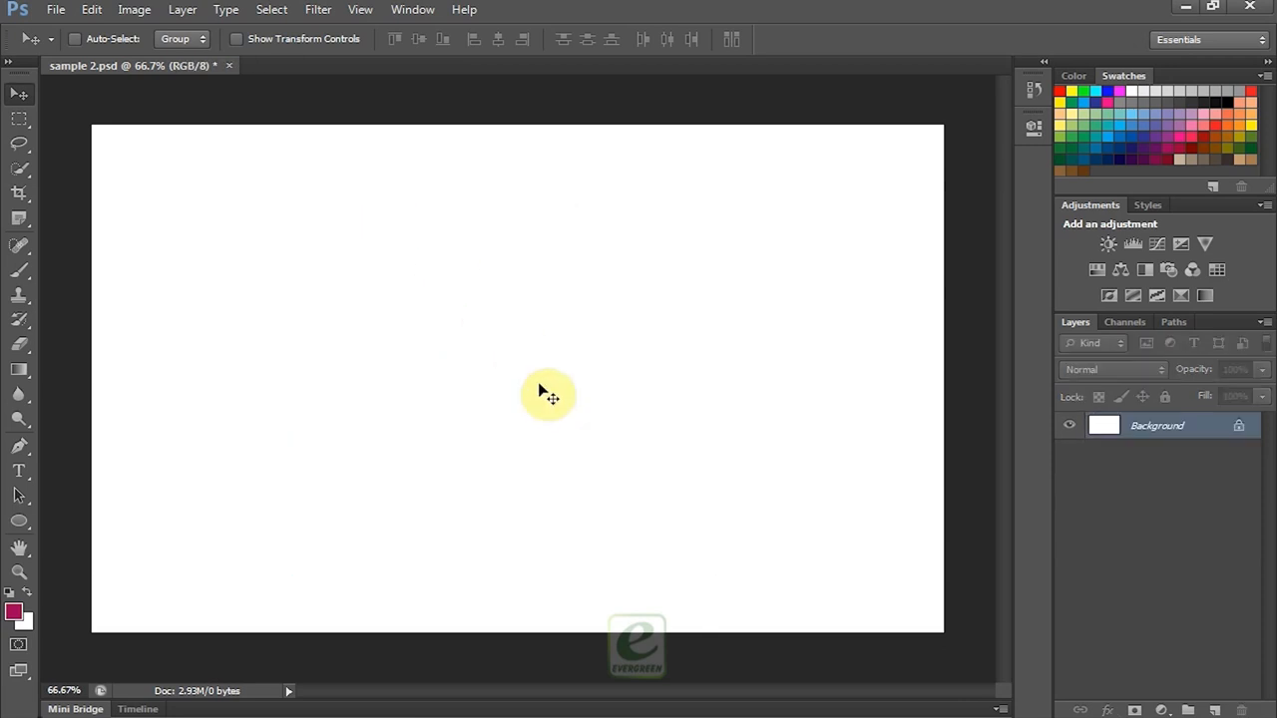
{"action": "mouse_move", "coordinate": [56, 8]}
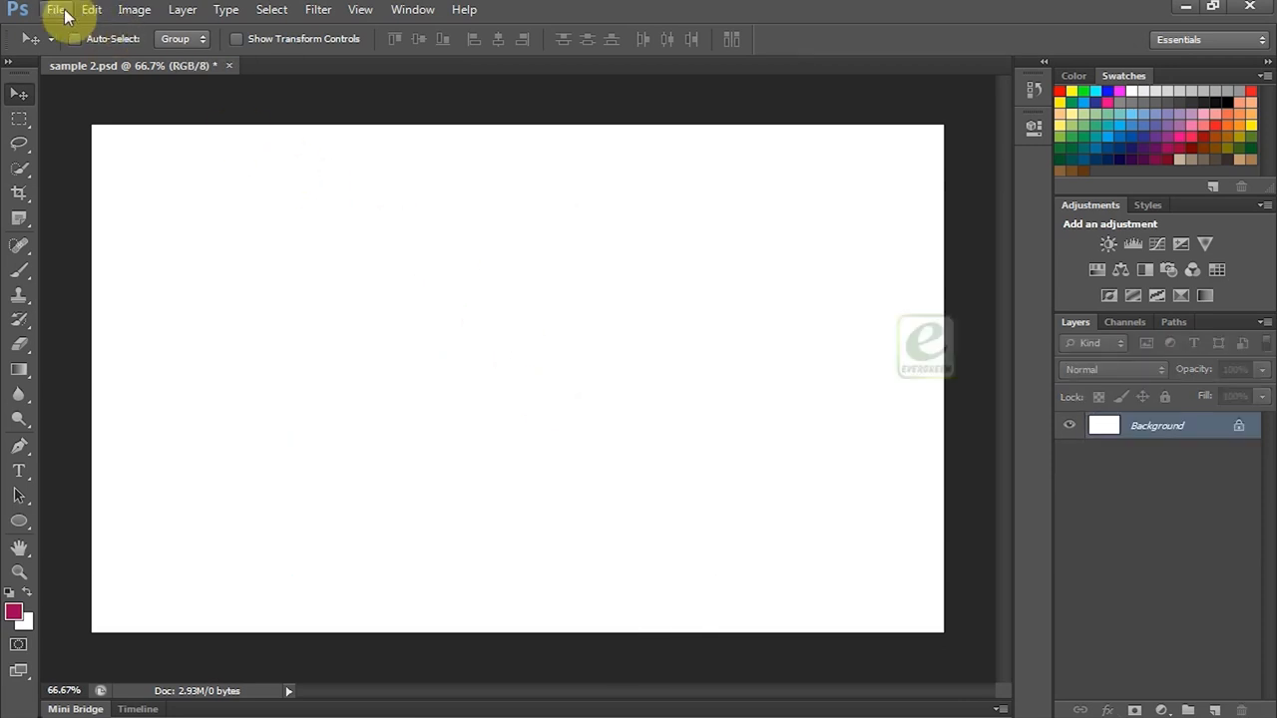
Step: Place the Ben10 picture from My Pictures onto the canvas and commit it as a layer
{"action": "left_click", "coordinate": [56, 8]}
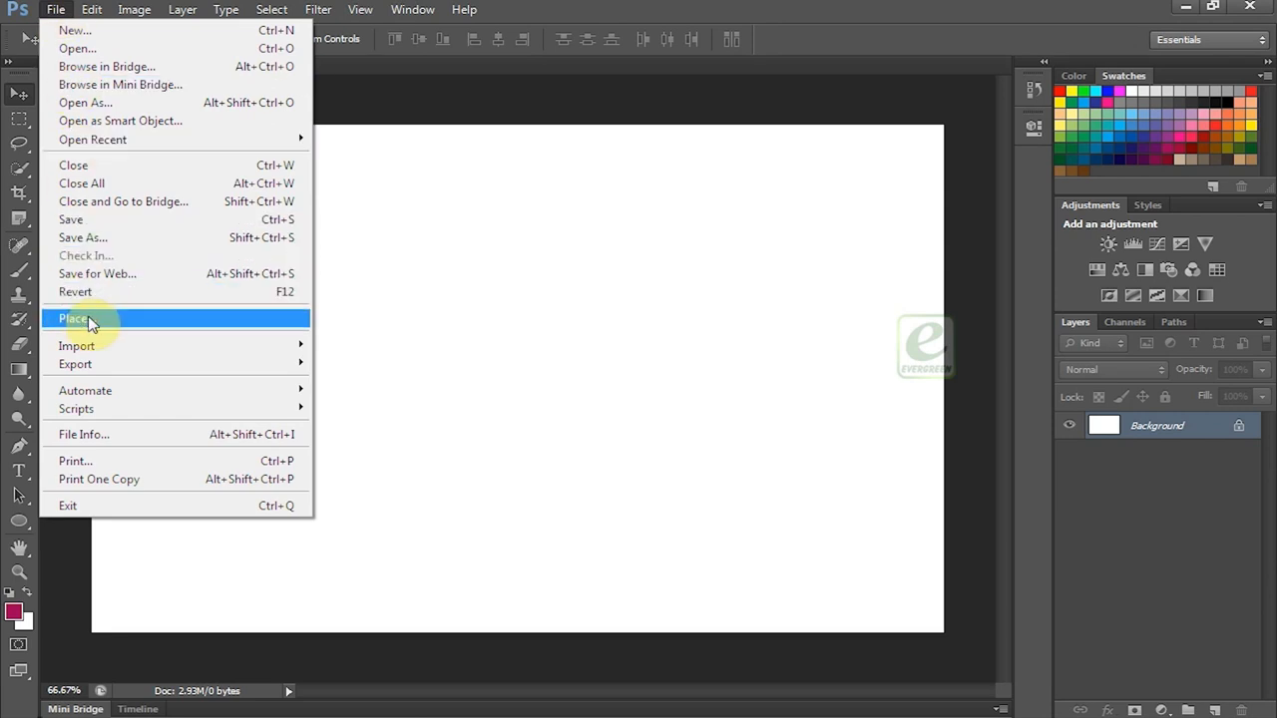
{"action": "left_click", "coordinate": [76, 319]}
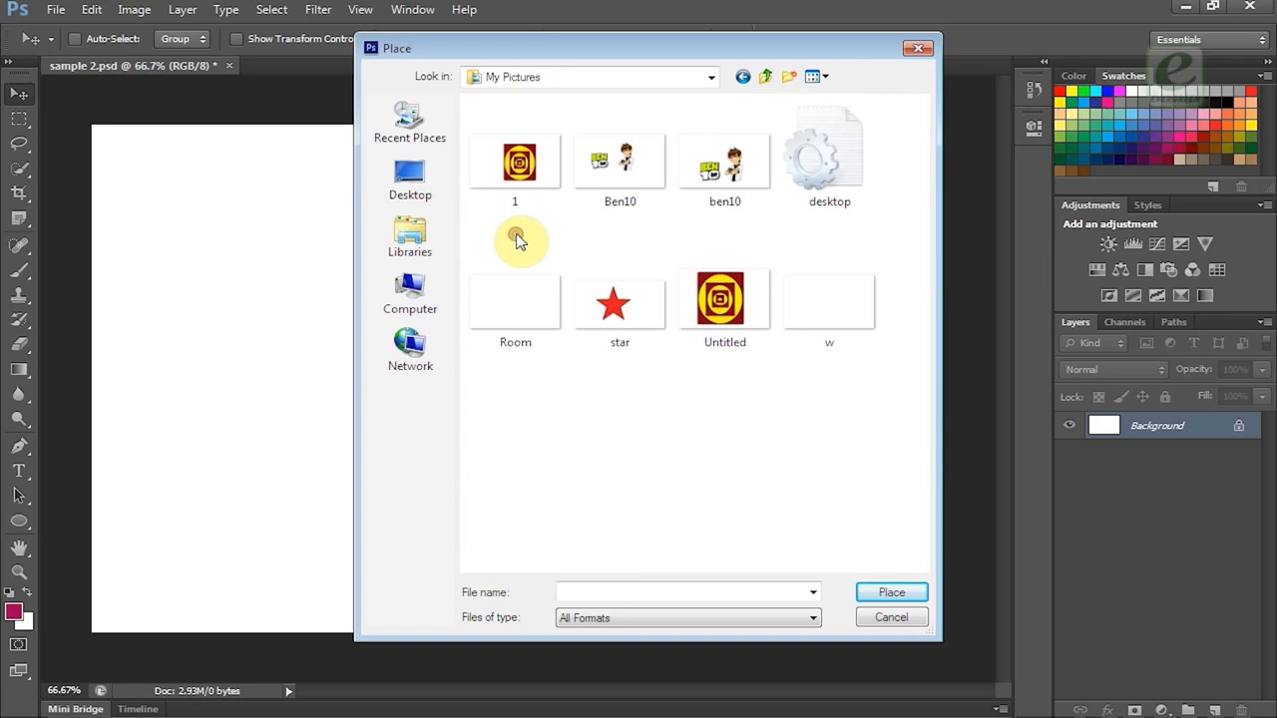
{"action": "left_click", "coordinate": [890, 591]}
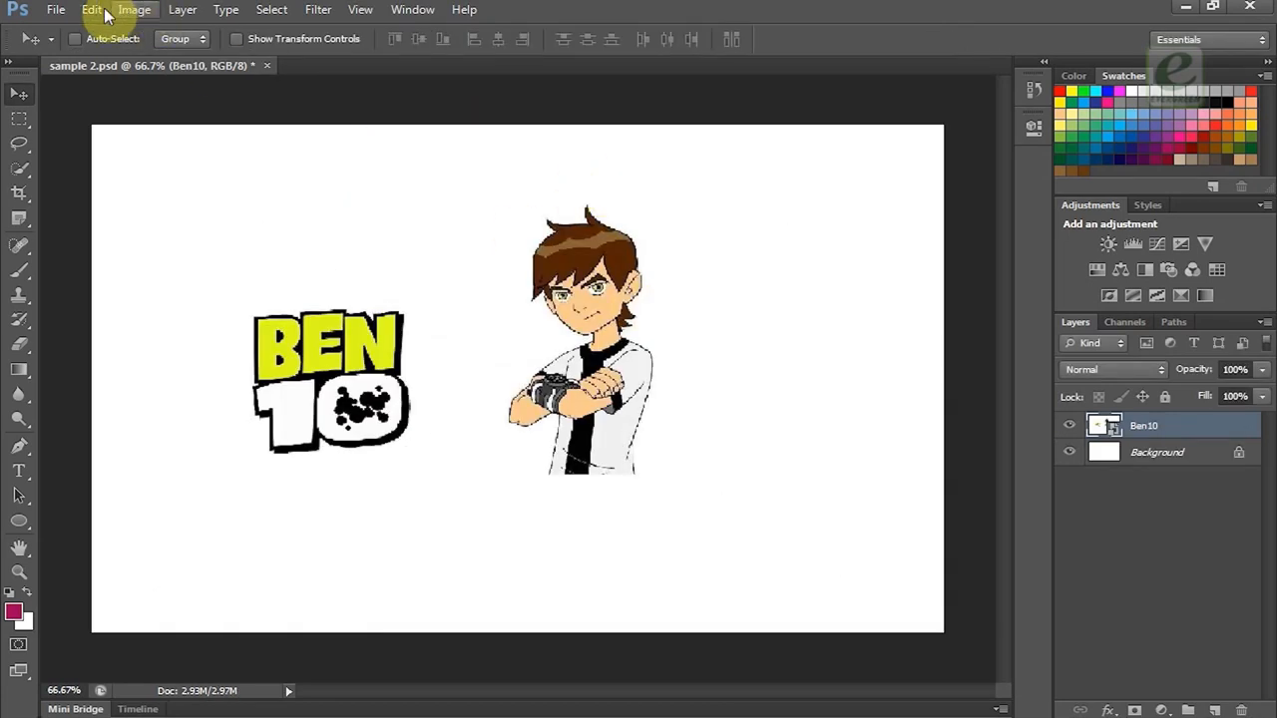
{"action": "left_click", "coordinate": [56, 8]}
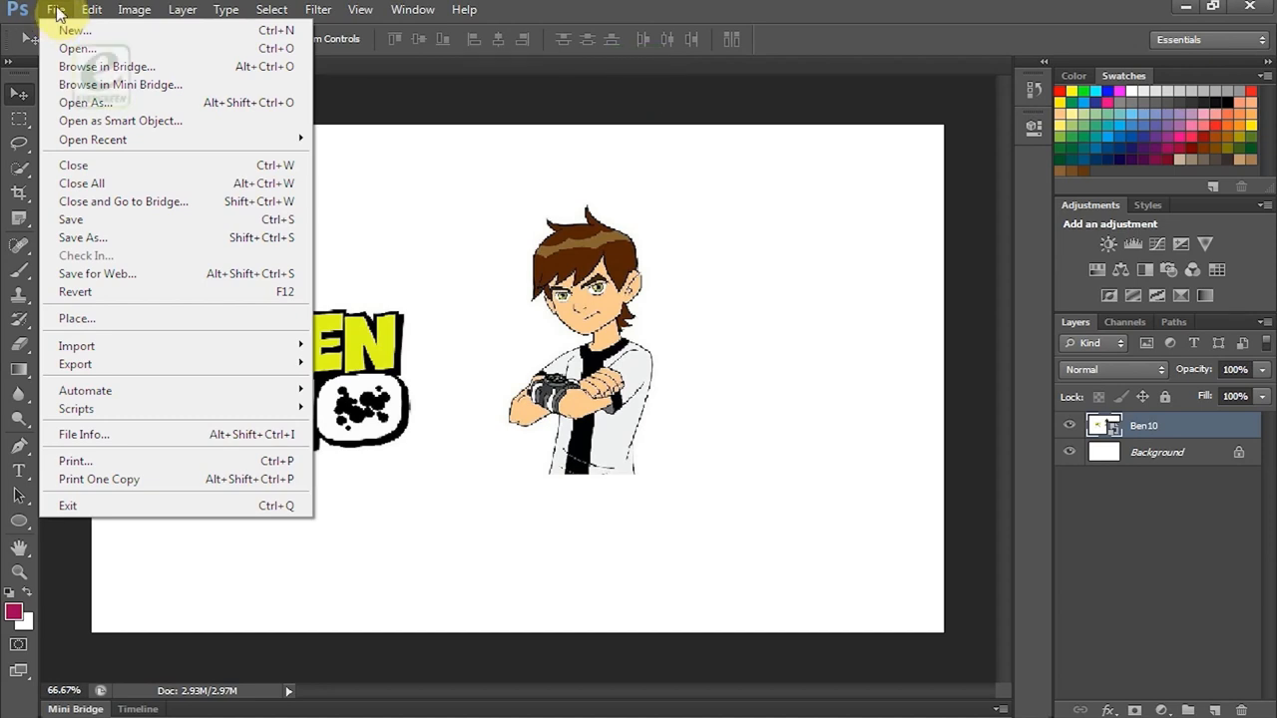
Step: Open the star picture from My Pictures as its own document
{"action": "left_click", "coordinate": [76, 48]}
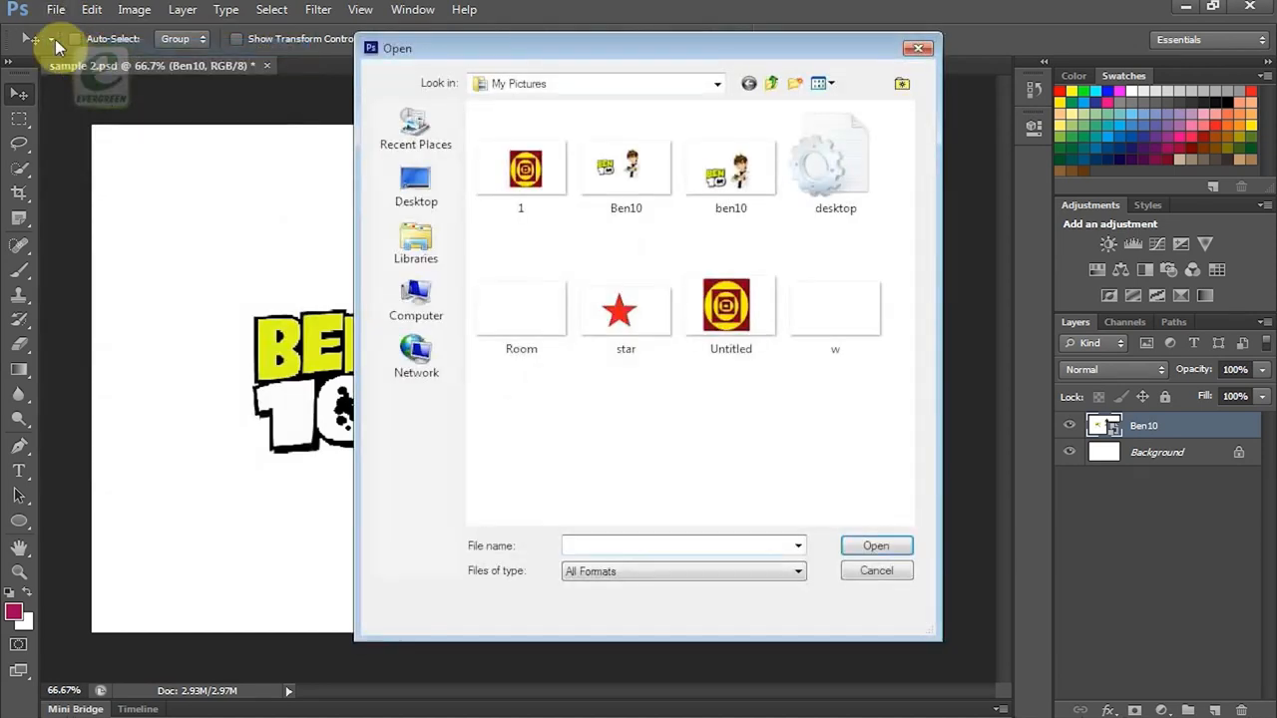
{"action": "left_click", "coordinate": [521, 299]}
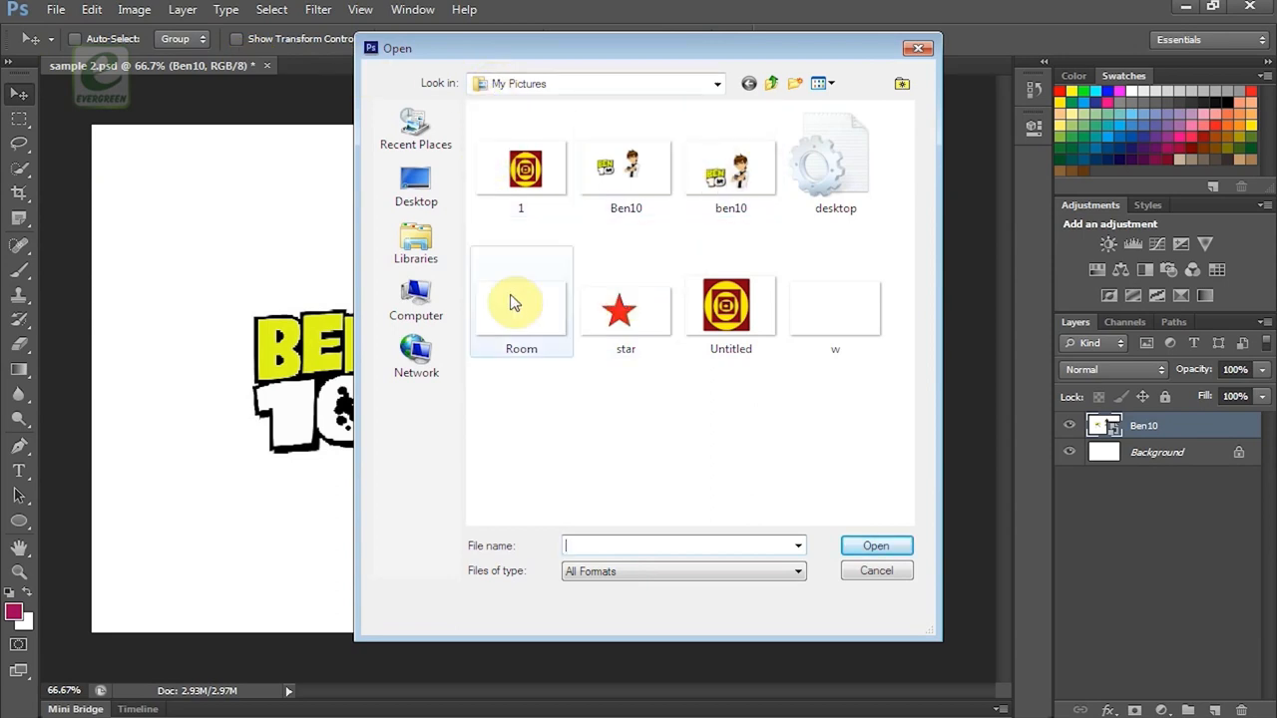
{"action": "left_click", "coordinate": [627, 310]}
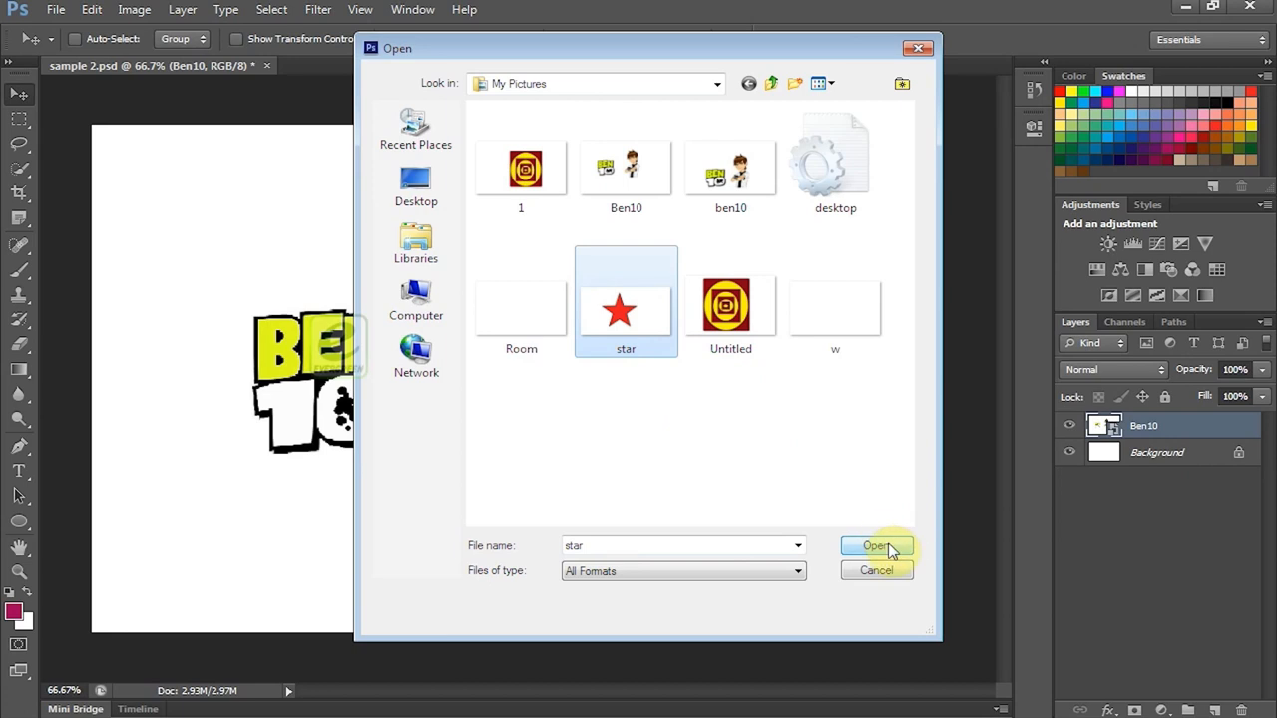
{"action": "left_click", "coordinate": [874, 547]}
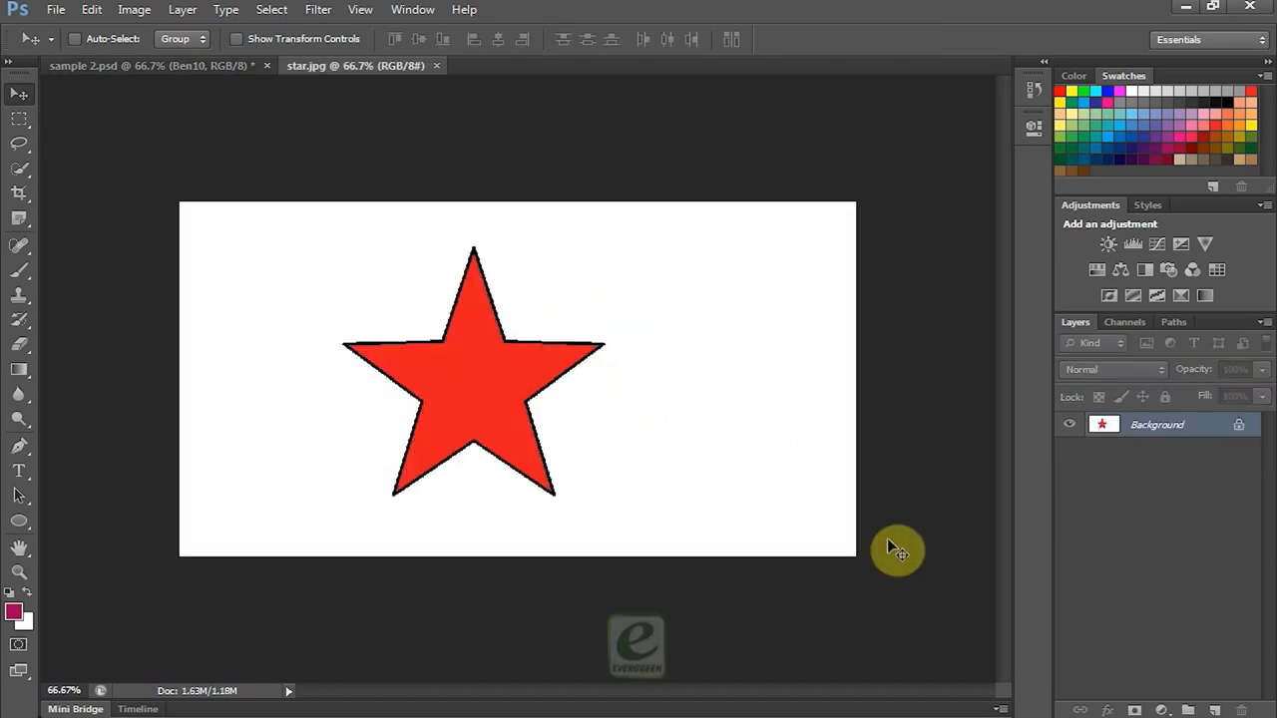
{"action": "mouse_move", "coordinate": [343, 99]}
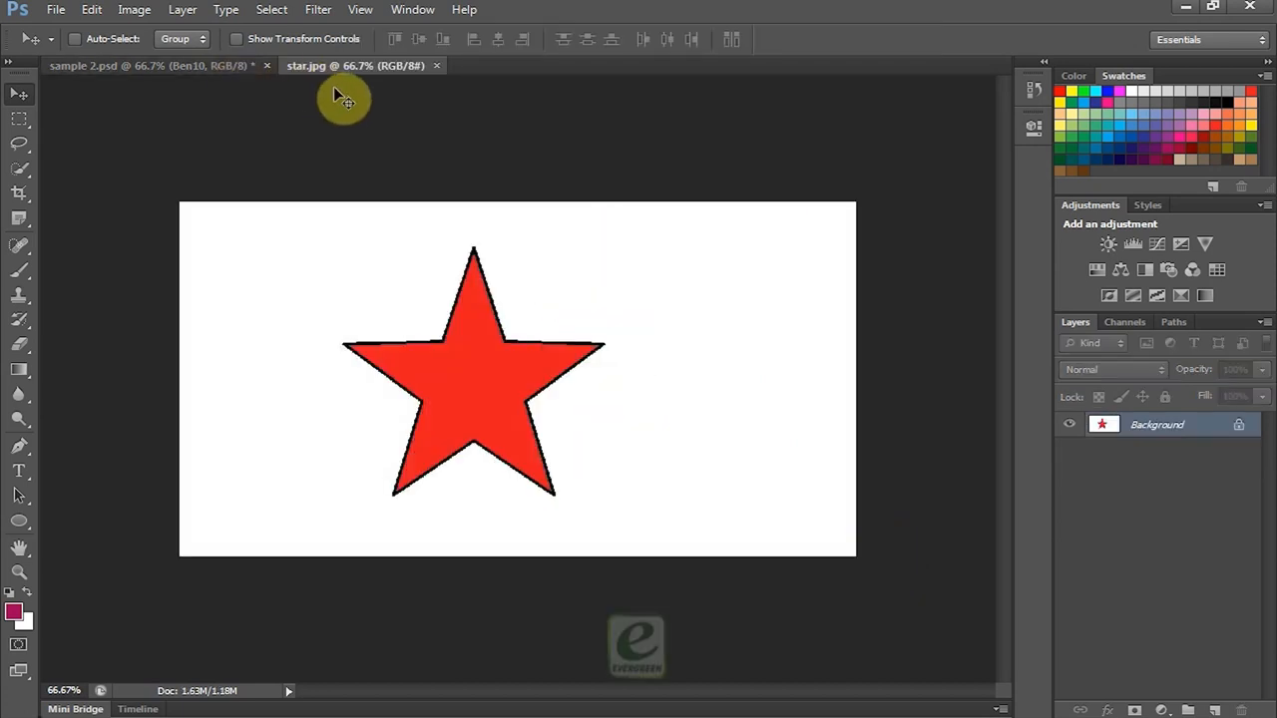
{"action": "mouse_move", "coordinate": [335, 100]}
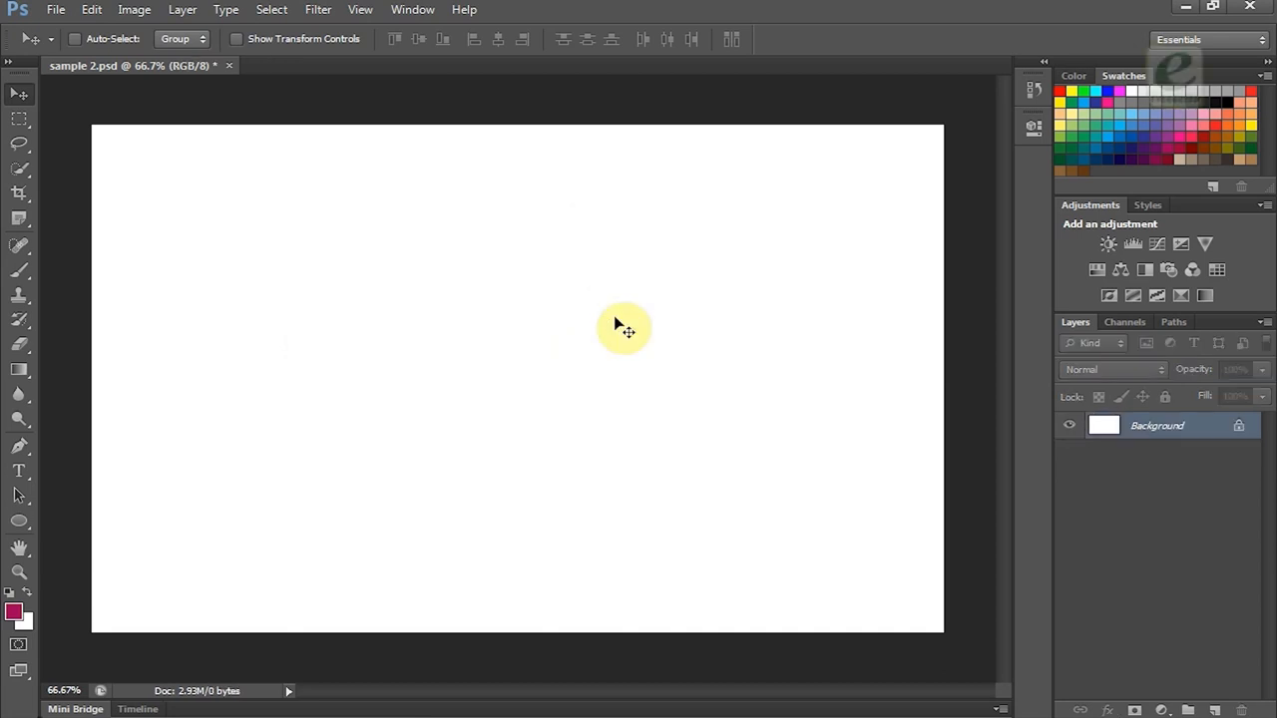
{"action": "mouse_move", "coordinate": [676, 323]}
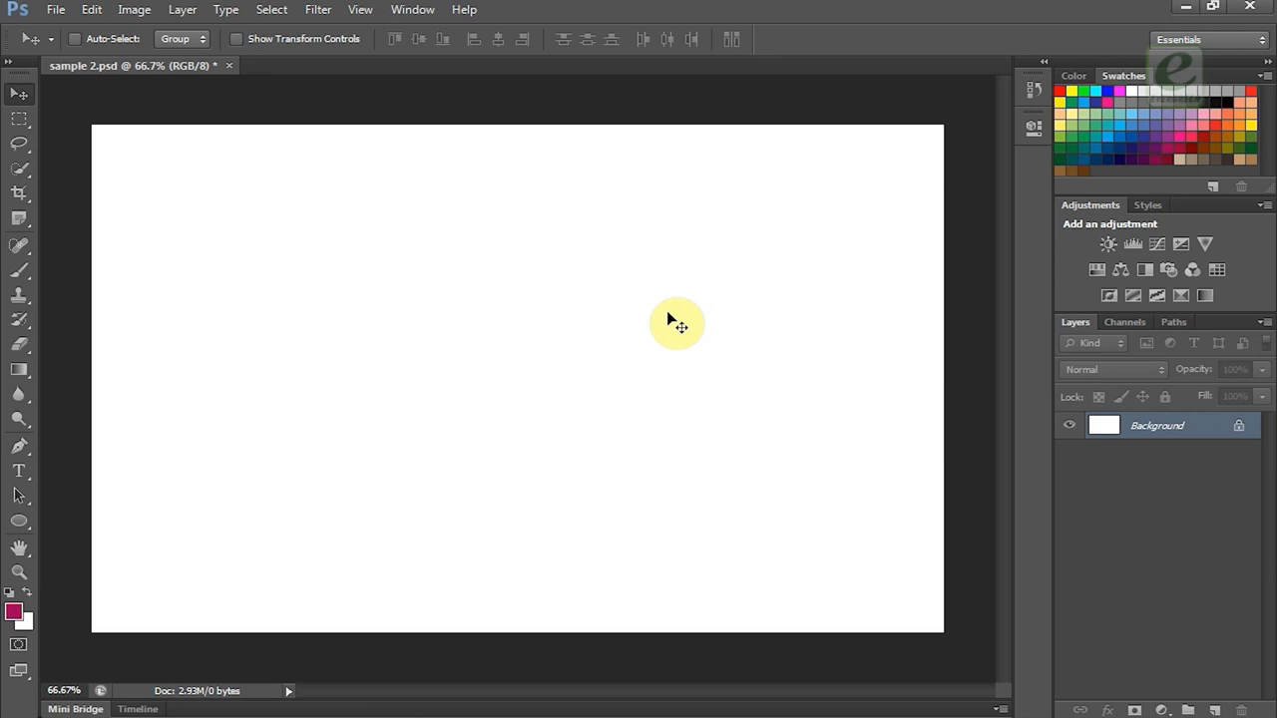
{"action": "mouse_move", "coordinate": [734, 297]}
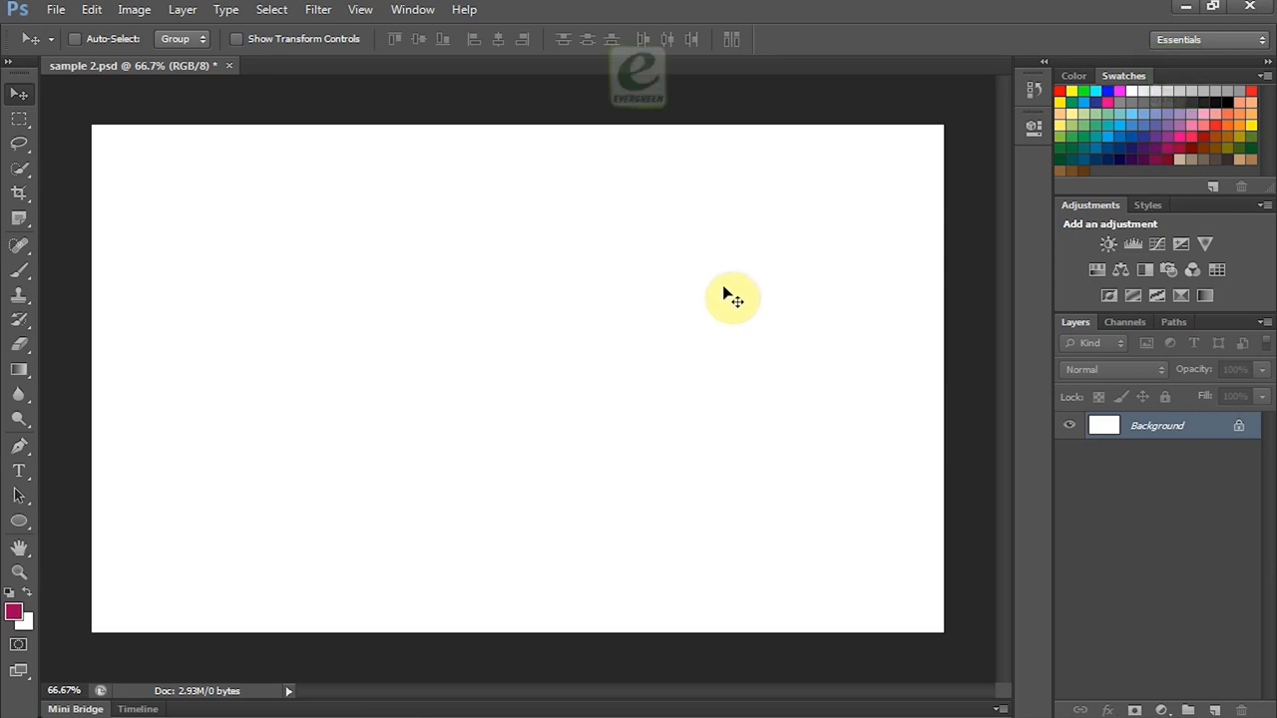
{"action": "mouse_move", "coordinate": [447, 12]}
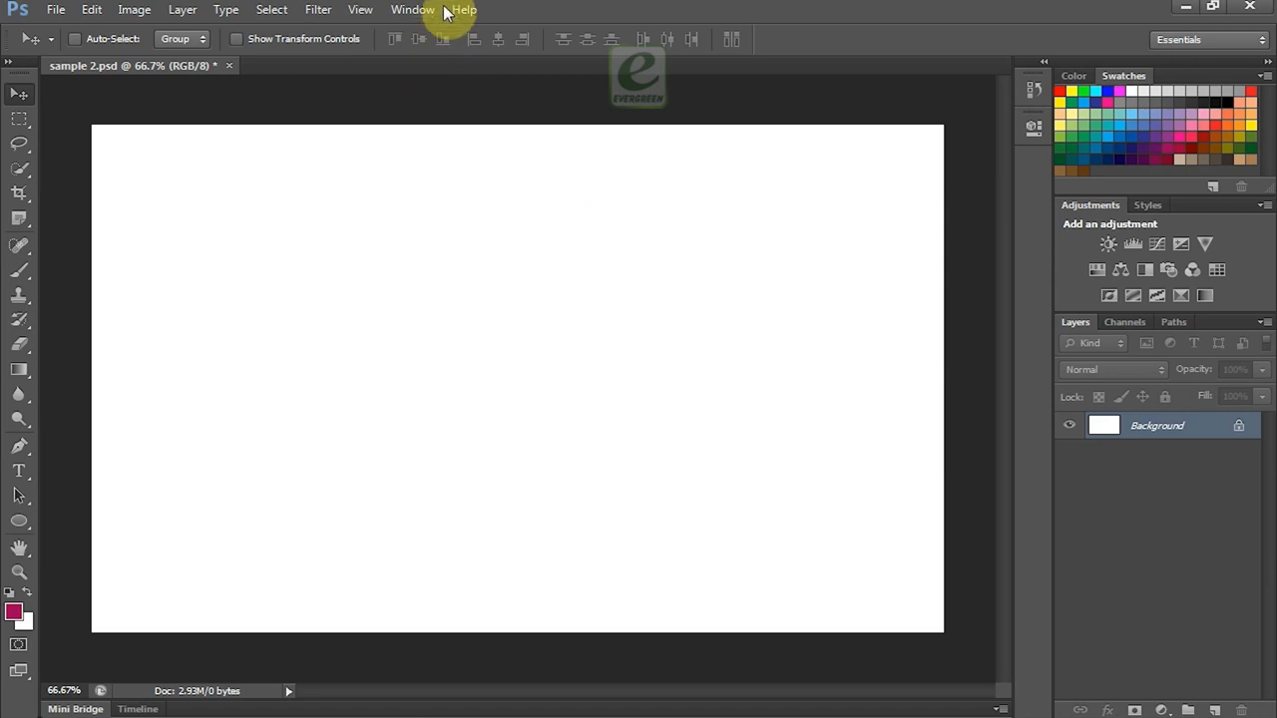
{"action": "left_click", "coordinate": [411, 8]}
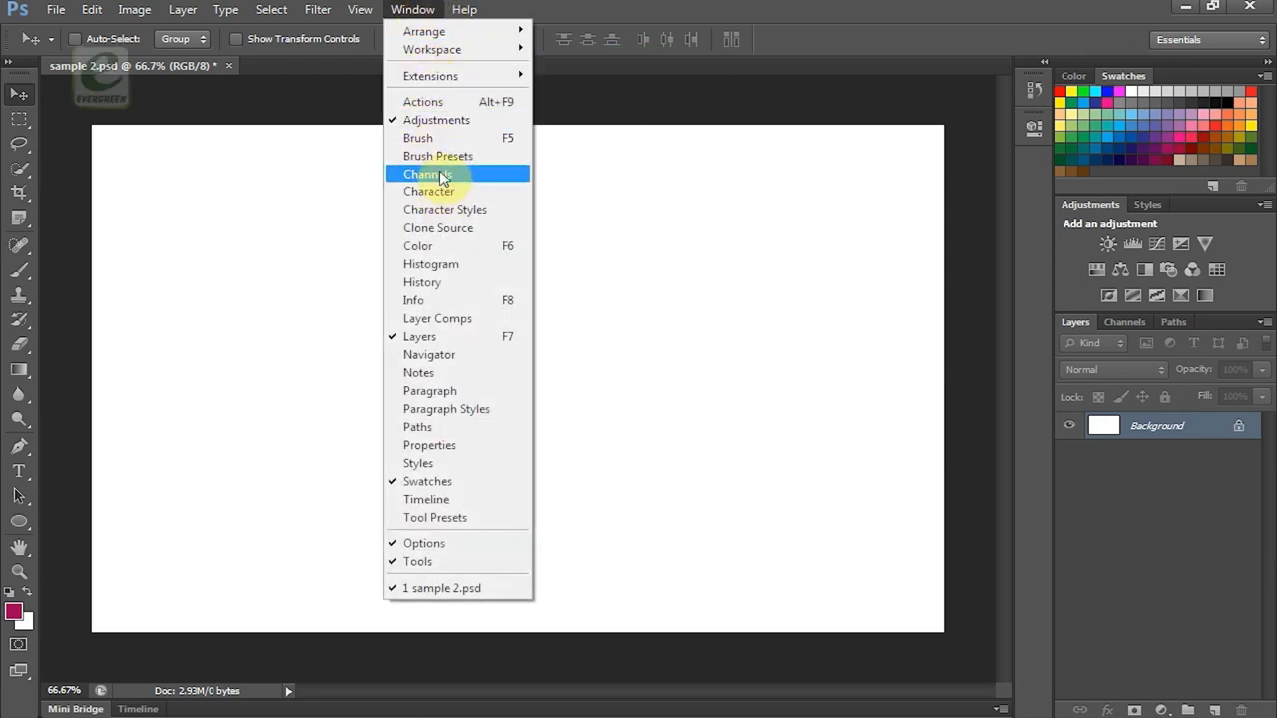
{"action": "mouse_move", "coordinate": [435, 120]}
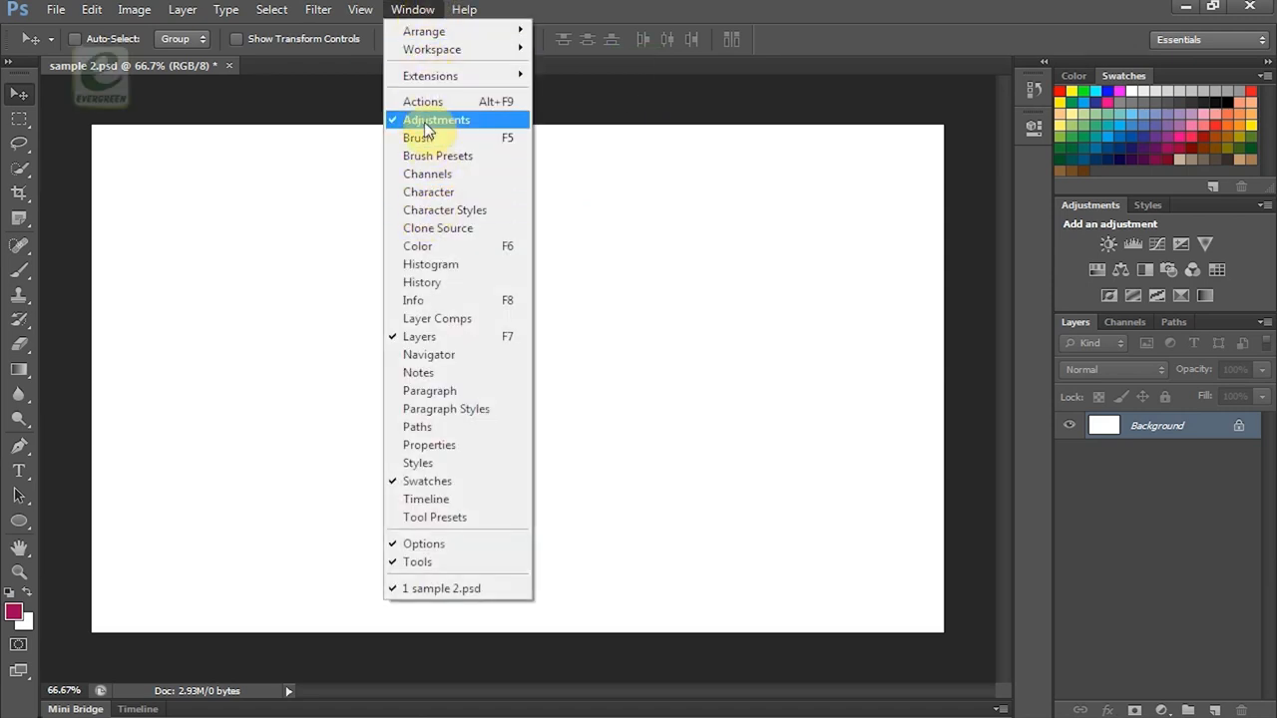
{"action": "mouse_move", "coordinate": [435, 137]}
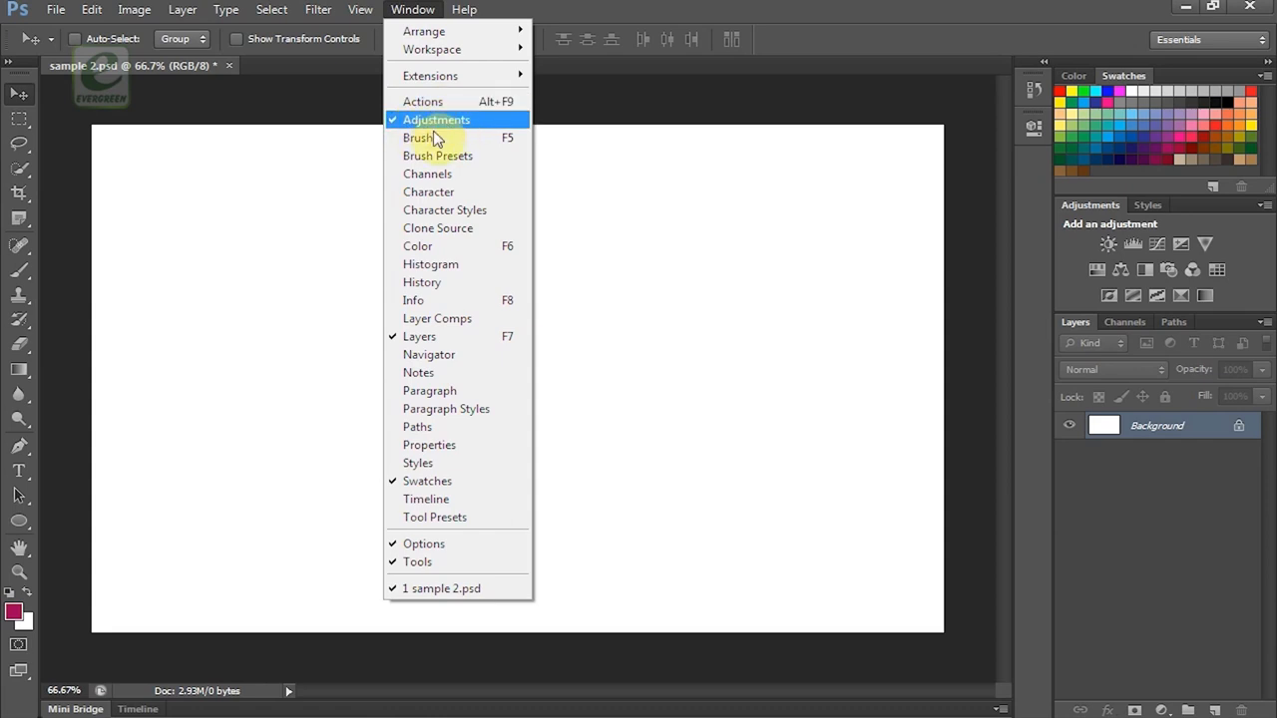
{"action": "mouse_move", "coordinate": [443, 315]}
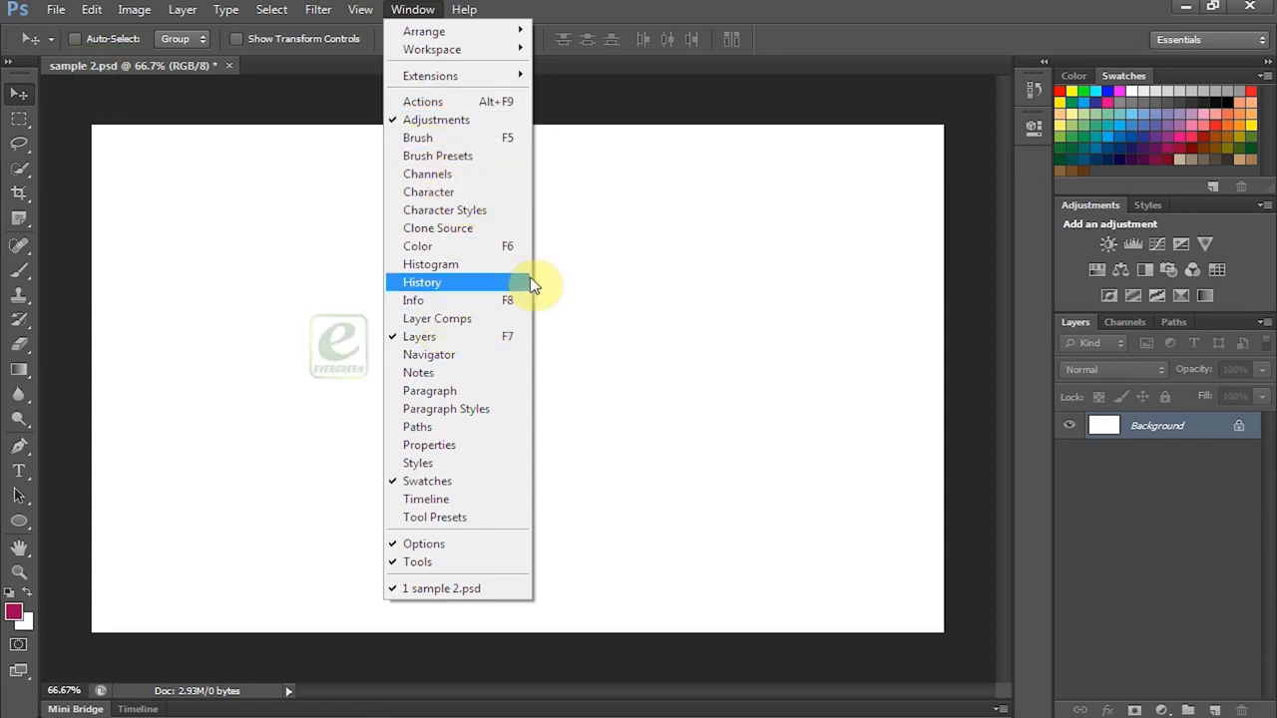
{"action": "mouse_move", "coordinate": [427, 499]}
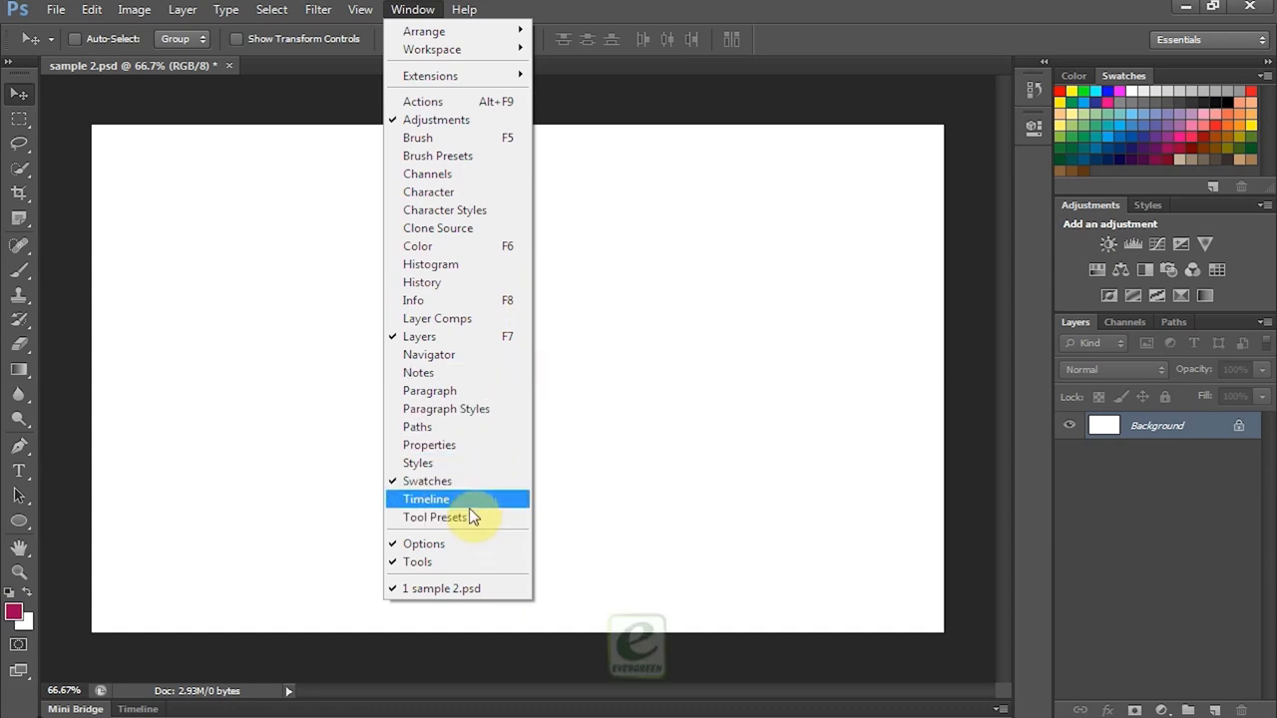
{"action": "mouse_move", "coordinate": [457, 245]}
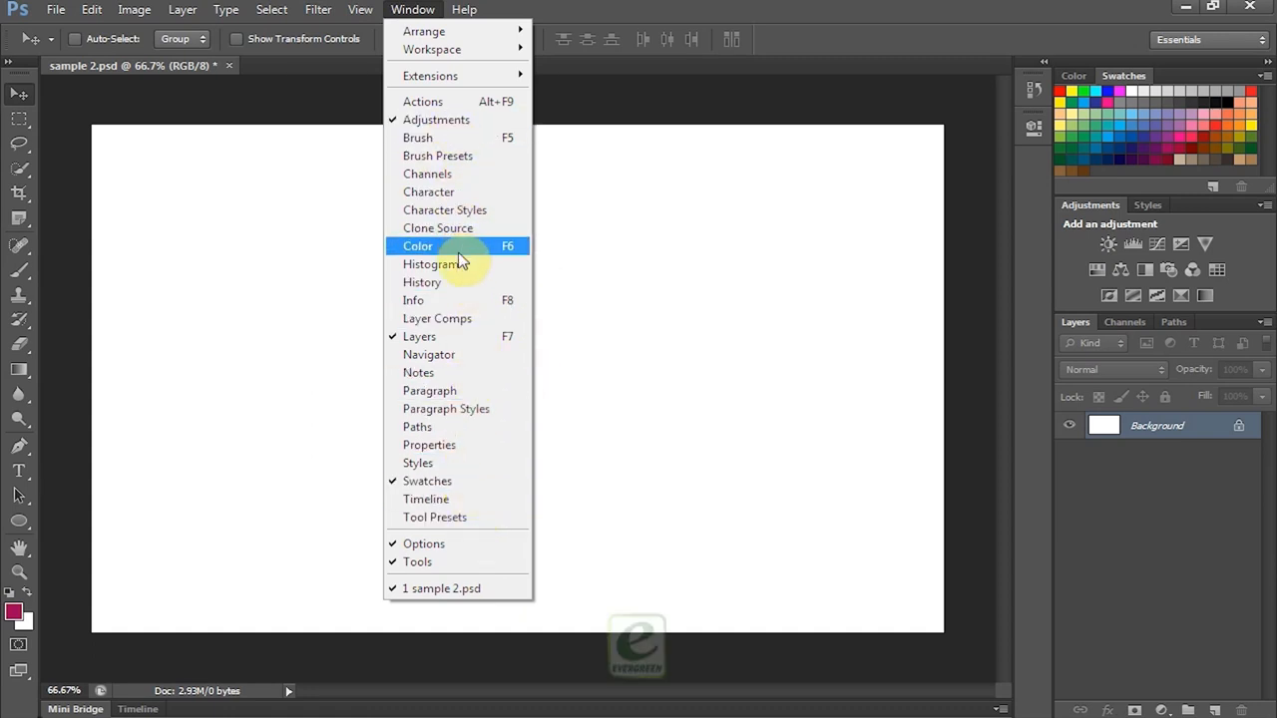
{"action": "mouse_move", "coordinate": [435, 119]}
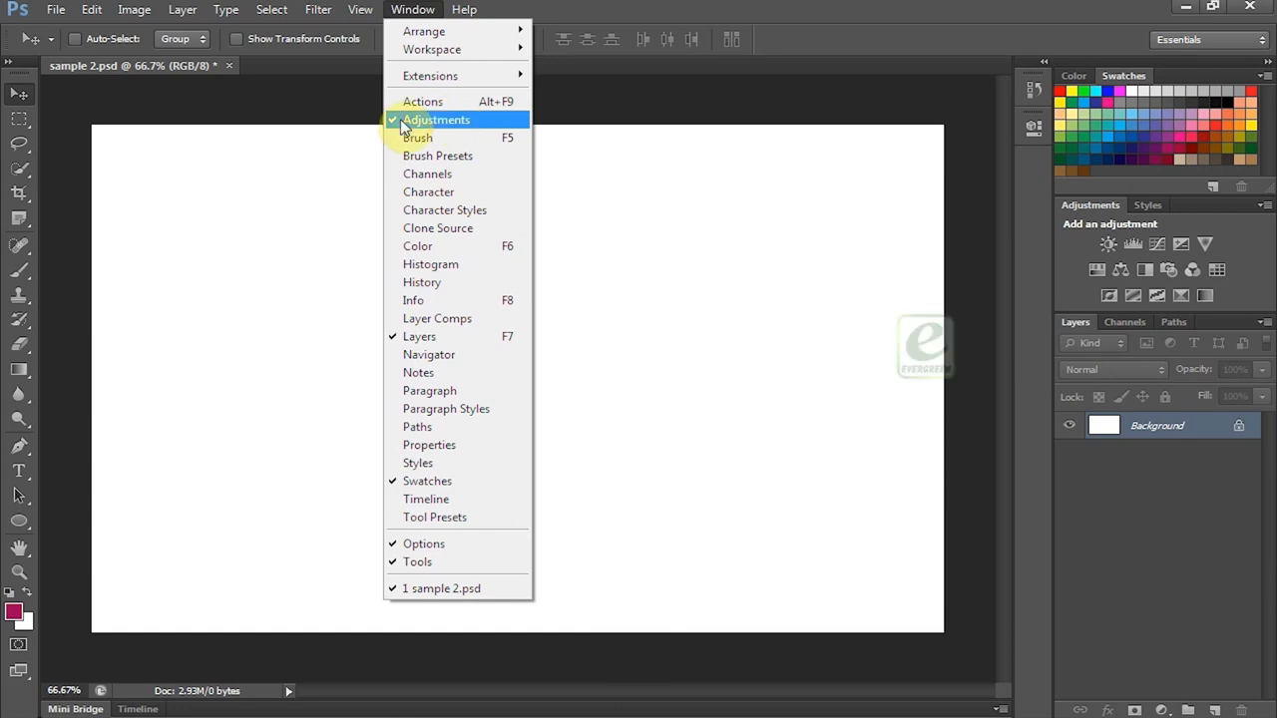
{"action": "mouse_move", "coordinate": [439, 227]}
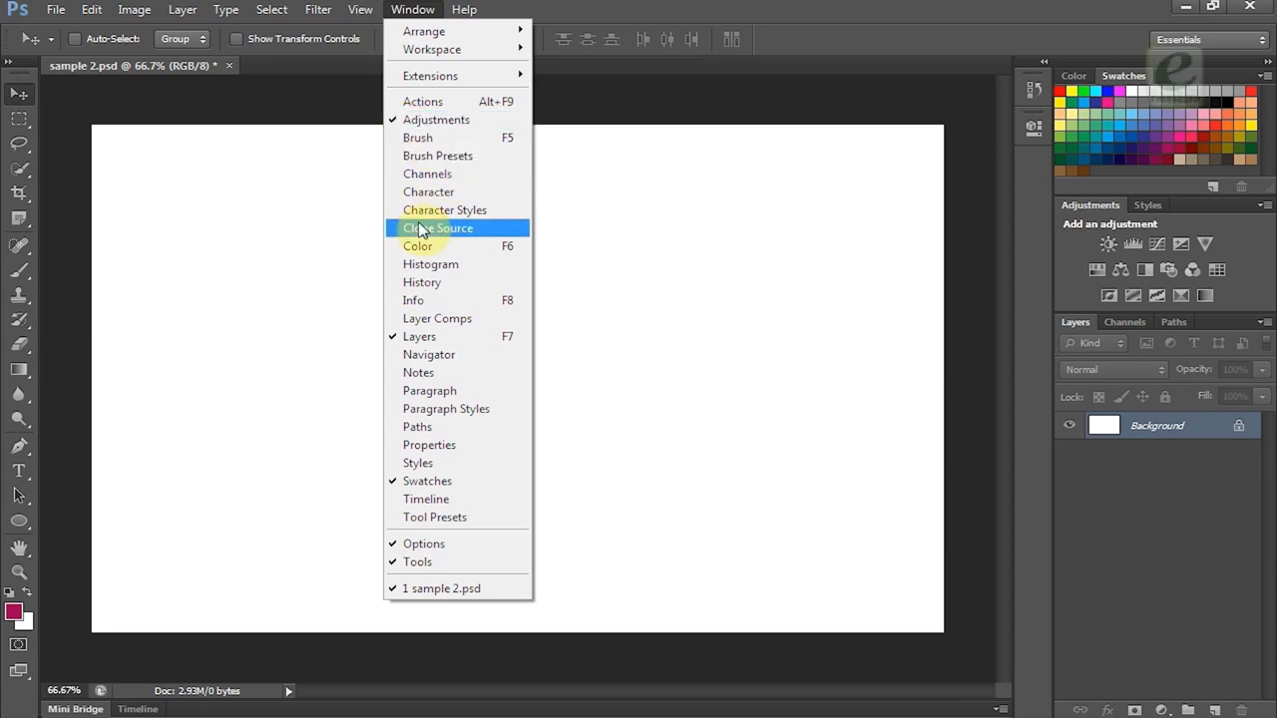
{"action": "mouse_move", "coordinate": [427, 480]}
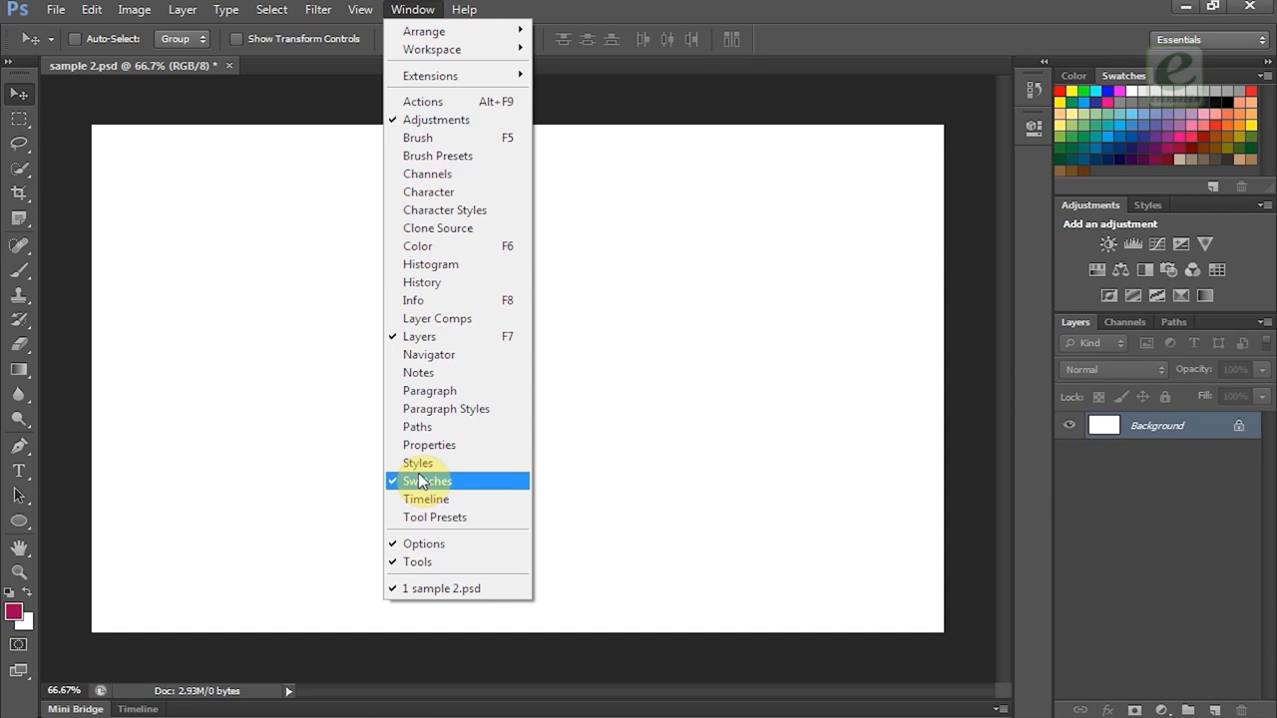
{"action": "mouse_move", "coordinate": [419, 335]}
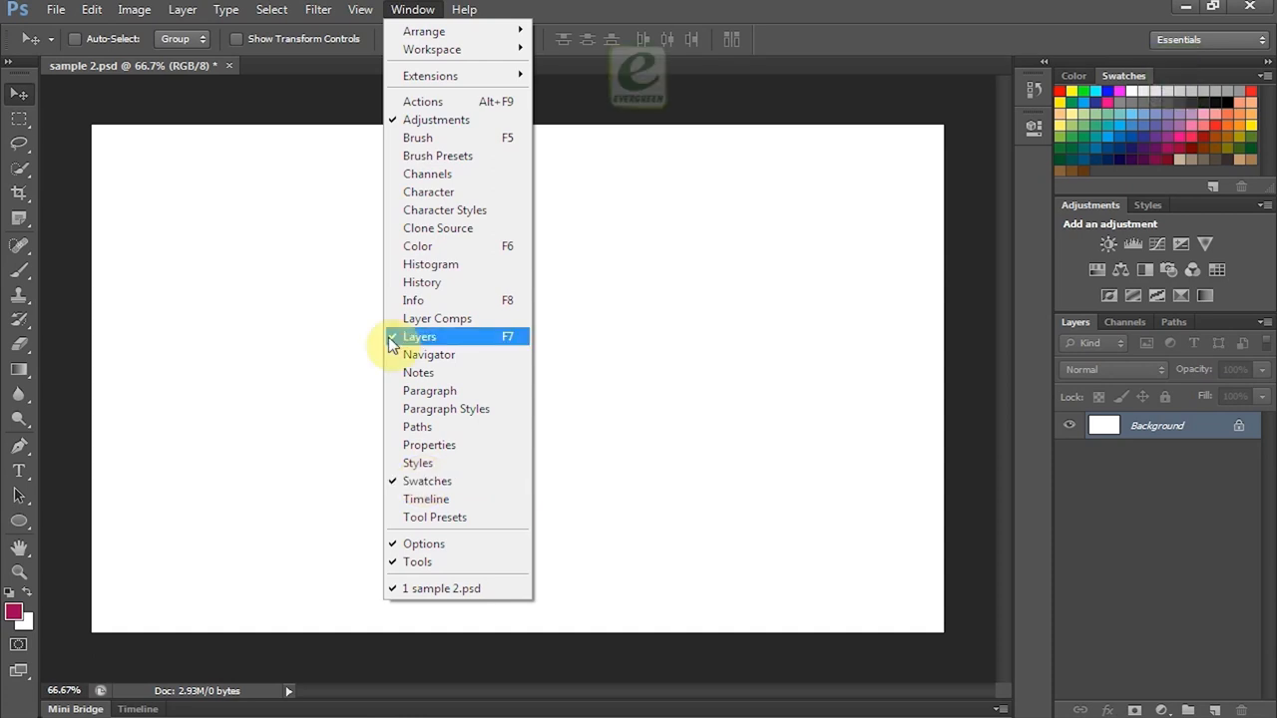
{"action": "left_click", "coordinate": [419, 335]}
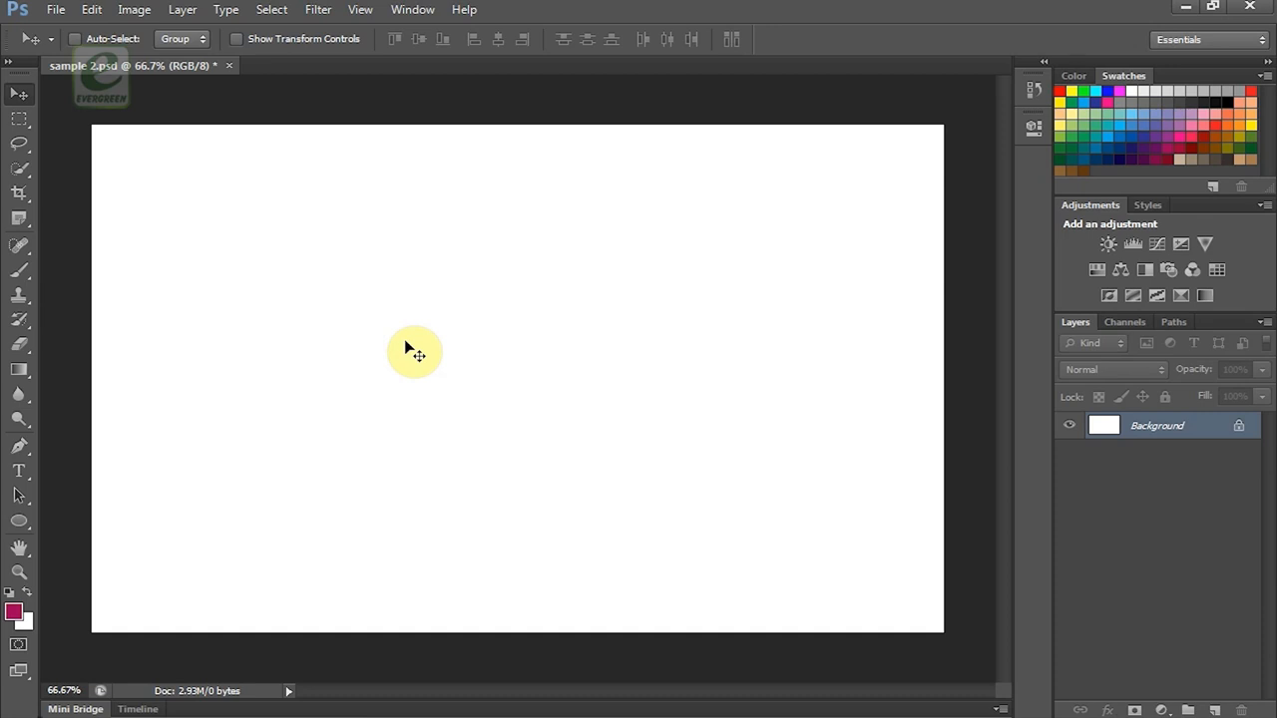
Step: Browse the Color sliders and Swatches panels in the panel group
{"action": "left_click_drag", "start_coordinate": [100, 77], "coordinate": [339, 347]}
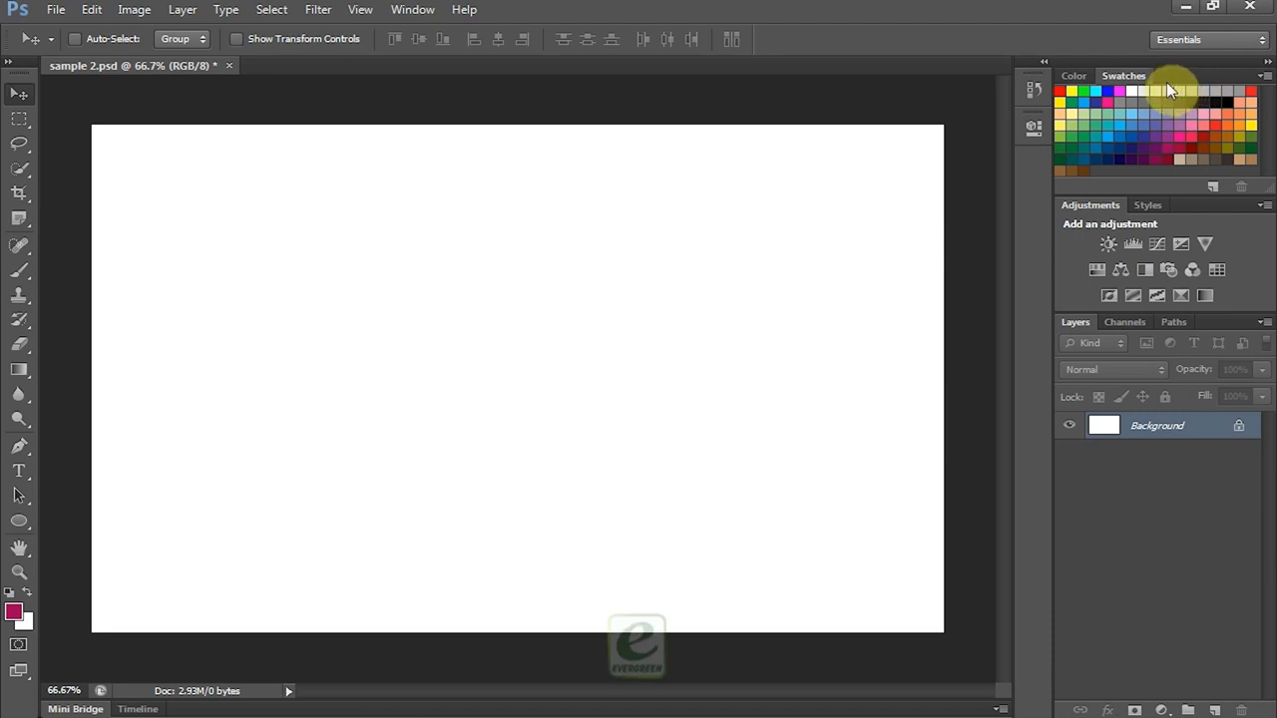
{"action": "left_click", "coordinate": [1073, 76]}
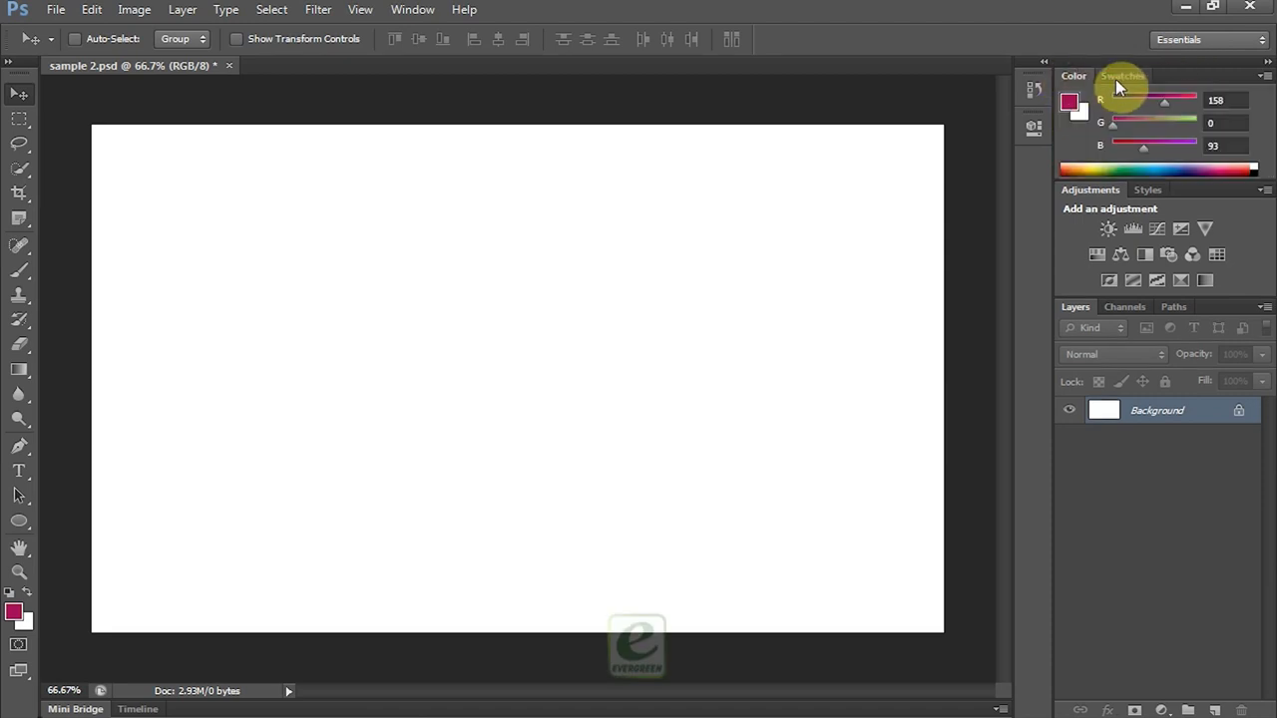
{"action": "left_click", "coordinate": [1123, 76]}
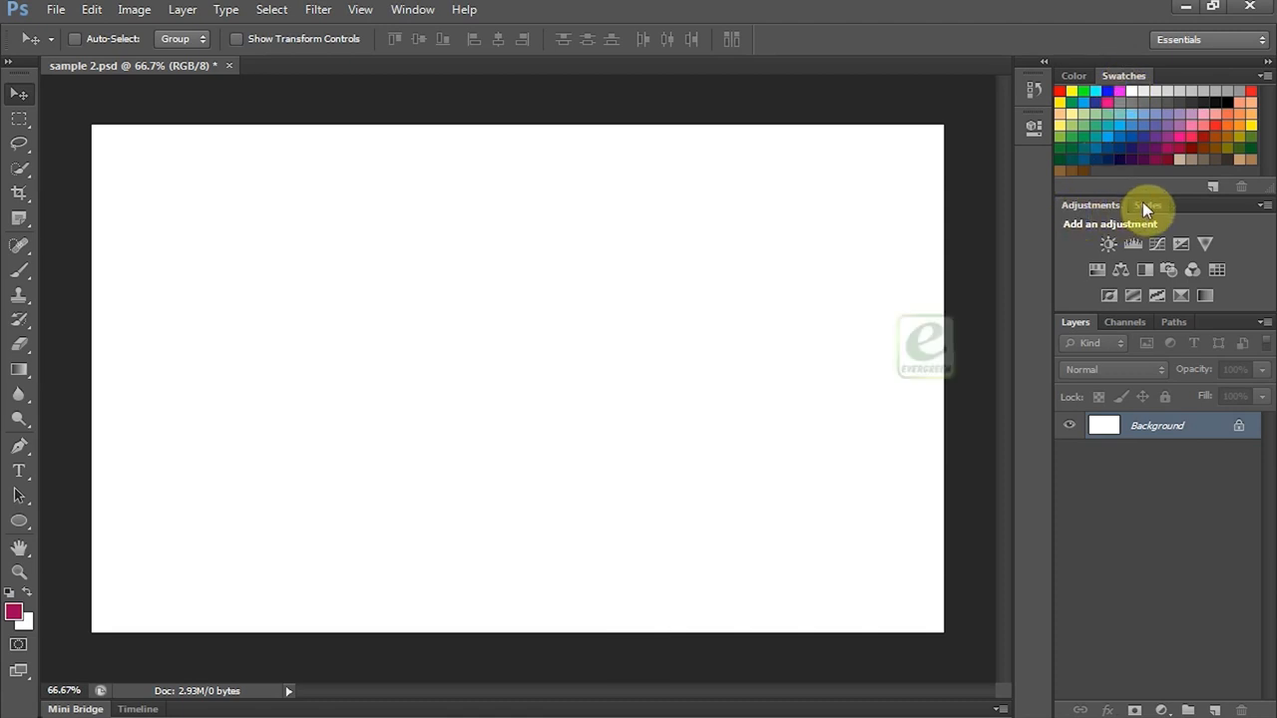
{"action": "left_click", "coordinate": [1150, 203]}
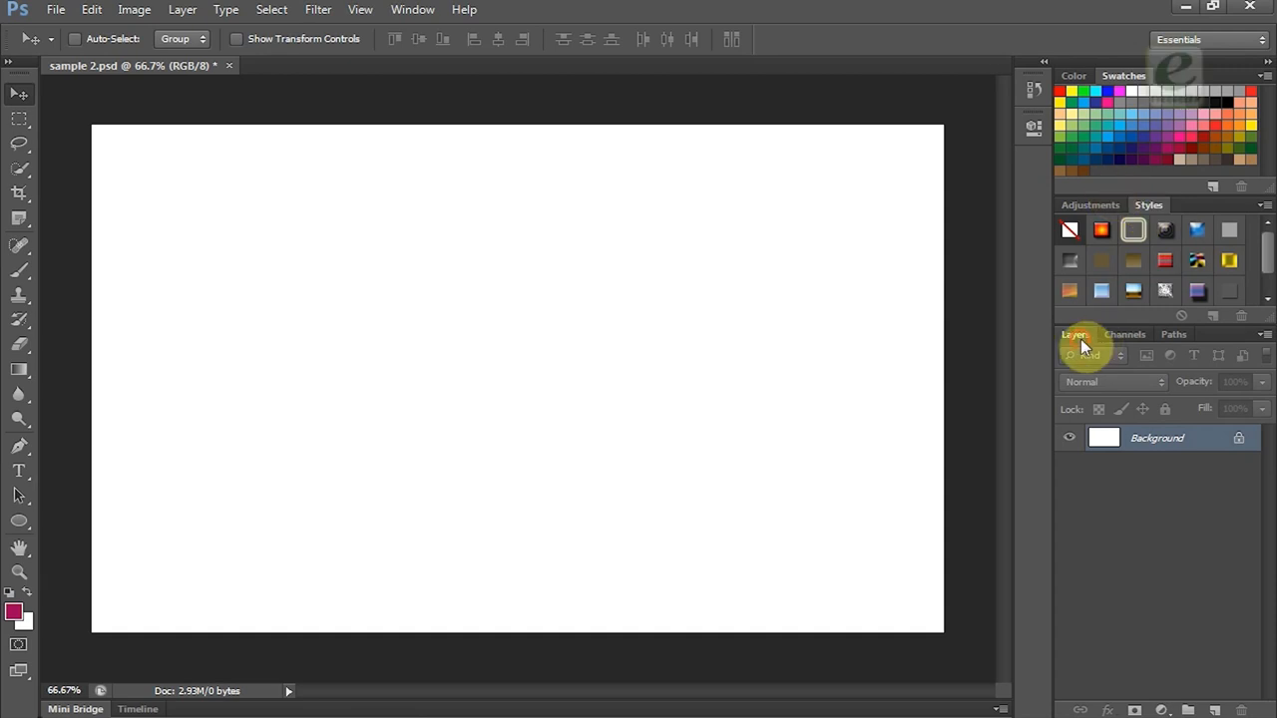
Step: View the Channels and Paths panels, then detach the Layers panel into a floating window
{"action": "left_click", "coordinate": [1126, 335]}
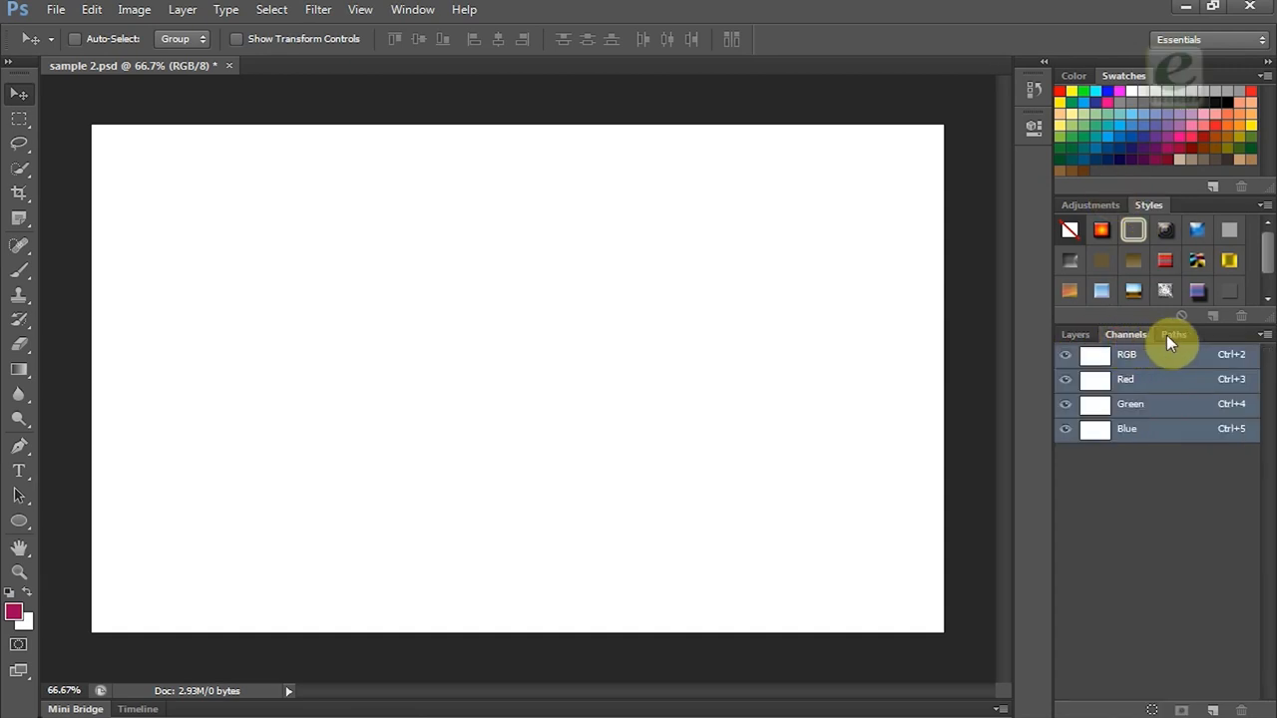
{"action": "left_click", "coordinate": [1173, 335]}
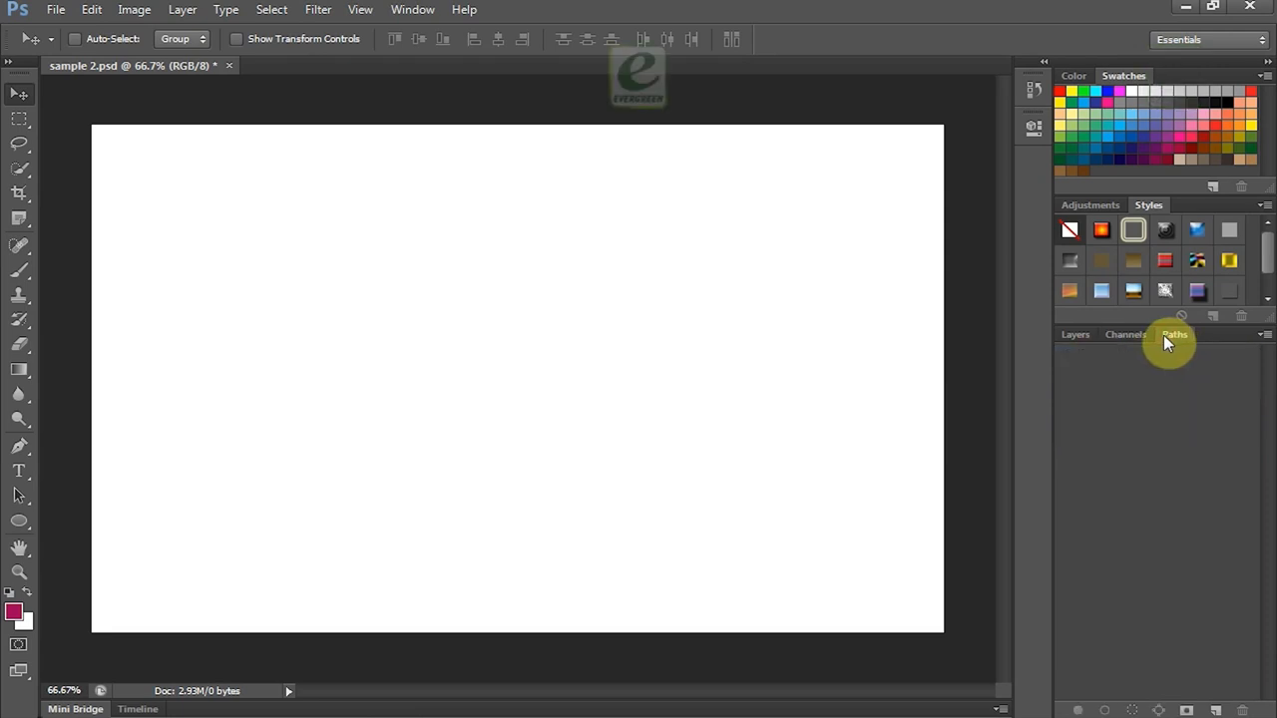
{"action": "mouse_move", "coordinate": [914, 347]}
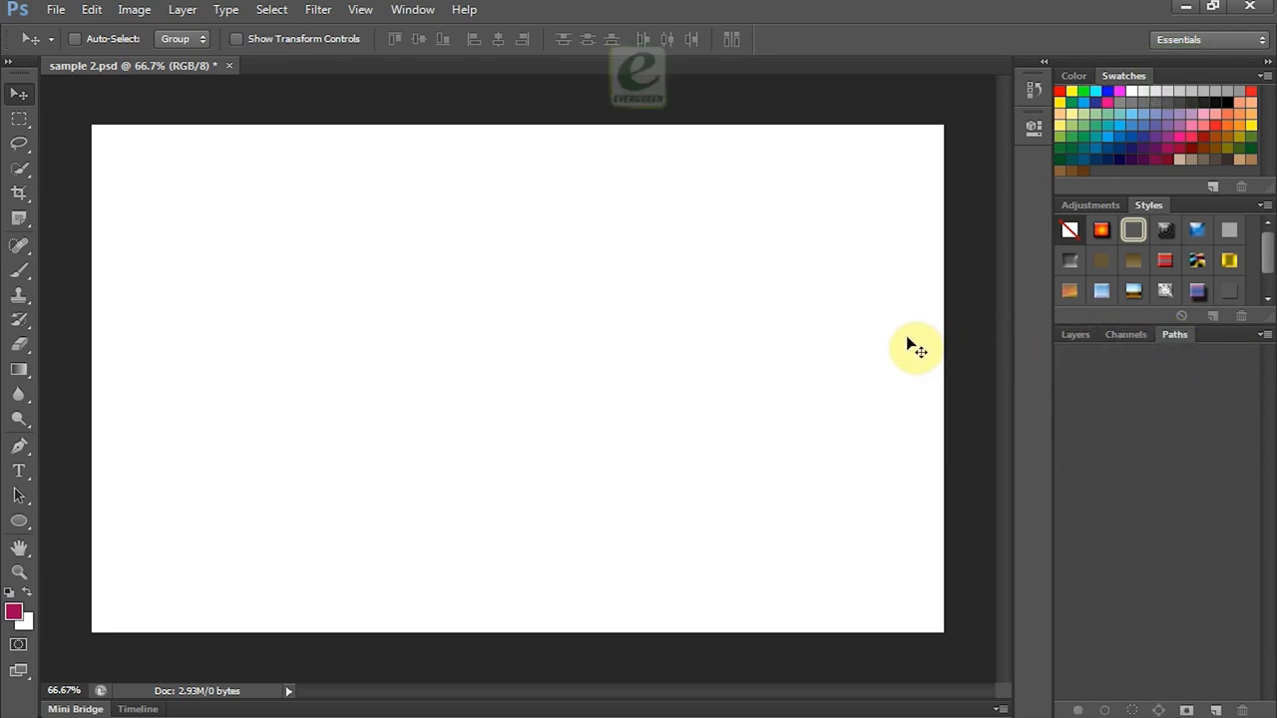
{"action": "left_click", "coordinate": [1076, 335]}
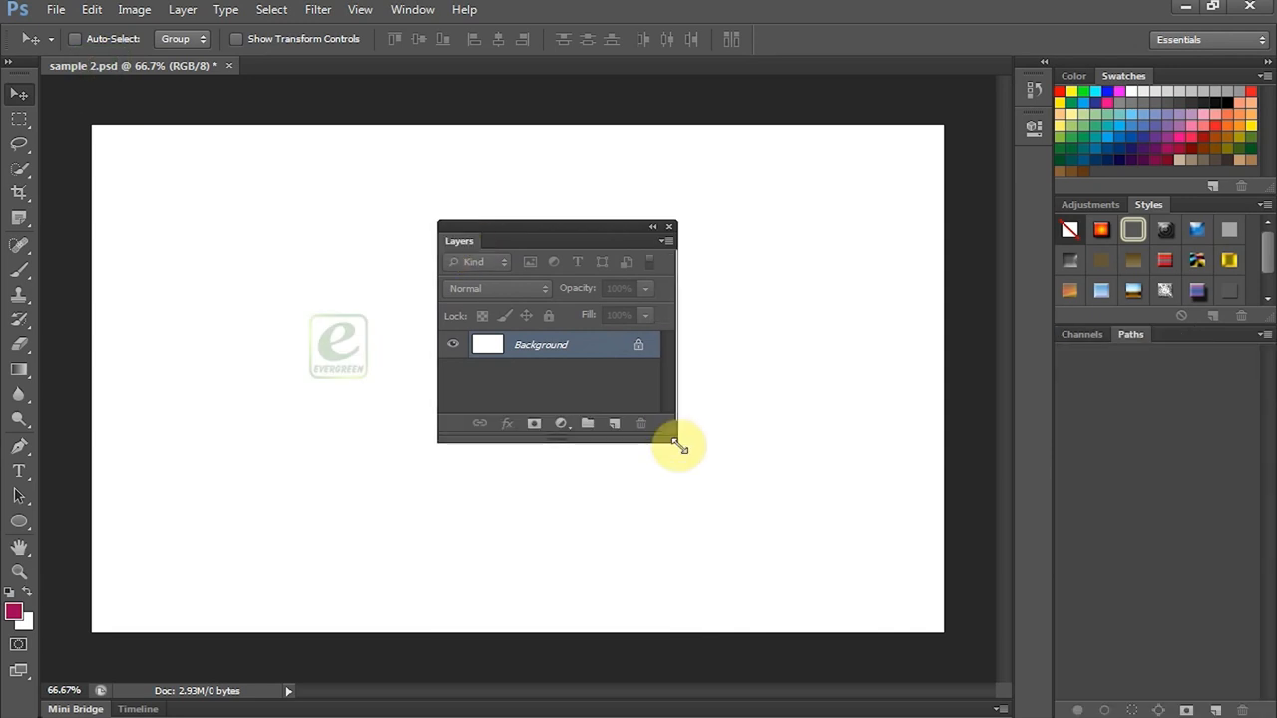
Step: Resize the floating Layers window, then dock it back beside Channels and Paths
{"action": "left_click_drag", "start_coordinate": [678, 442], "coordinate": [766, 509]}
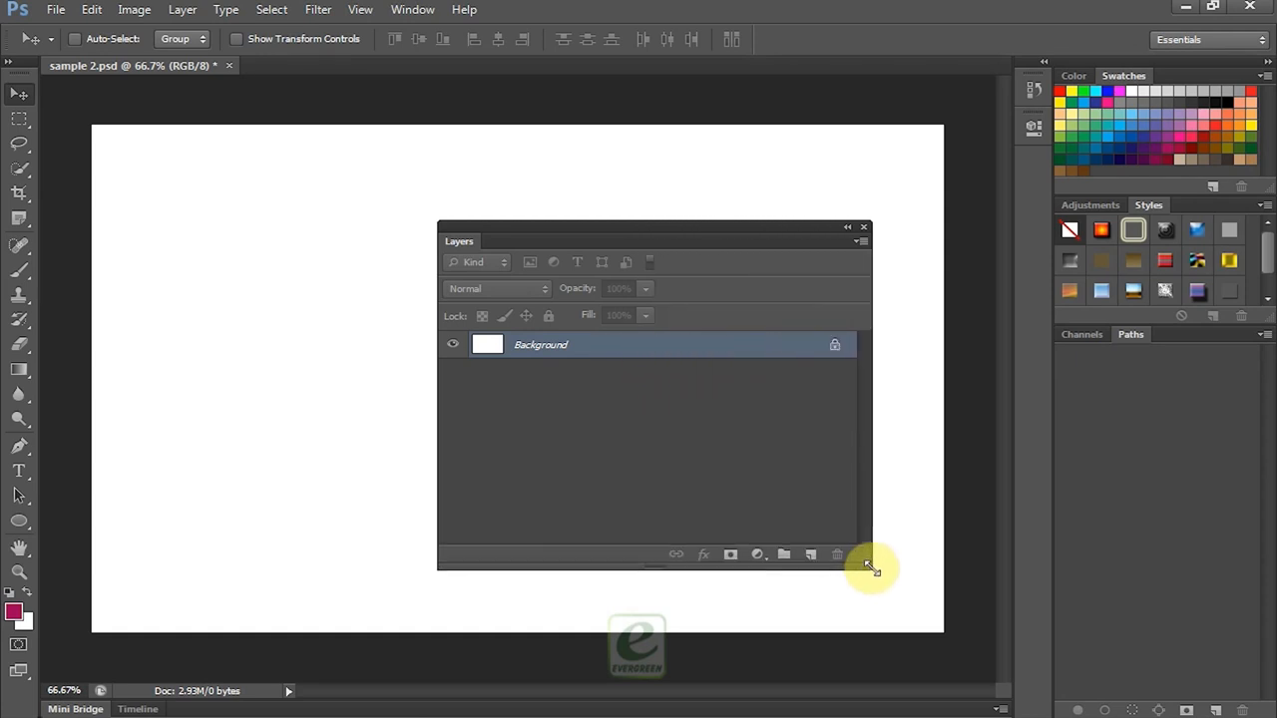
{"action": "left_click_drag", "start_coordinate": [870, 568], "coordinate": [743, 387]}
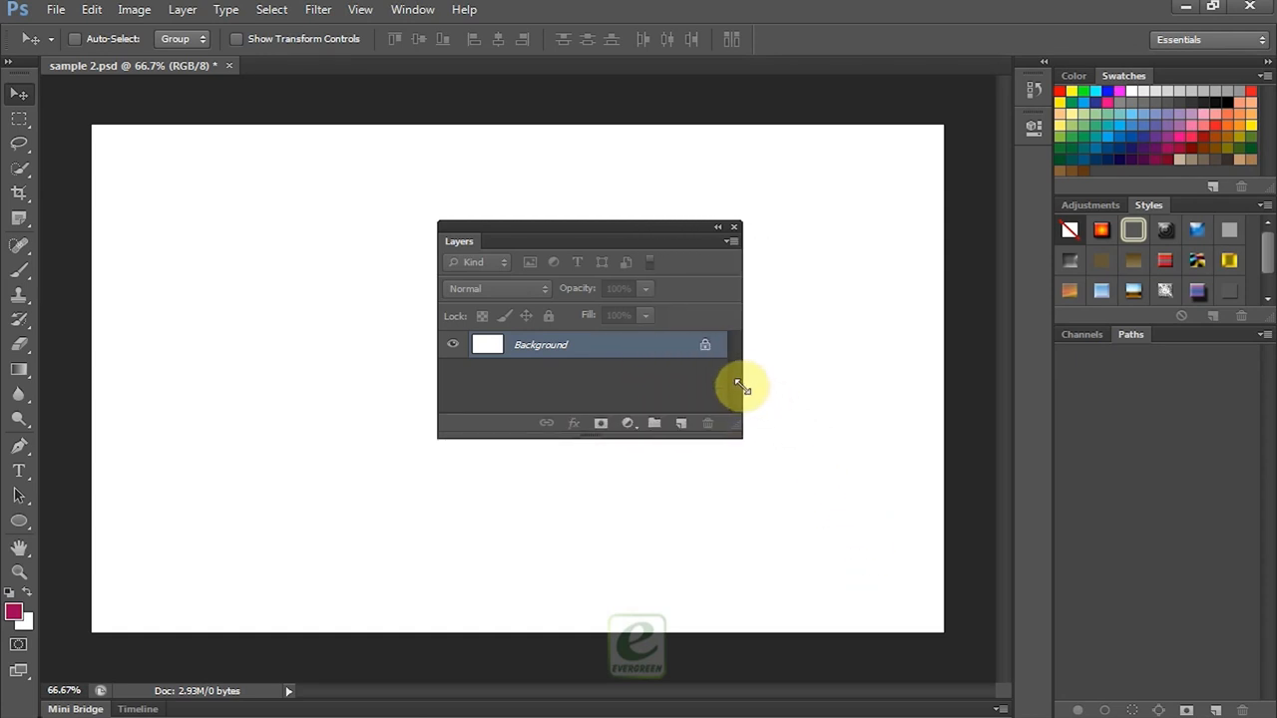
{"action": "left_click_drag", "start_coordinate": [743, 389], "coordinate": [902, 594]}
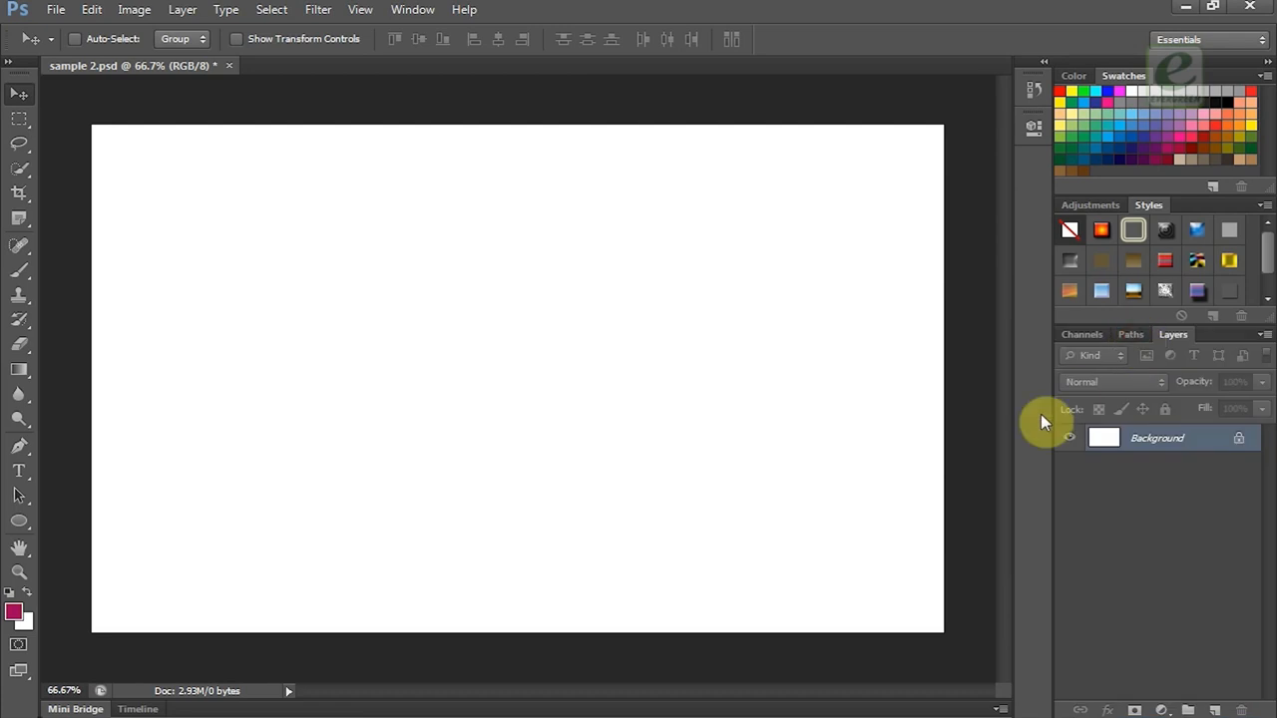
Step: Place the Ben10 picture as a layer, commit it, and switch to the Rectangular Marquee Tool
{"action": "left_click", "coordinate": [56, 8]}
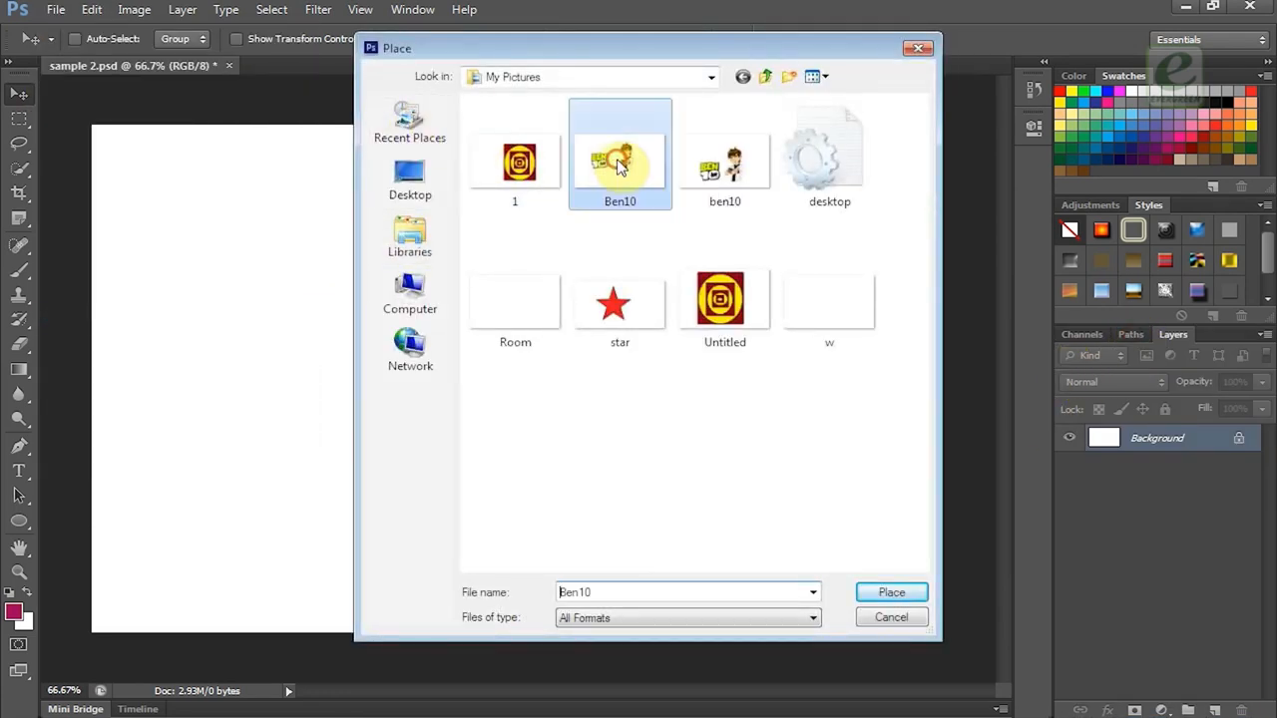
{"action": "left_click", "coordinate": [889, 591]}
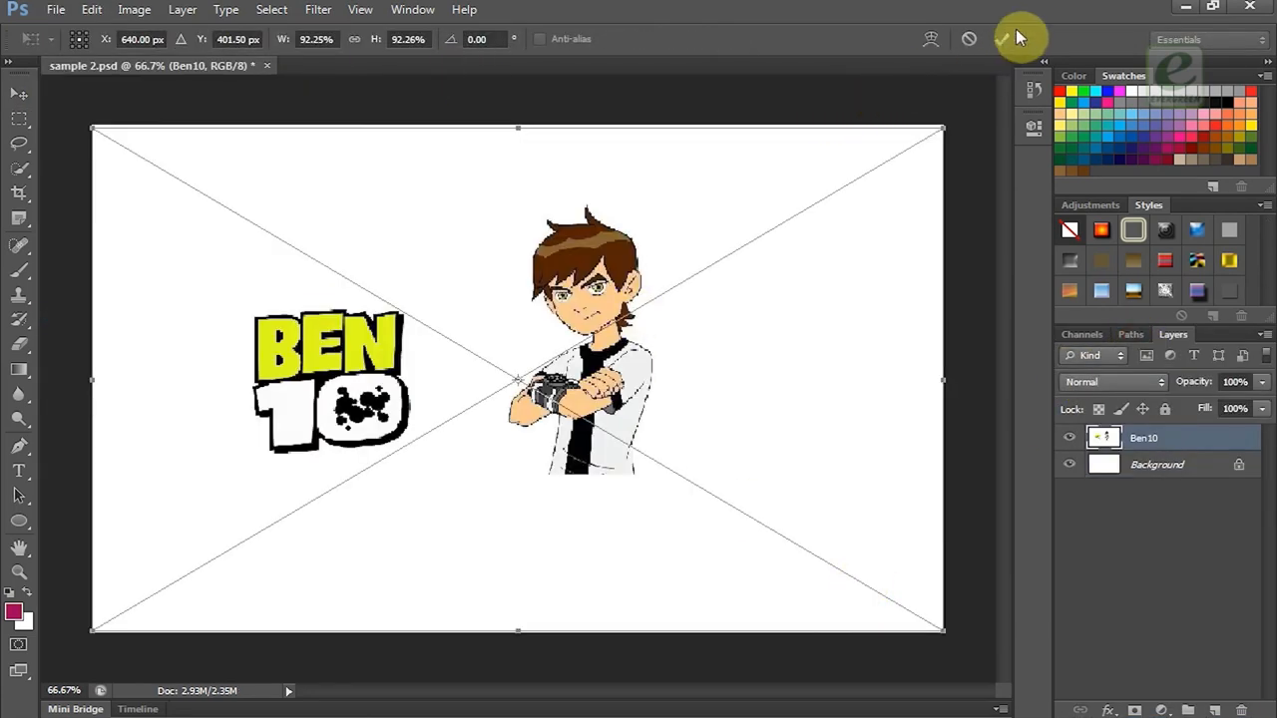
{"action": "left_click", "coordinate": [997, 38]}
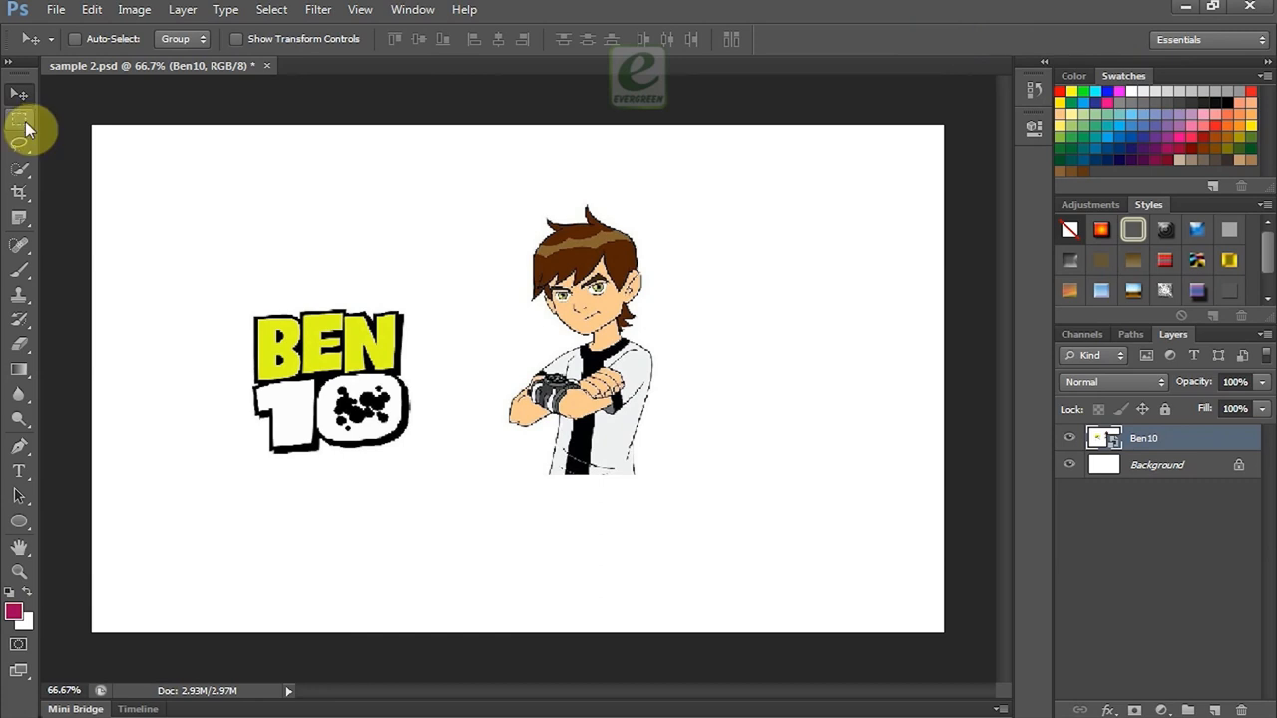
{"action": "left_click", "coordinate": [18, 118]}
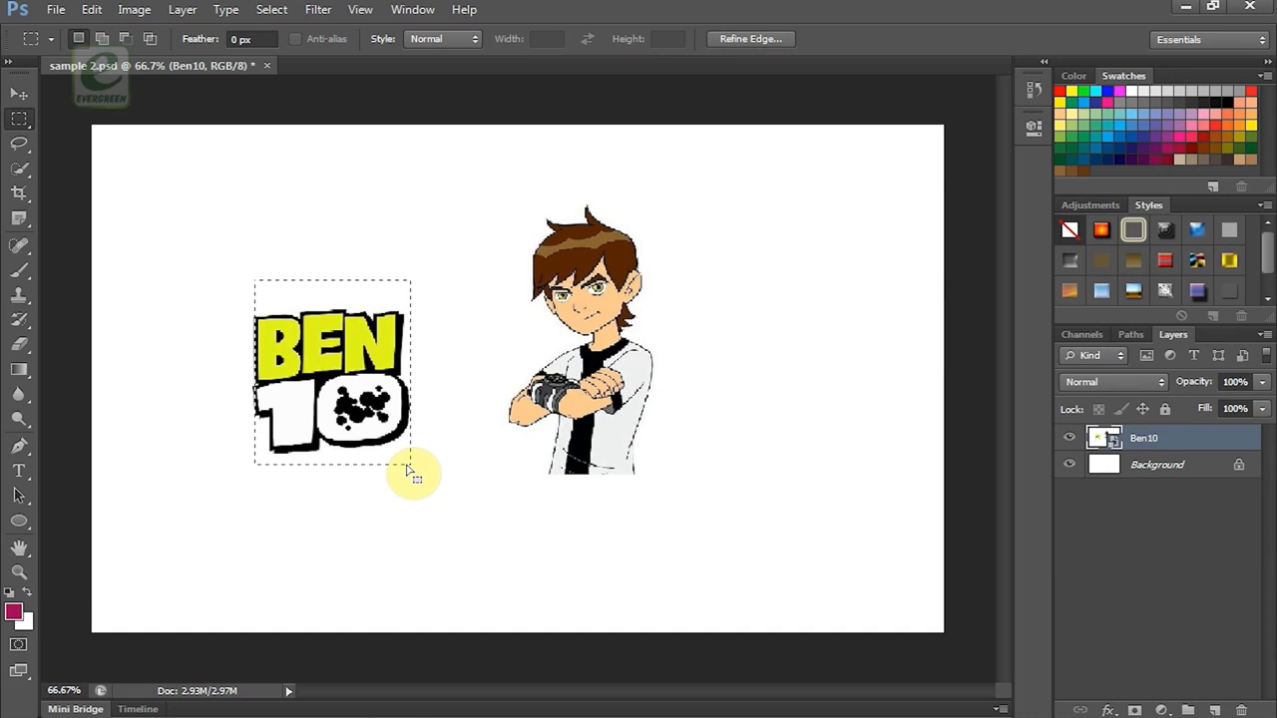
{"action": "mouse_move", "coordinate": [403, 443]}
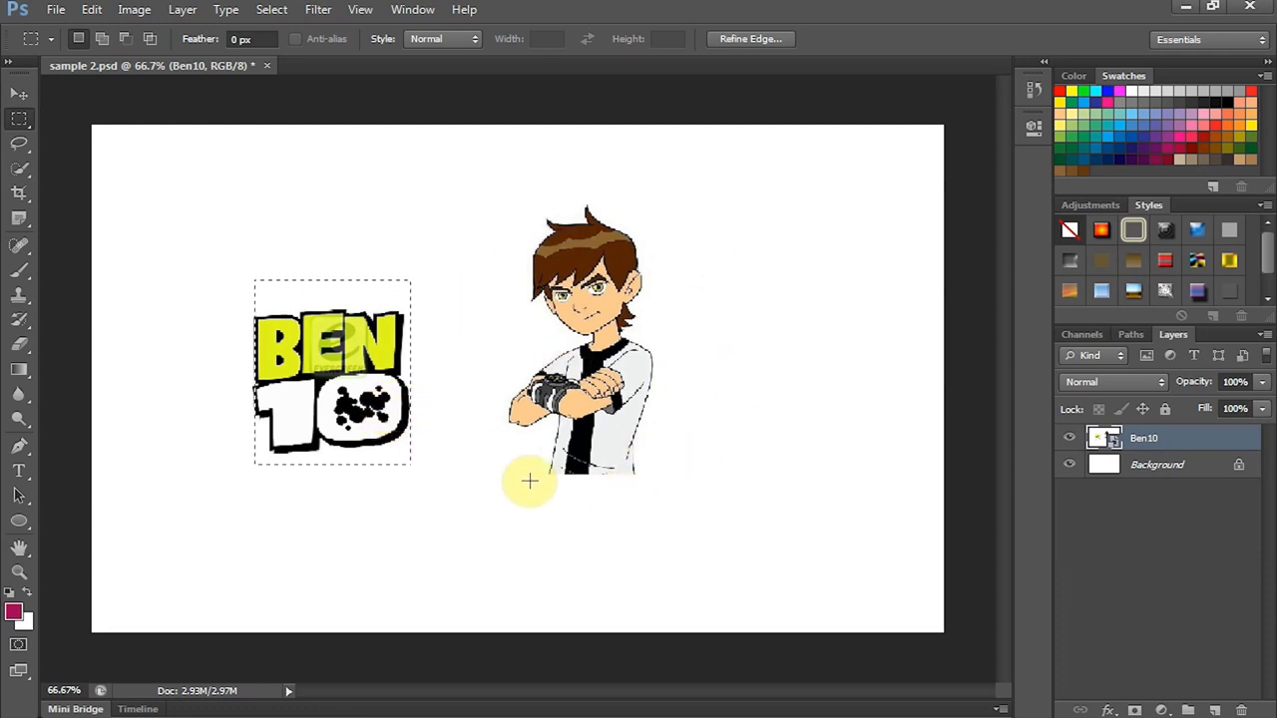
Step: Apply Shadows/Highlights with shadows at 100% and highlights at 95% to the BEN 10 logo
{"action": "left_click", "coordinate": [134, 8]}
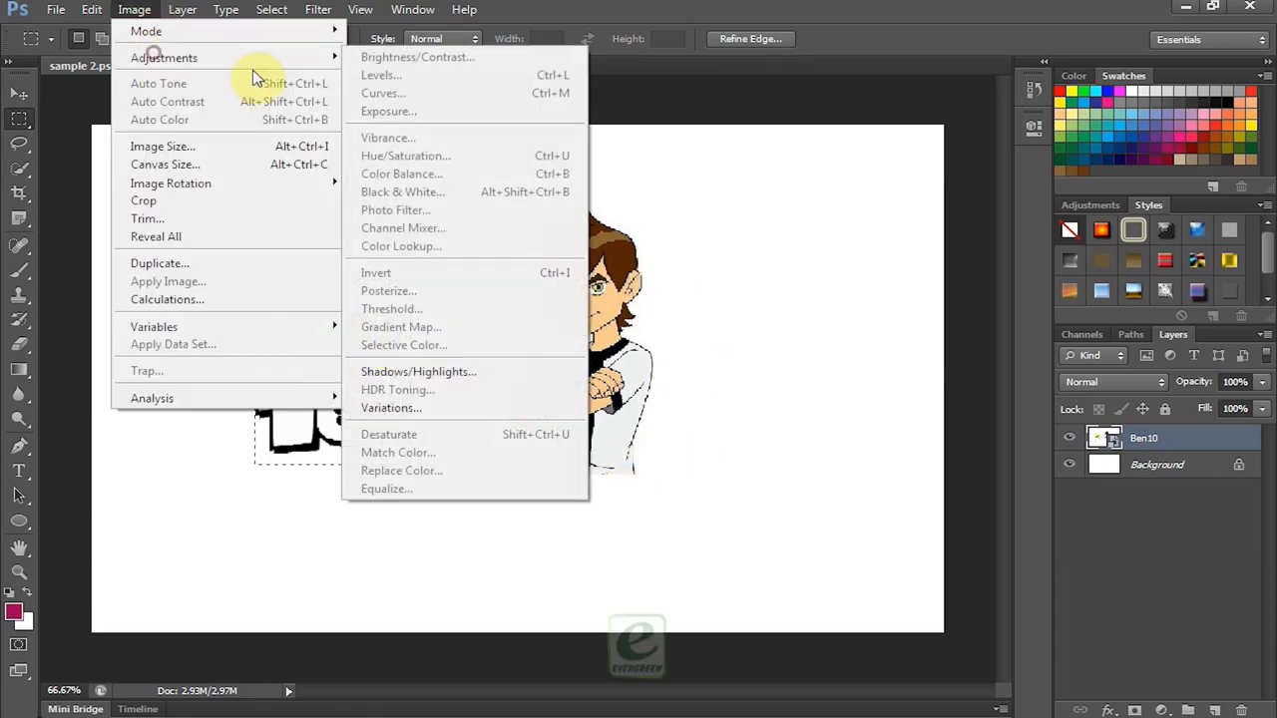
{"action": "left_click", "coordinate": [419, 371]}
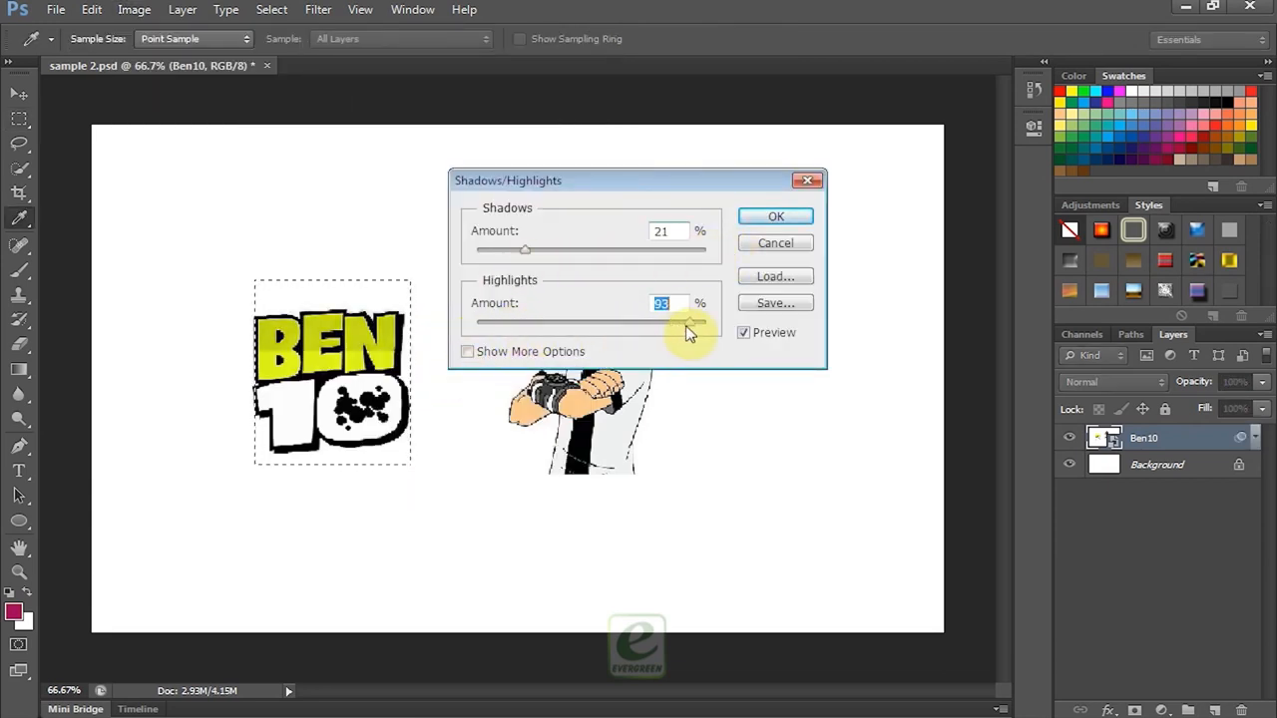
{"action": "left_click_drag", "start_coordinate": [527, 249], "coordinate": [558, 250]}
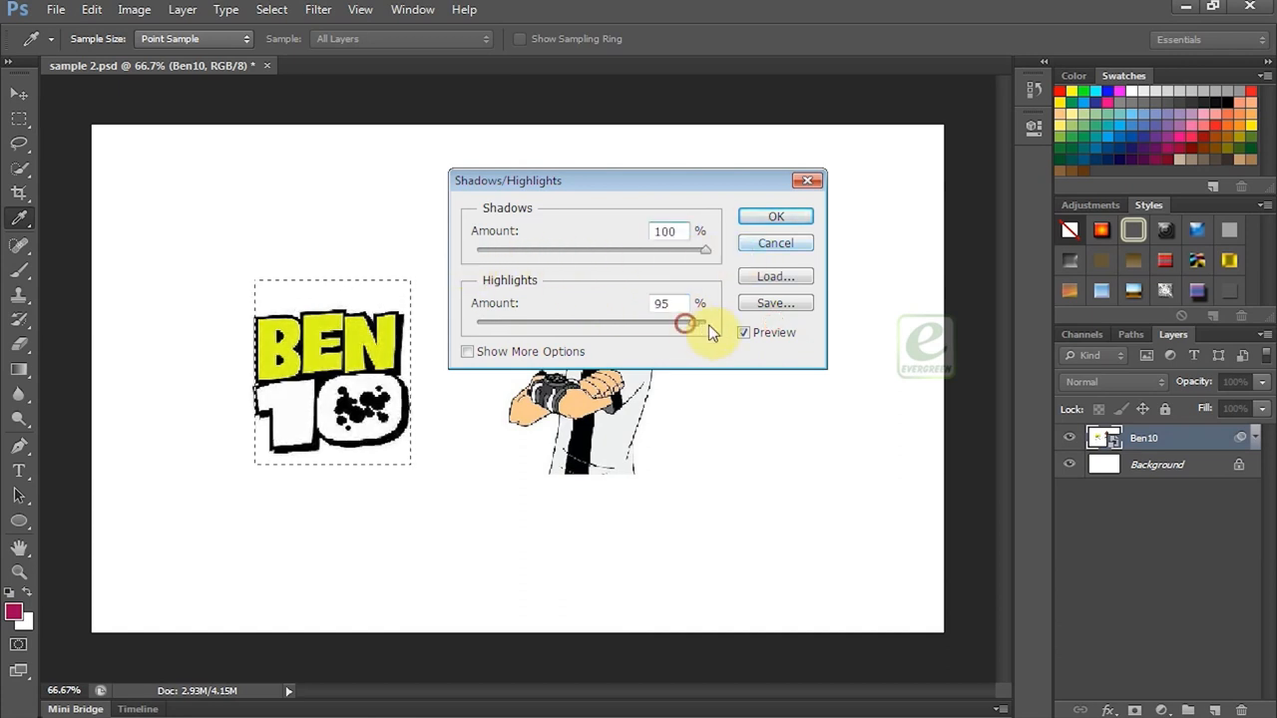
{"action": "left_click", "coordinate": [774, 215]}
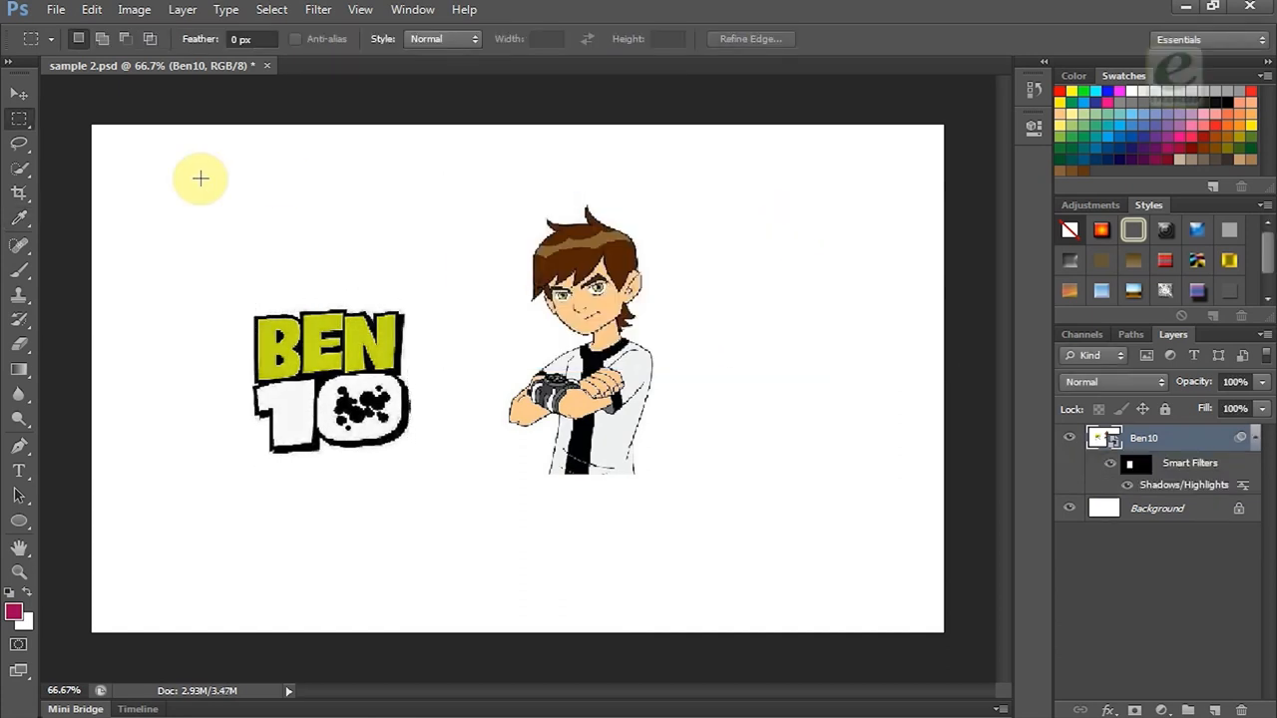
{"action": "mouse_move", "coordinate": [20, 131]}
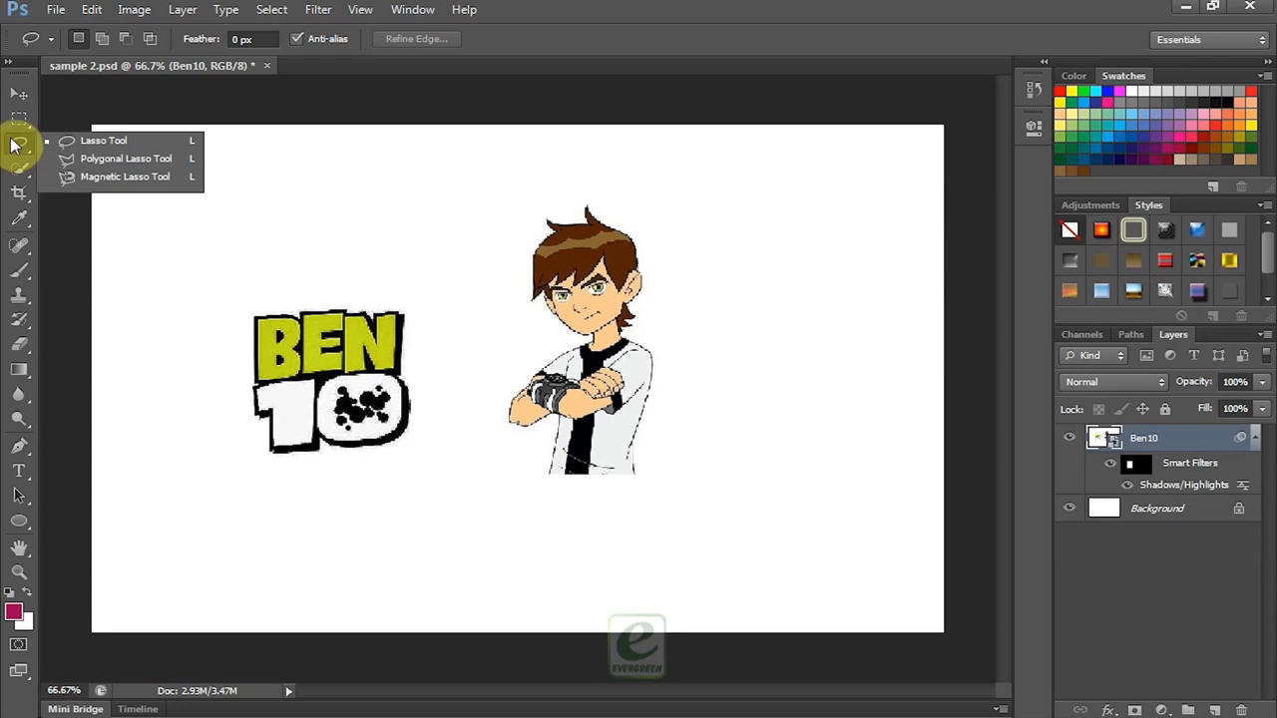
Step: Draw a curved pen path above the logo, view its options, then deselect it
{"action": "left_click", "coordinate": [18, 446]}
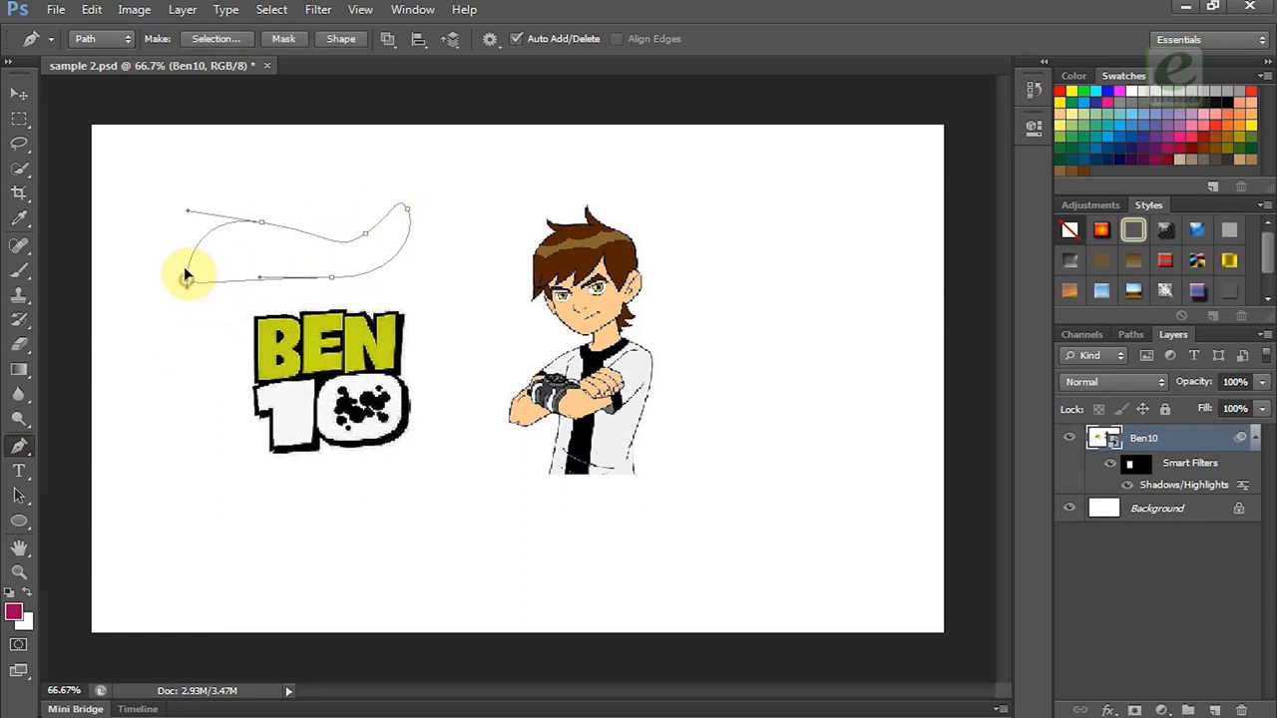
{"action": "right_click", "coordinate": [184, 278]}
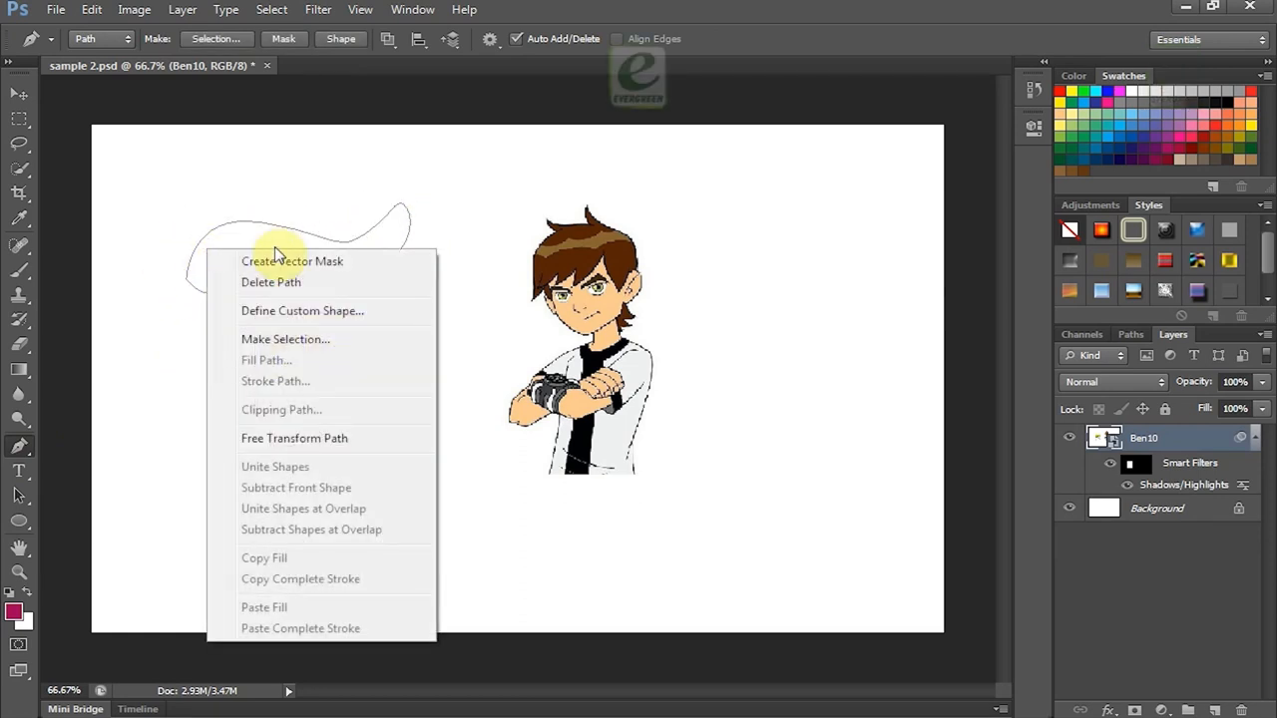
{"action": "mouse_move", "coordinate": [272, 284]}
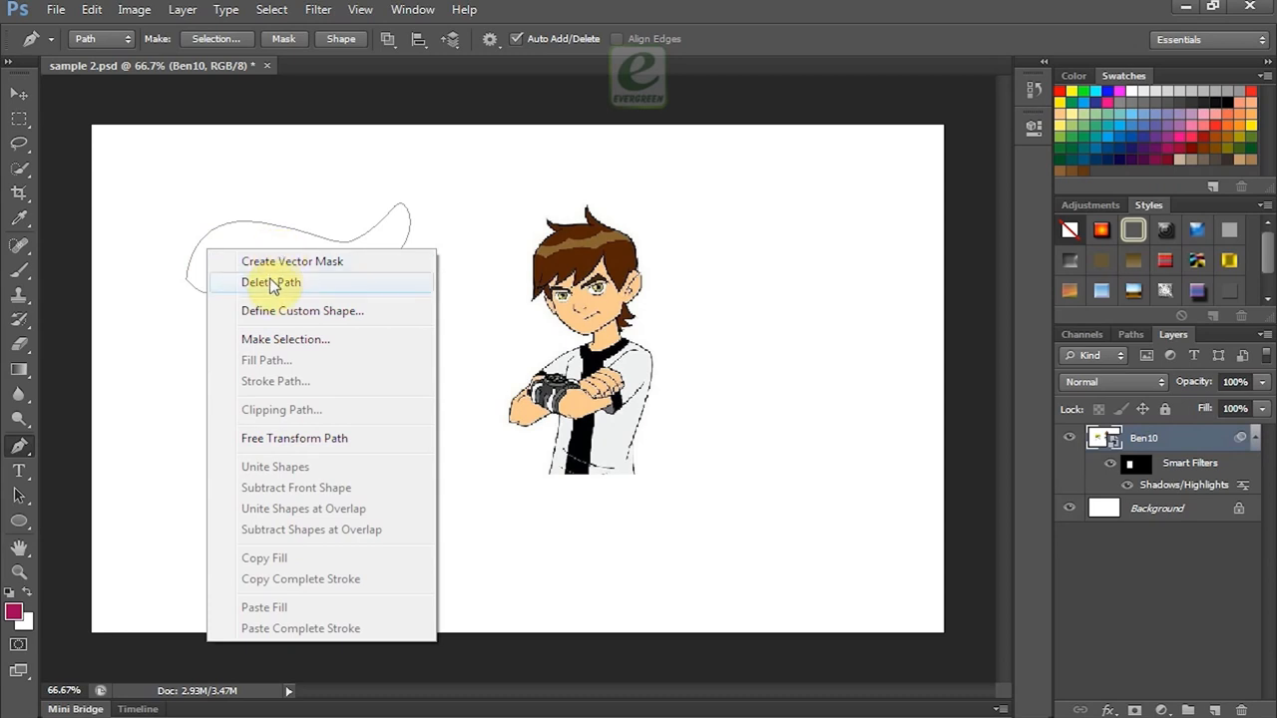
{"action": "mouse_move", "coordinate": [272, 304]}
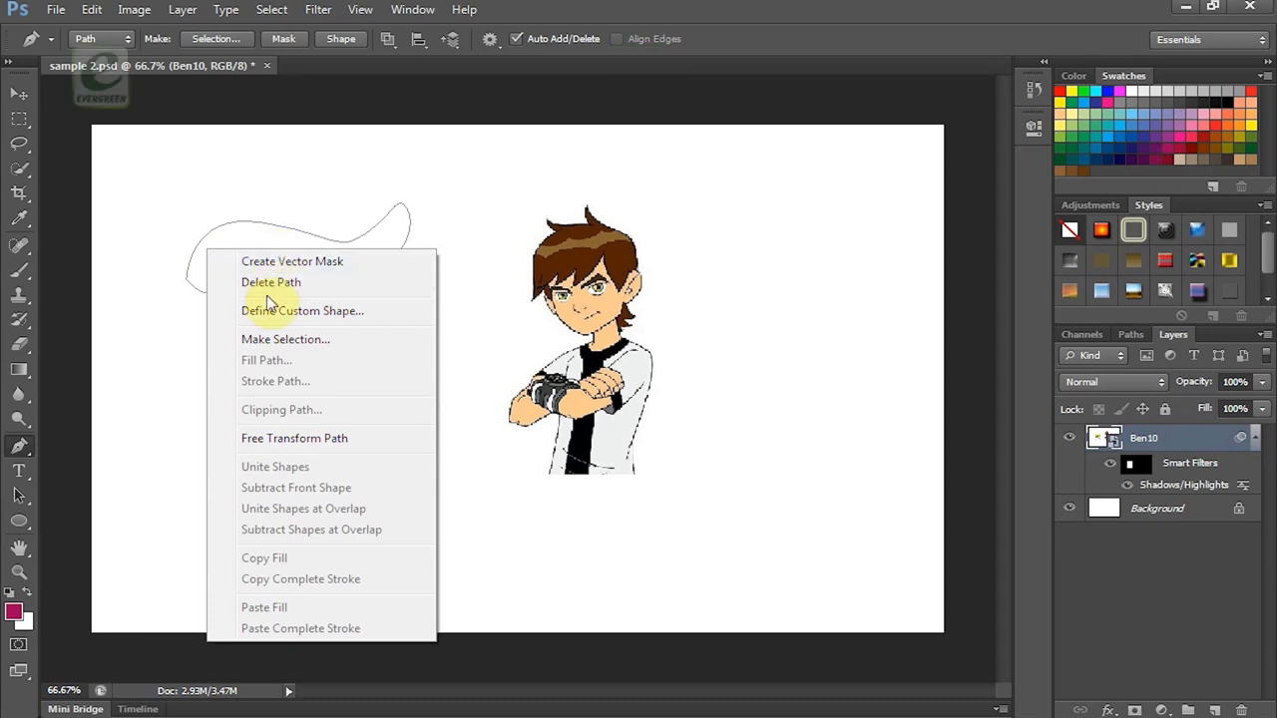
{"action": "left_click", "coordinate": [286, 339]}
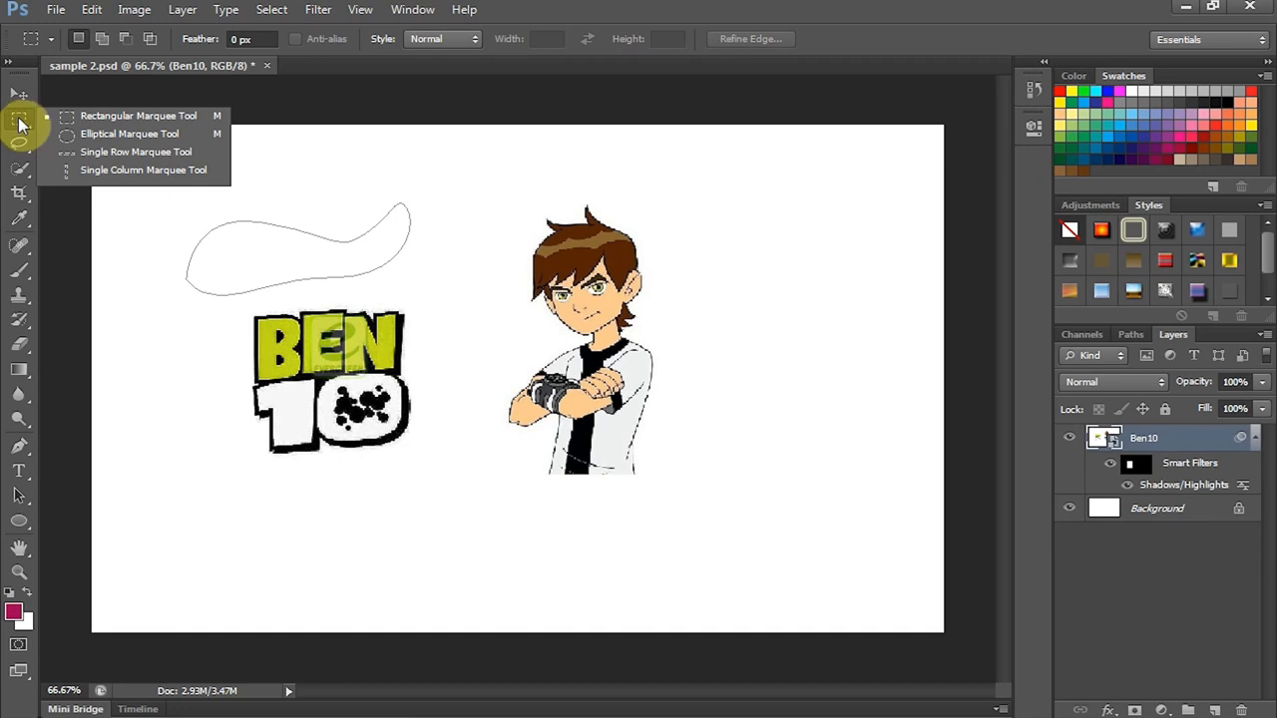
{"action": "mouse_move", "coordinate": [79, 124]}
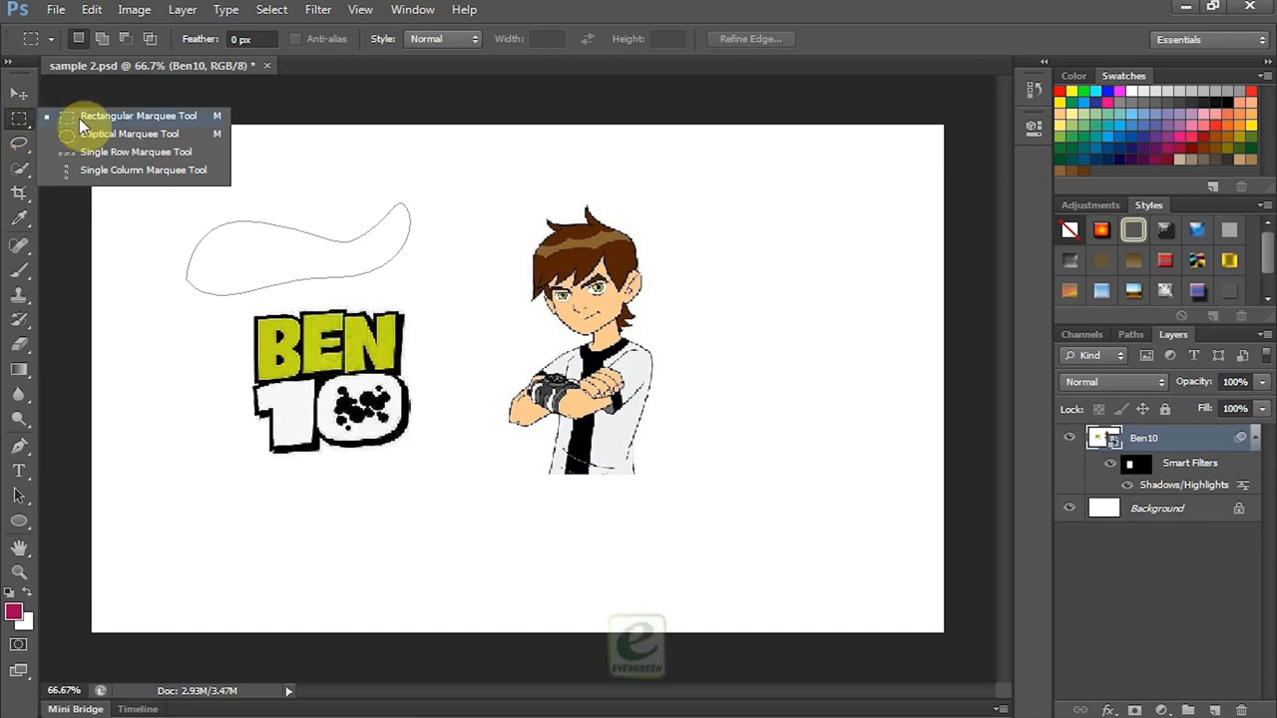
{"action": "mouse_move", "coordinate": [80, 134]}
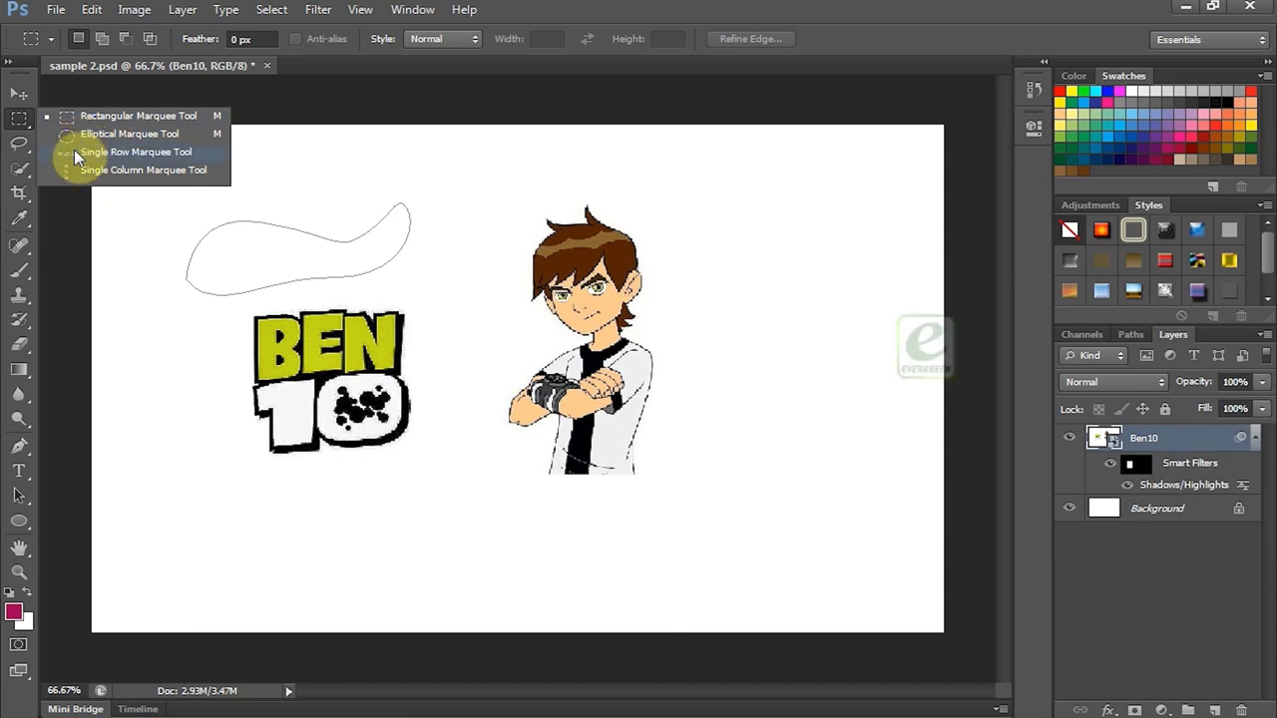
{"action": "mouse_move", "coordinate": [80, 176]}
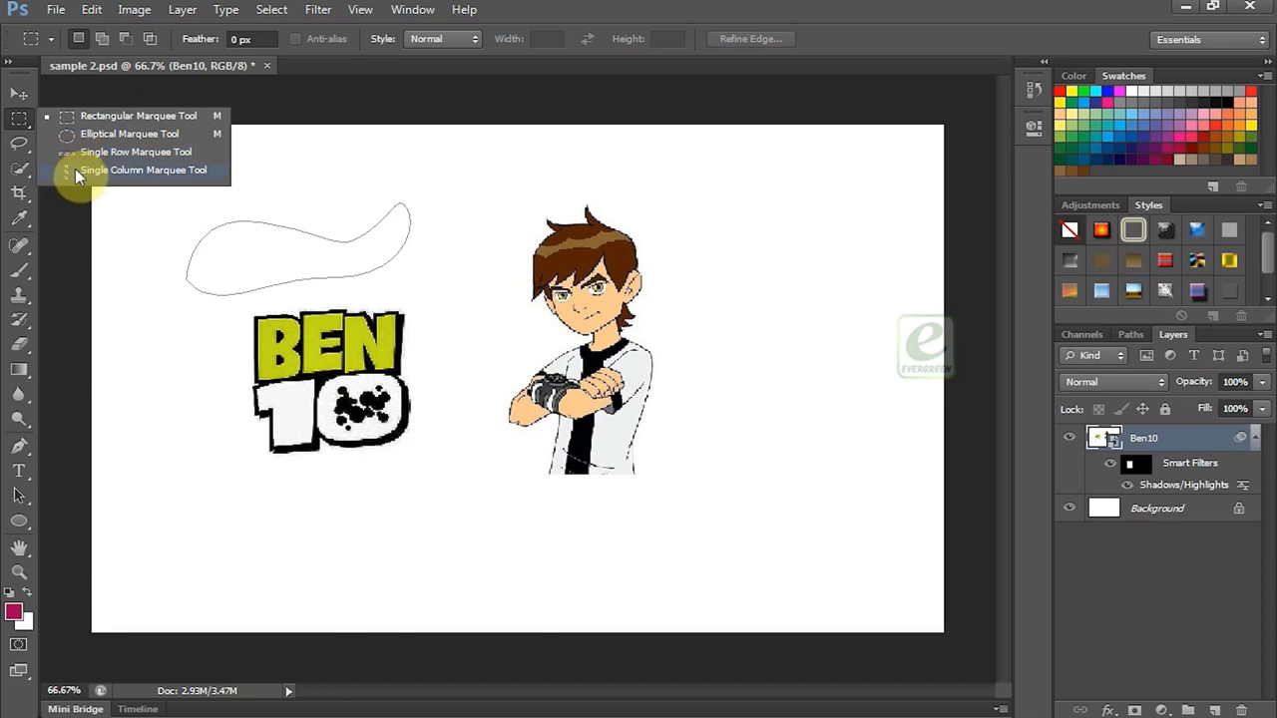
{"action": "mouse_move", "coordinate": [110, 116]}
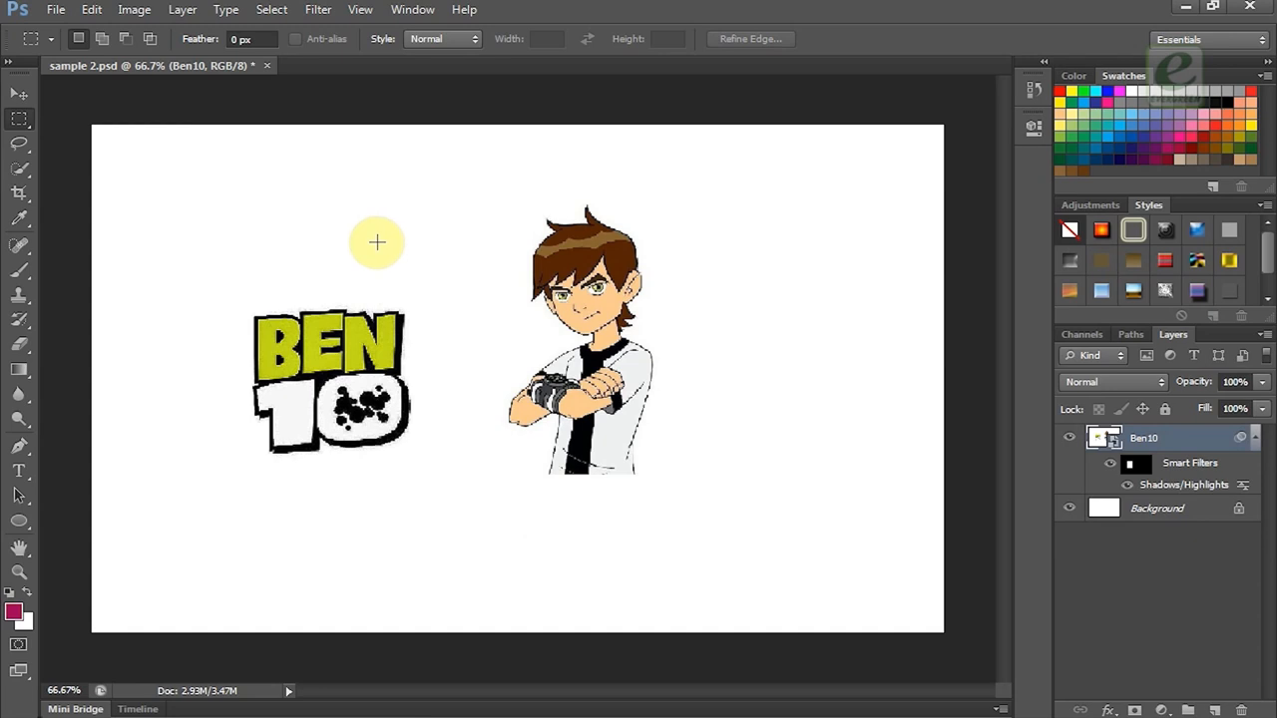
Step: Draw an elliptical marquee selection around Ben10's head and then clear it
{"action": "left_click_drag", "start_coordinate": [376, 243], "coordinate": [423, 459]}
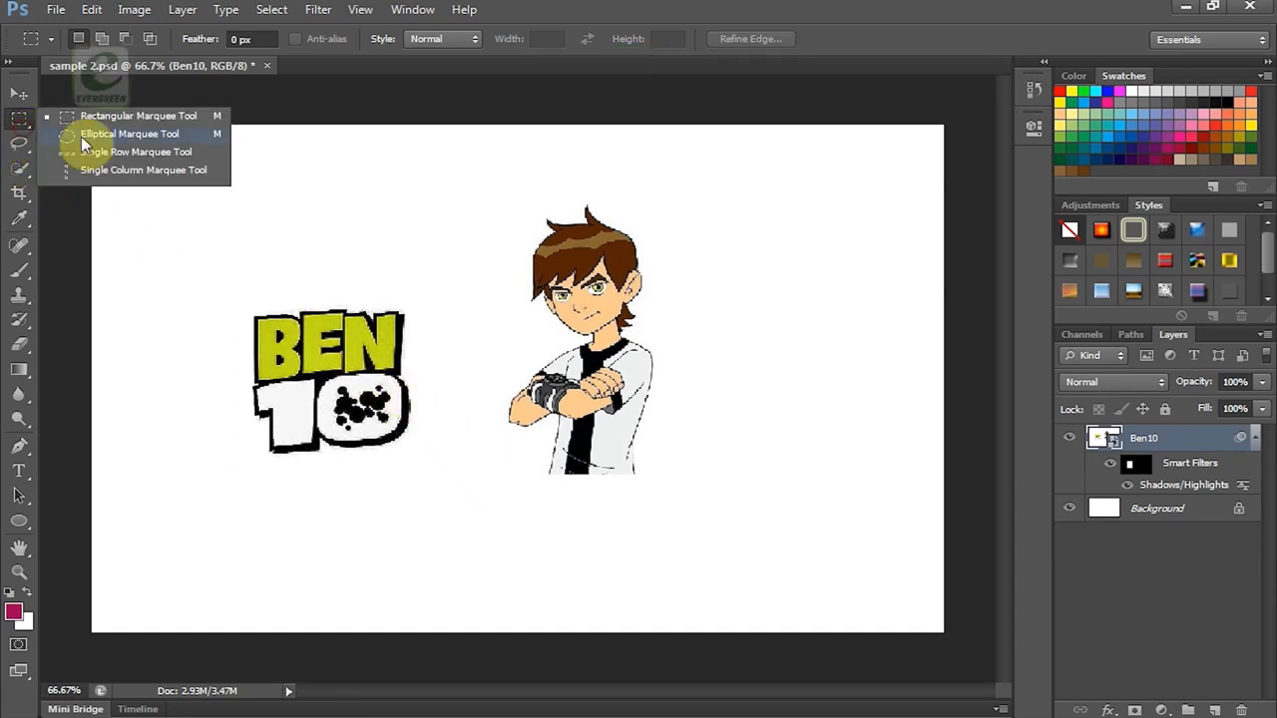
{"action": "left_click", "coordinate": [129, 132]}
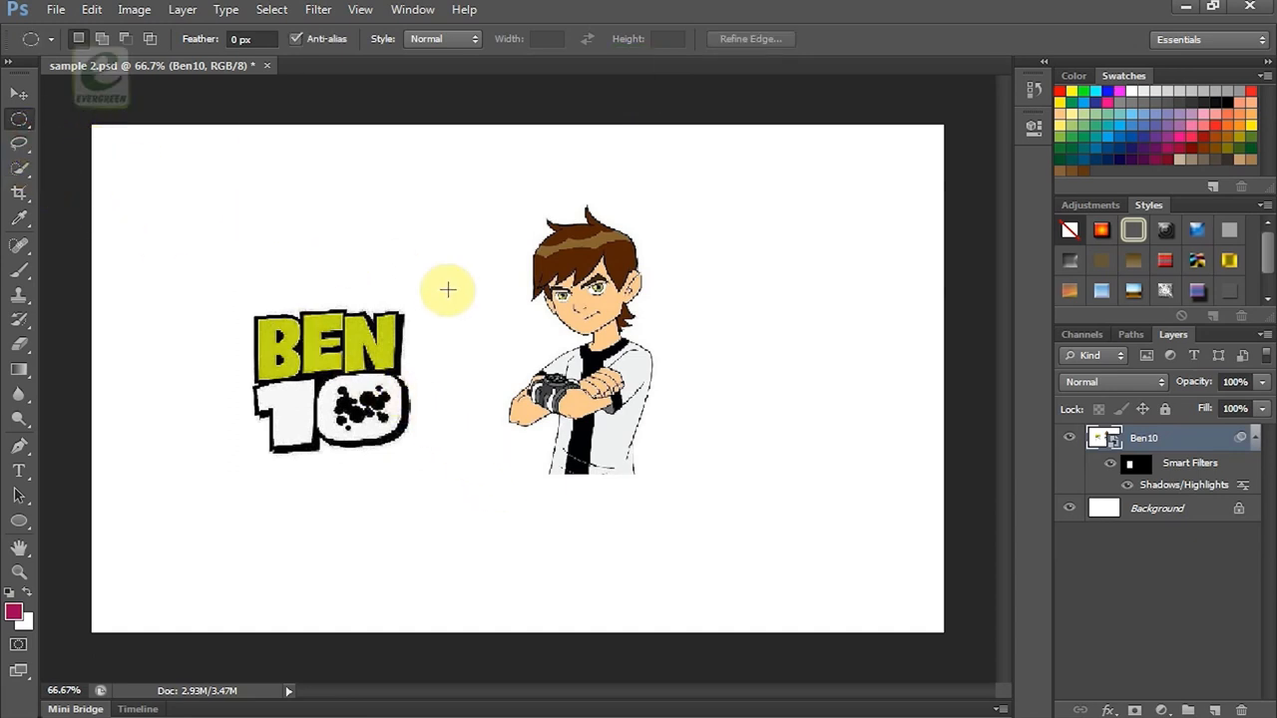
{"action": "left_click_drag", "start_coordinate": [446, 291], "coordinate": [690, 349]}
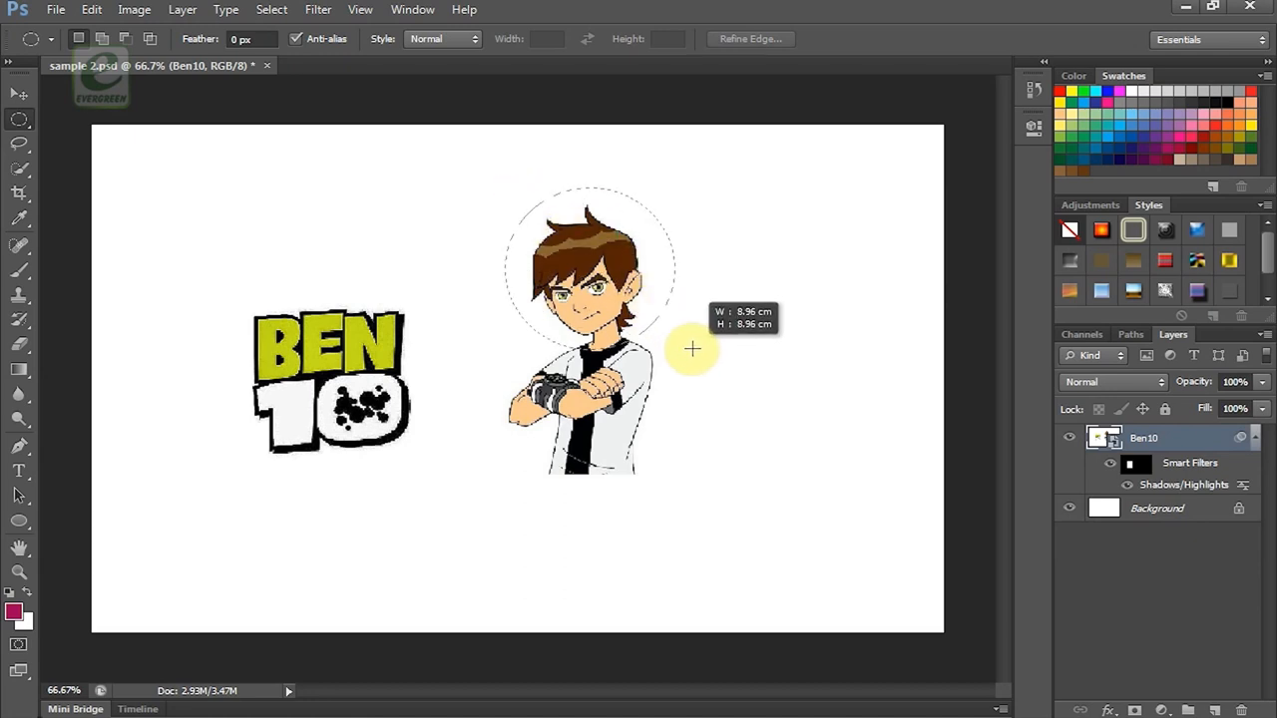
{"action": "mouse_move", "coordinate": [662, 316]}
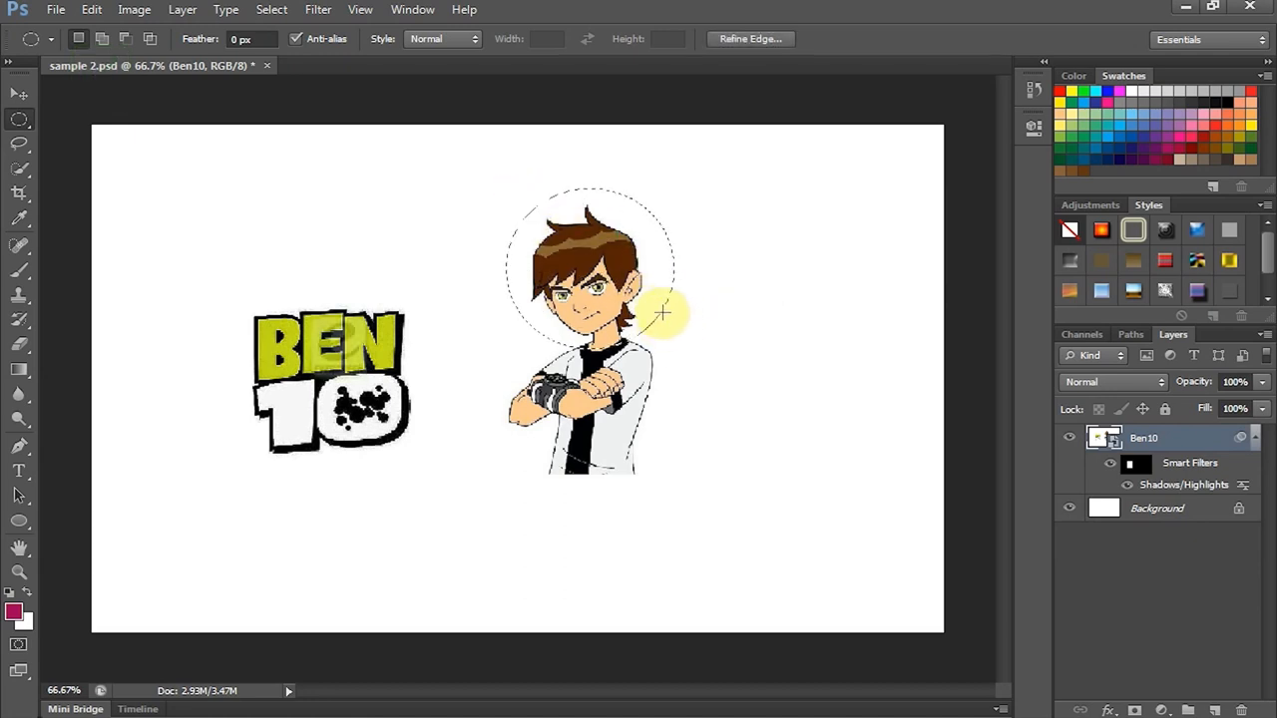
{"action": "left_click", "coordinate": [16, 94]}
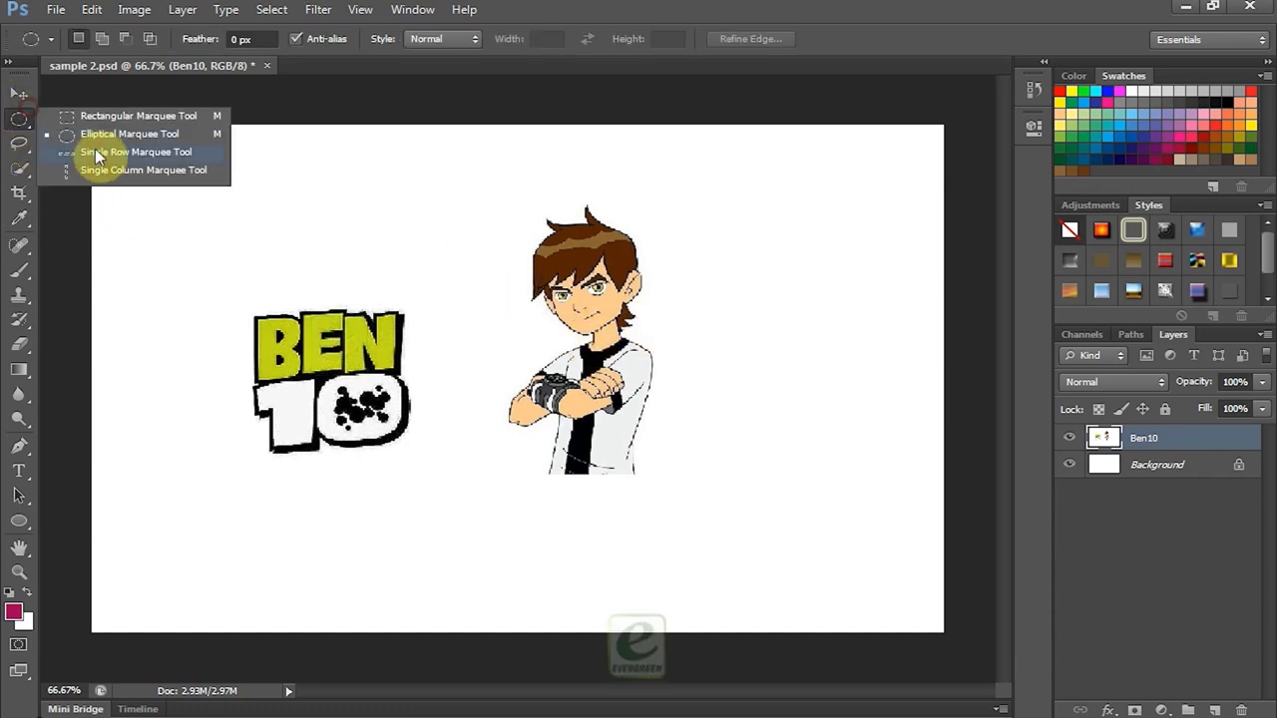
Step: Make a single-pixel row selection, then a single-pixel column selection across the canvas
{"action": "left_click", "coordinate": [135, 152]}
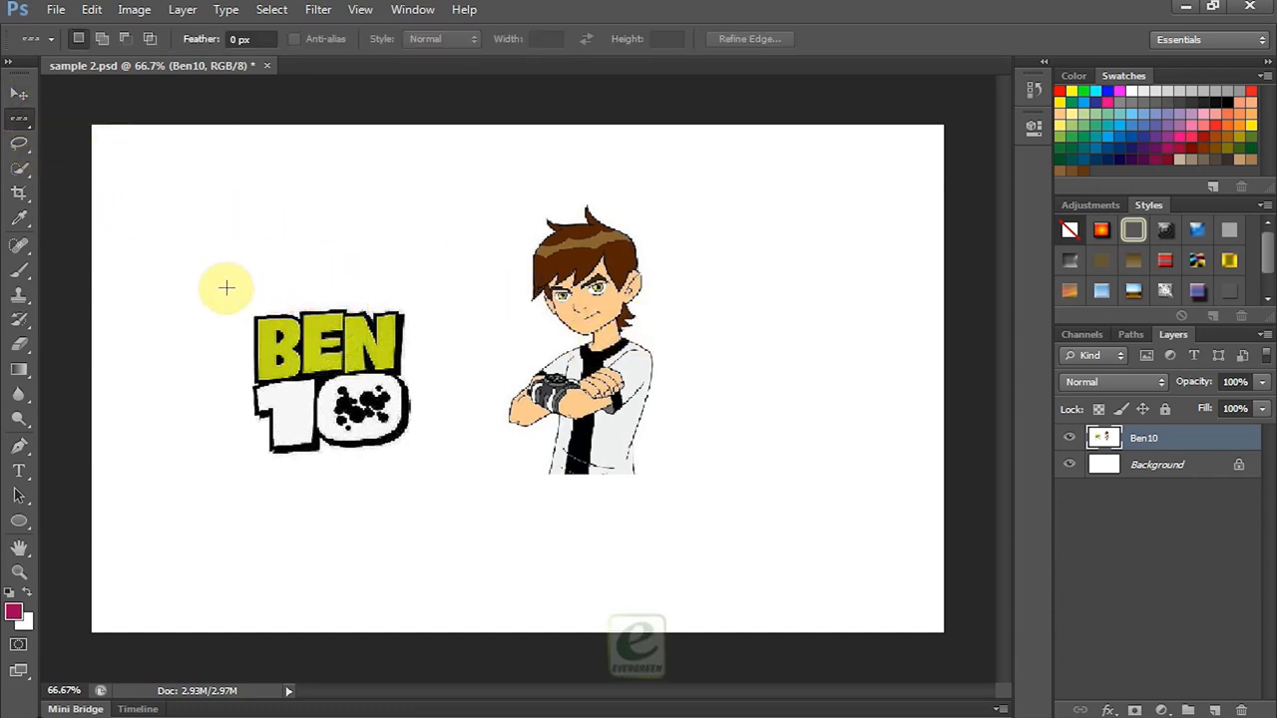
{"action": "left_click", "coordinate": [1193, 710]}
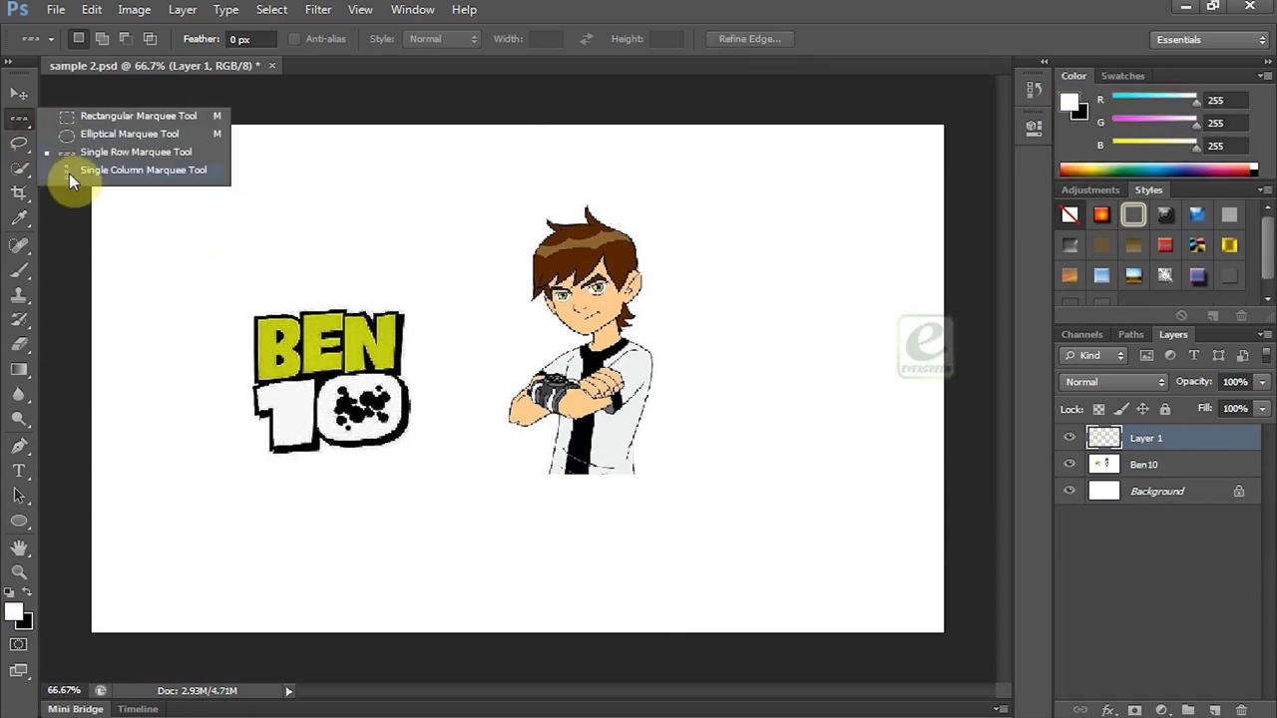
{"action": "left_click", "coordinate": [144, 170]}
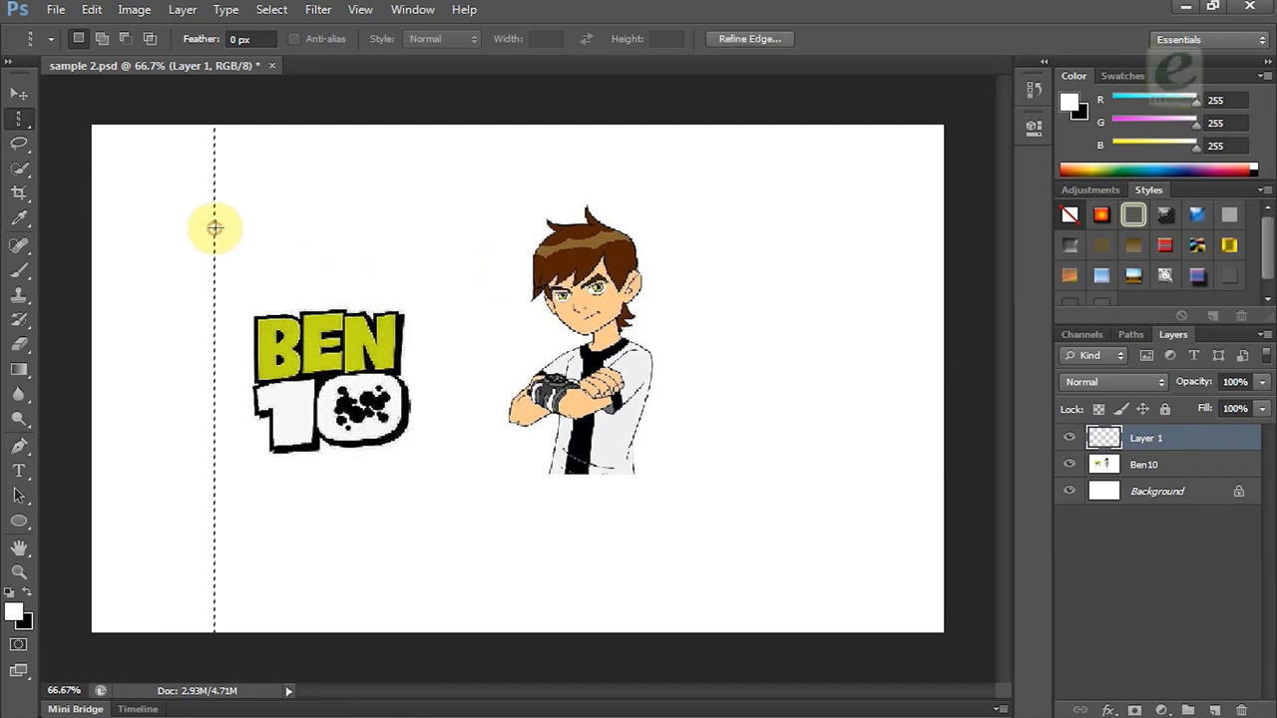
{"action": "left_click", "coordinate": [18, 96]}
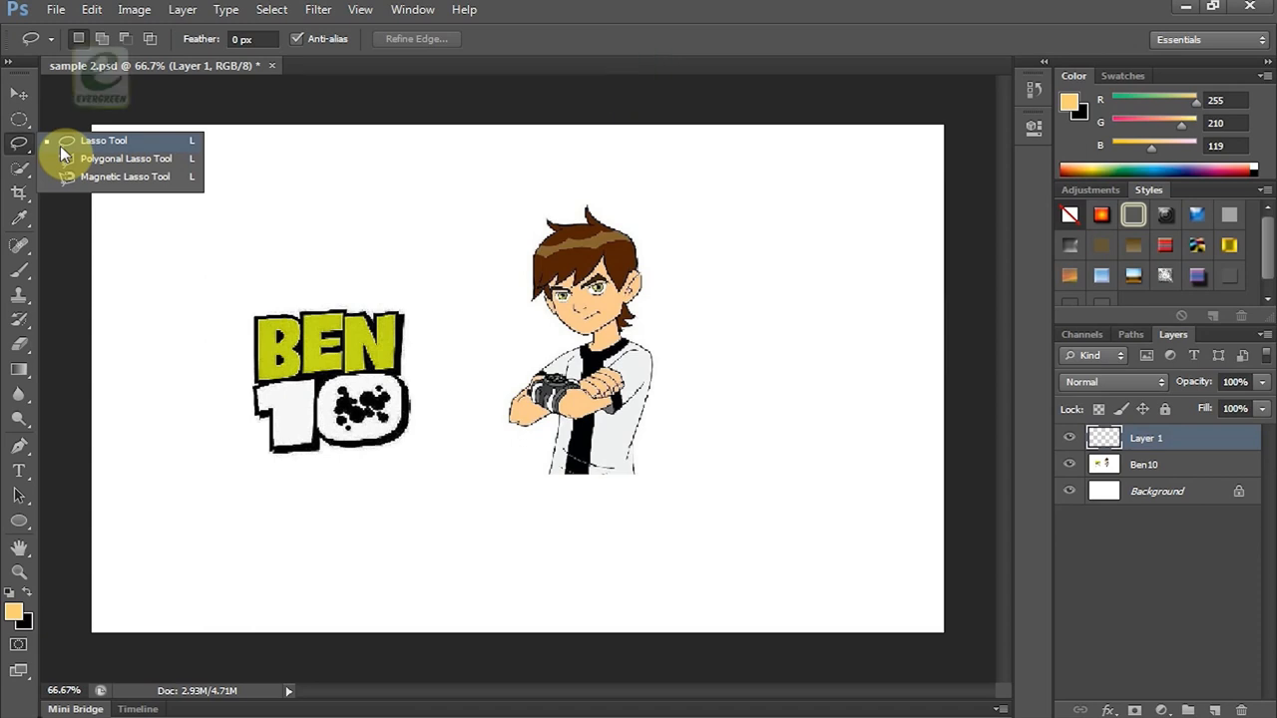
Step: Trace a freehand lasso outline around Ben10's head with the pale orange colour set
{"action": "left_click", "coordinate": [403, 80]}
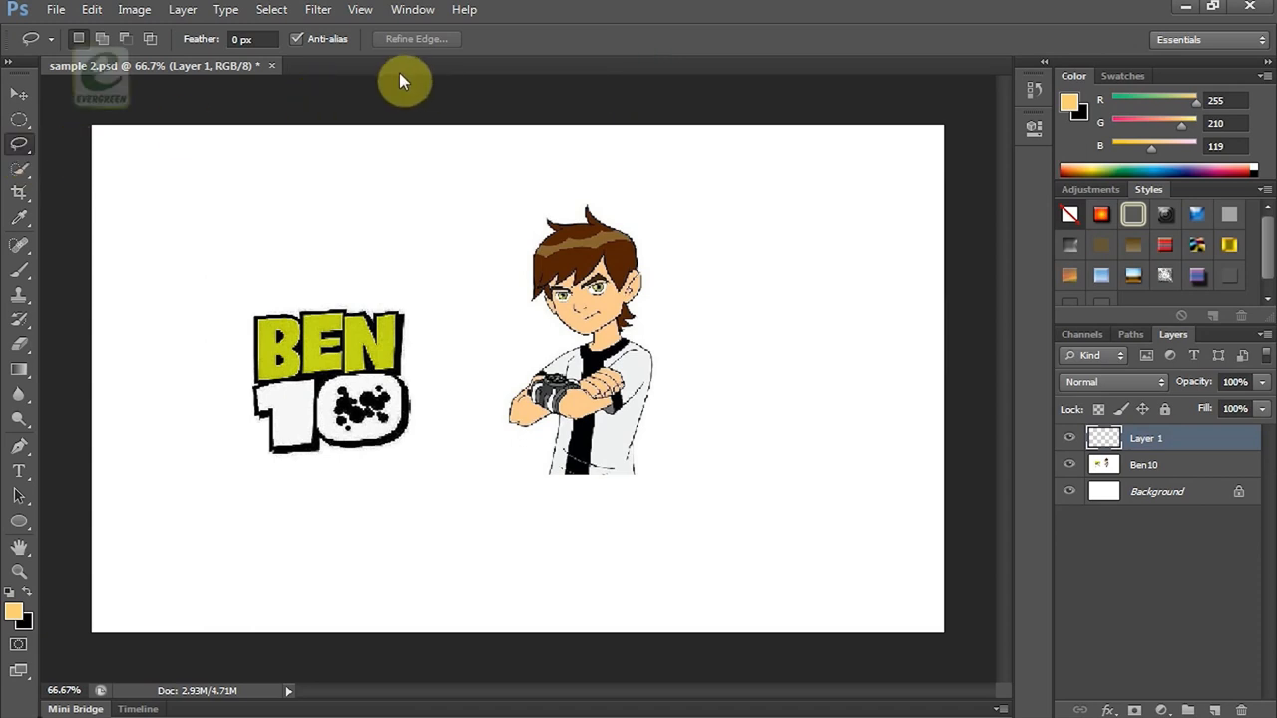
{"action": "mouse_move", "coordinate": [443, 198]}
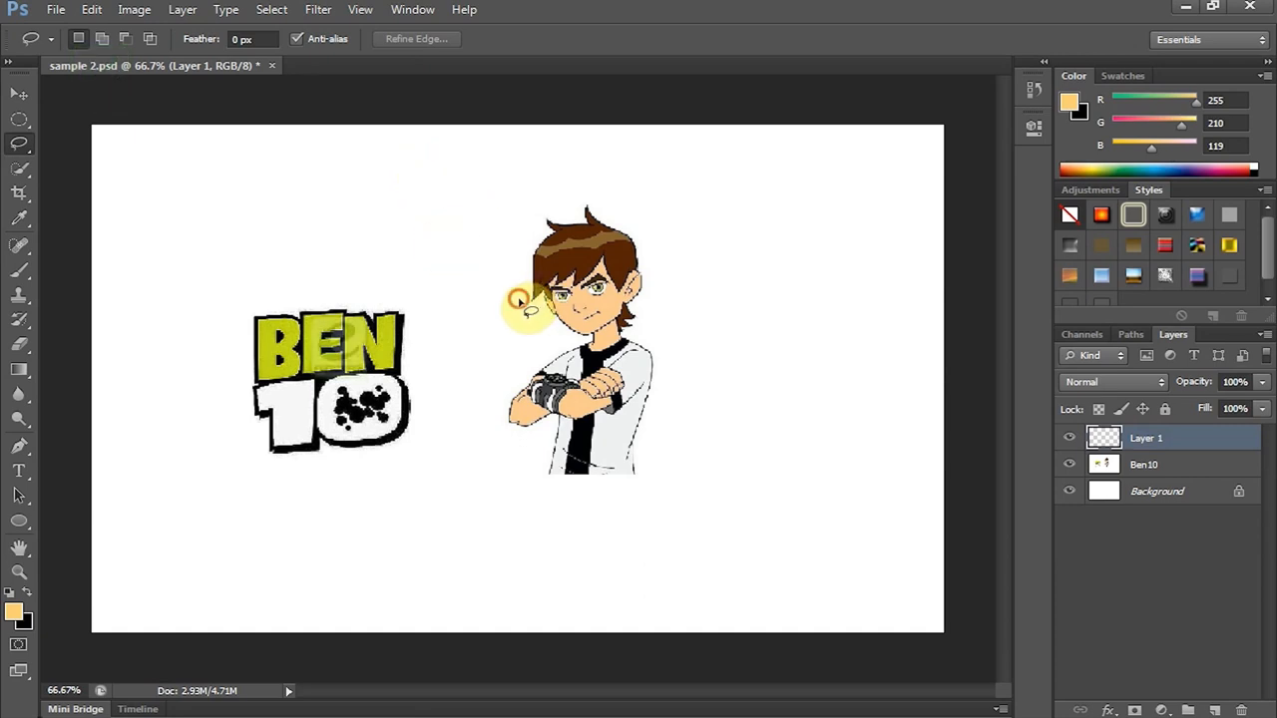
{"action": "left_click_drag", "start_coordinate": [523, 303], "coordinate": [598, 180]}
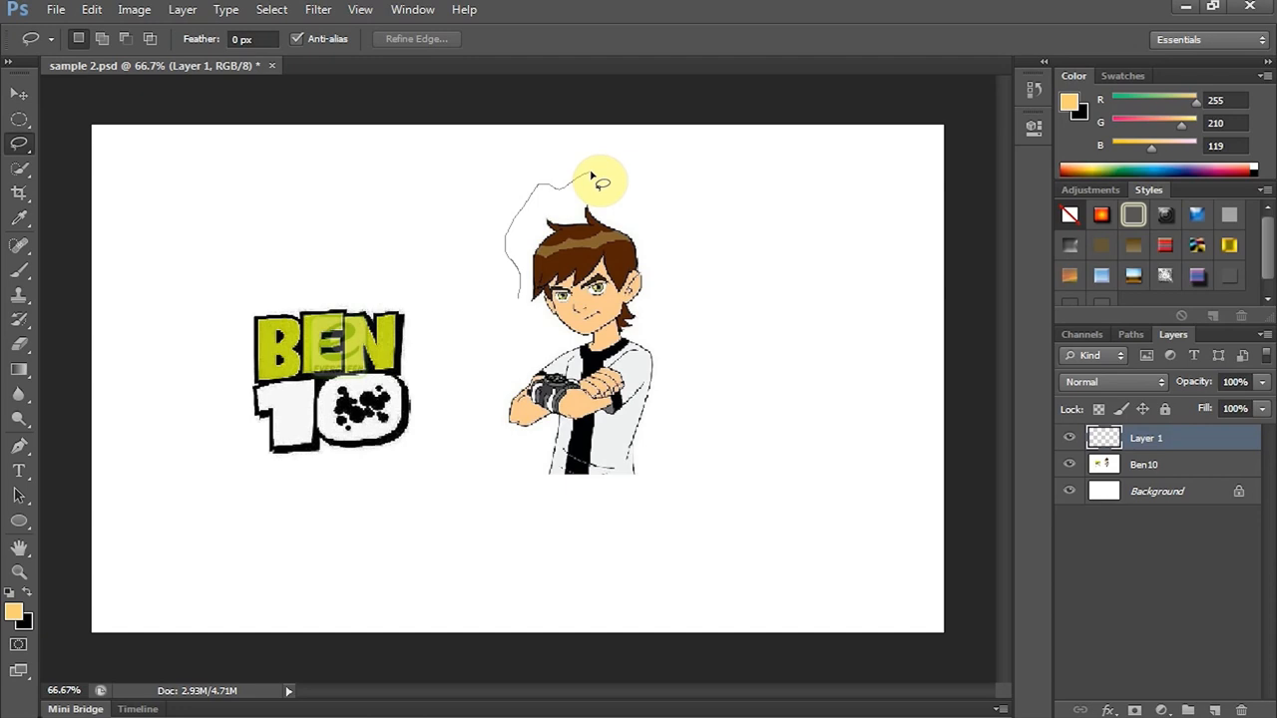
{"action": "left_click_drag", "start_coordinate": [598, 177], "coordinate": [682, 367]}
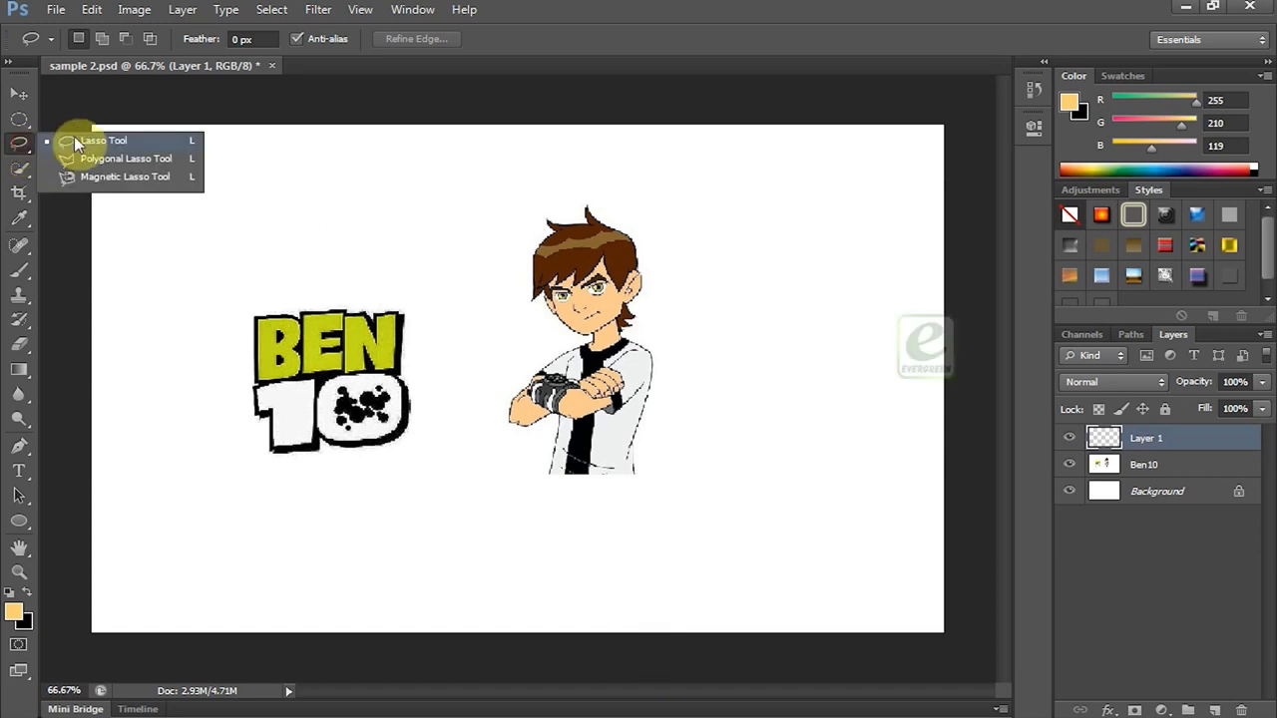
Step: Outline Ben10 with a polygonal lasso and drag him to the right side of the canvas
{"action": "left_click", "coordinate": [124, 158]}
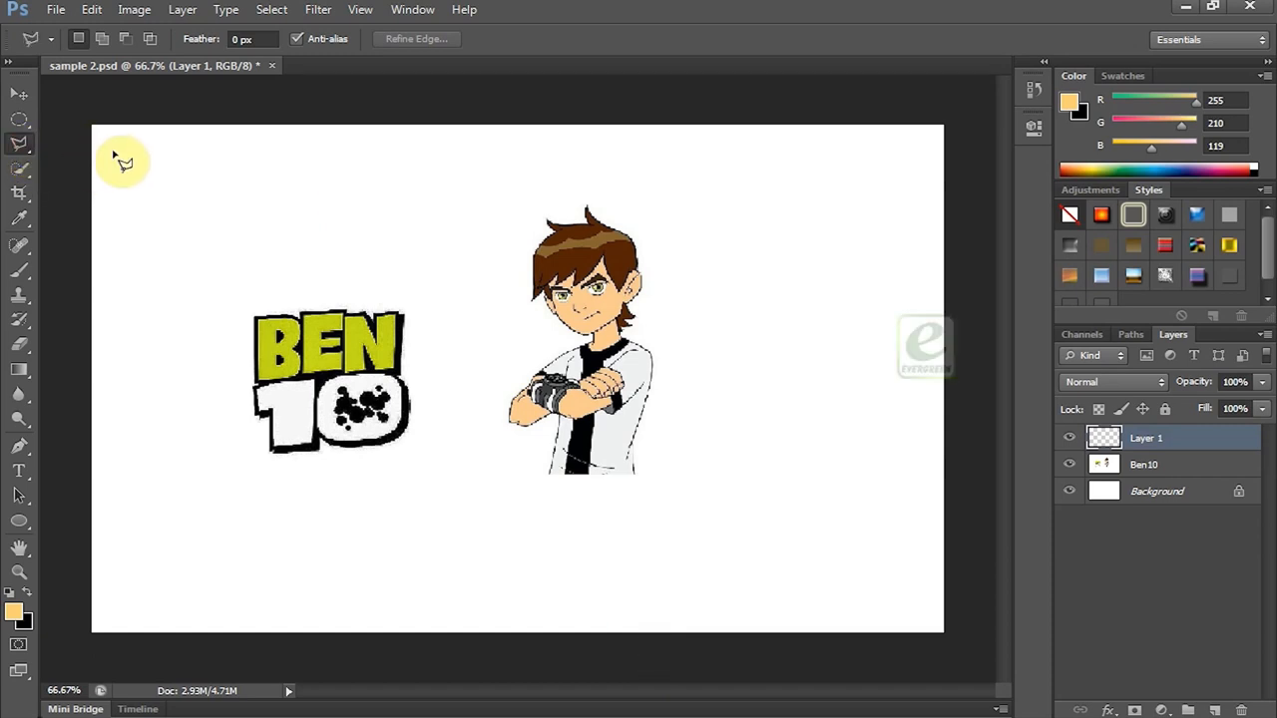
{"action": "mouse_move", "coordinate": [503, 247]}
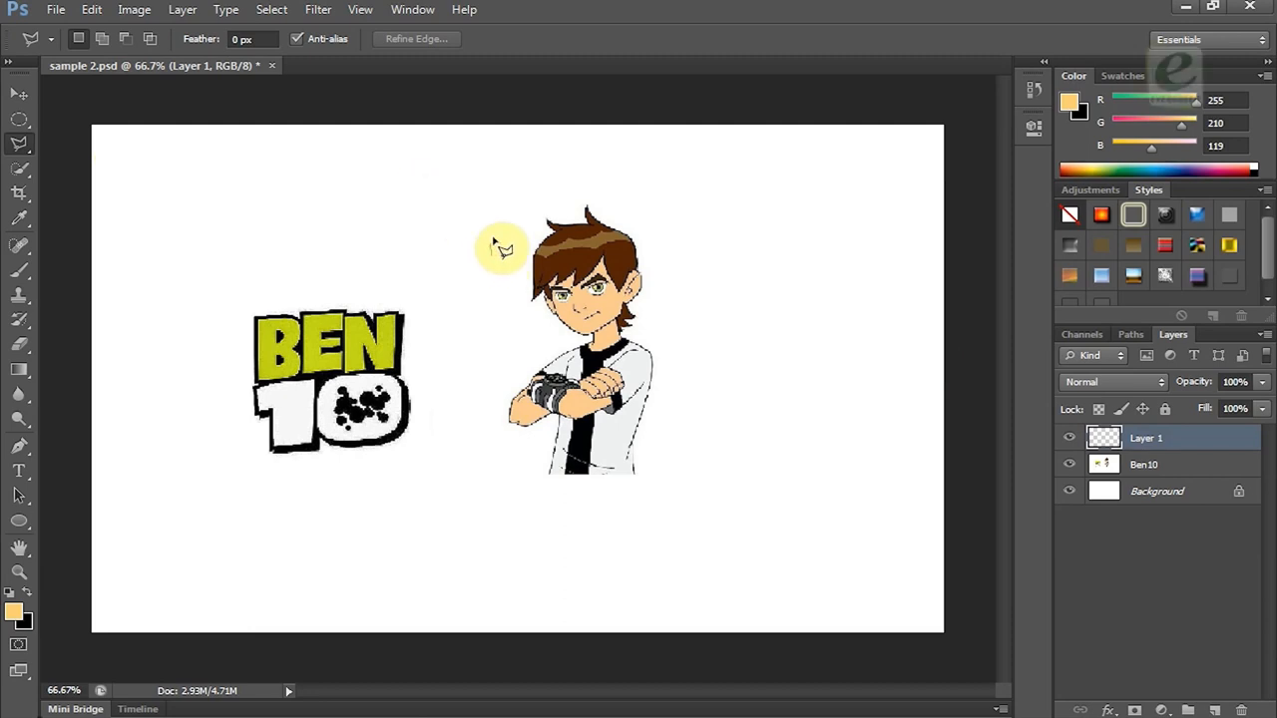
{"action": "left_click_drag", "start_coordinate": [498, 244], "coordinate": [669, 396]}
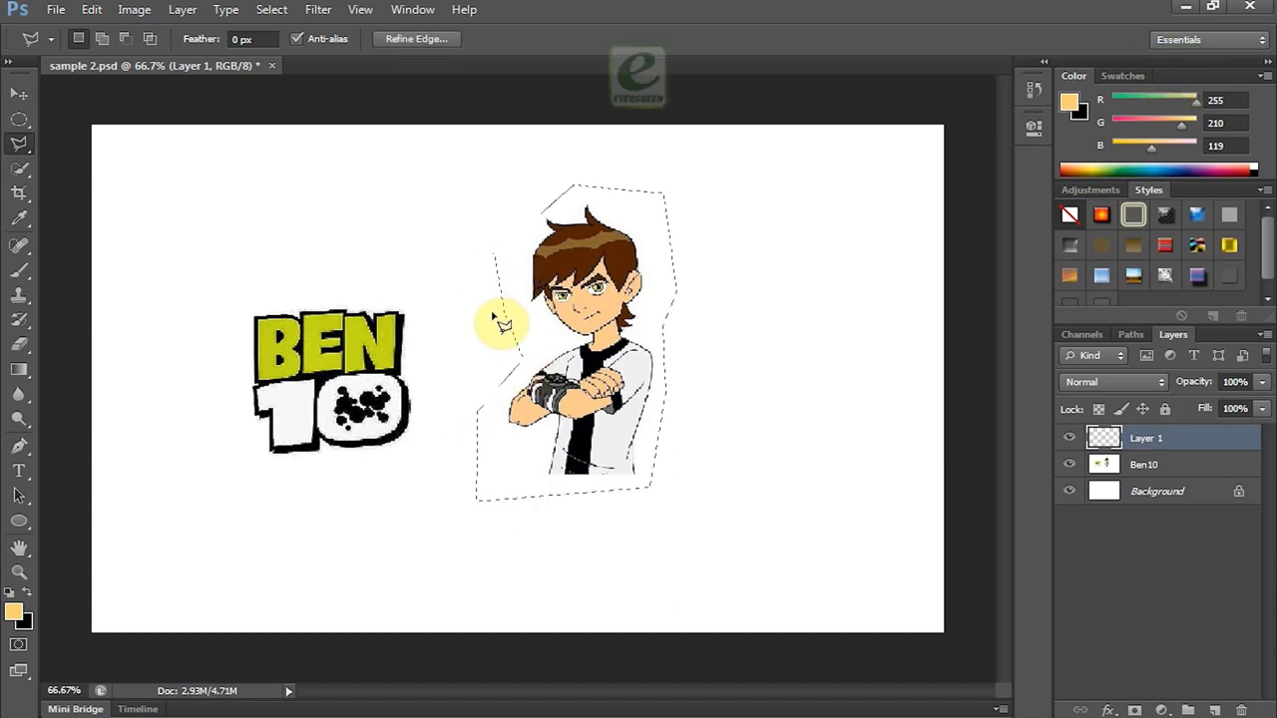
{"action": "left_click", "coordinate": [18, 94]}
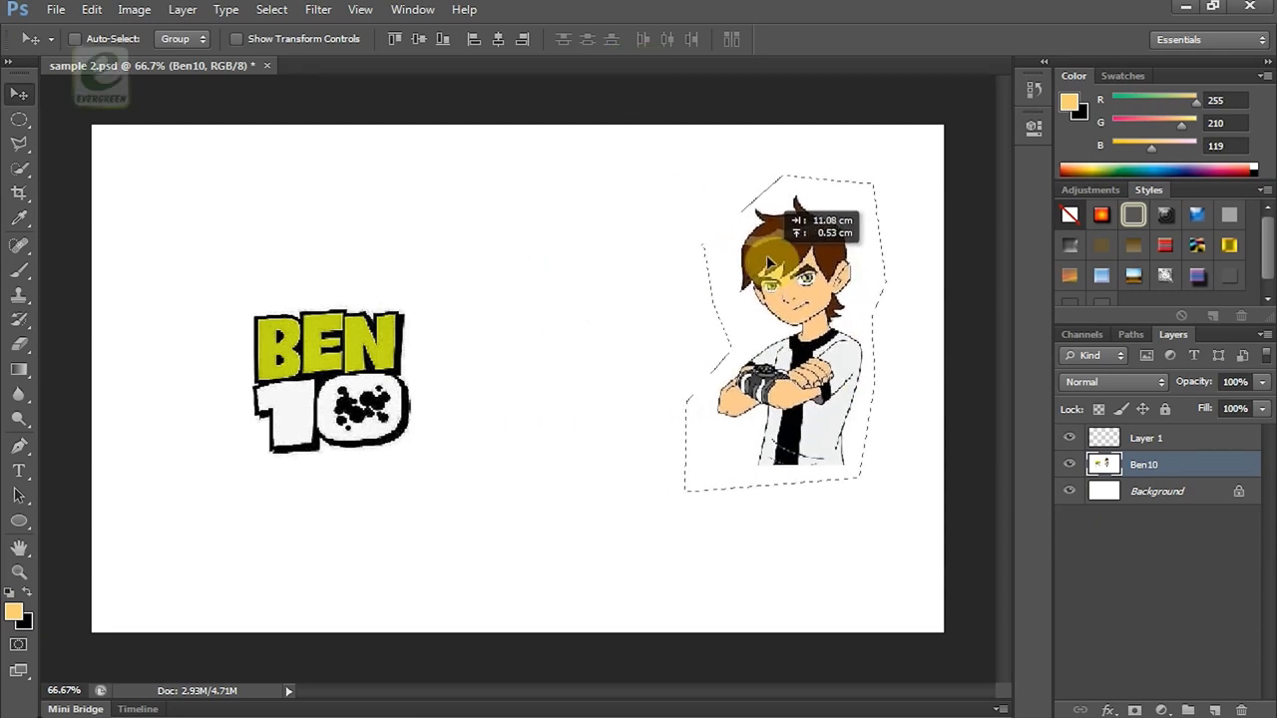
{"action": "left_click_drag", "start_coordinate": [788, 340], "coordinate": [778, 339]}
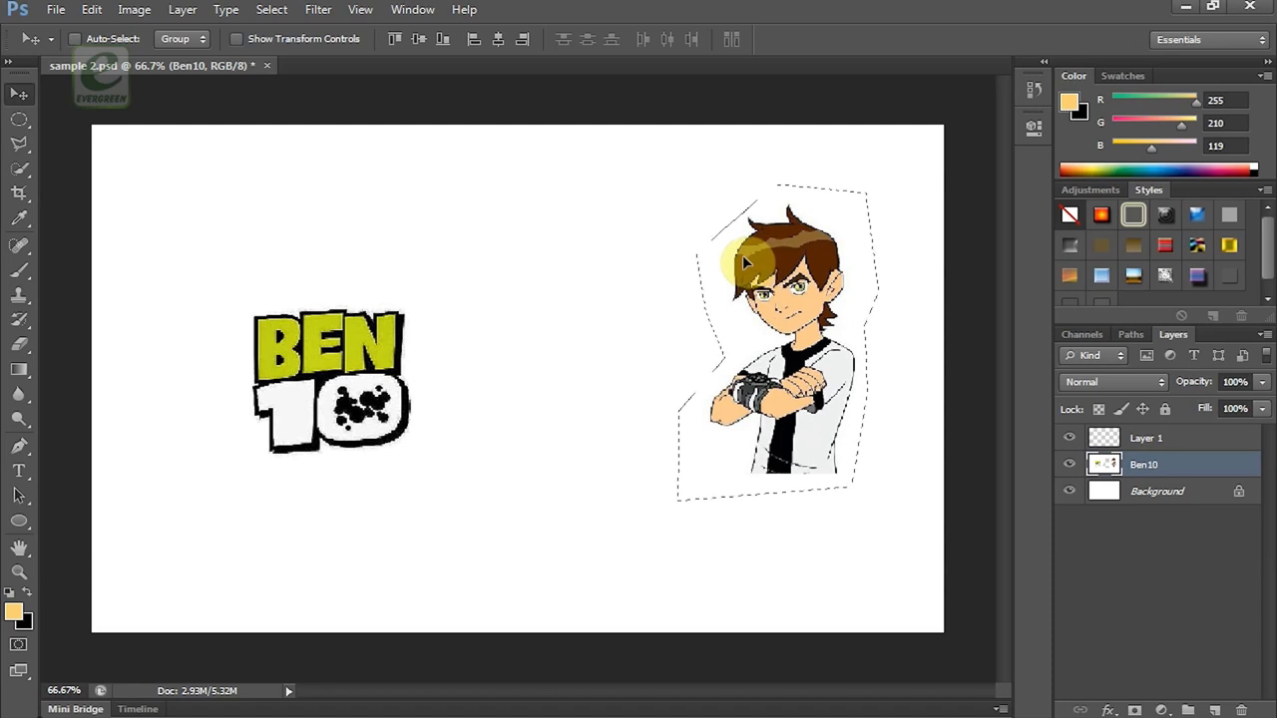
{"action": "mouse_move", "coordinate": [722, 250]}
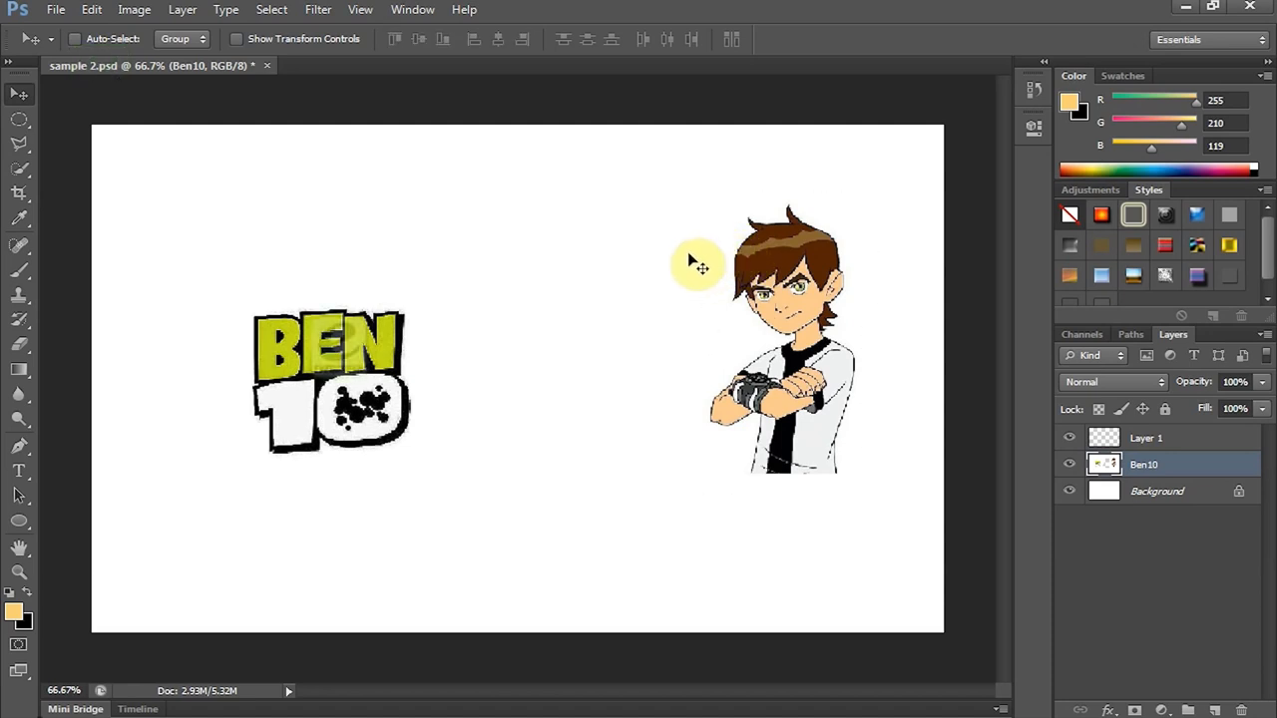
{"action": "mouse_move", "coordinate": [18, 158]}
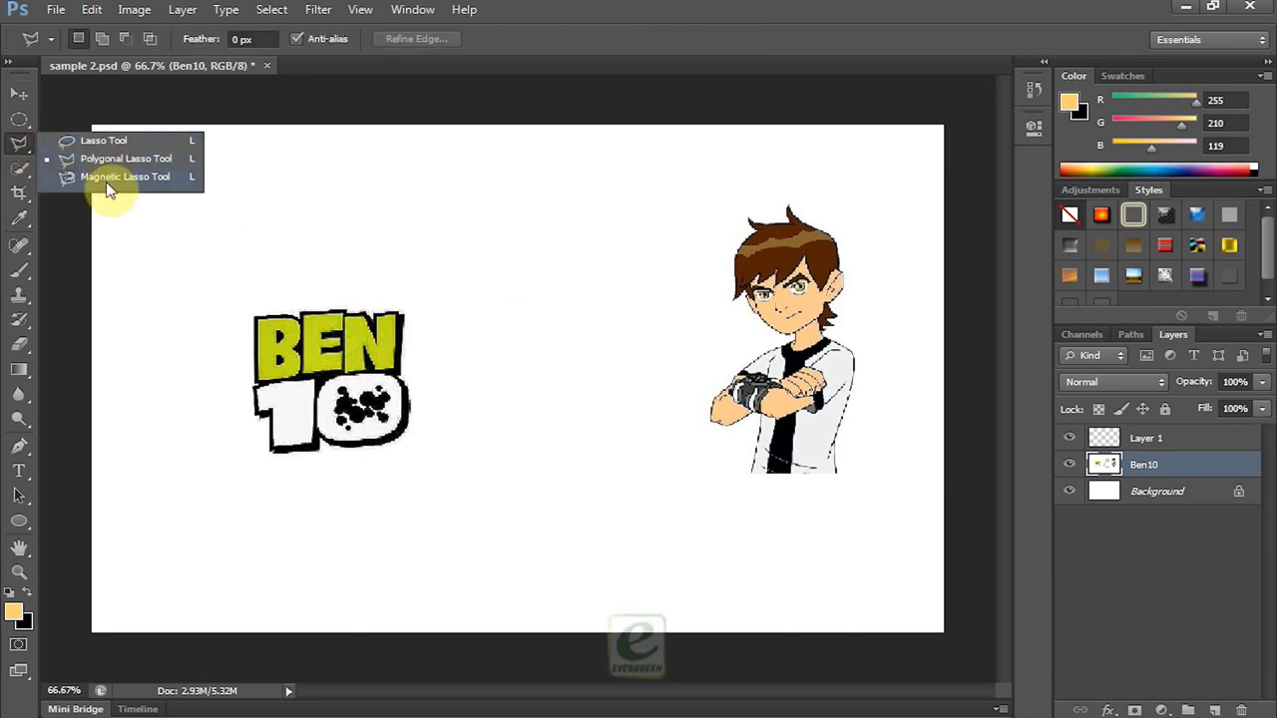
Step: Trace Ben10's figure with the magnetic lasso starting at his hair and close the outline
{"action": "left_click", "coordinate": [124, 175]}
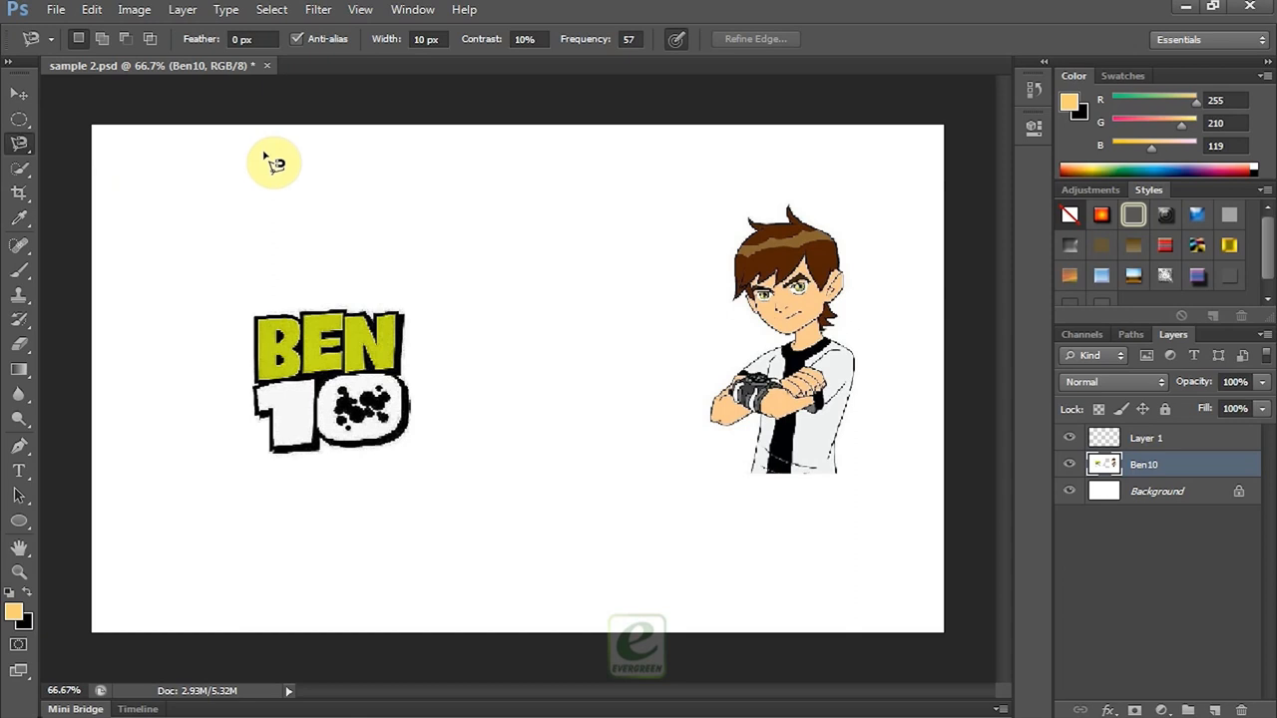
{"action": "mouse_move", "coordinate": [687, 191]}
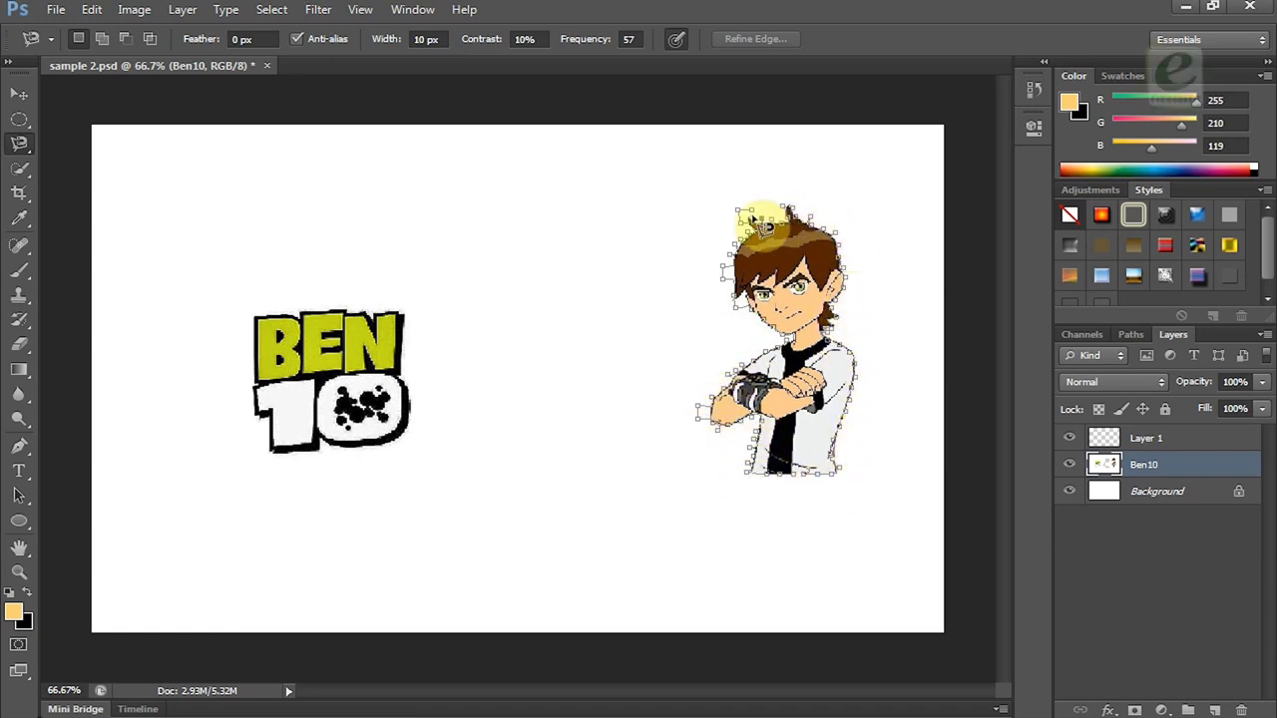
{"action": "left_click", "coordinate": [483, 240]}
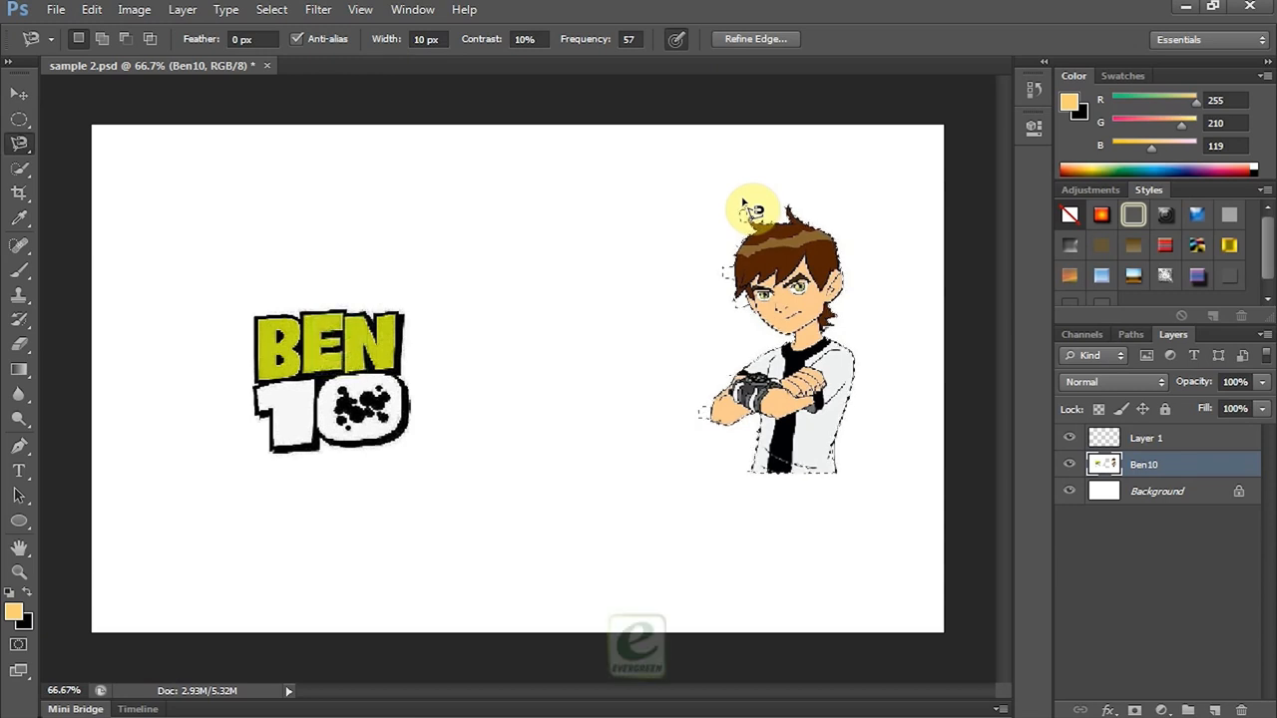
{"action": "left_click", "coordinate": [20, 94]}
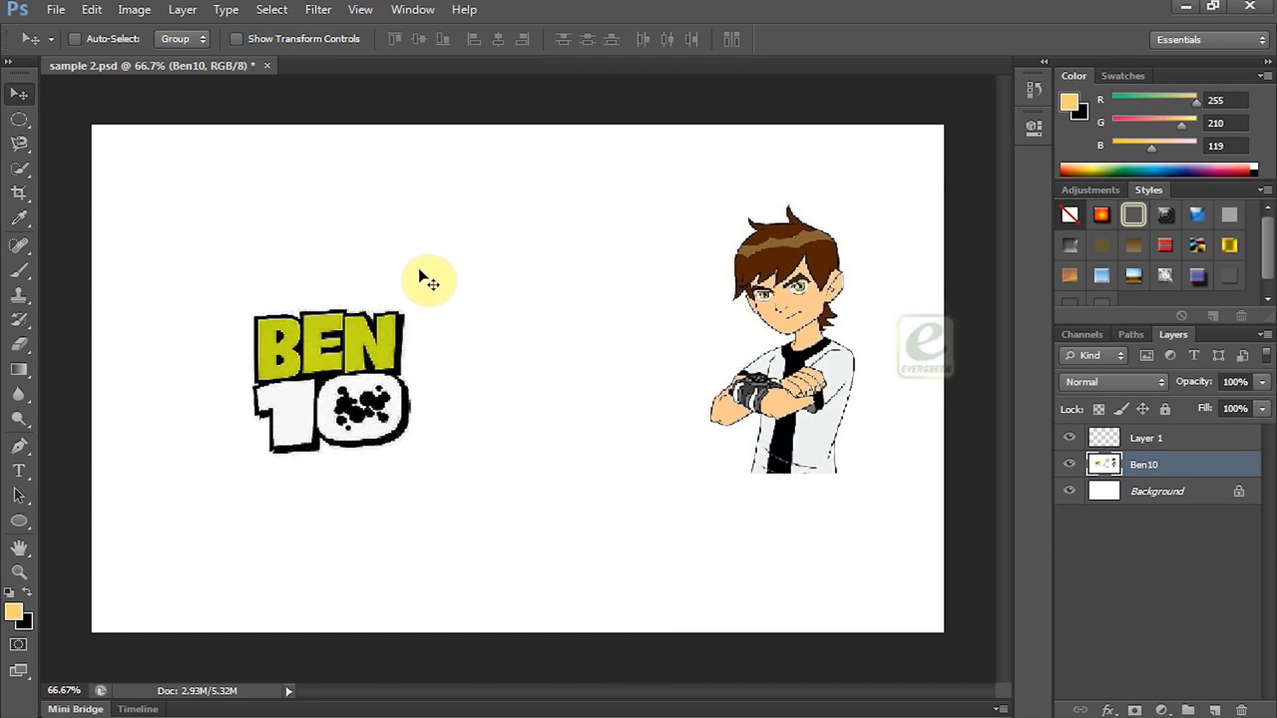
{"action": "mouse_move", "coordinate": [20, 170]}
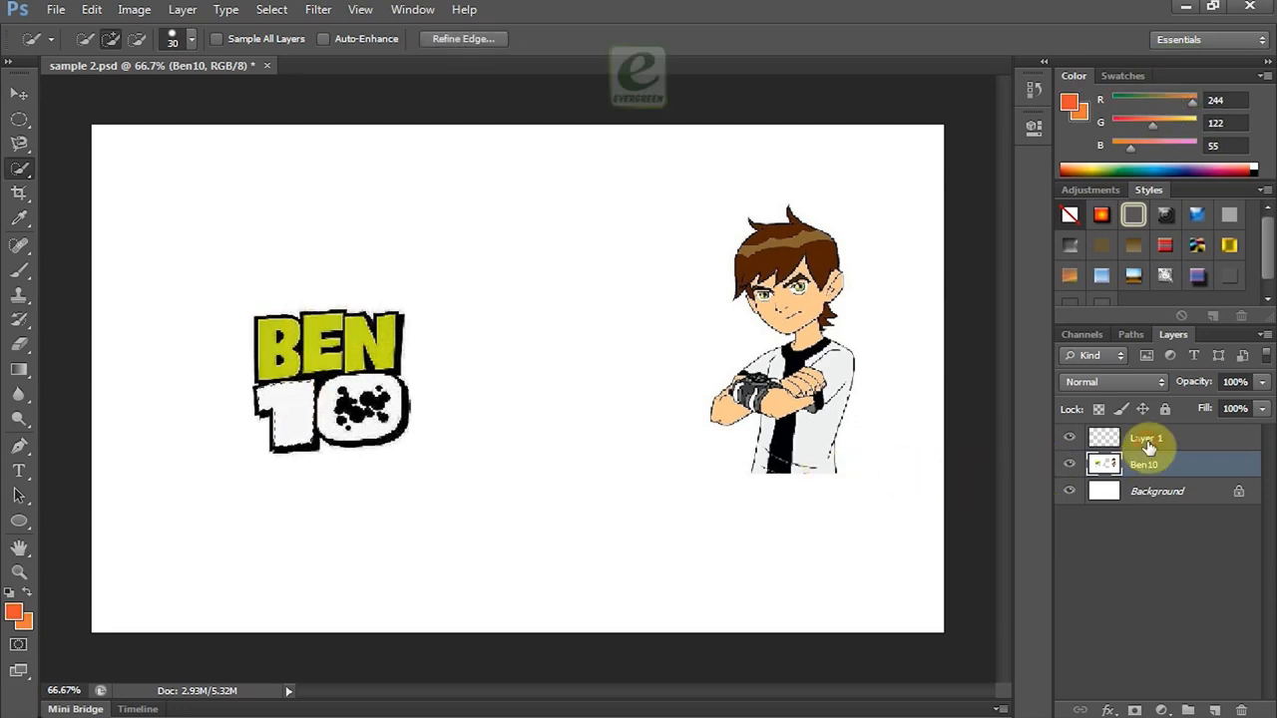
Step: On Layer 1, fill the 10 of the BEN 10 logo with orange
{"action": "left_click", "coordinate": [1146, 439]}
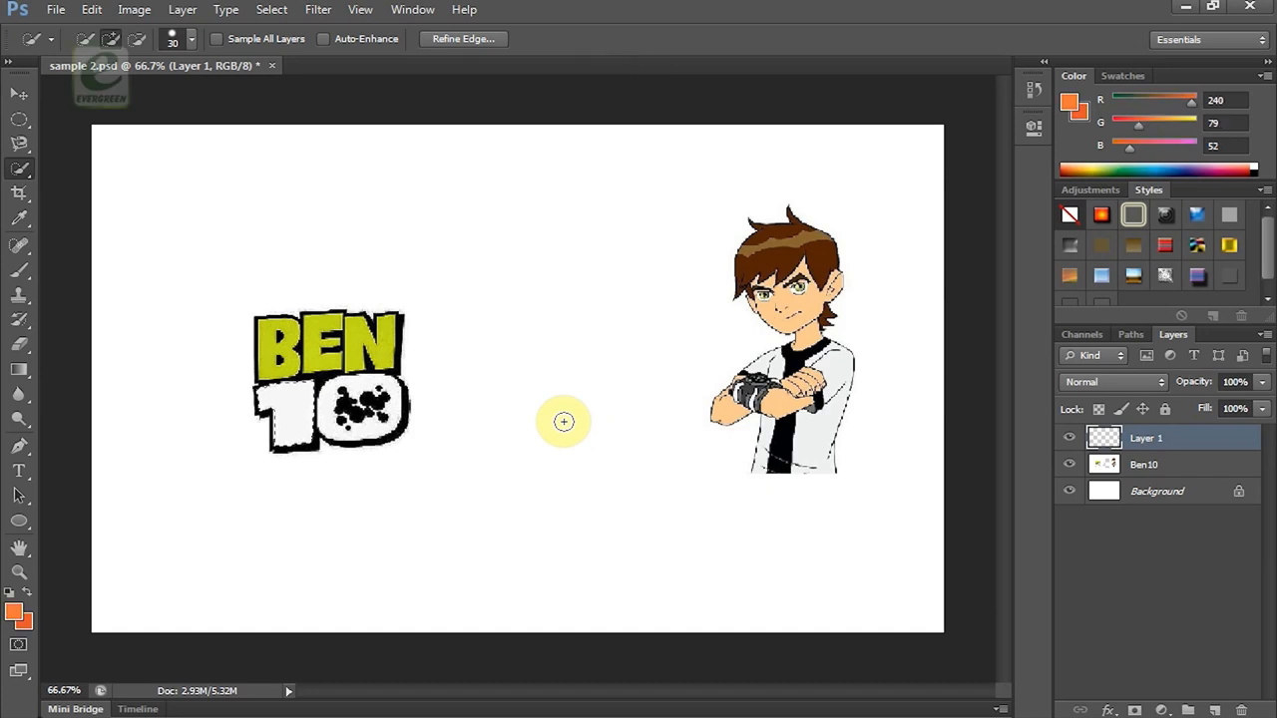
{"action": "mouse_move", "coordinate": [1070, 107]}
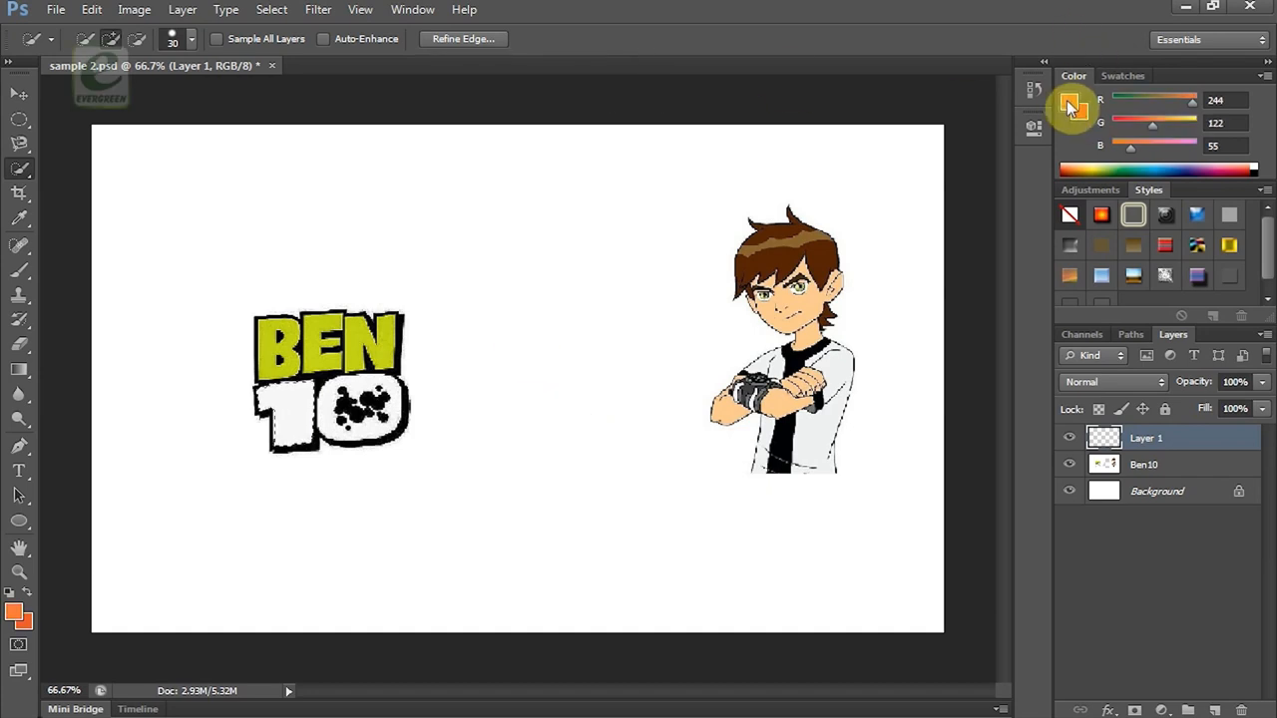
{"action": "left_click", "coordinate": [439, 413]}
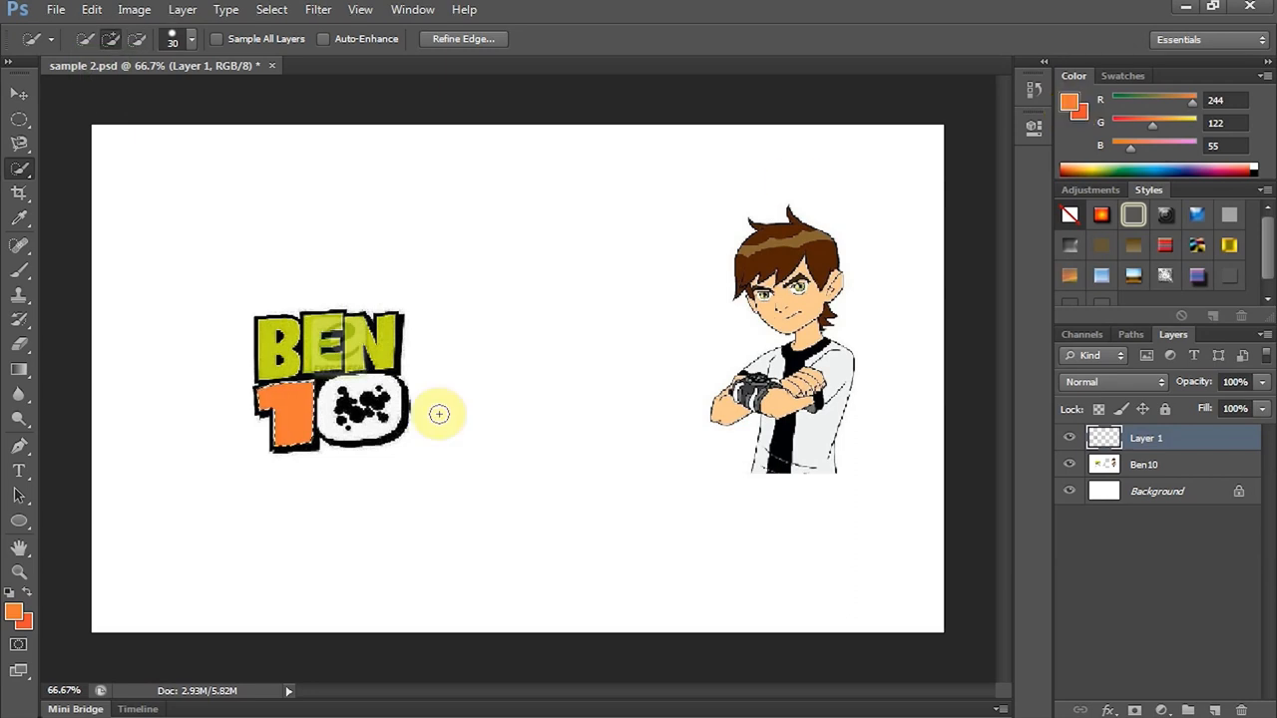
{"action": "left_click", "coordinate": [16, 94]}
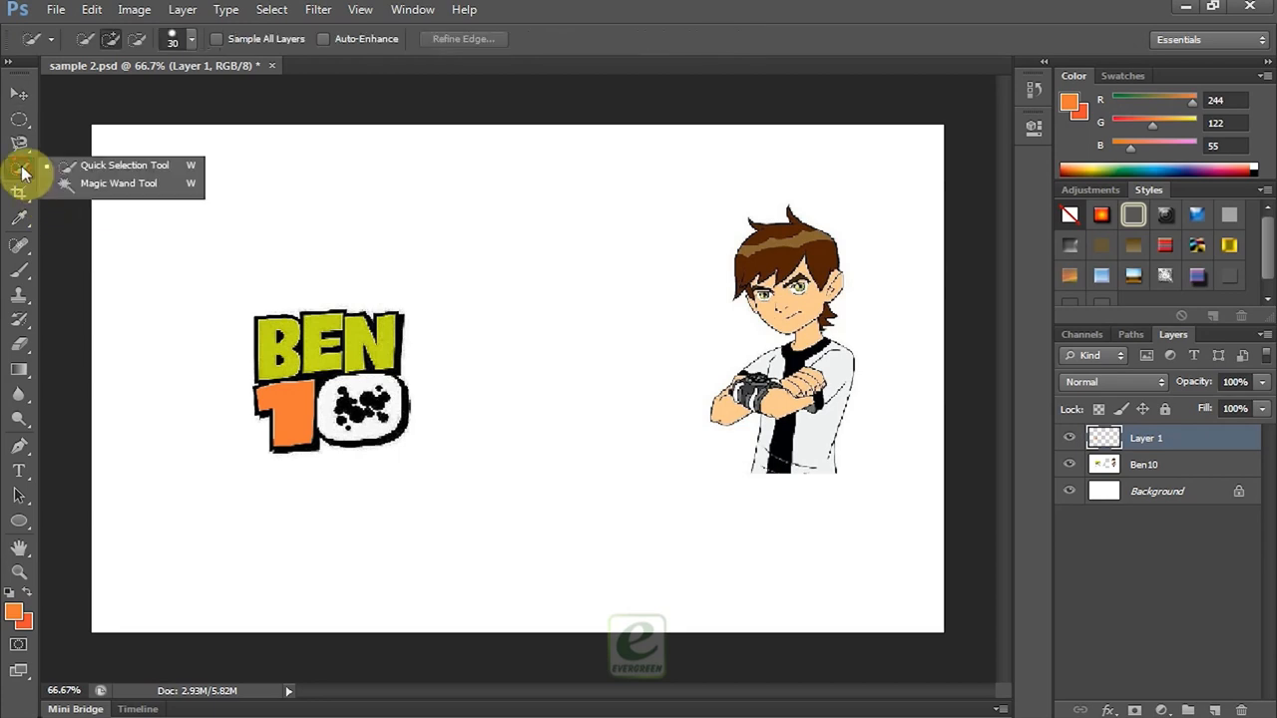
Step: Select the logo's edging by colour, fill it pink on Layer 2, and deselect
{"action": "left_click", "coordinate": [120, 184]}
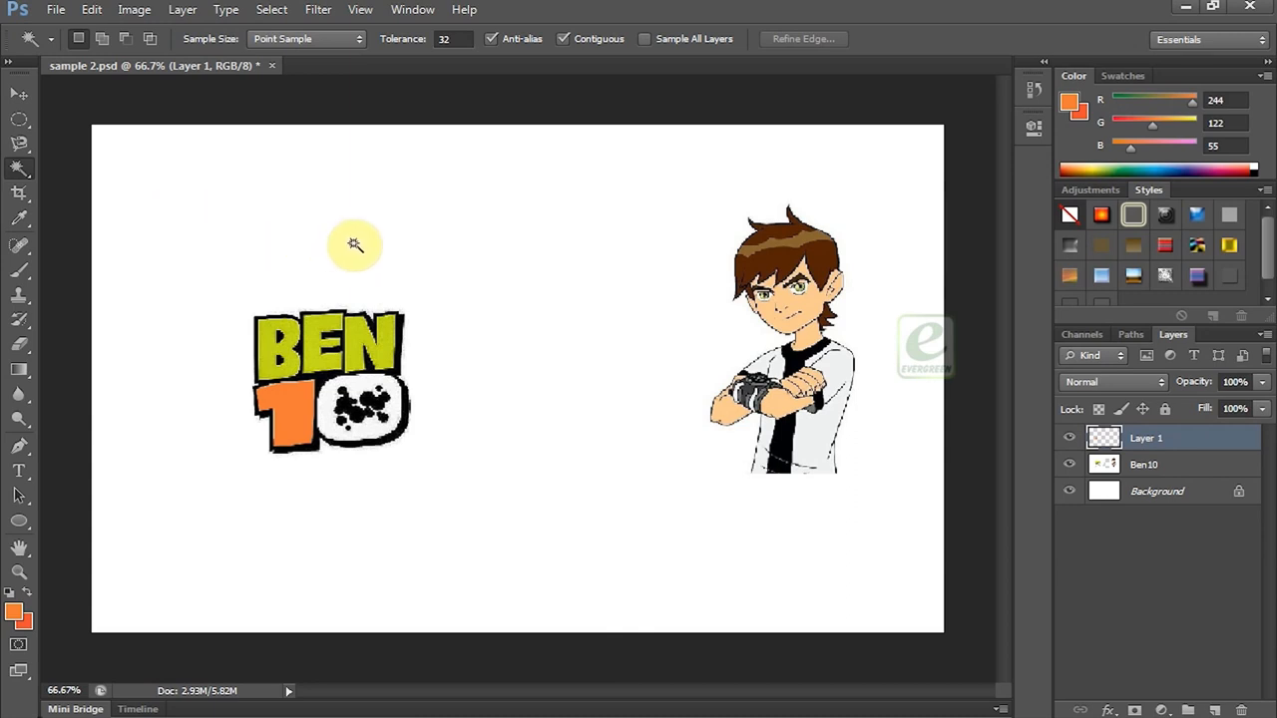
{"action": "mouse_move", "coordinate": [343, 251]}
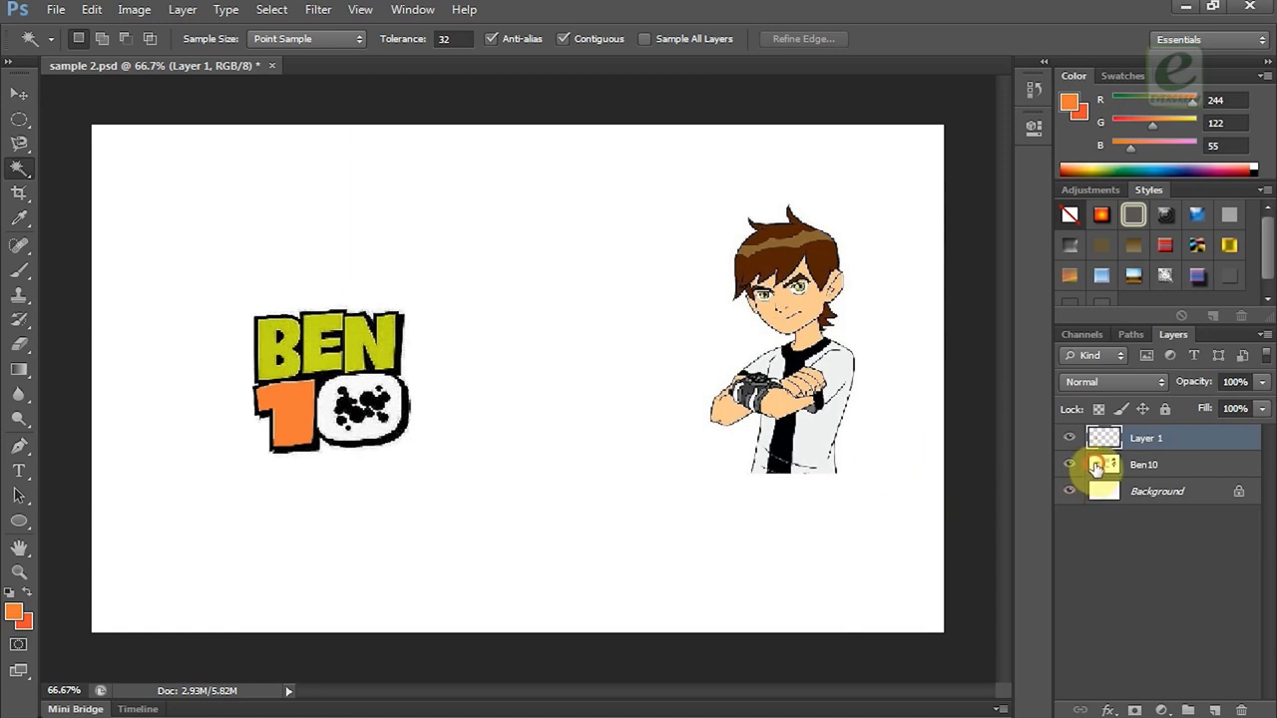
{"action": "left_click", "coordinate": [1146, 463]}
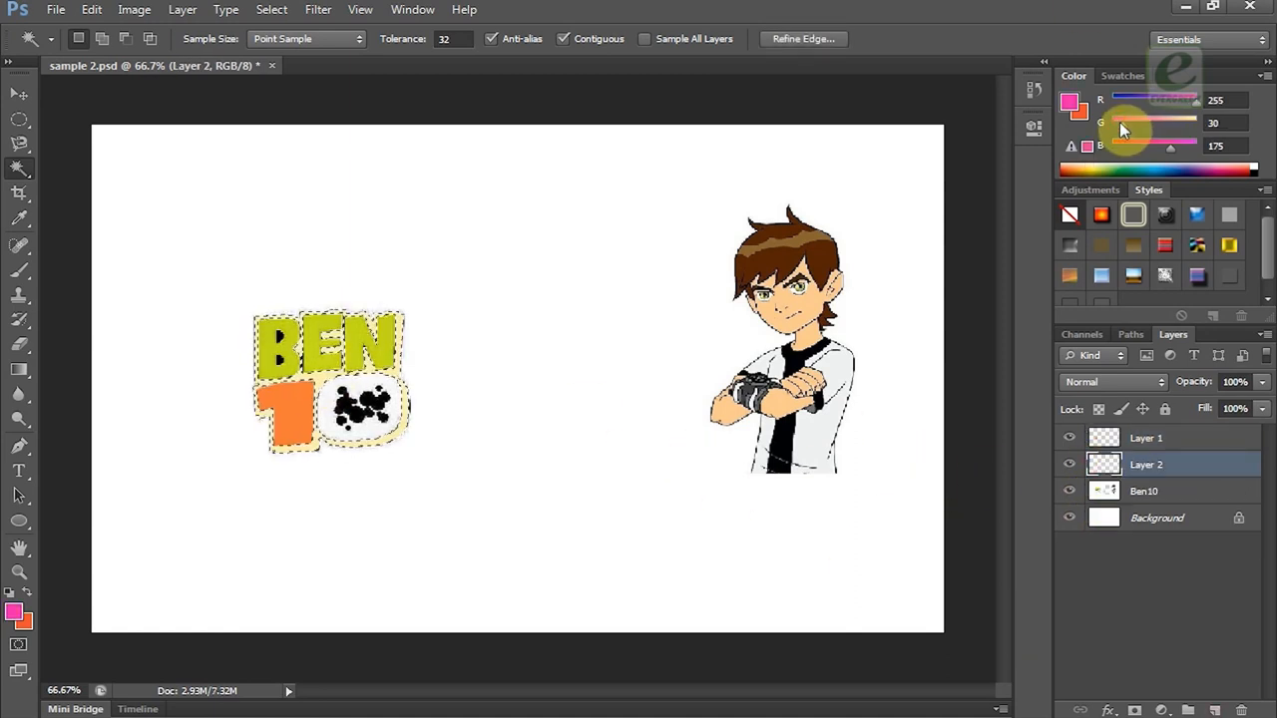
{"action": "left_click", "coordinate": [586, 279]}
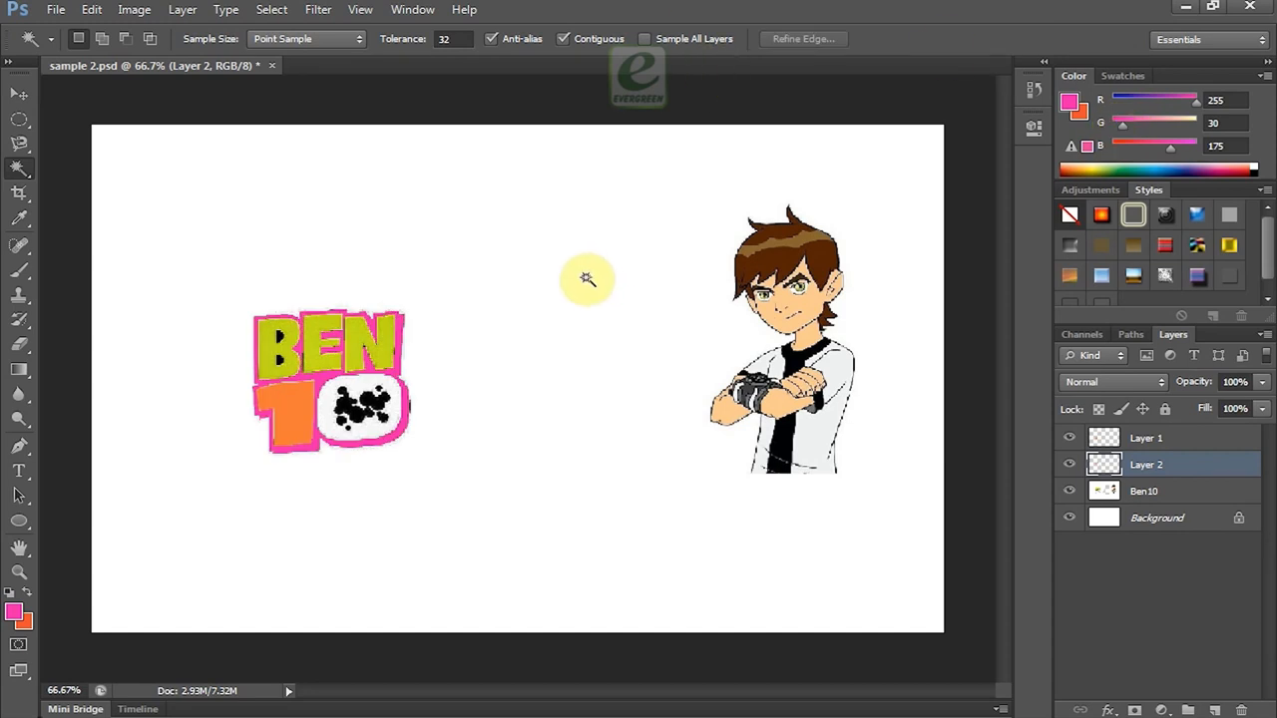
{"action": "mouse_move", "coordinate": [18, 205]}
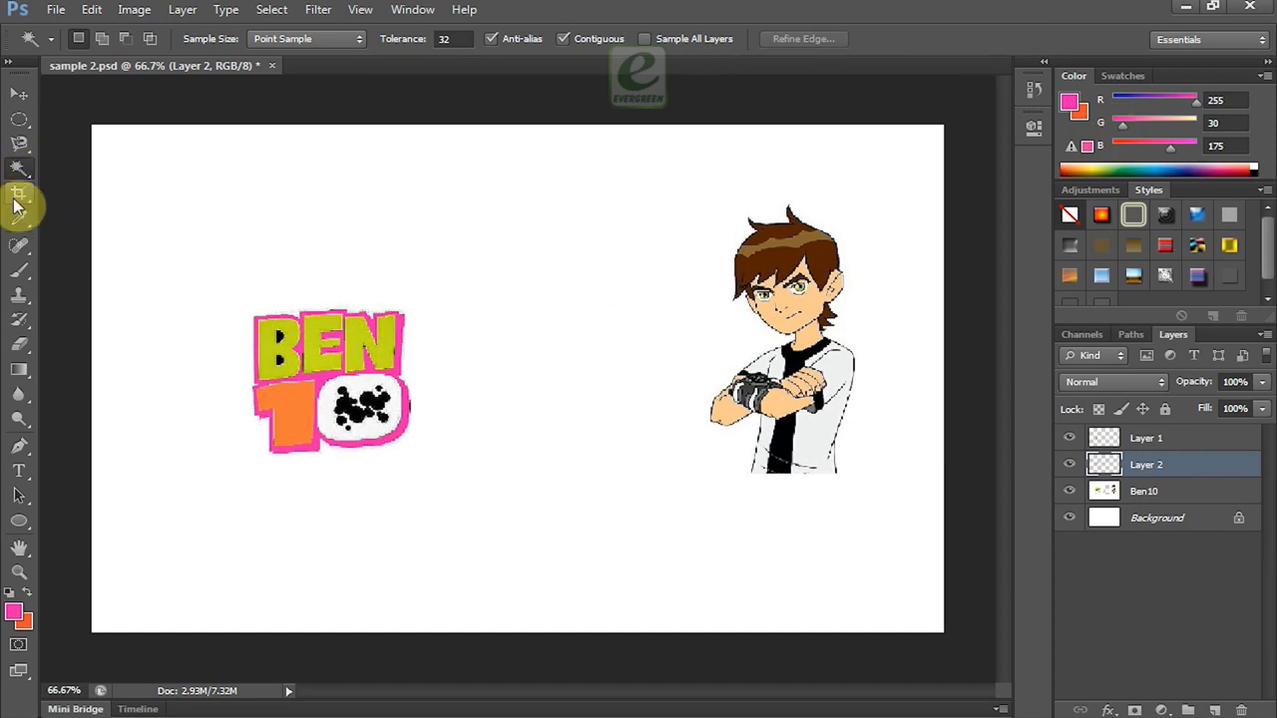
{"action": "left_click", "coordinate": [18, 191]}
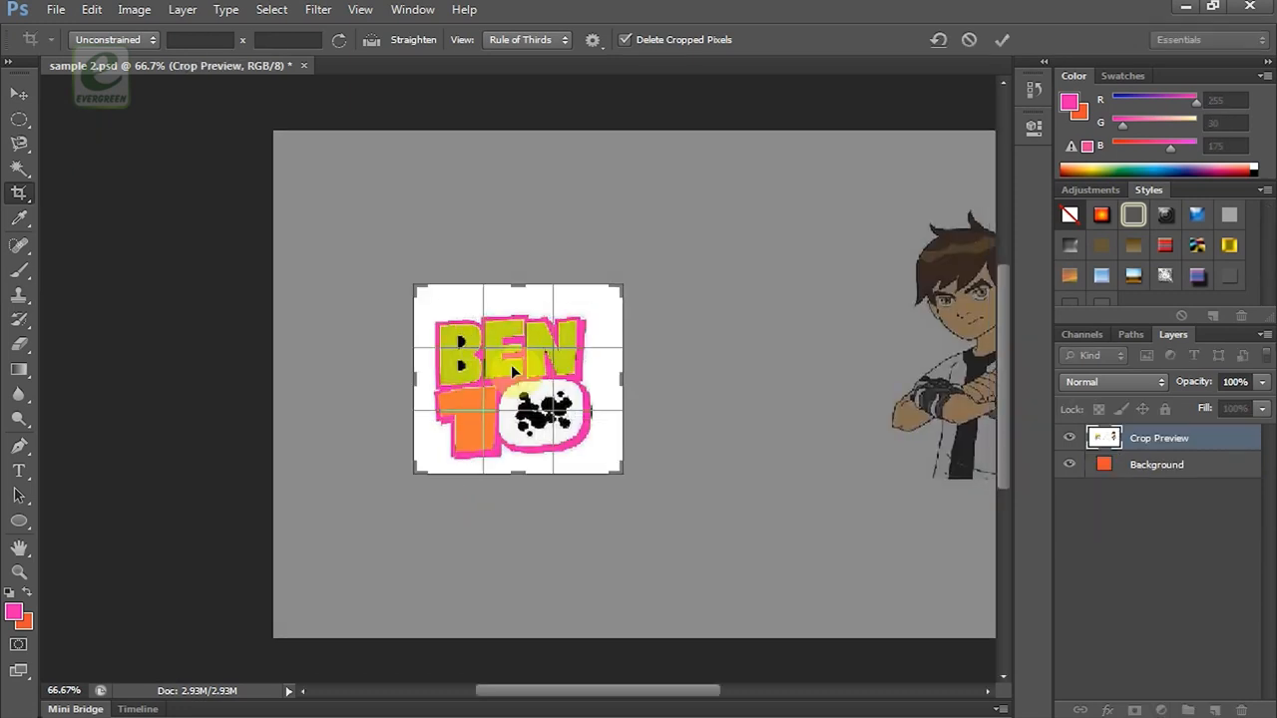
{"action": "left_click_drag", "start_coordinate": [514, 371], "coordinate": [517, 389]}
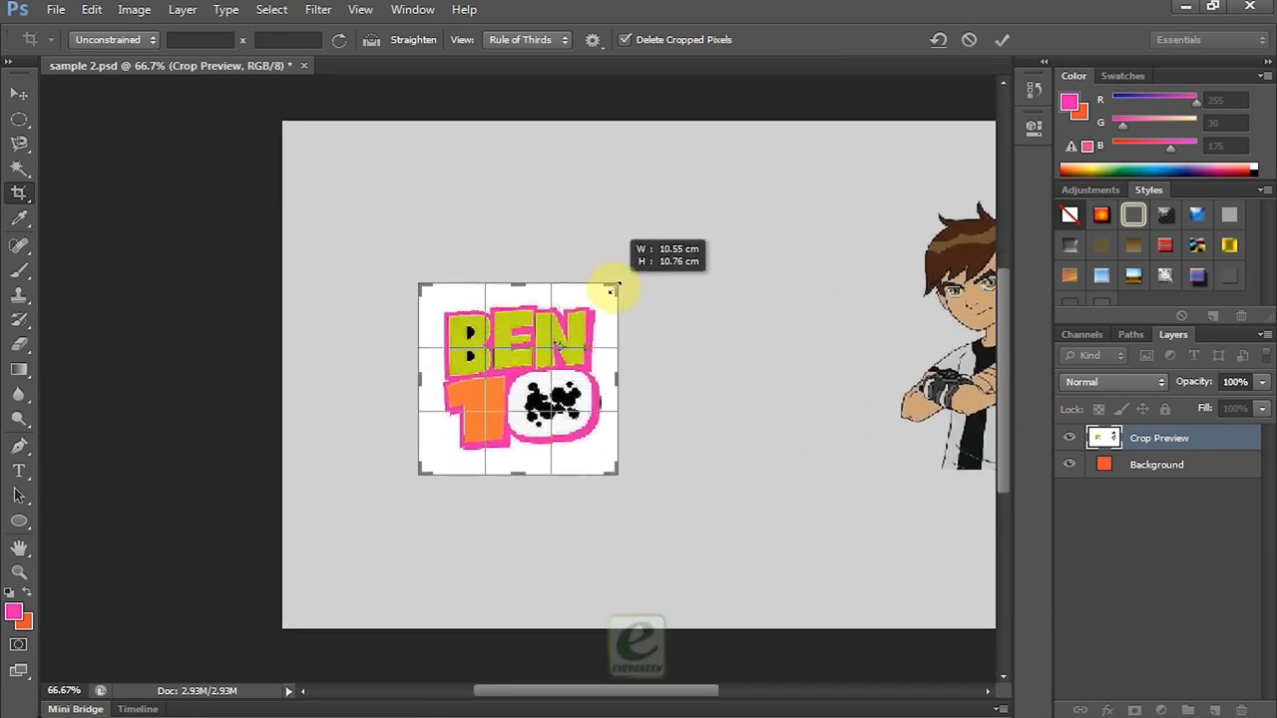
{"action": "left_click_drag", "start_coordinate": [615, 290], "coordinate": [737, 218]}
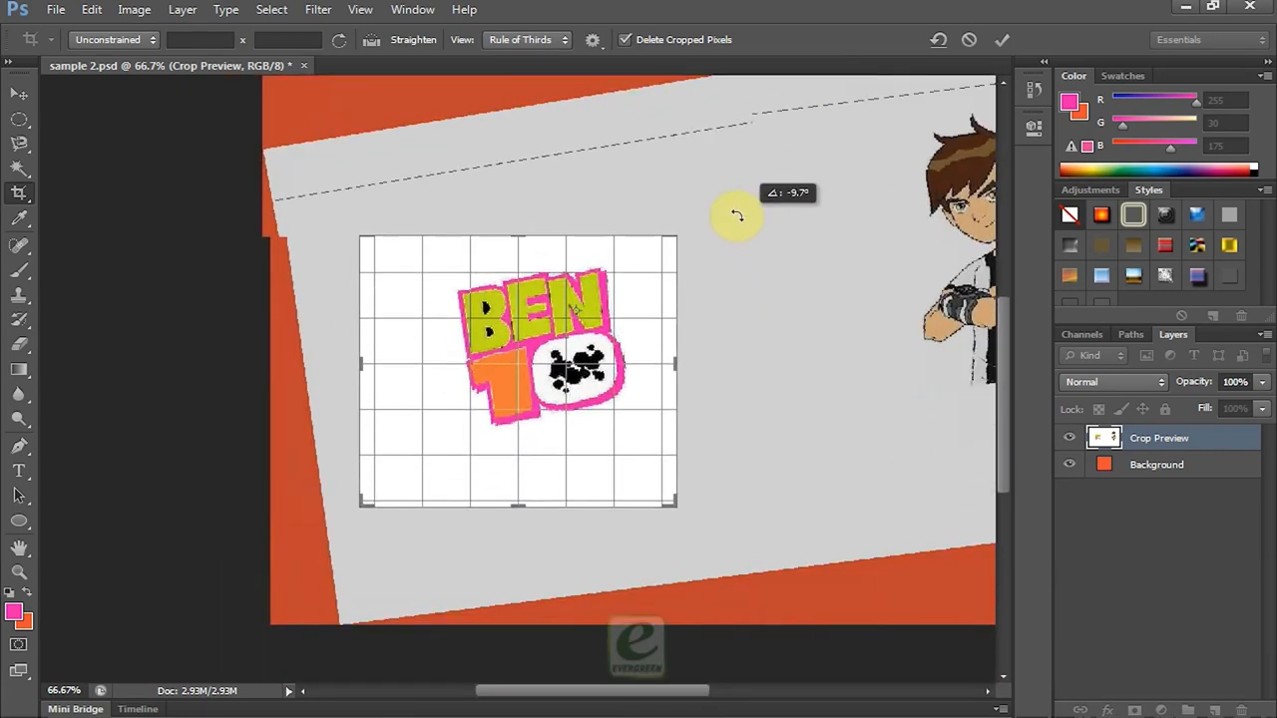
{"action": "left_click_drag", "start_coordinate": [736, 215], "coordinate": [687, 195]}
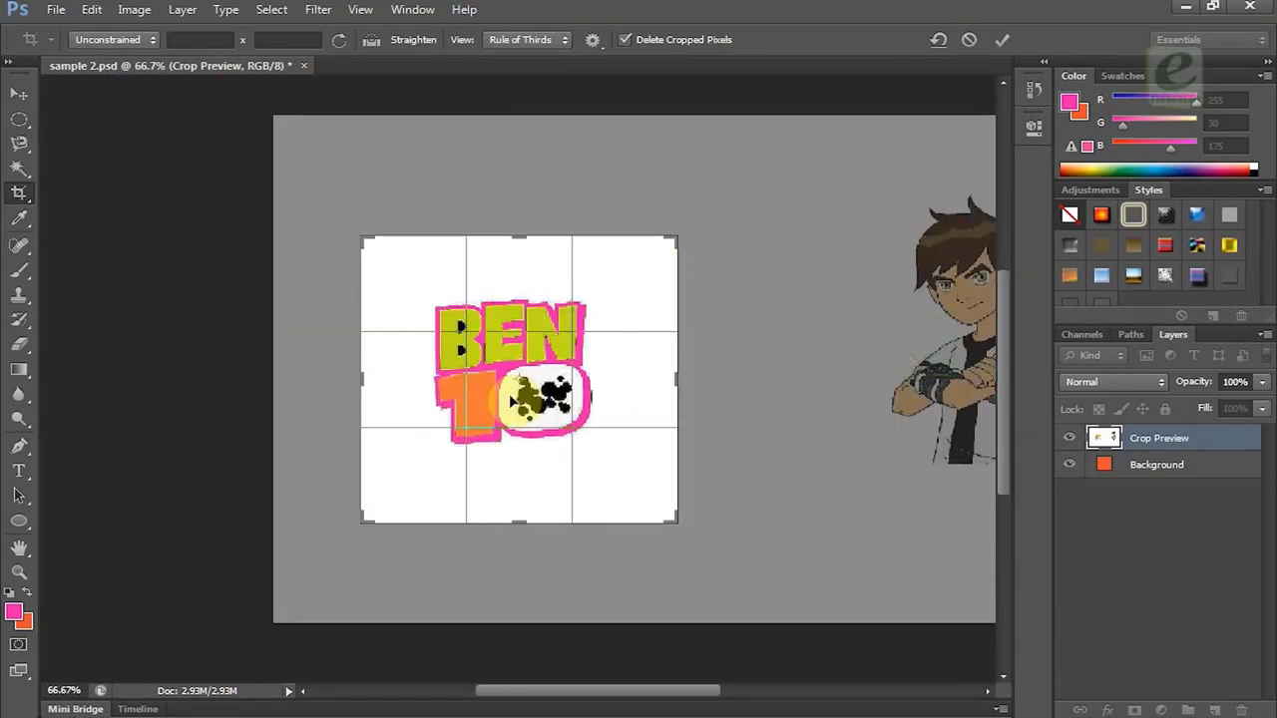
{"action": "left_click", "coordinate": [1001, 40]}
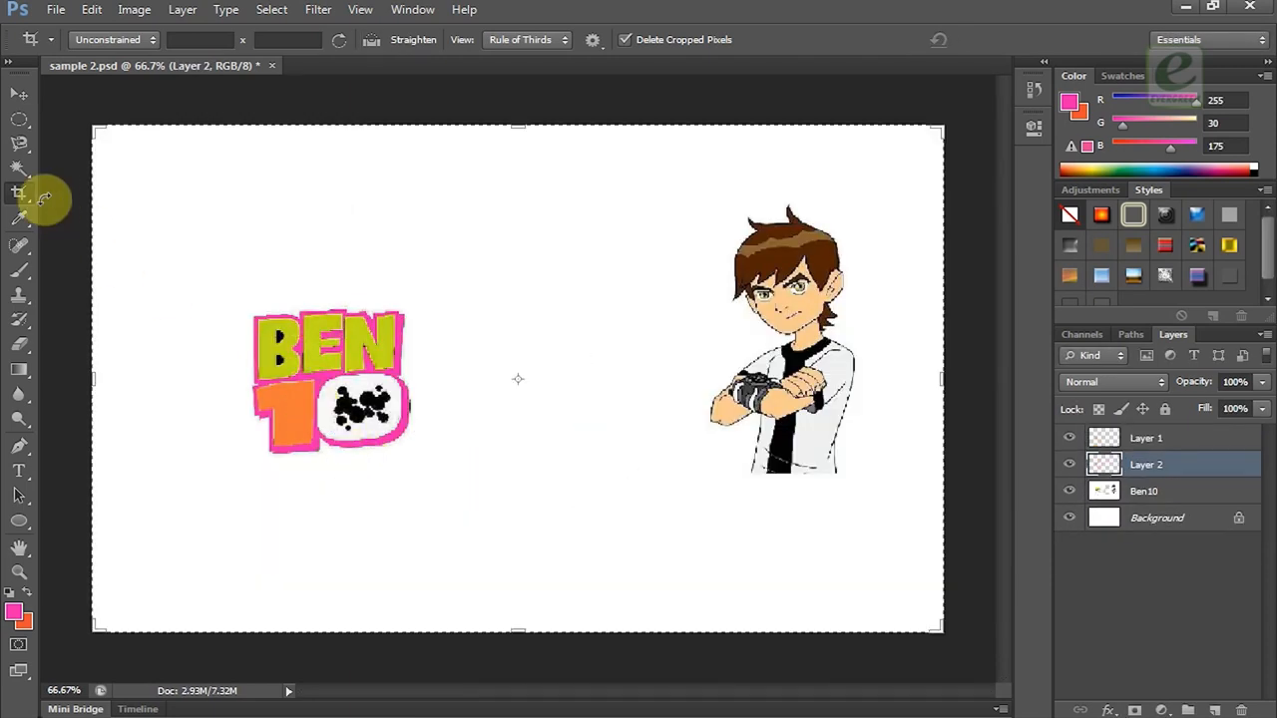
Step: Move Layer 2's pink outline off the logo into the gap between logo and Ben10
{"action": "left_click", "coordinate": [20, 96]}
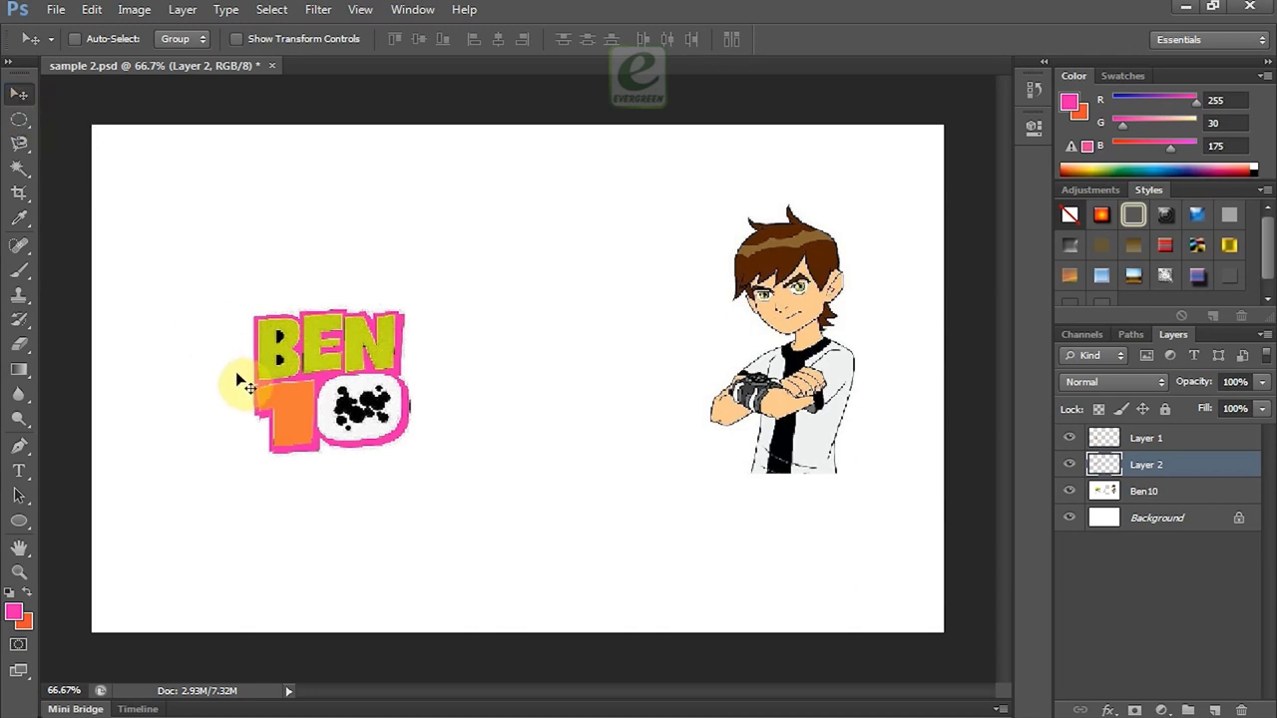
{"action": "left_click_drag", "start_coordinate": [250, 384], "coordinate": [359, 403]}
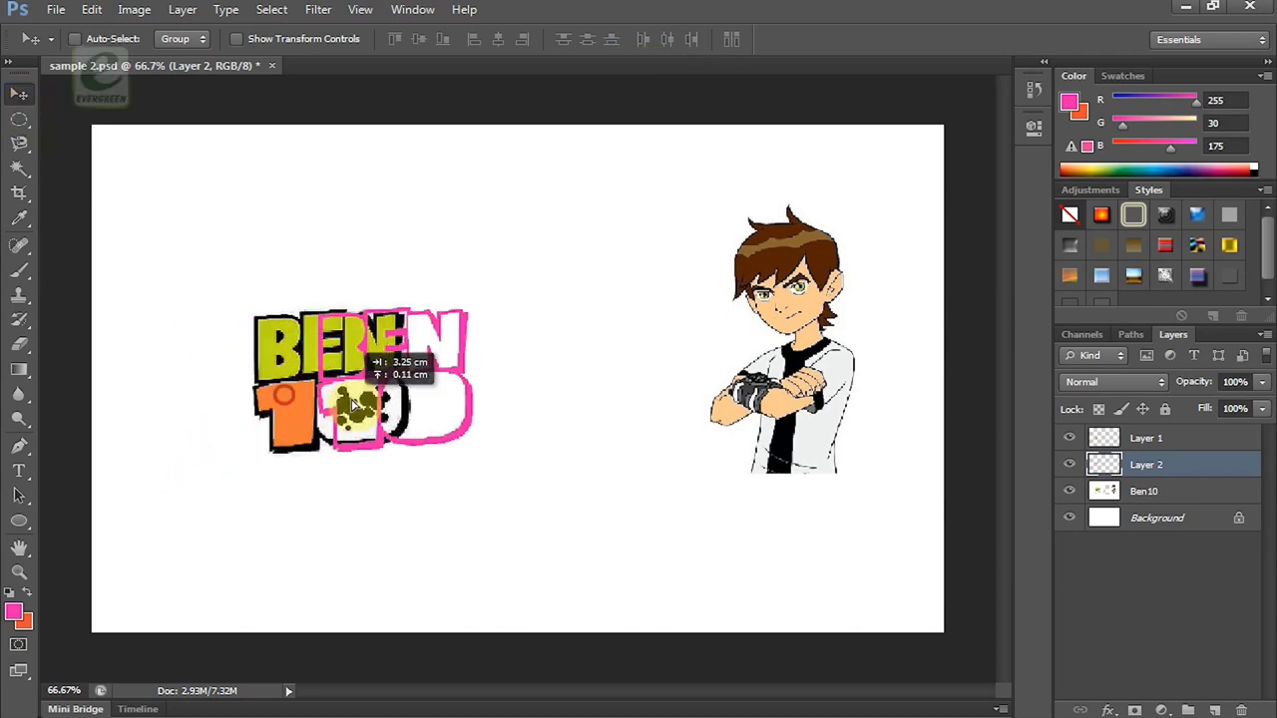
{"action": "left_click_drag", "start_coordinate": [355, 403], "coordinate": [569, 395]}
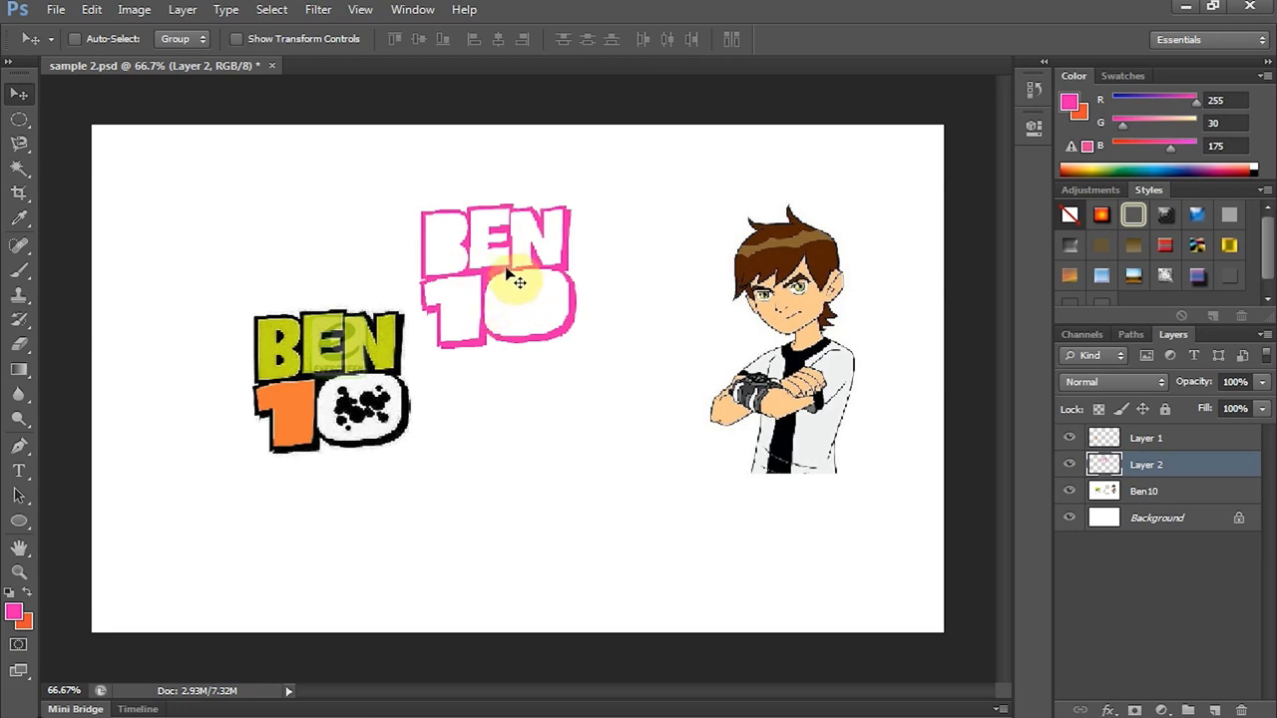
{"action": "left_click_drag", "start_coordinate": [519, 284], "coordinate": [529, 307]}
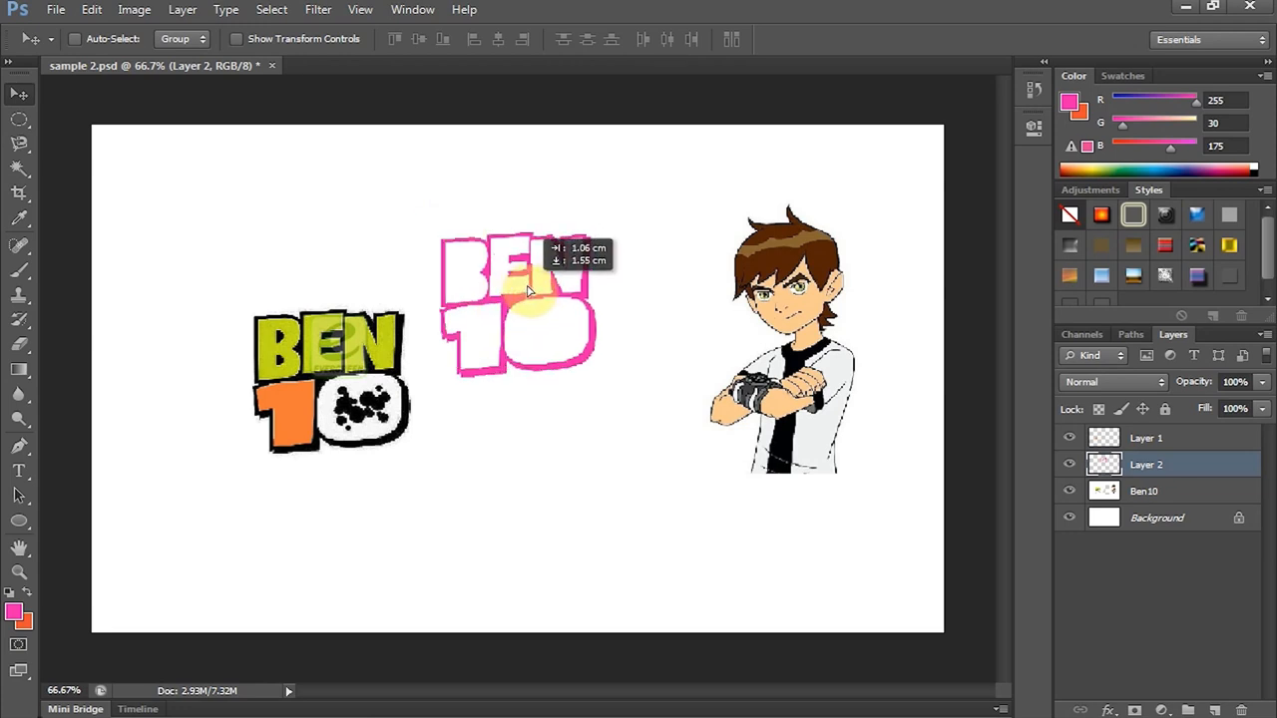
{"action": "left_click_drag", "start_coordinate": [528, 289], "coordinate": [483, 318]}
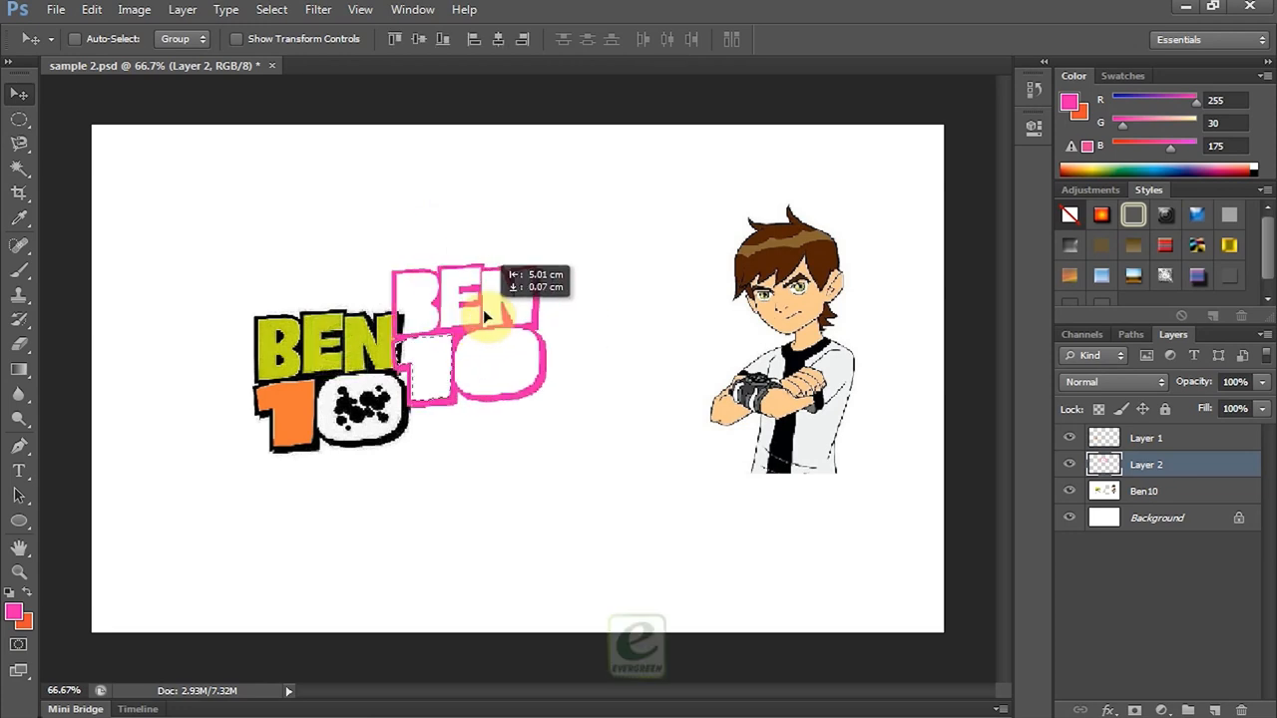
{"action": "left_click_drag", "start_coordinate": [483, 315], "coordinate": [494, 335]}
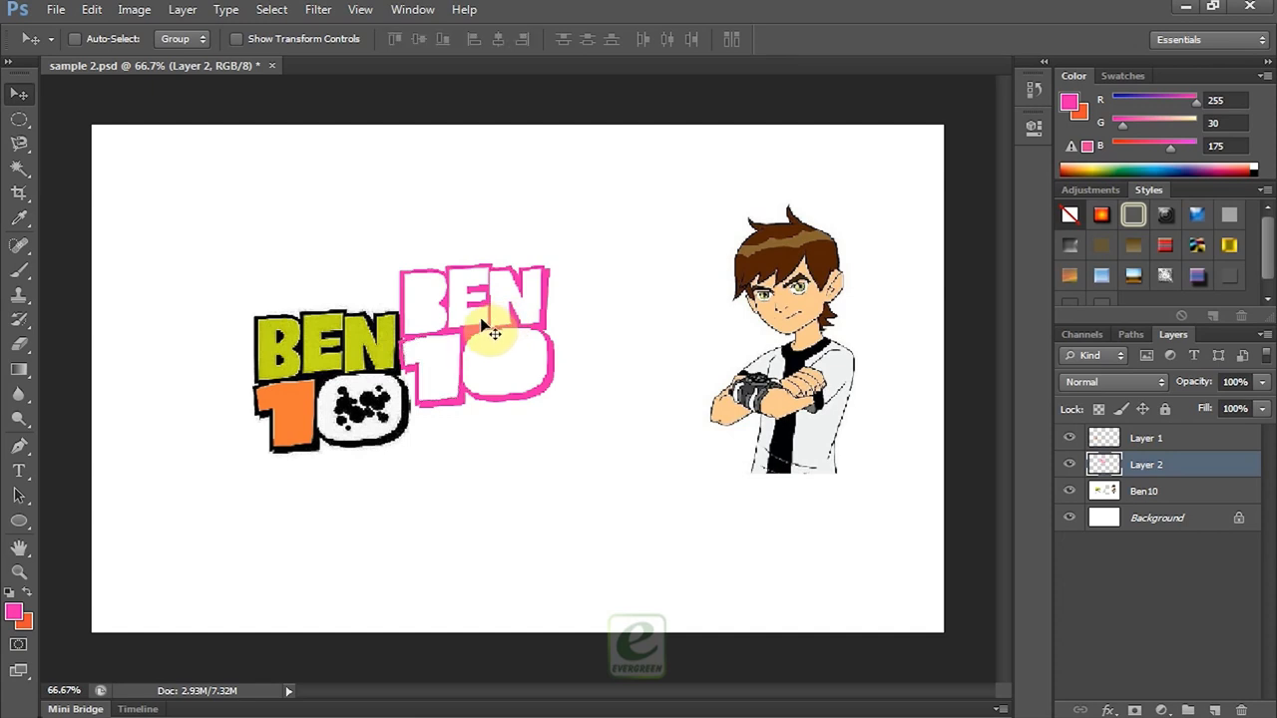
{"action": "left_click_drag", "start_coordinate": [483, 335], "coordinate": [529, 312]}
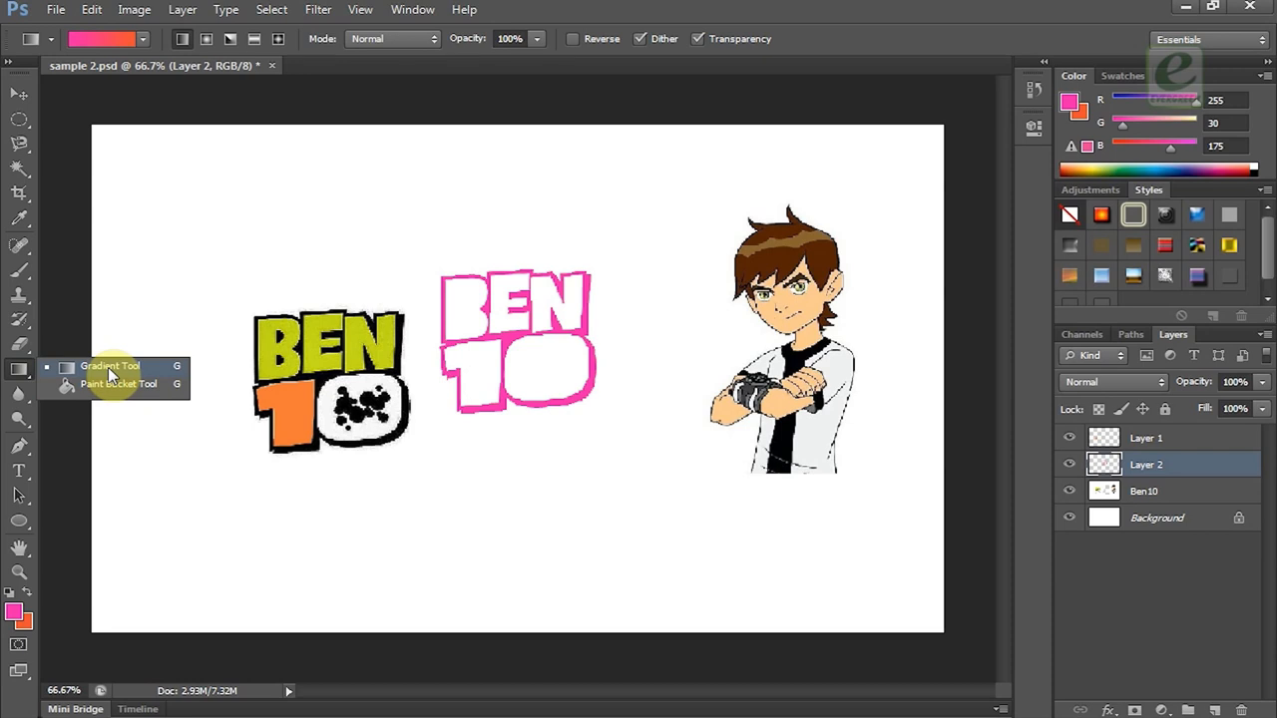
Step: Draw an Orange-Yellow-Orange gradient circle on a new Layer 3 at the top left
{"action": "left_click", "coordinate": [110, 367]}
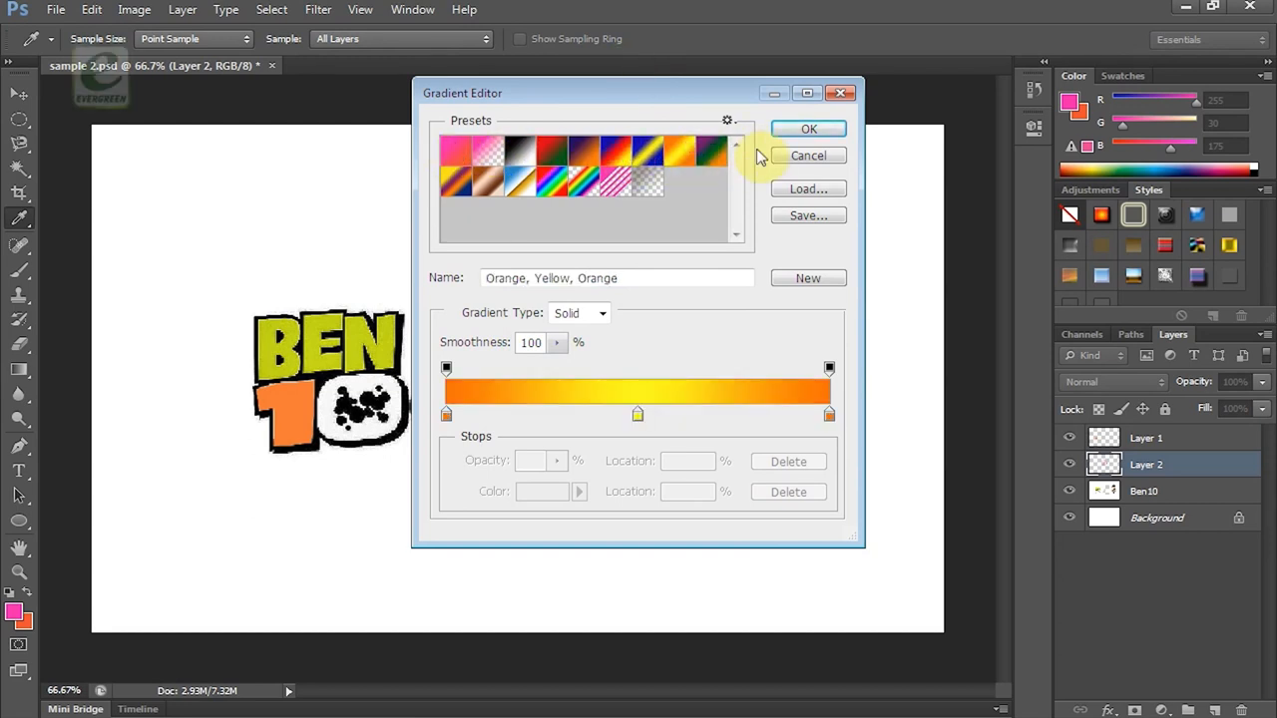
{"action": "left_click", "coordinate": [808, 127]}
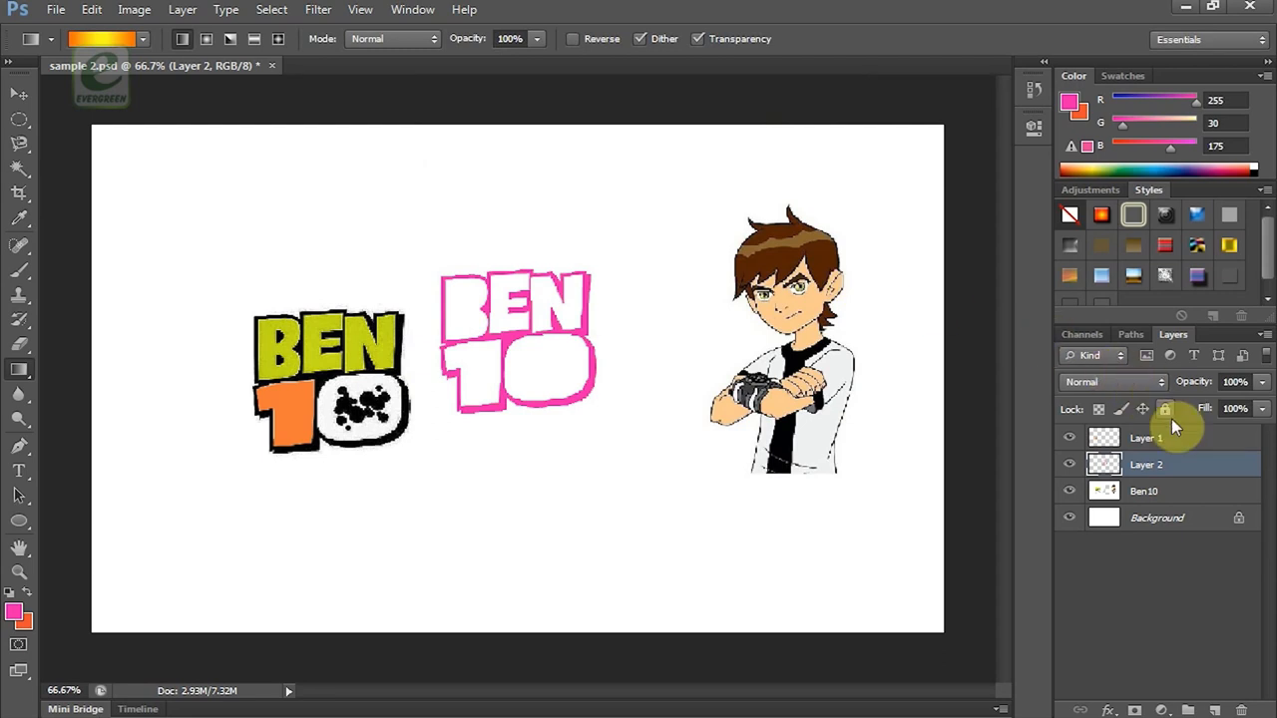
{"action": "left_click", "coordinate": [1189, 710]}
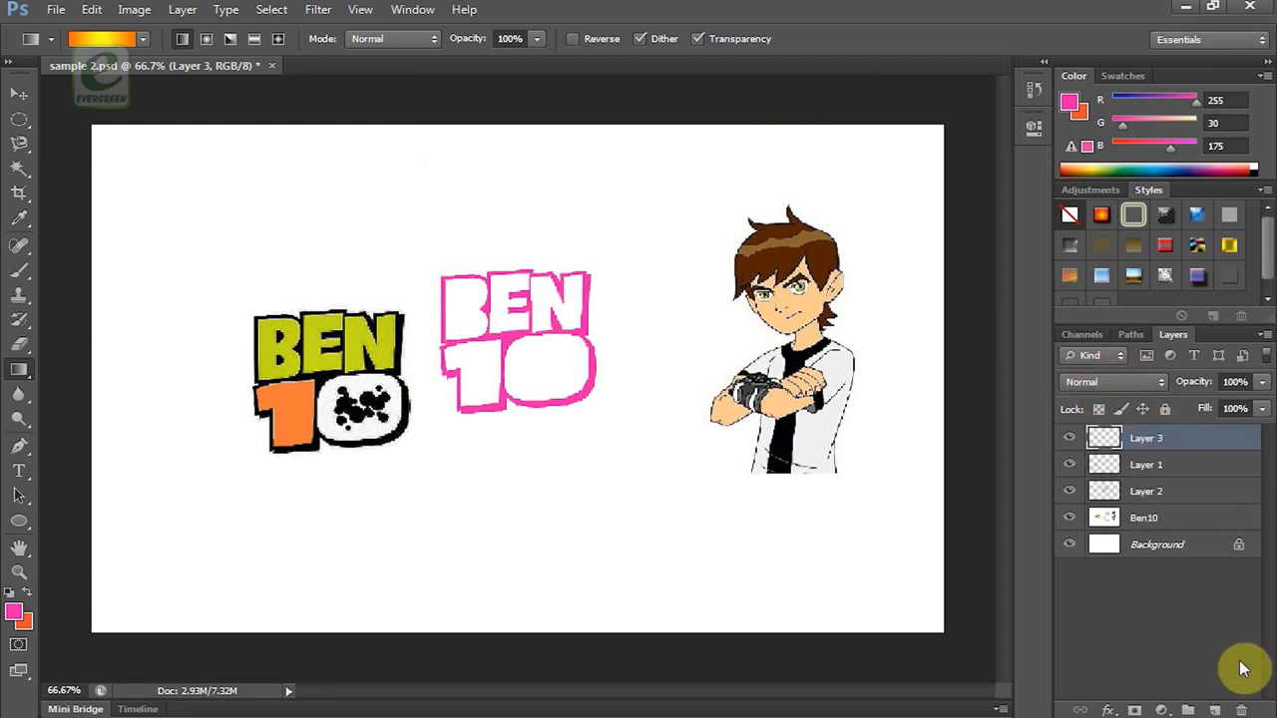
{"action": "left_click_drag", "start_coordinate": [140, 168], "coordinate": [236, 263]}
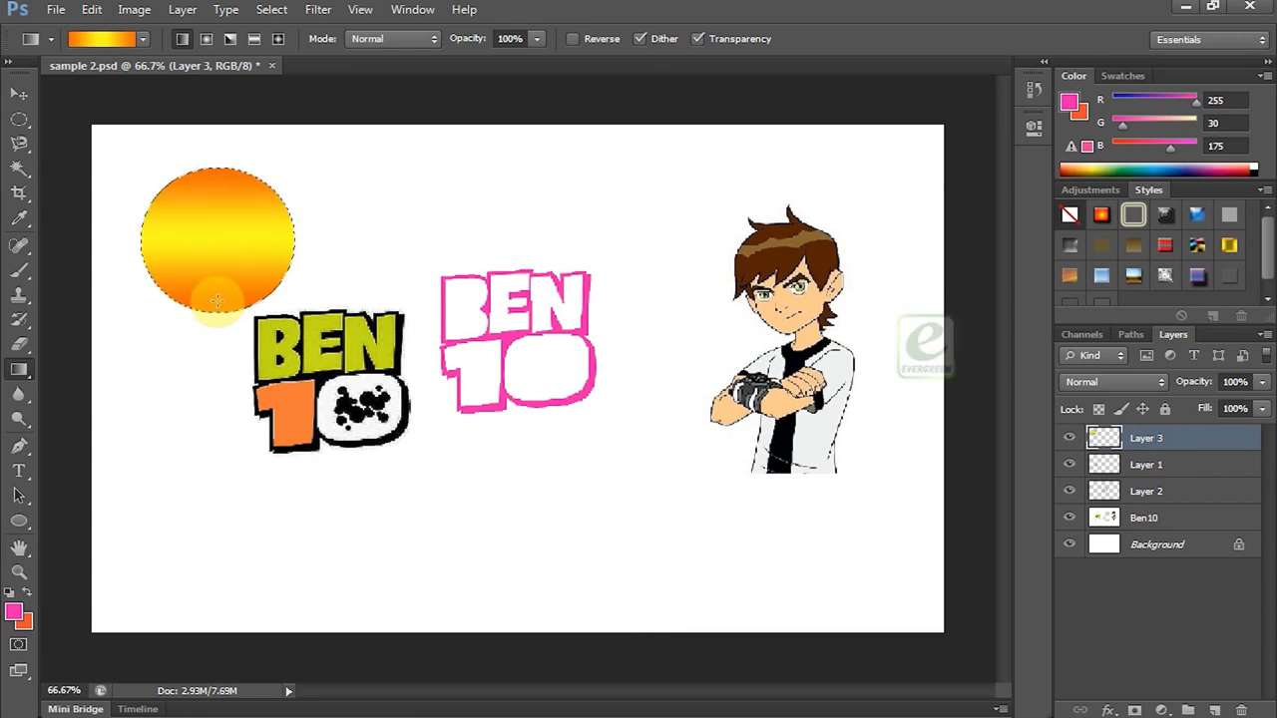
Step: Apply the gradient over the Ben10 character's head area on his layer
{"action": "left_click", "coordinate": [1146, 517]}
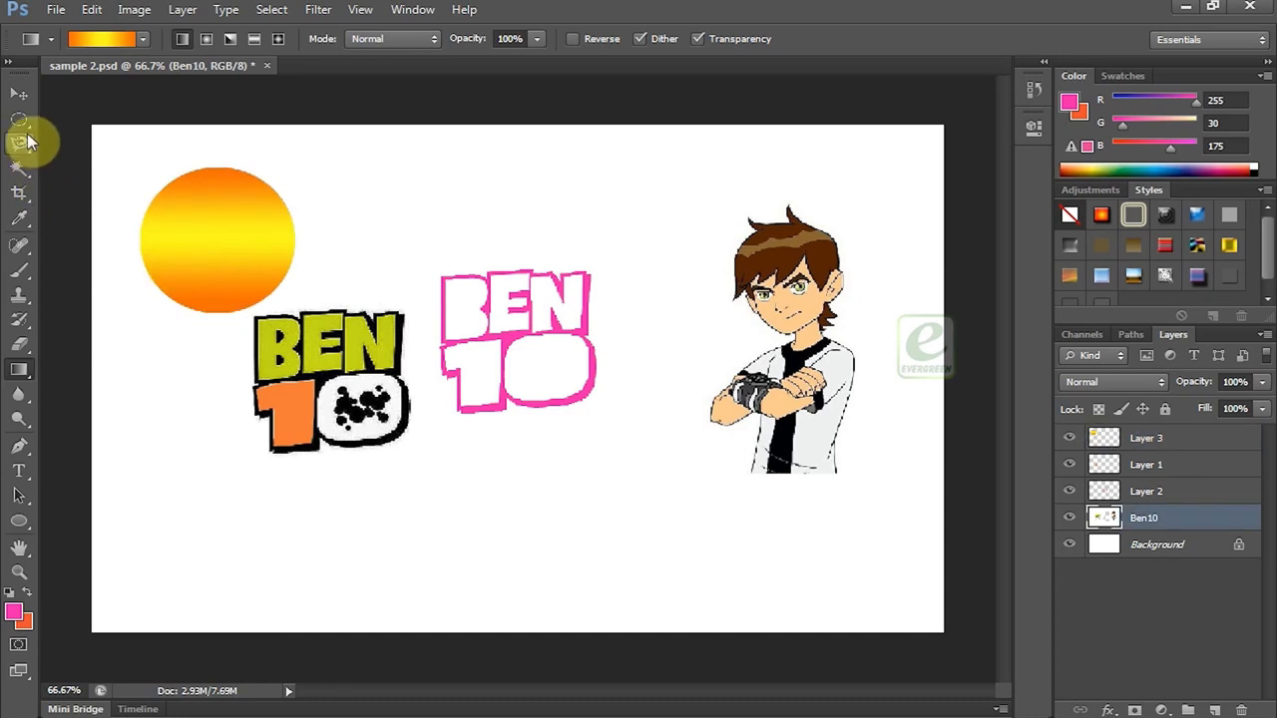
{"action": "left_click", "coordinate": [20, 143]}
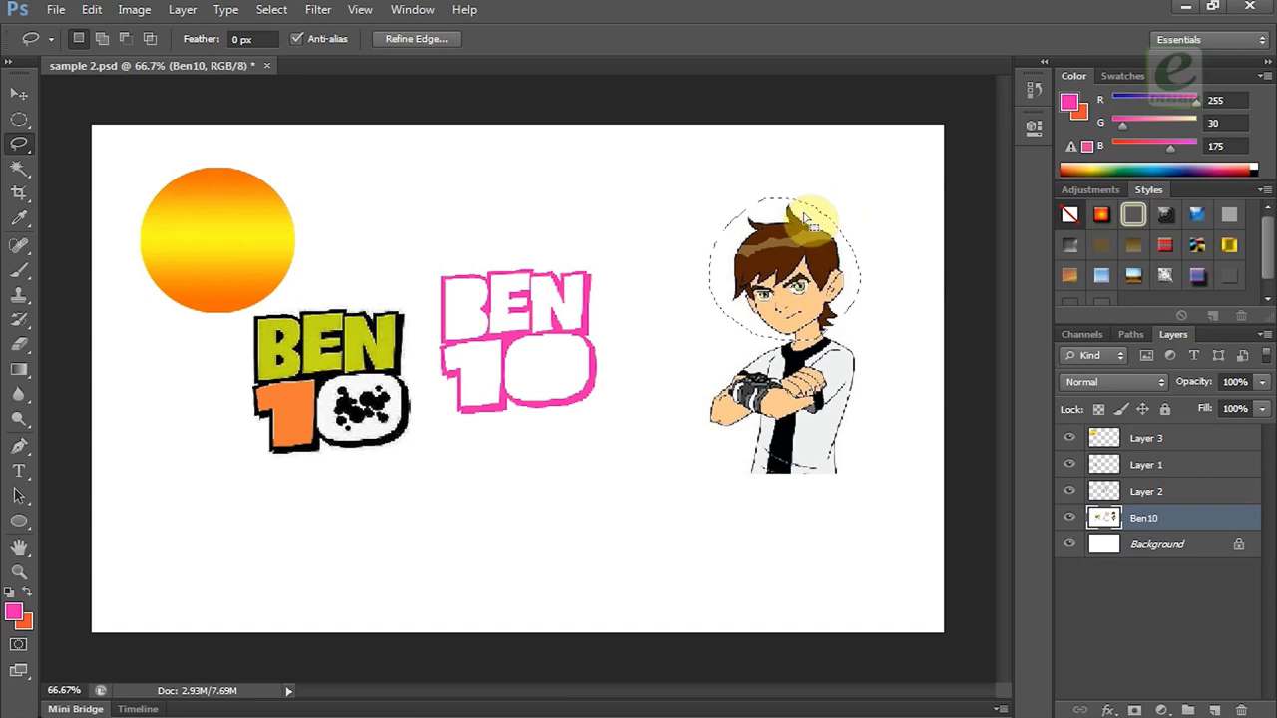
{"action": "left_click", "coordinate": [20, 369]}
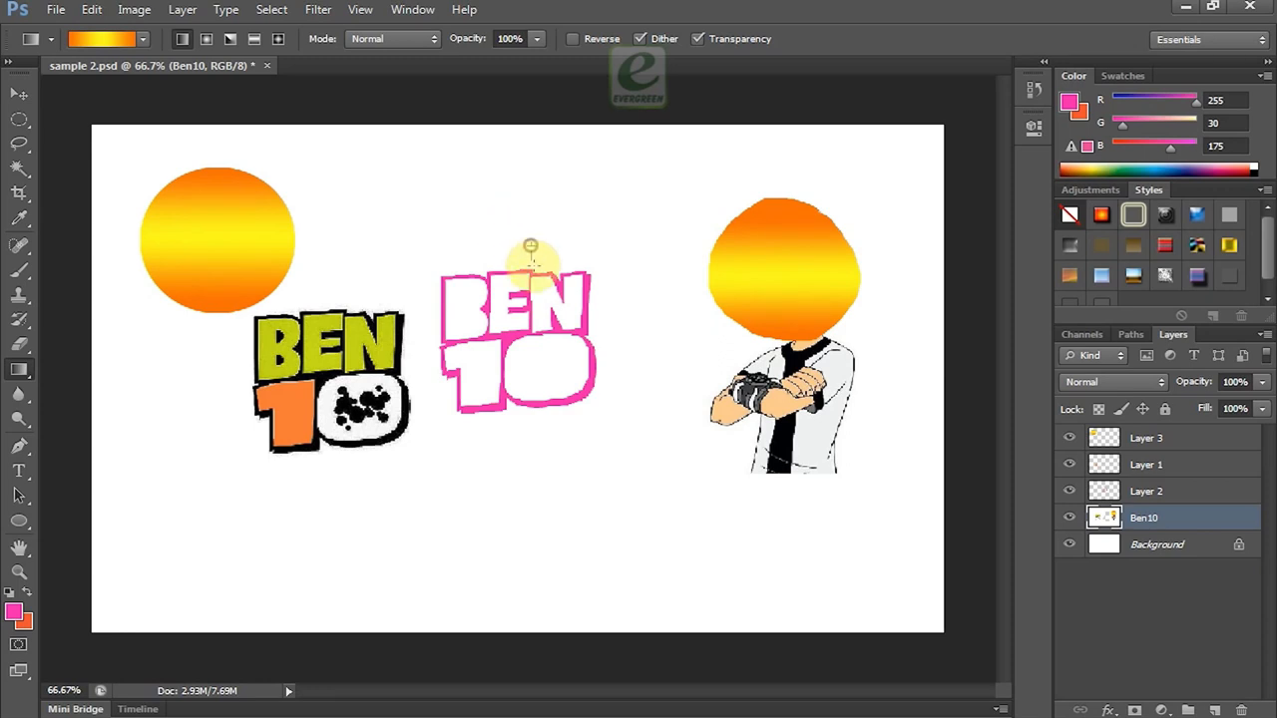
{"action": "left_click_drag", "start_coordinate": [531, 246], "coordinate": [579, 525]}
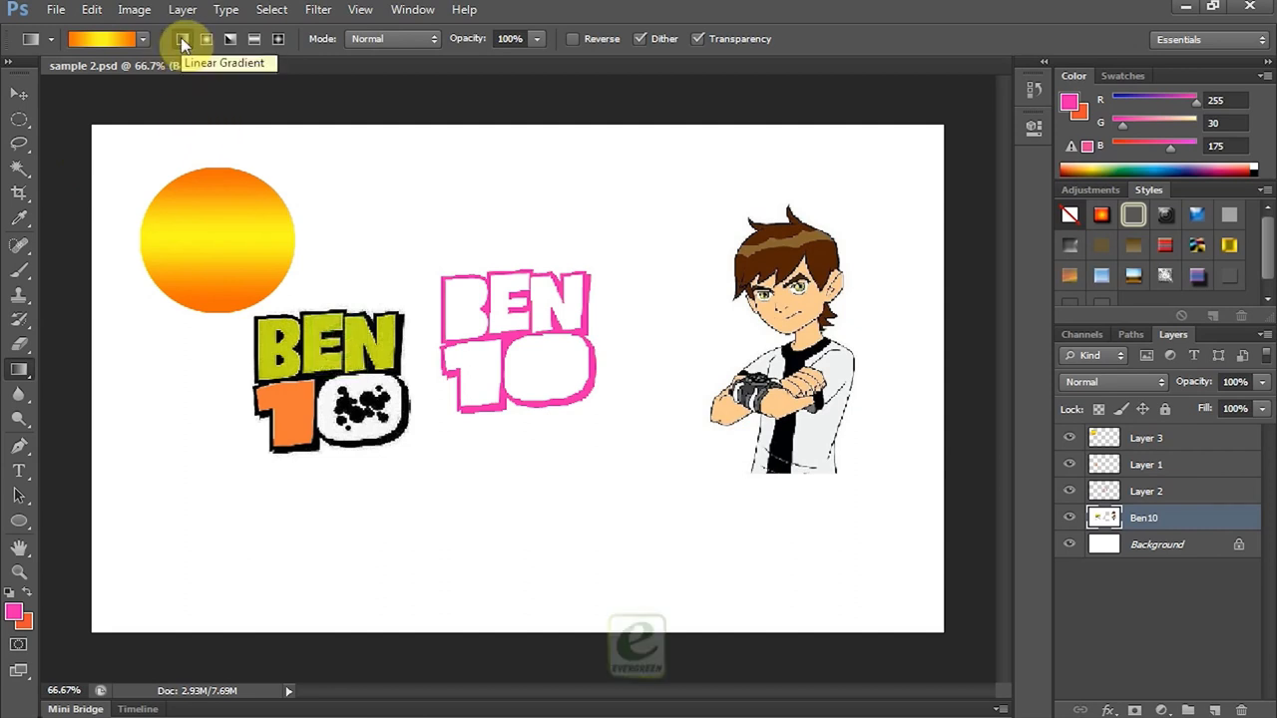
{"action": "mouse_move", "coordinate": [191, 42]}
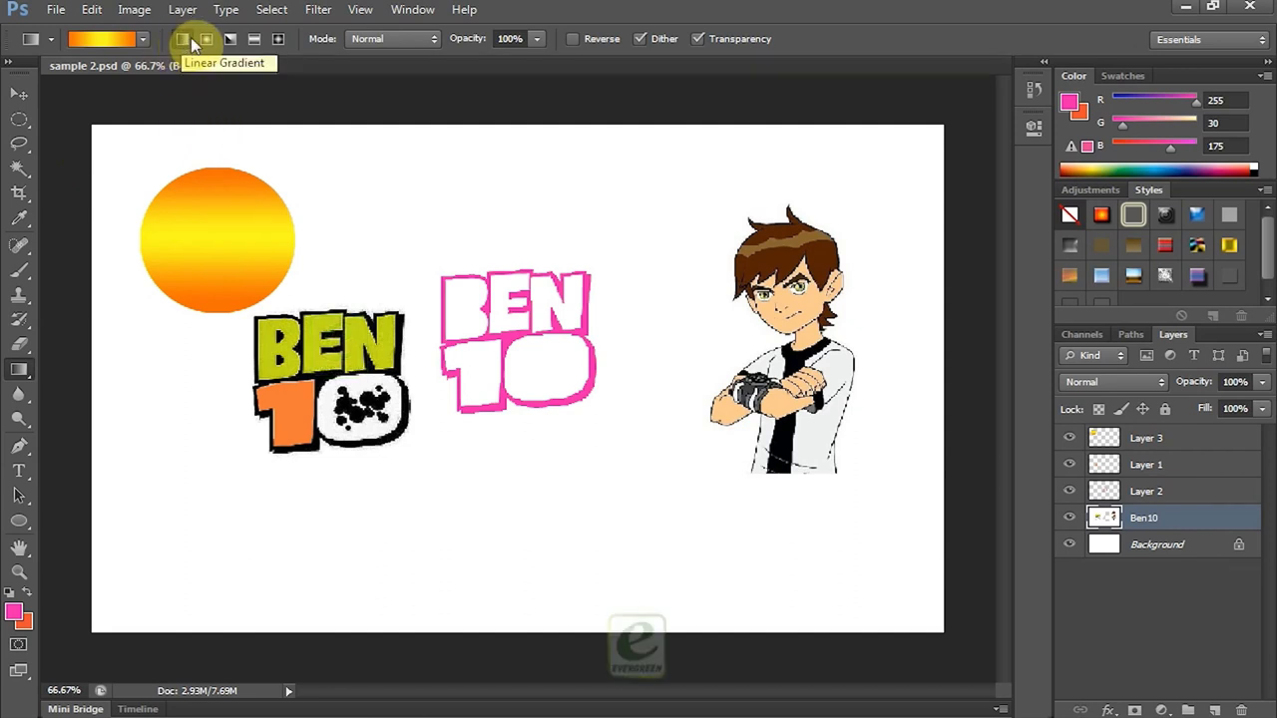
{"action": "mouse_move", "coordinate": [205, 40]}
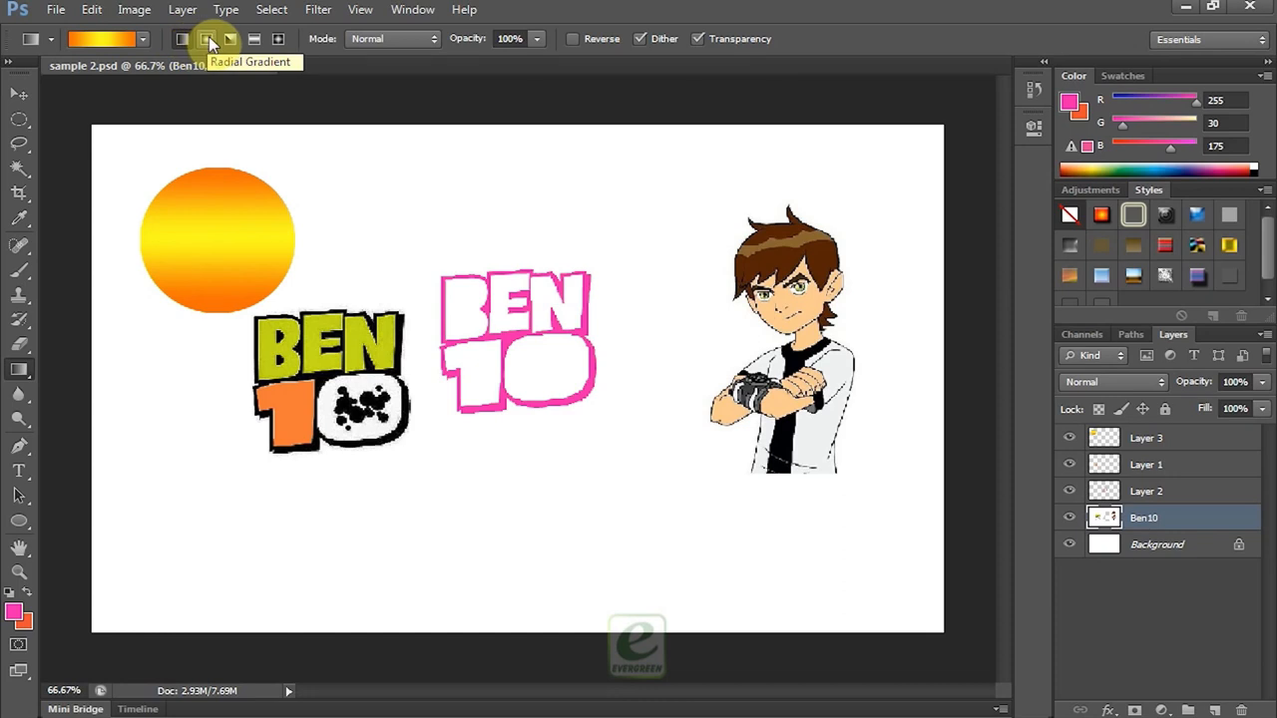
{"action": "mouse_move", "coordinate": [229, 40]}
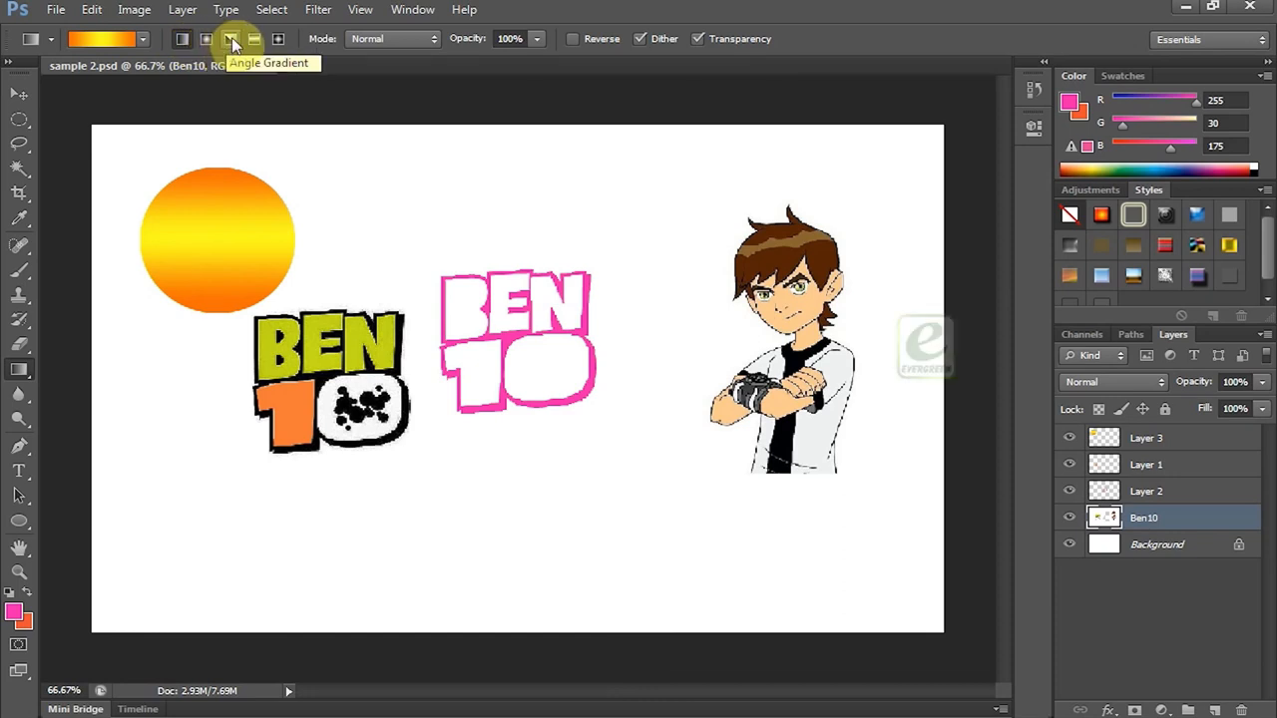
{"action": "mouse_move", "coordinate": [256, 40]}
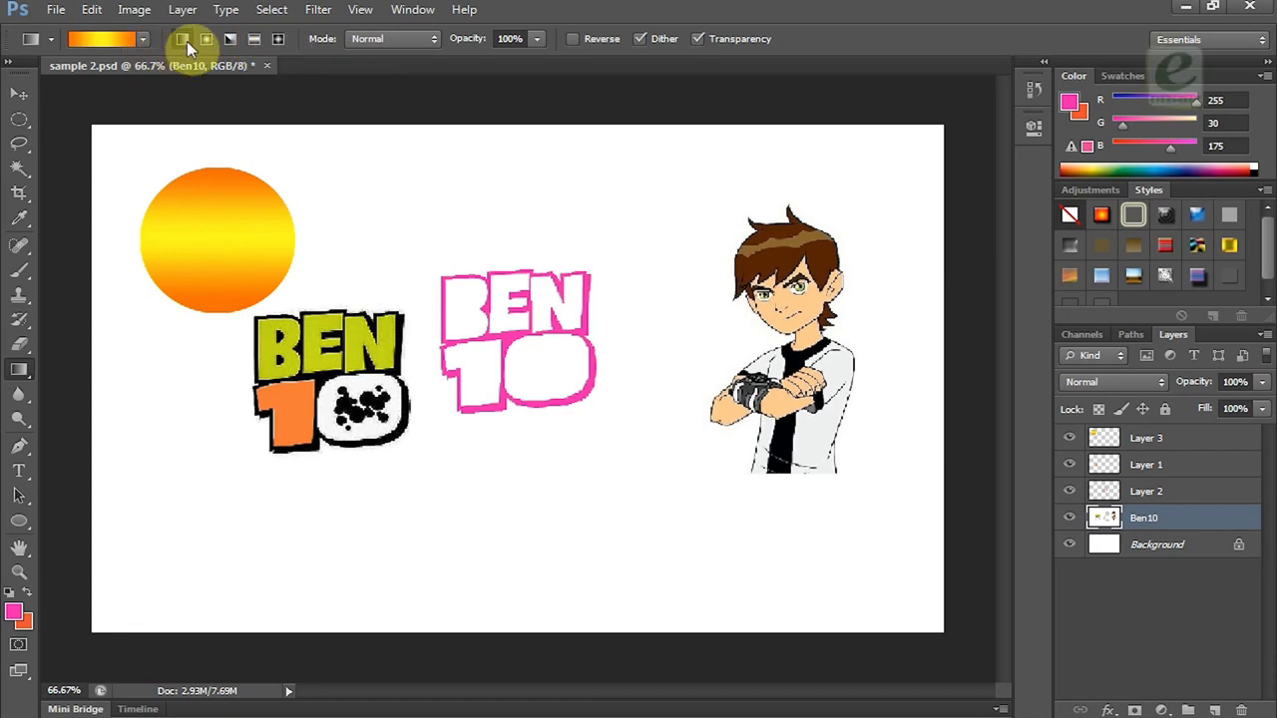
{"action": "mouse_move", "coordinate": [181, 40]}
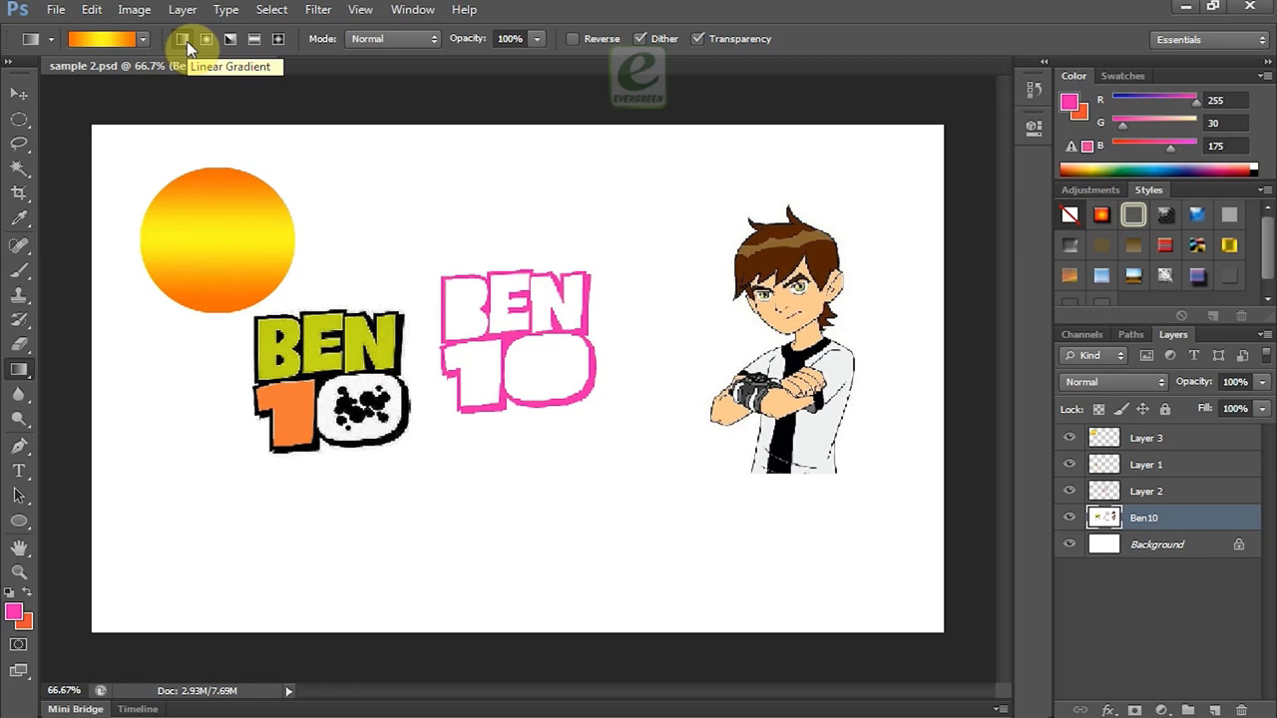
{"action": "mouse_move", "coordinate": [208, 40]}
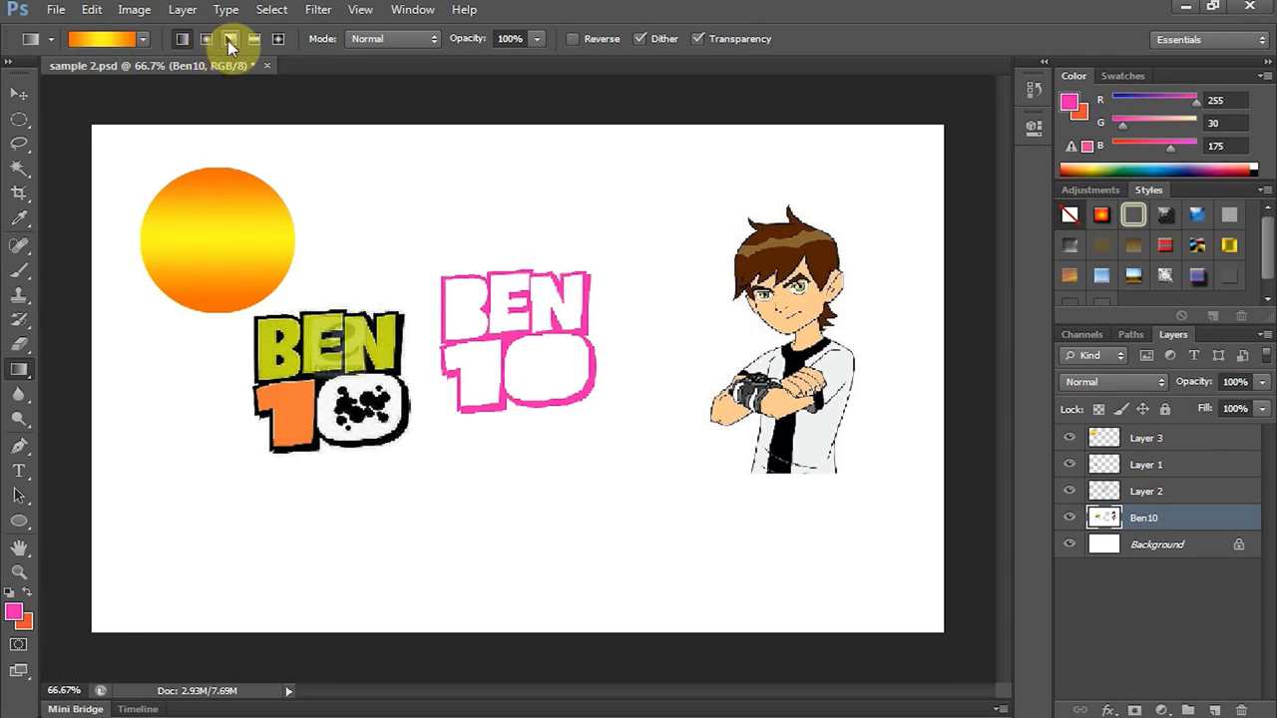
{"action": "mouse_move", "coordinate": [229, 40]}
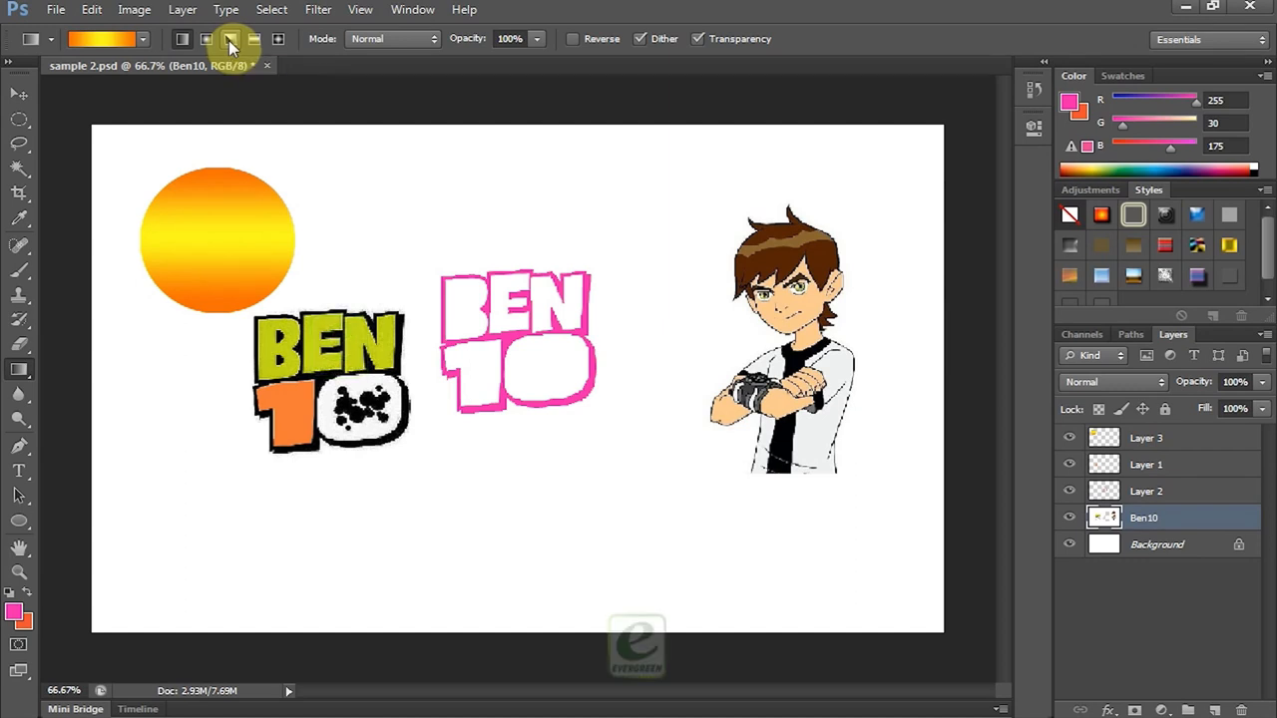
{"action": "mouse_move", "coordinate": [252, 40]}
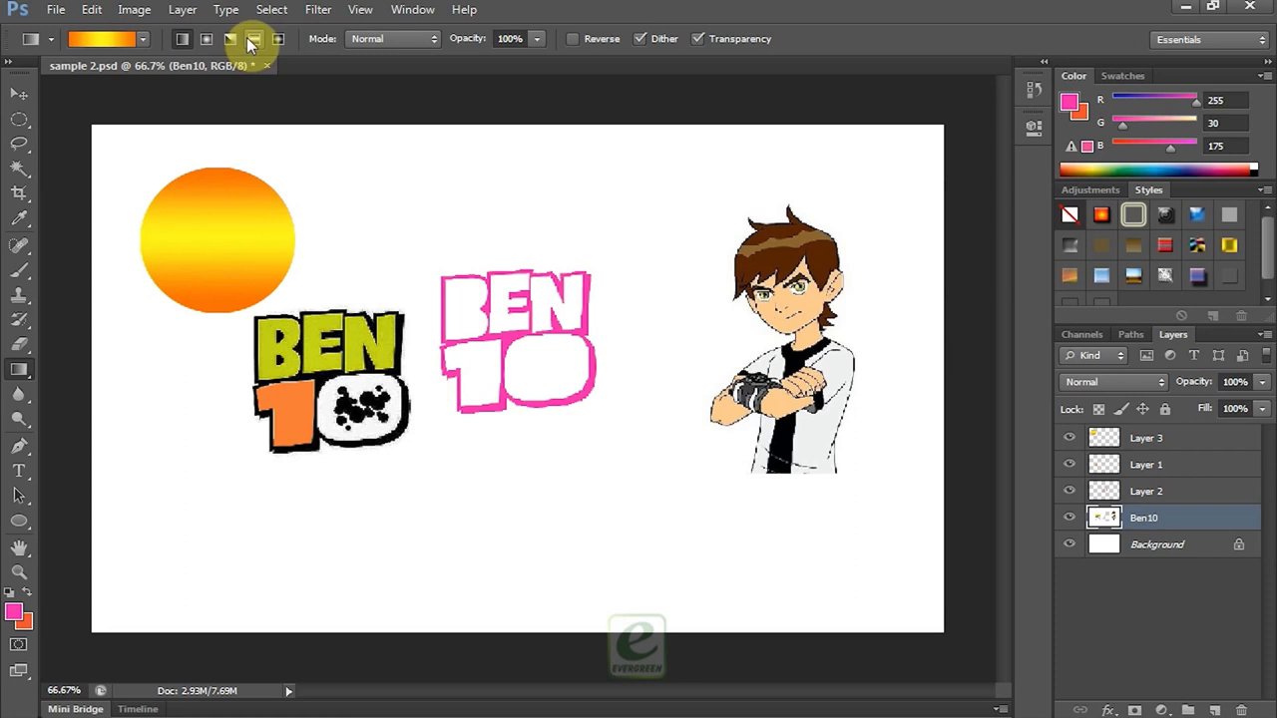
{"action": "mouse_move", "coordinate": [254, 38]}
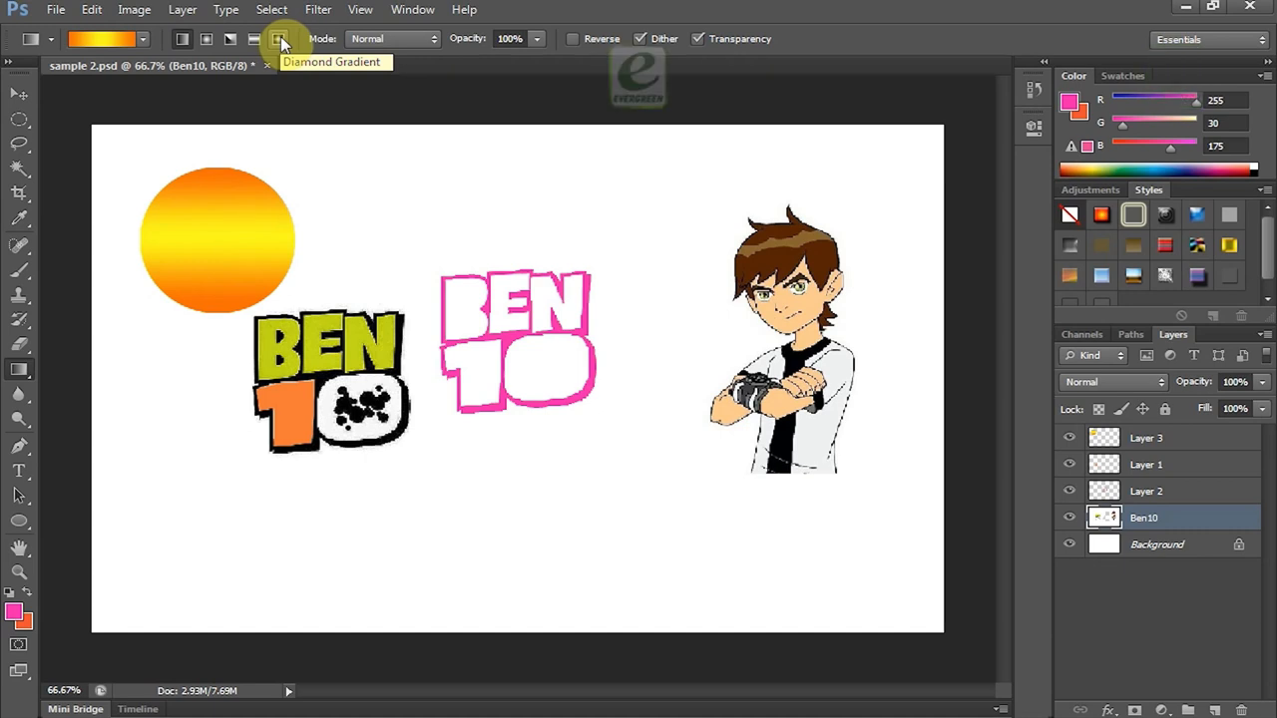
{"action": "mouse_move", "coordinate": [279, 38]}
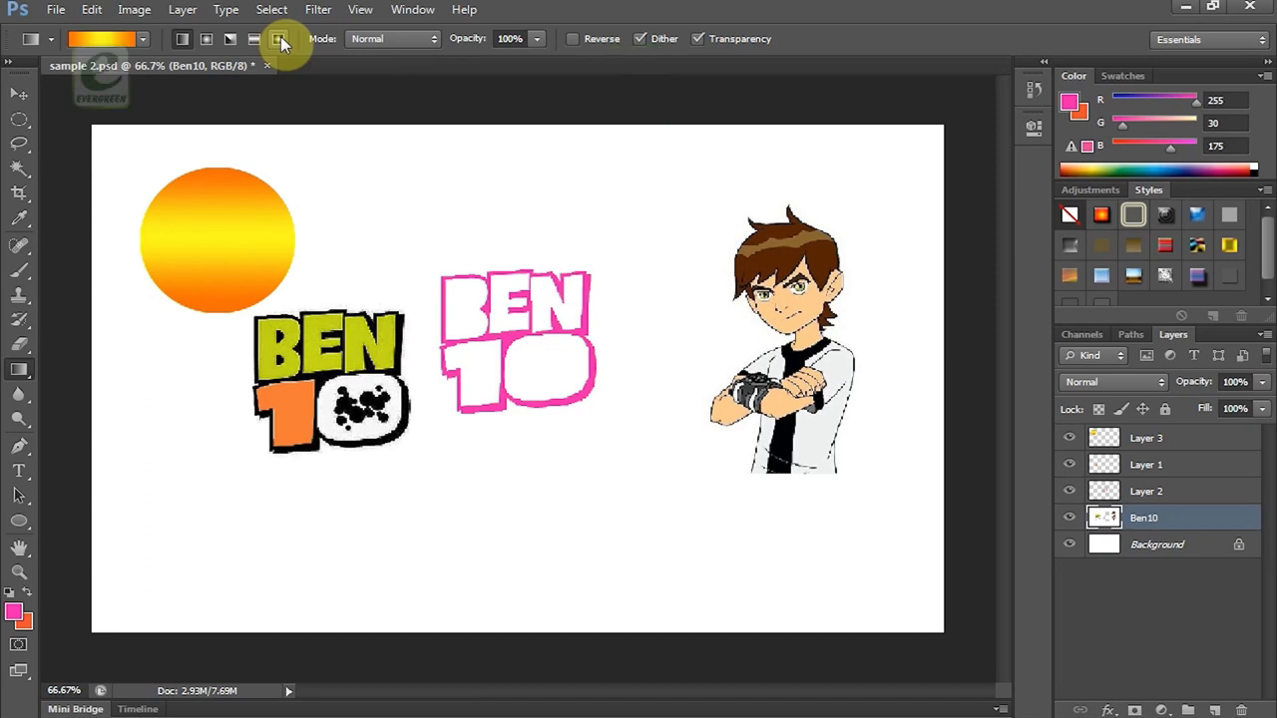
{"action": "mouse_move", "coordinate": [409, 56]}
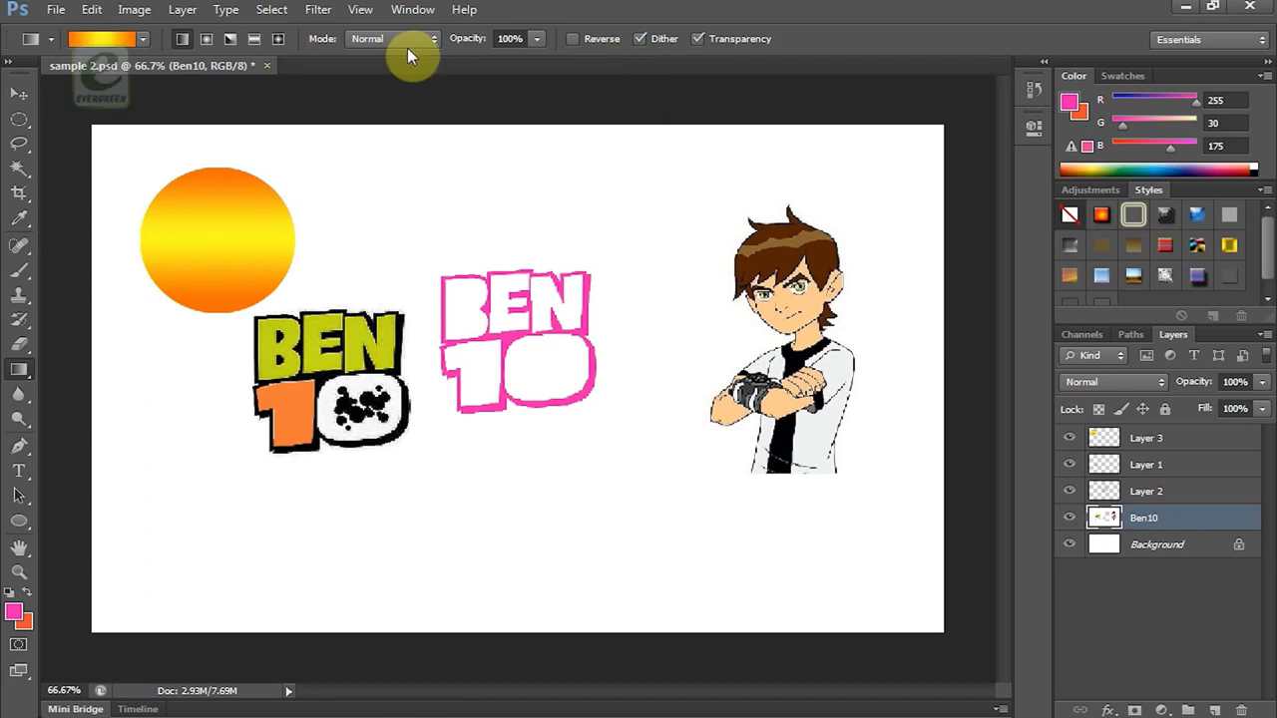
{"action": "mouse_move", "coordinate": [419, 44]}
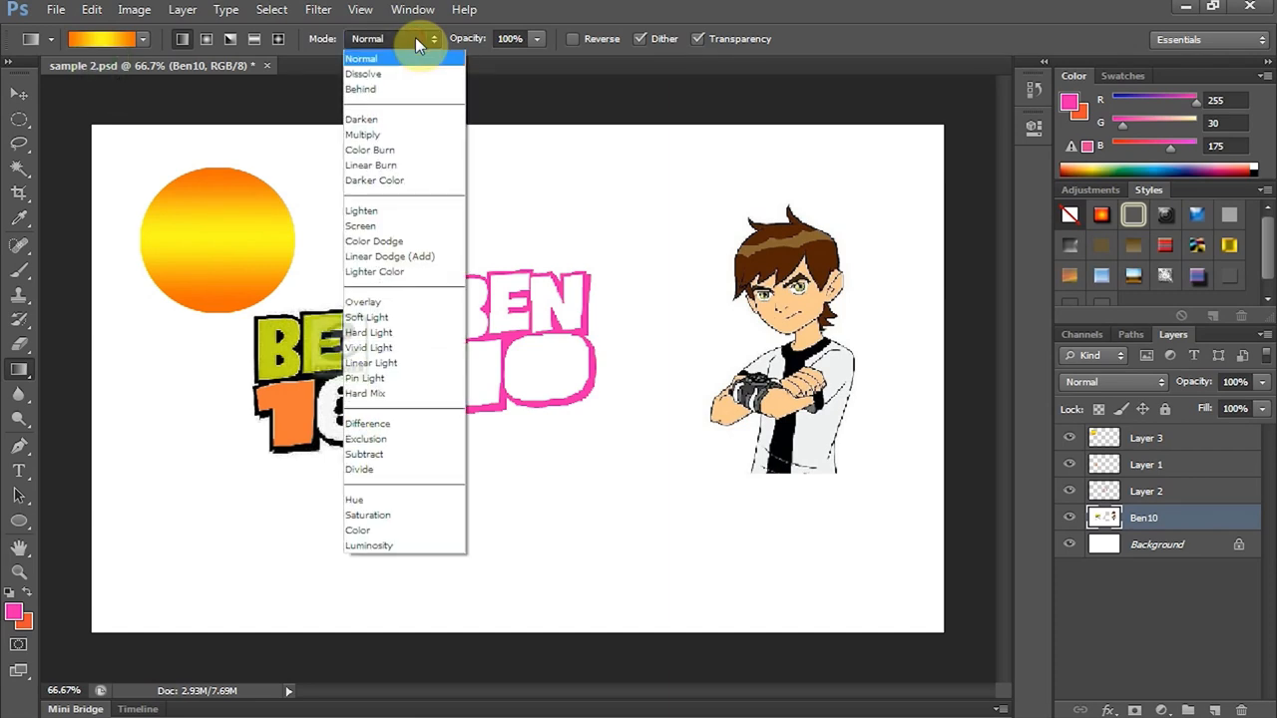
{"action": "mouse_move", "coordinate": [543, 42]}
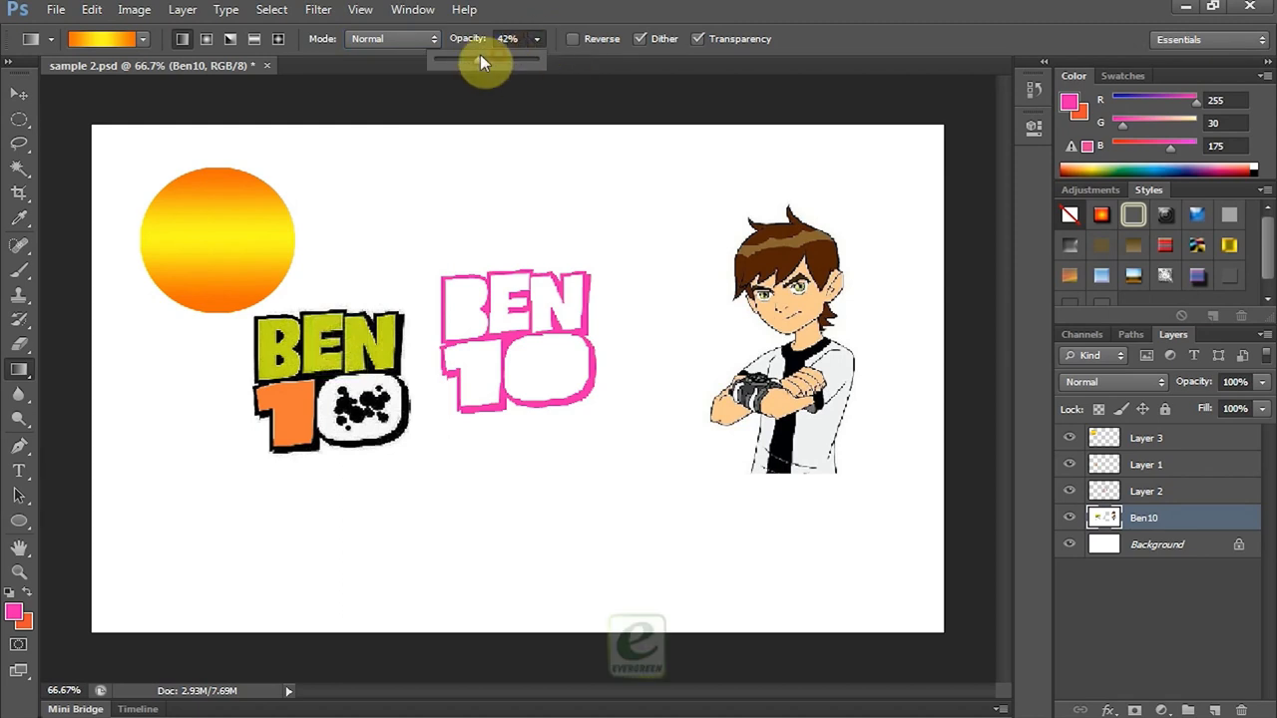
Step: Set the gradient tool opacity to 85%
{"action": "left_click_drag", "start_coordinate": [487, 62], "coordinate": [527, 62]}
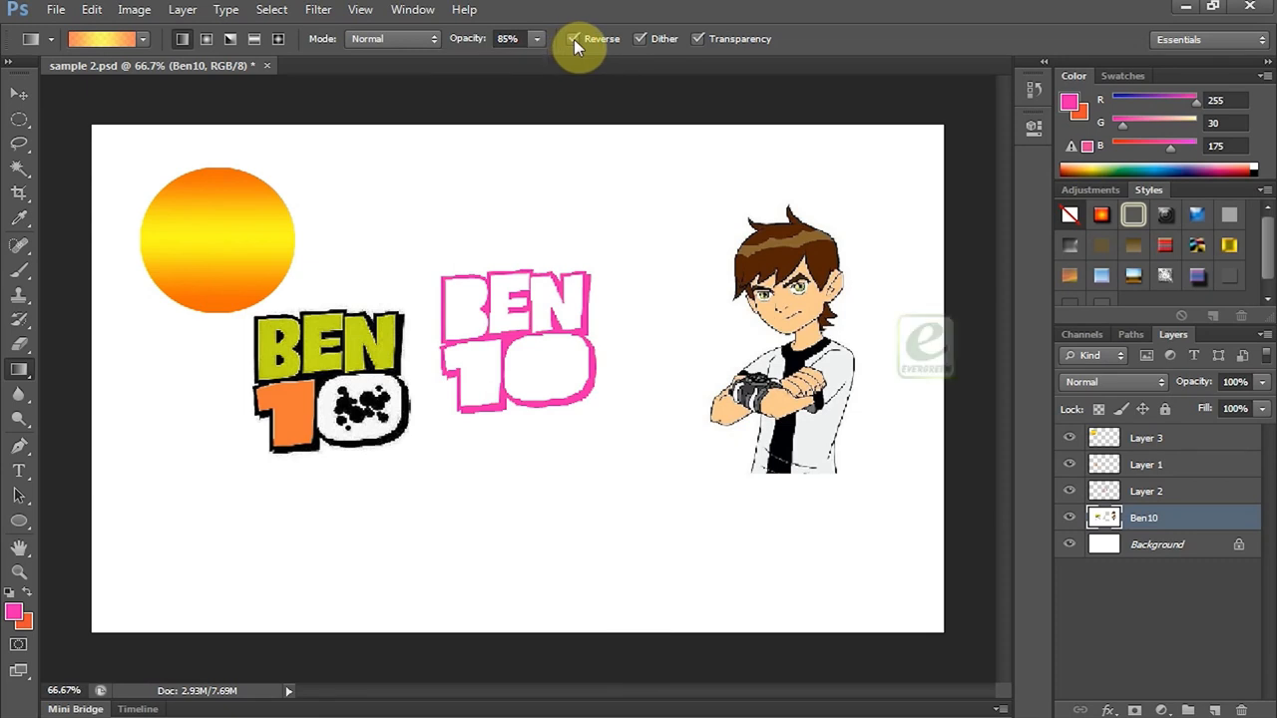
{"action": "mouse_move", "coordinate": [642, 42]}
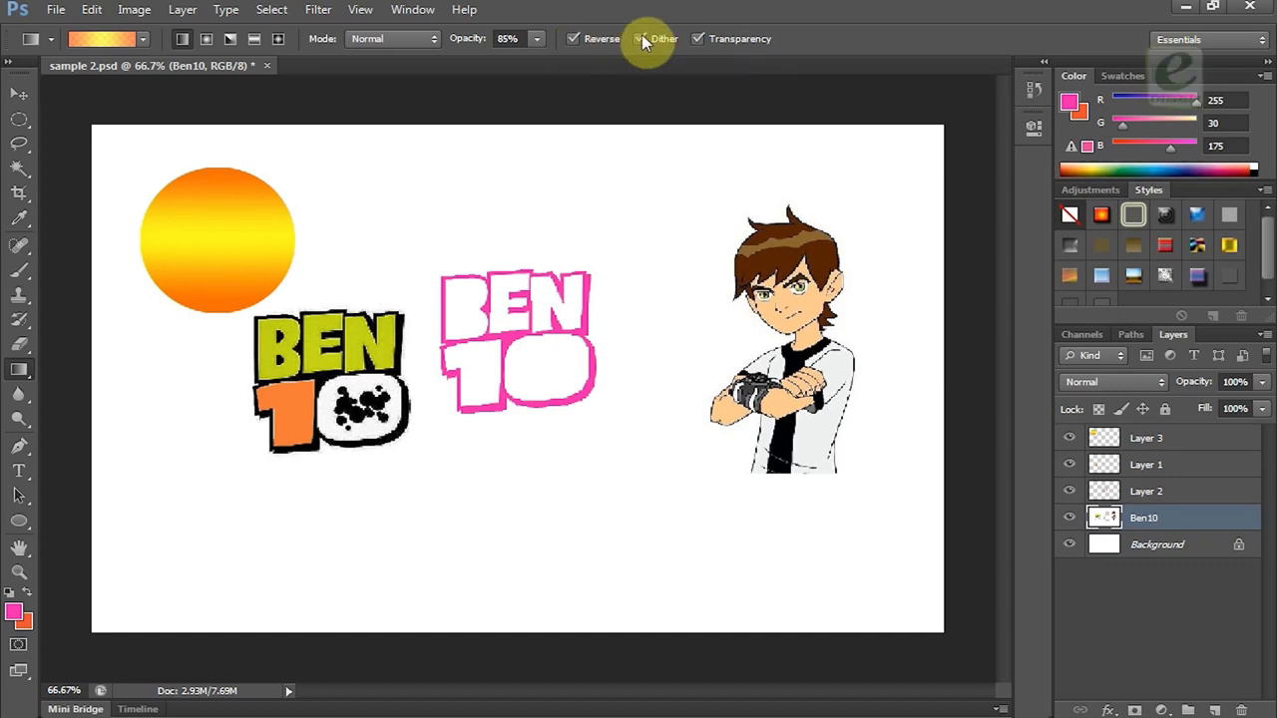
{"action": "mouse_move", "coordinate": [663, 38]}
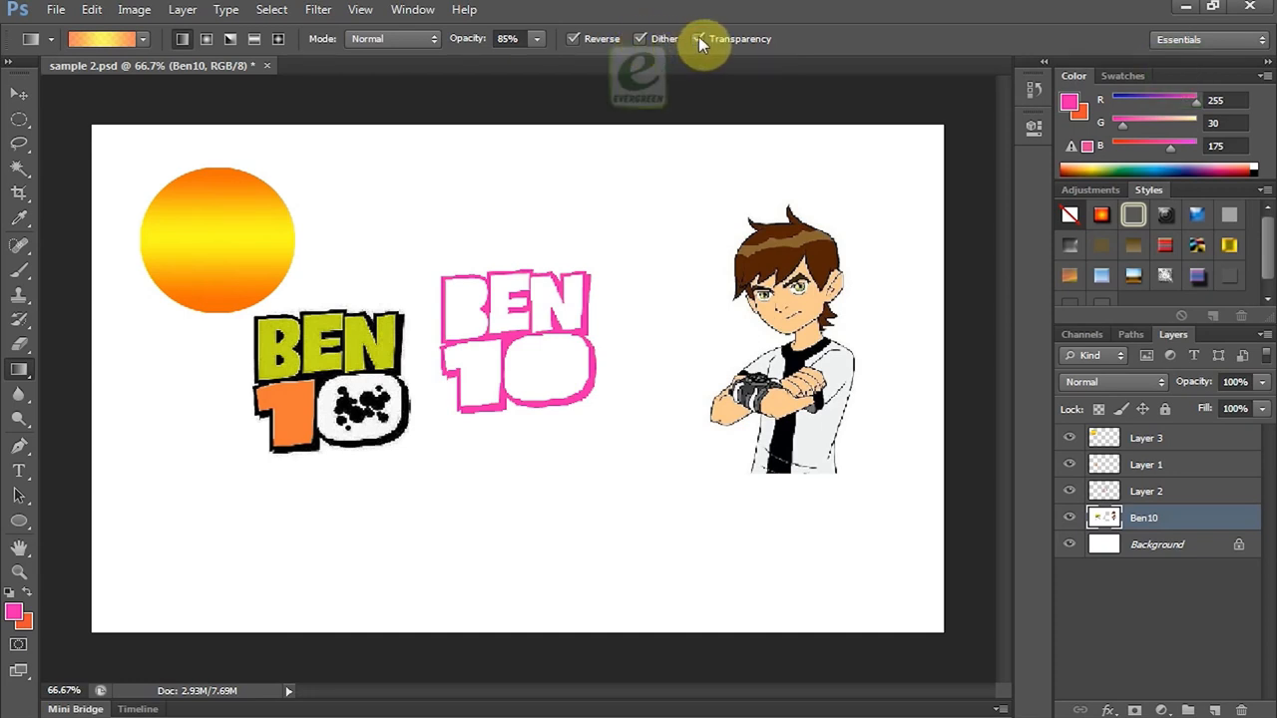
{"action": "mouse_move", "coordinate": [630, 67]}
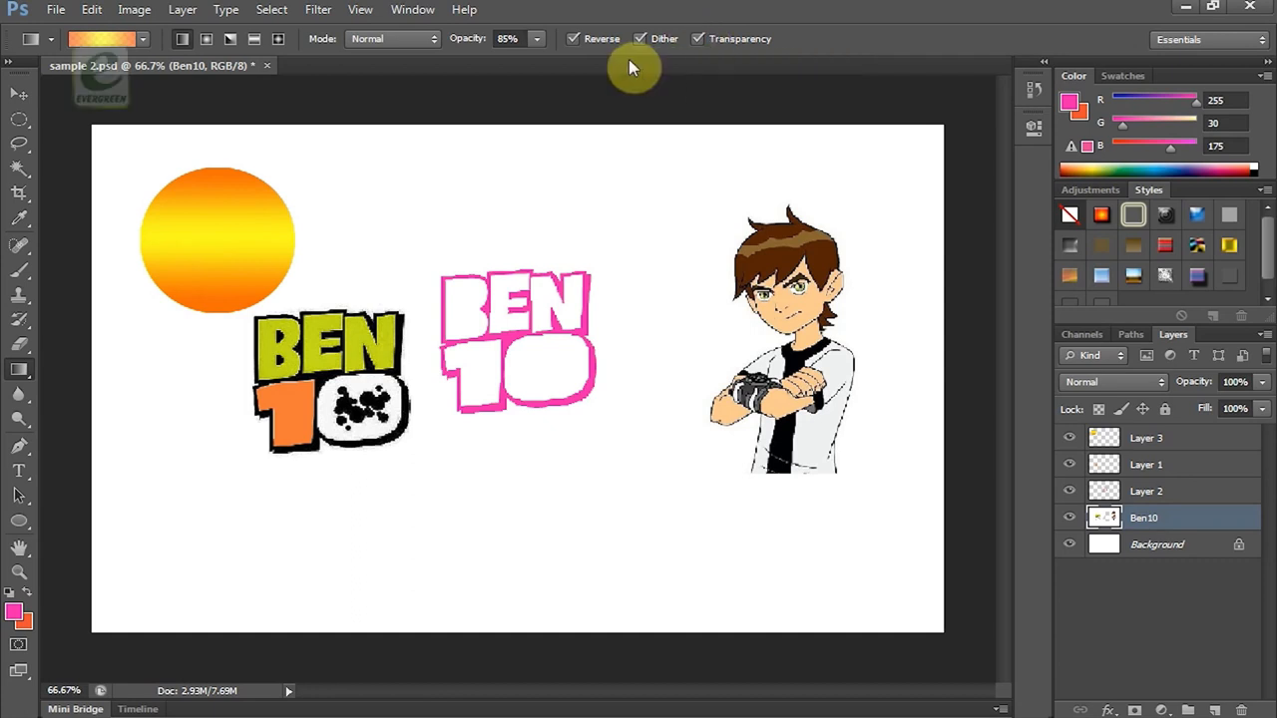
{"action": "mouse_move", "coordinate": [212, 190]}
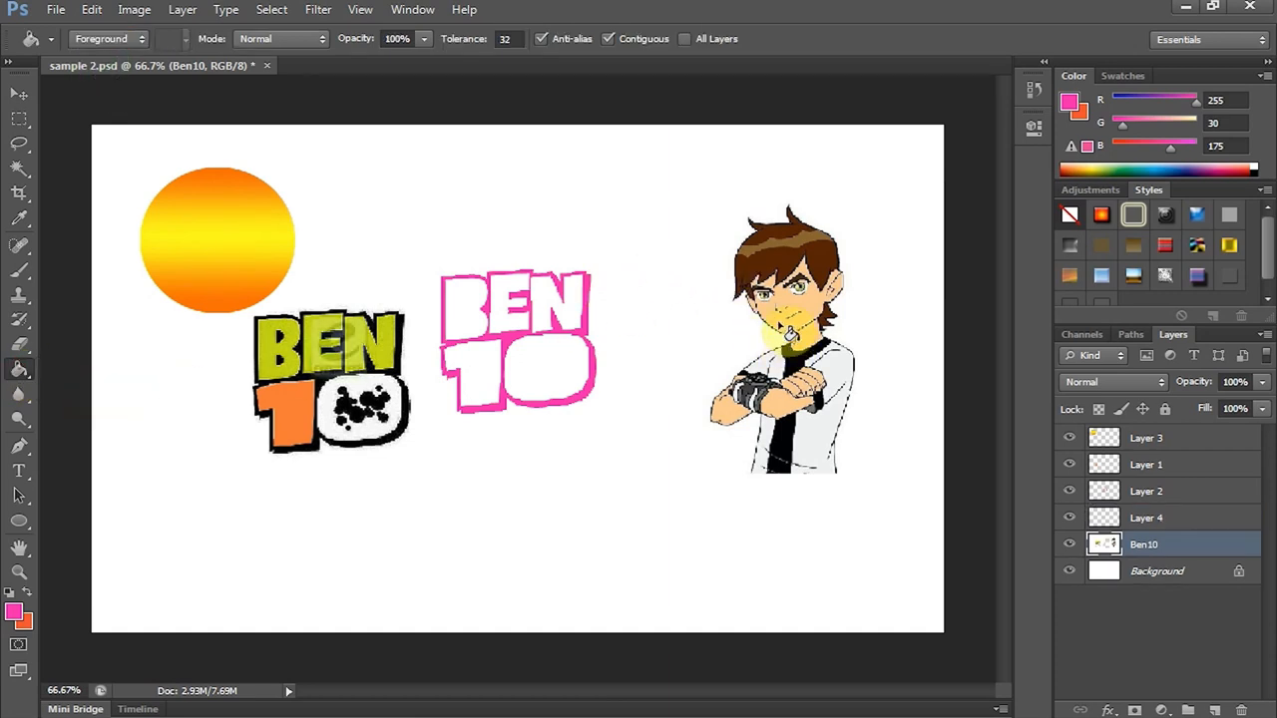
Step: Try a pink paint-bucket fill on Ben10's face, undo it, and go to the foreground colour
{"action": "left_click", "coordinate": [782, 309]}
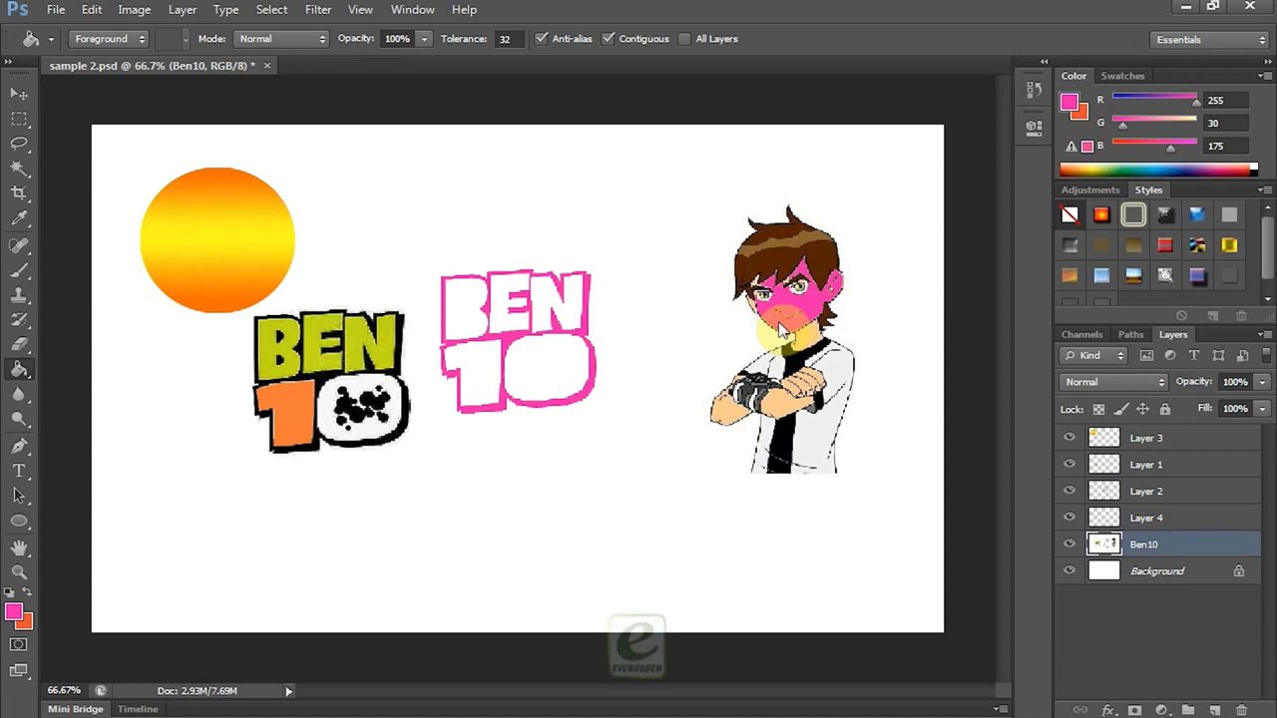
{"action": "left_click", "coordinate": [738, 419]}
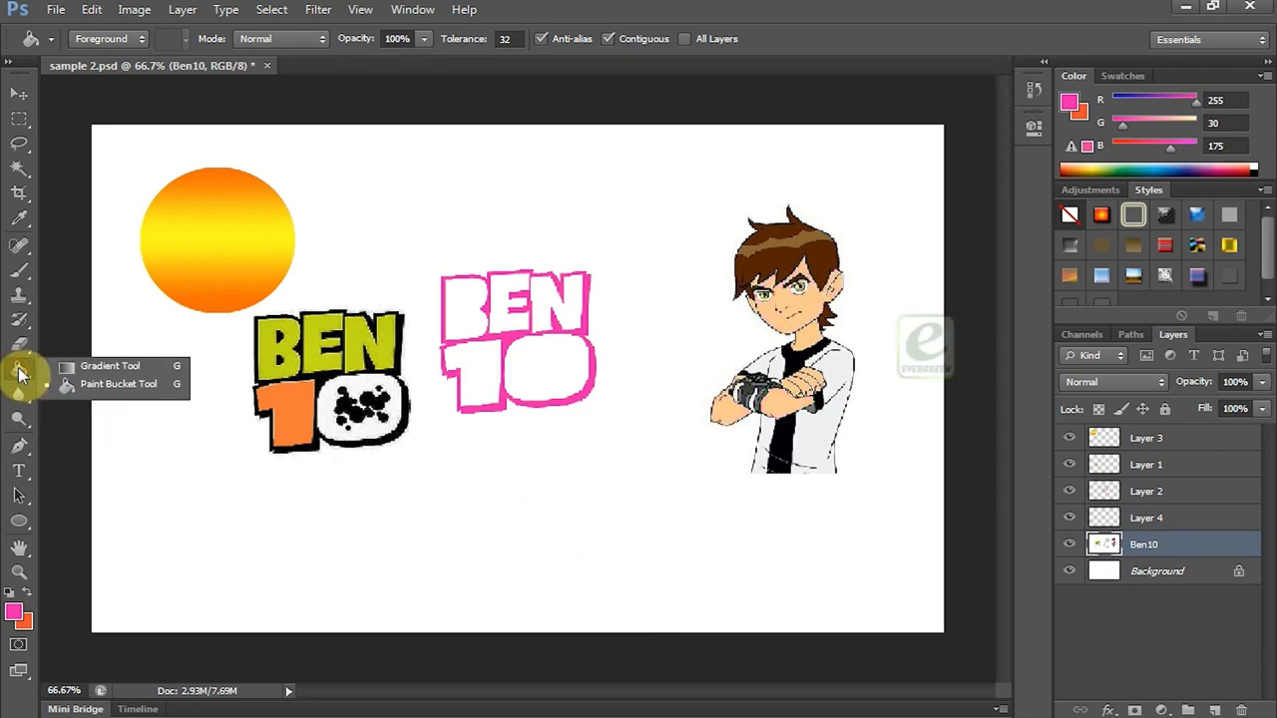
{"action": "mouse_move", "coordinate": [117, 389]}
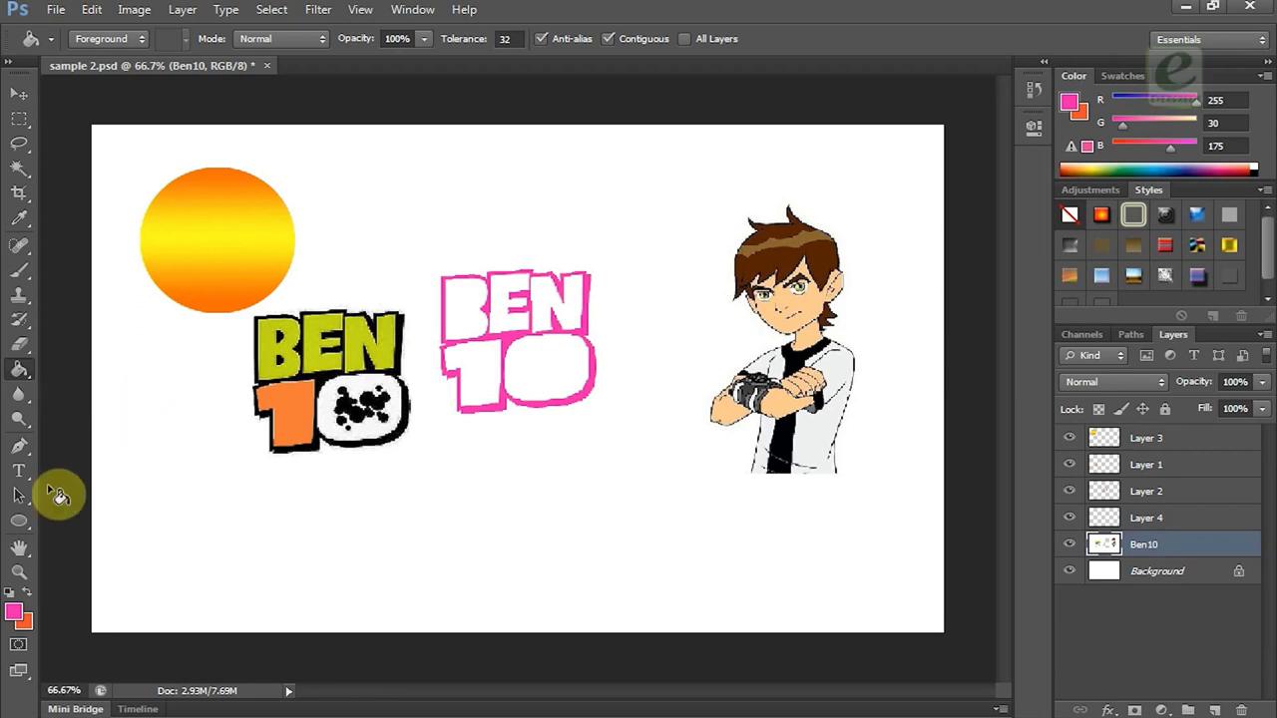
{"action": "left_click", "coordinate": [16, 611]}
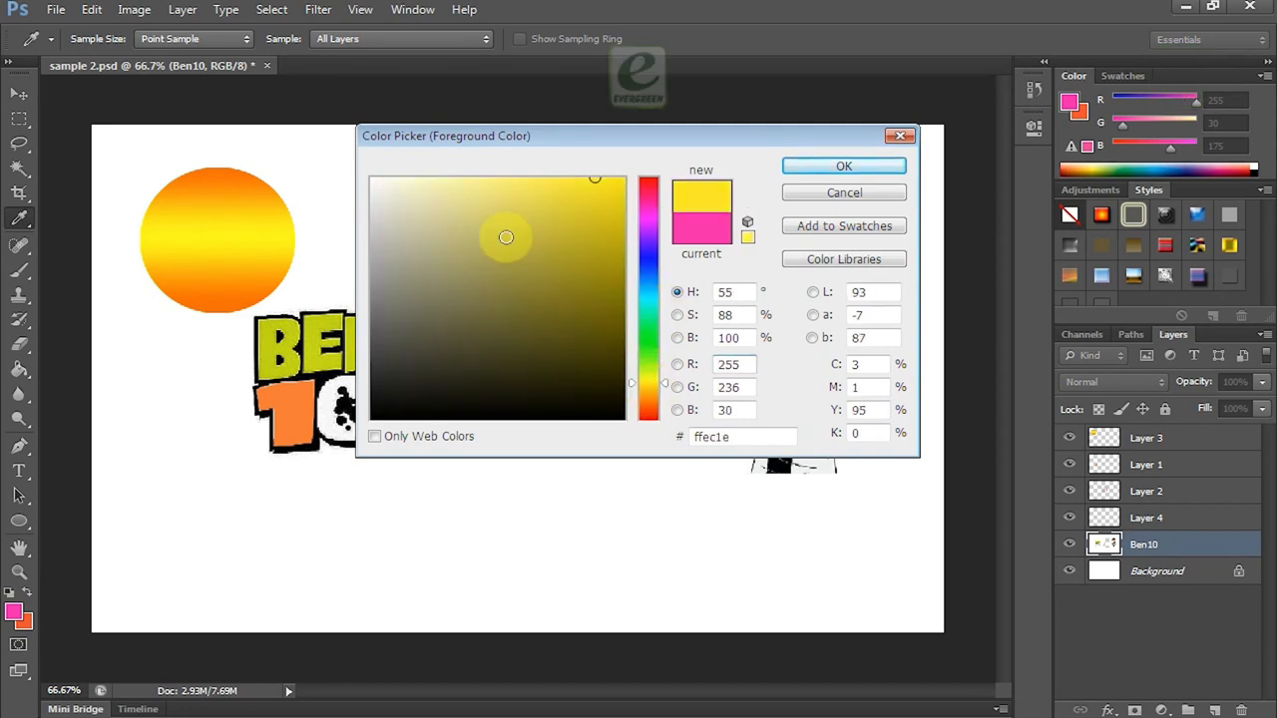
Step: Choose pale yellow (fcf7ba) as the foreground colour in the Color Picker
{"action": "left_click", "coordinate": [447, 180]}
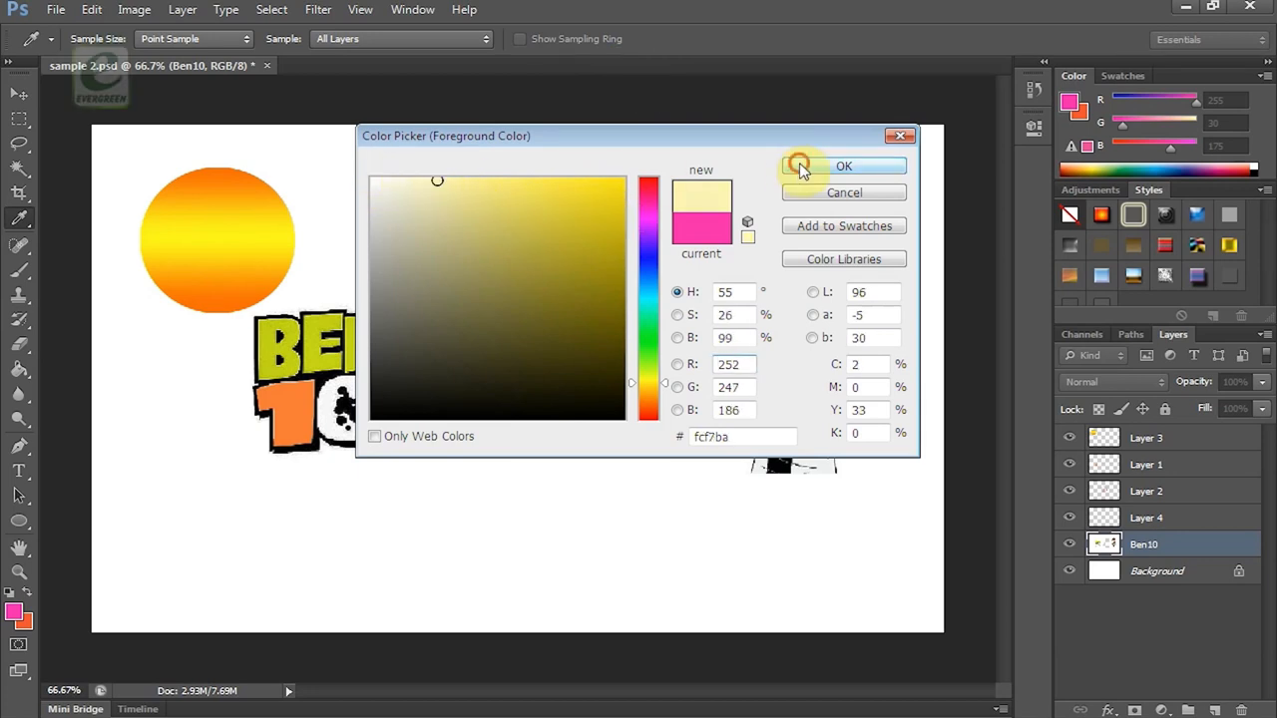
{"action": "left_click", "coordinate": [844, 166]}
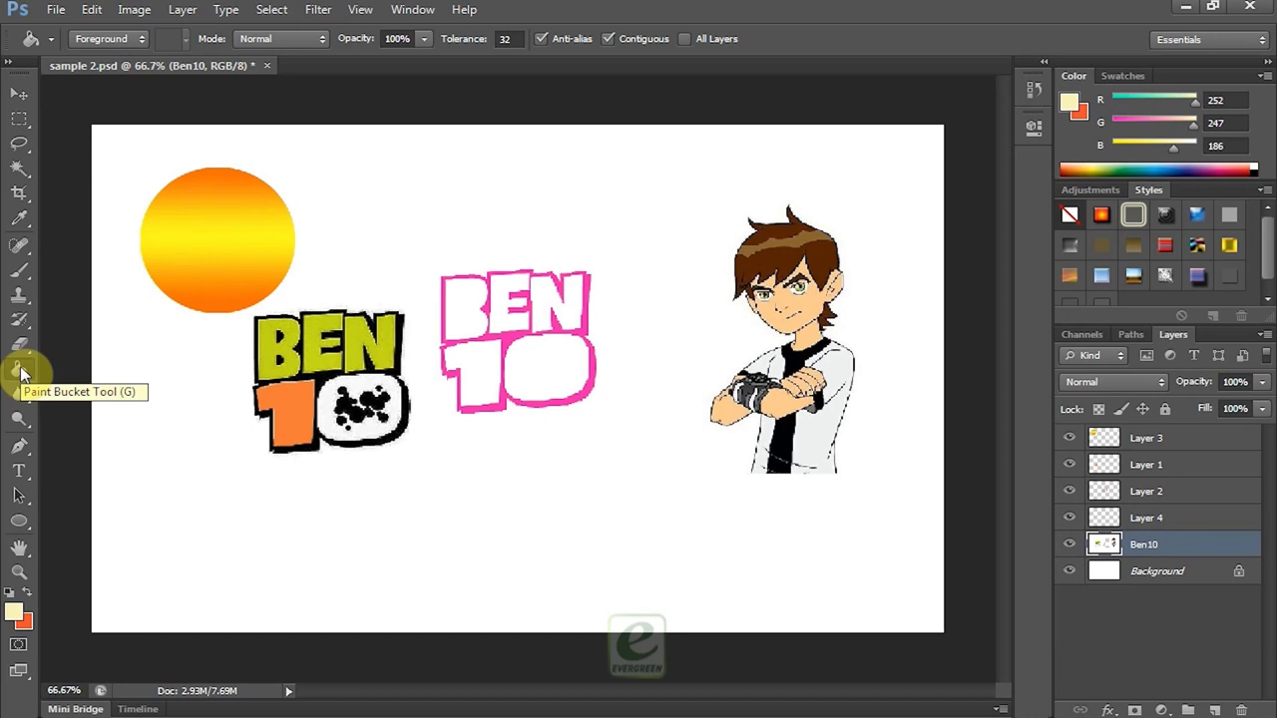
{"action": "mouse_move", "coordinate": [20, 375]}
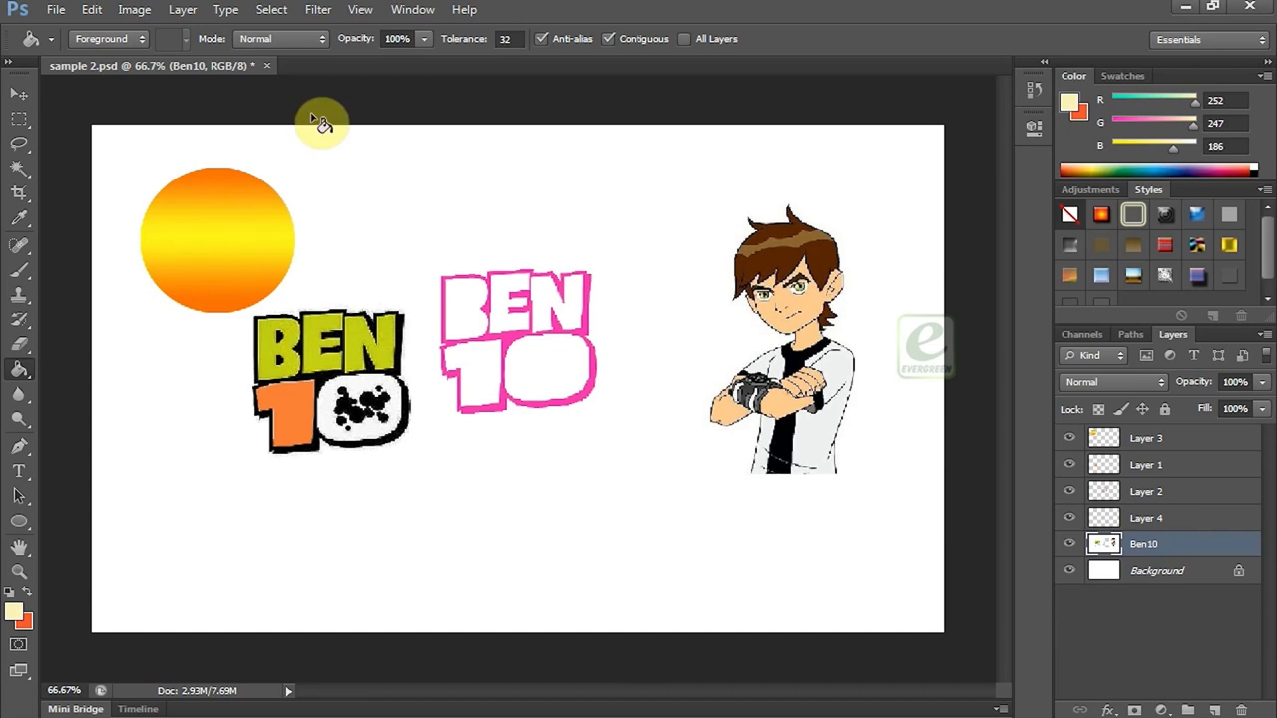
{"action": "left_click", "coordinate": [279, 38]}
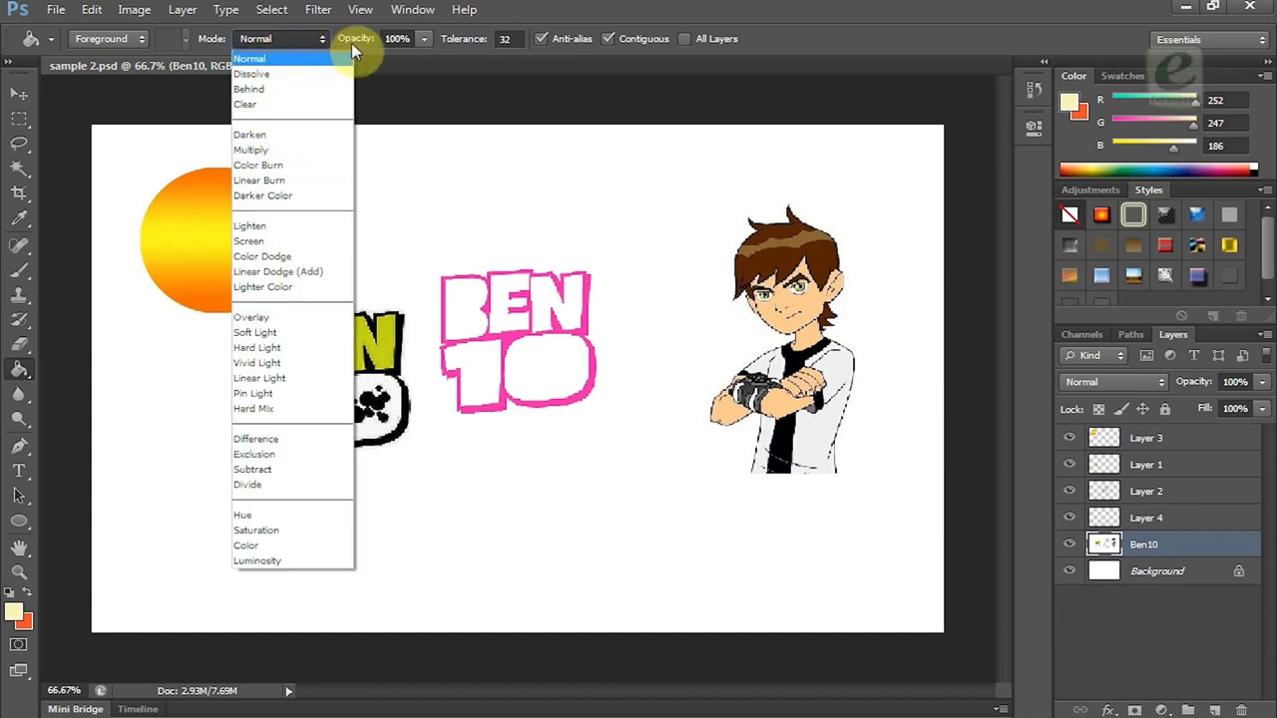
{"action": "left_click", "coordinate": [255, 38]}
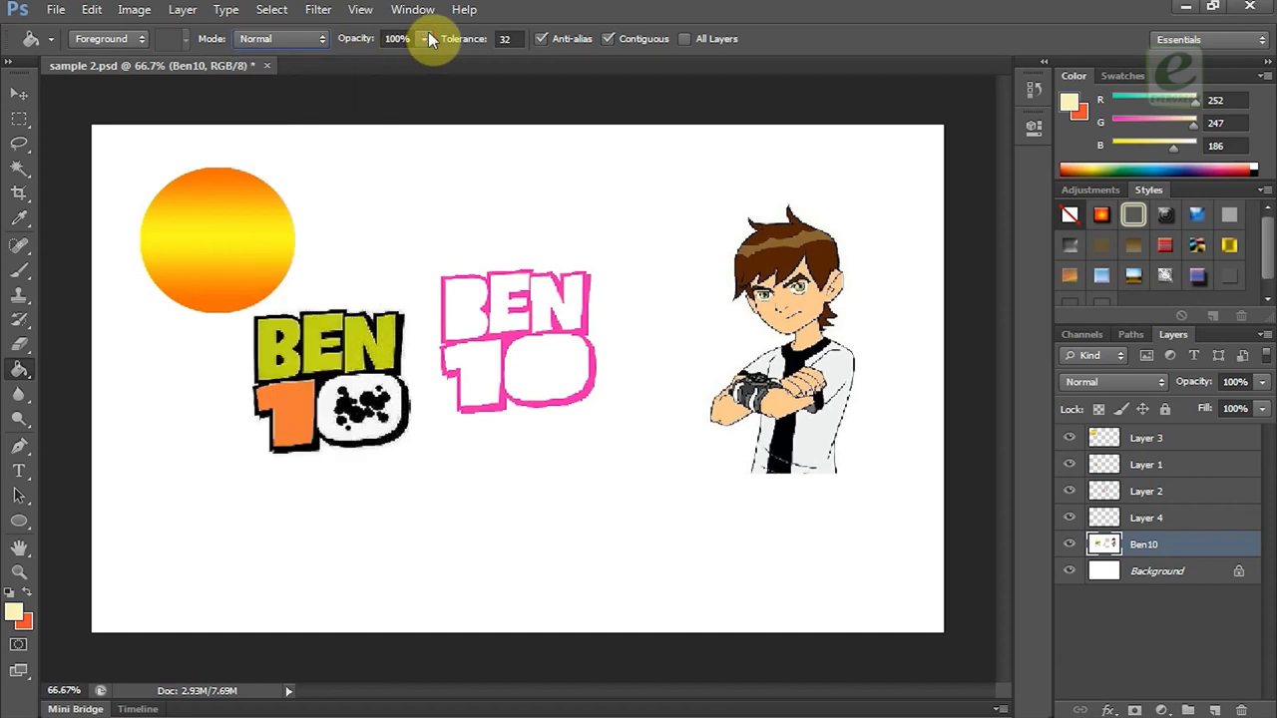
{"action": "triple_click", "coordinate": [507, 40]}
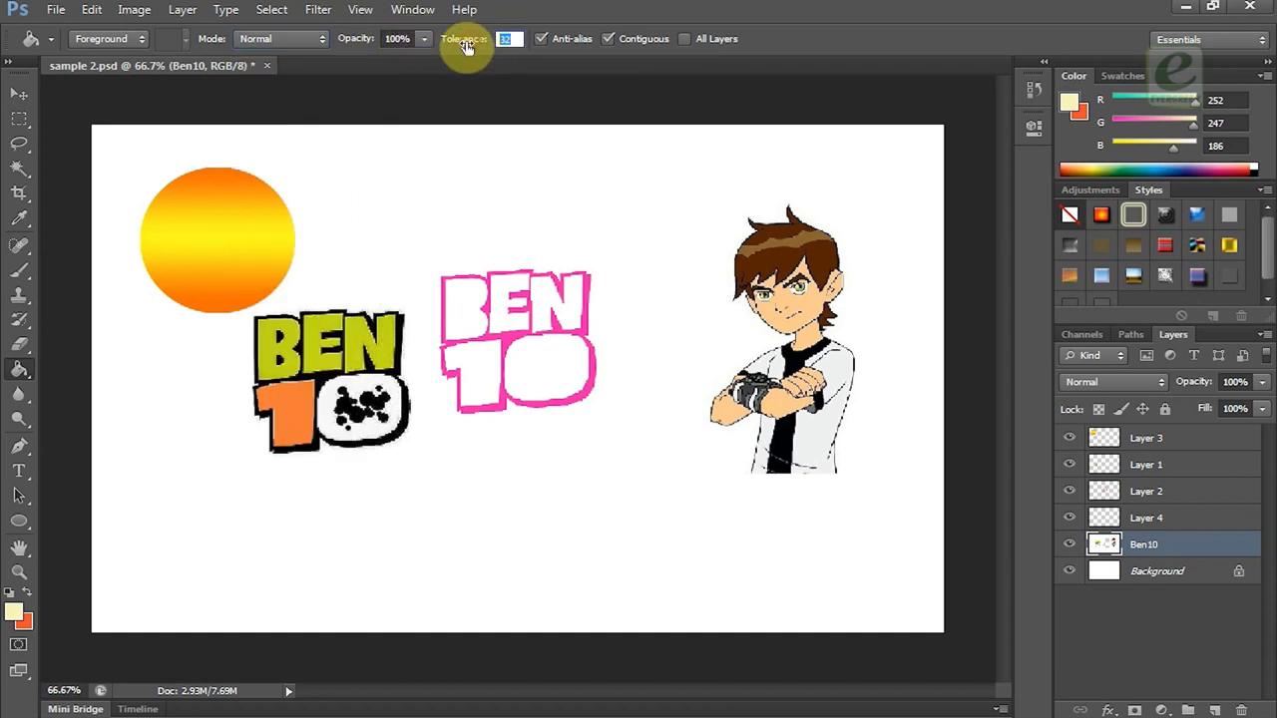
{"action": "mouse_move", "coordinate": [463, 44]}
{"action": "type", "text": "25"}
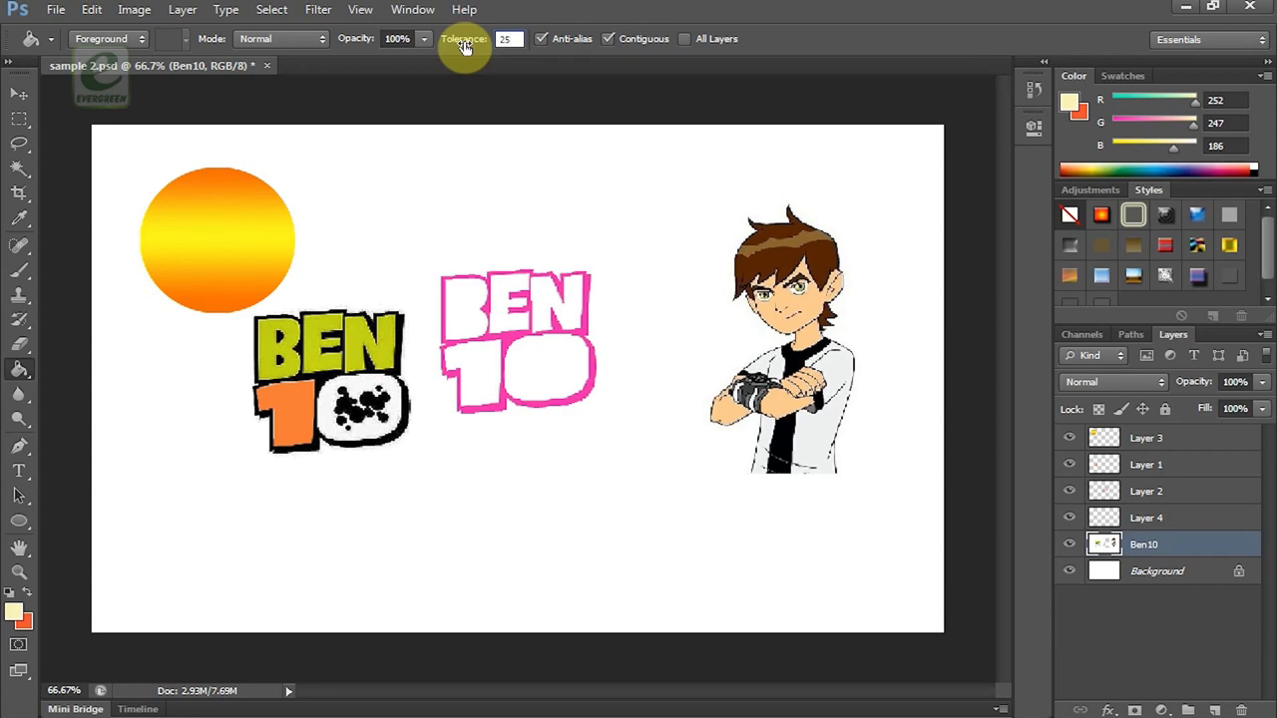
{"action": "triple_click", "coordinate": [507, 38]}
{"action": "type", "text": "32"}
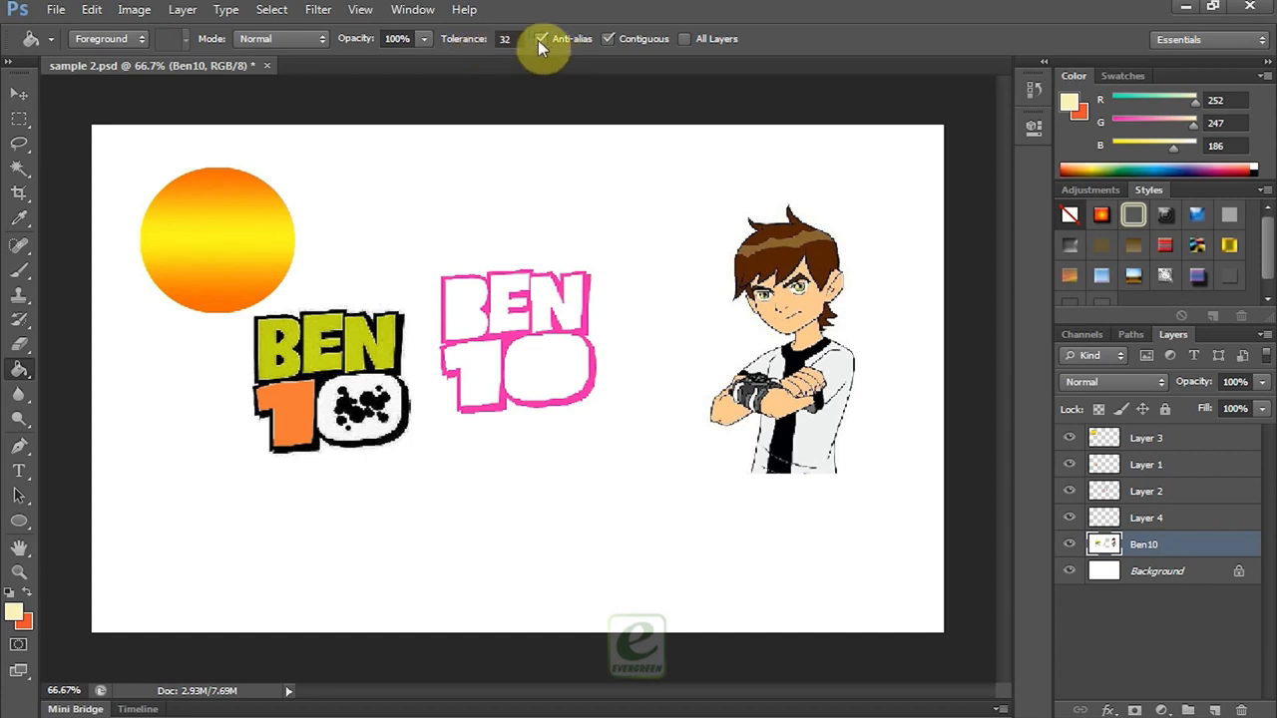
{"action": "mouse_move", "coordinate": [571, 38]}
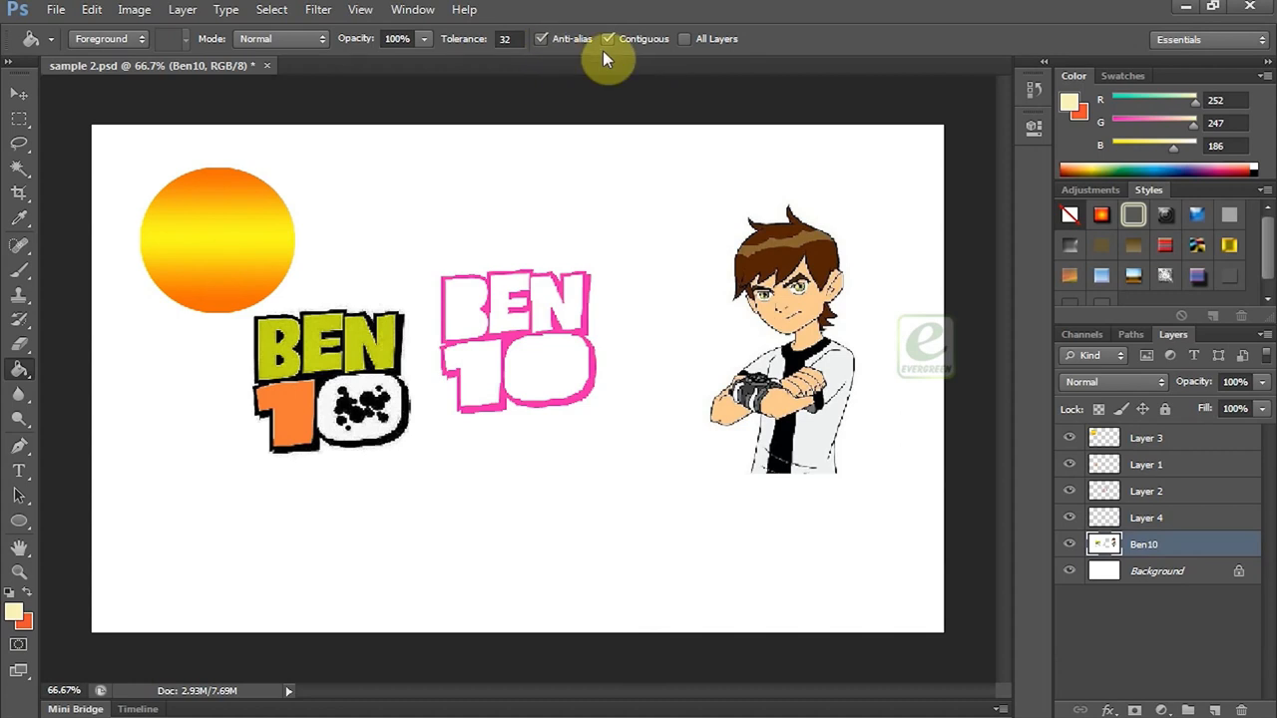
{"action": "mouse_move", "coordinate": [618, 62]}
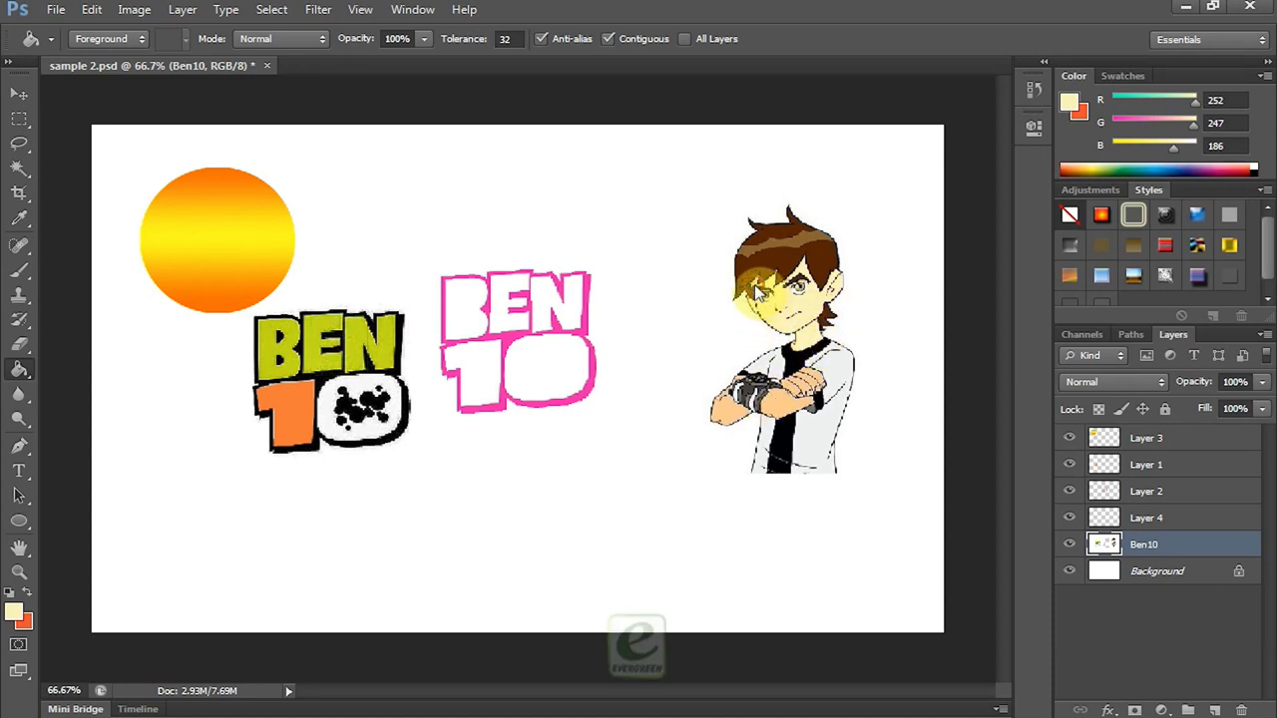
Step: Paint-bucket fill two areas of Ben10's face with pale yellow
{"action": "left_click", "coordinate": [778, 300]}
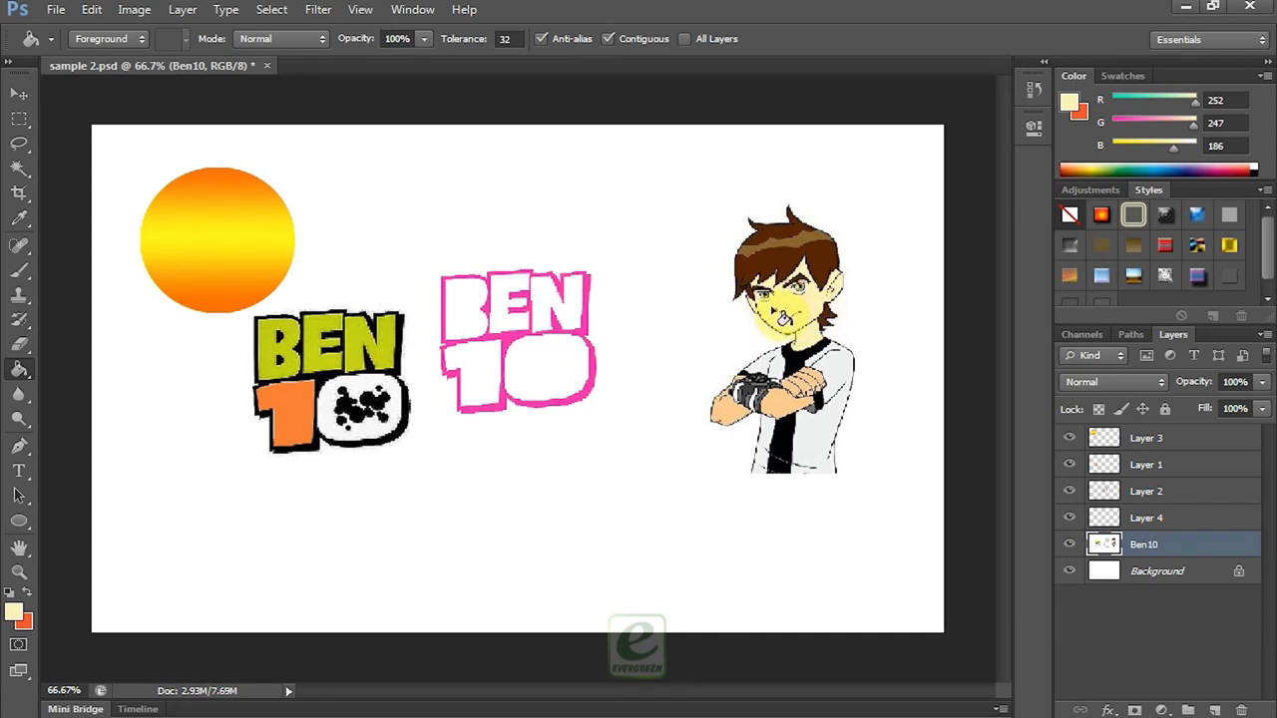
{"action": "left_click", "coordinate": [798, 310]}
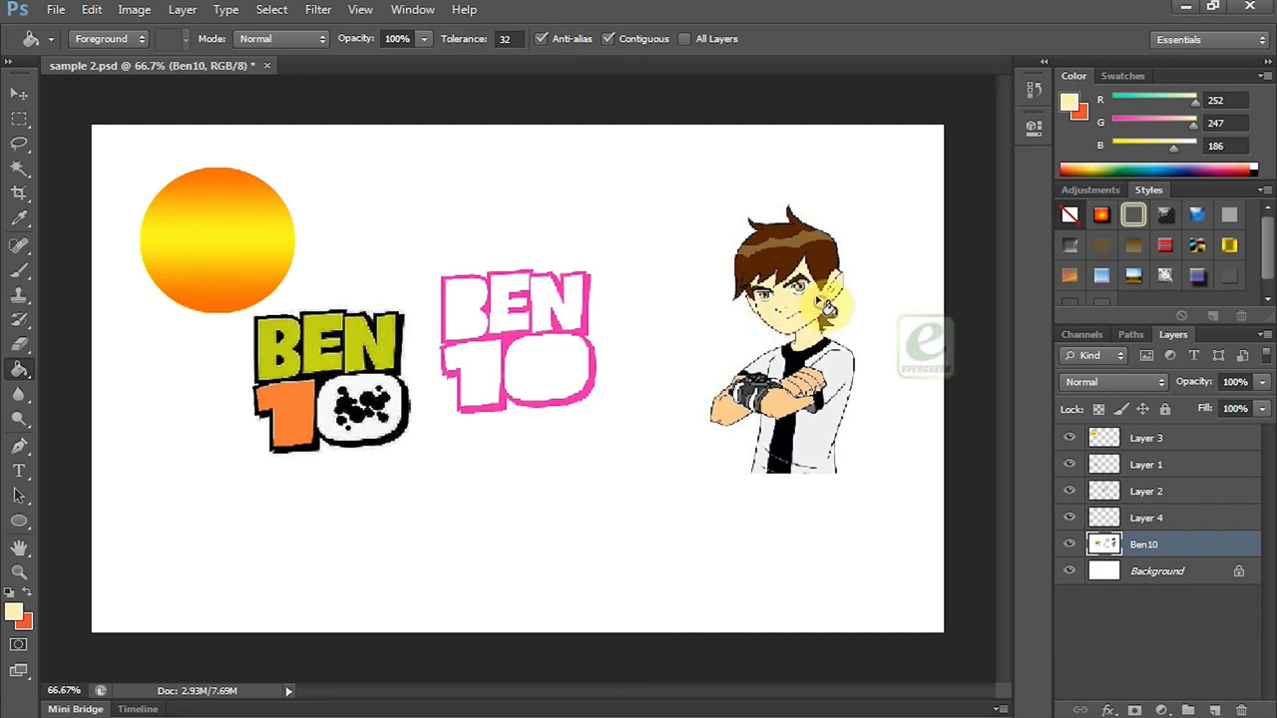